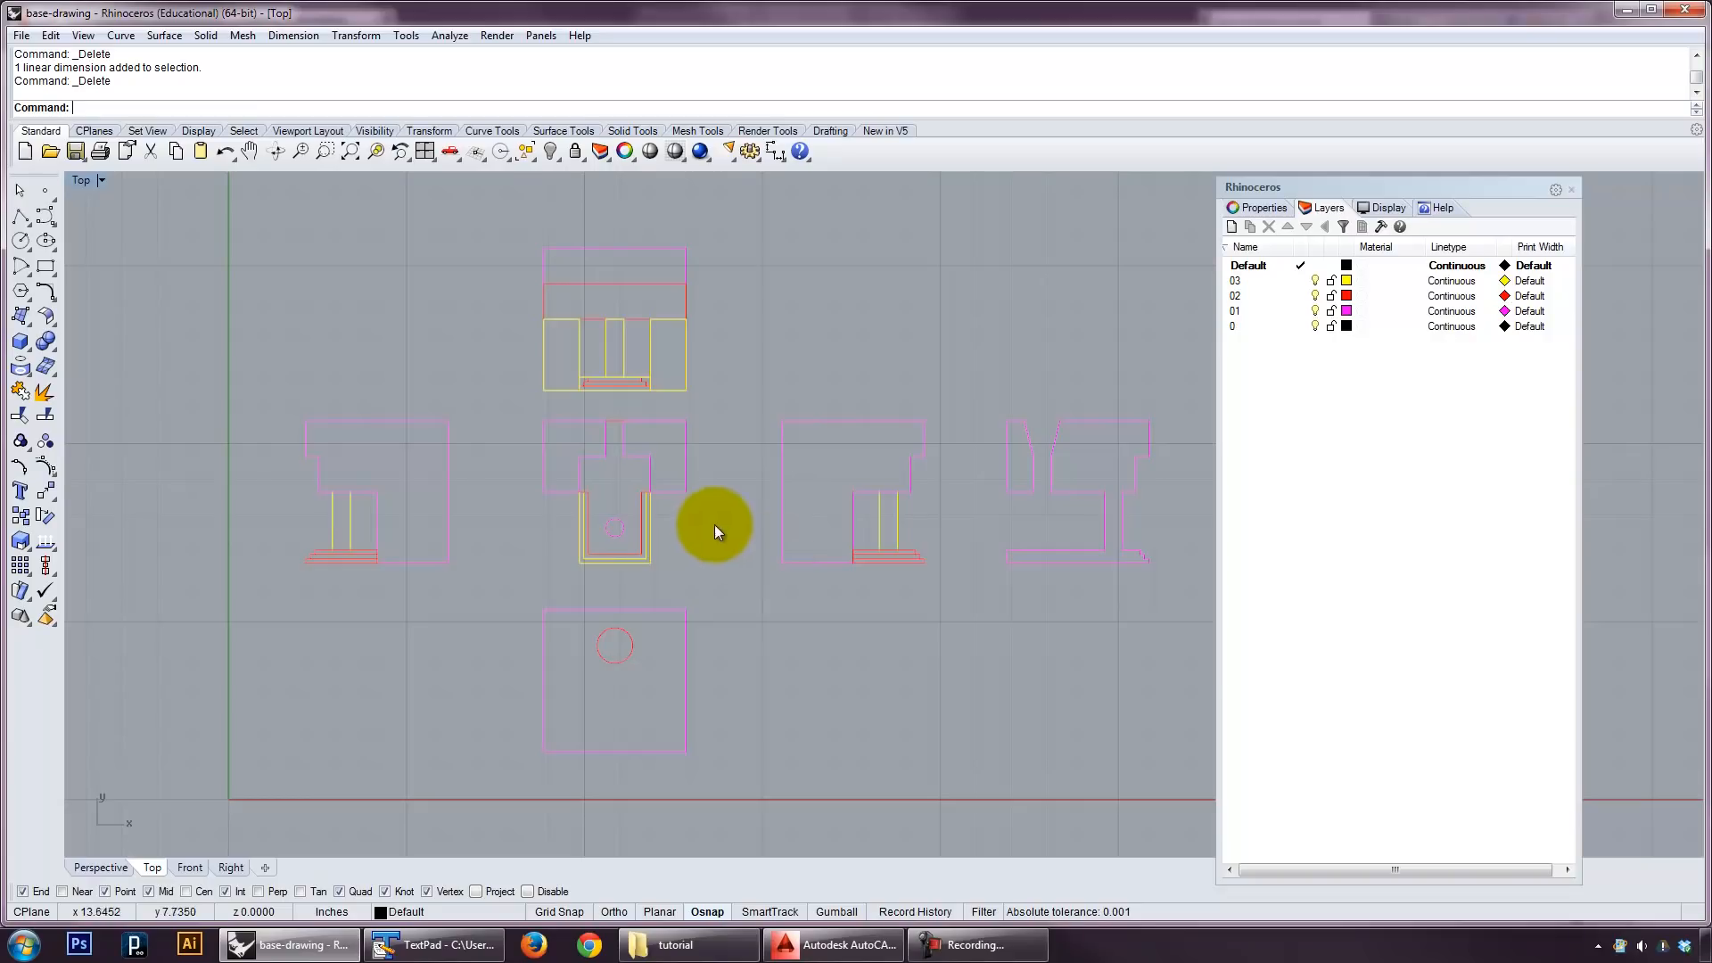
Hide the old 2D drawing layers 01–03, leaving an empty view on layer 0.
click(1245, 281)
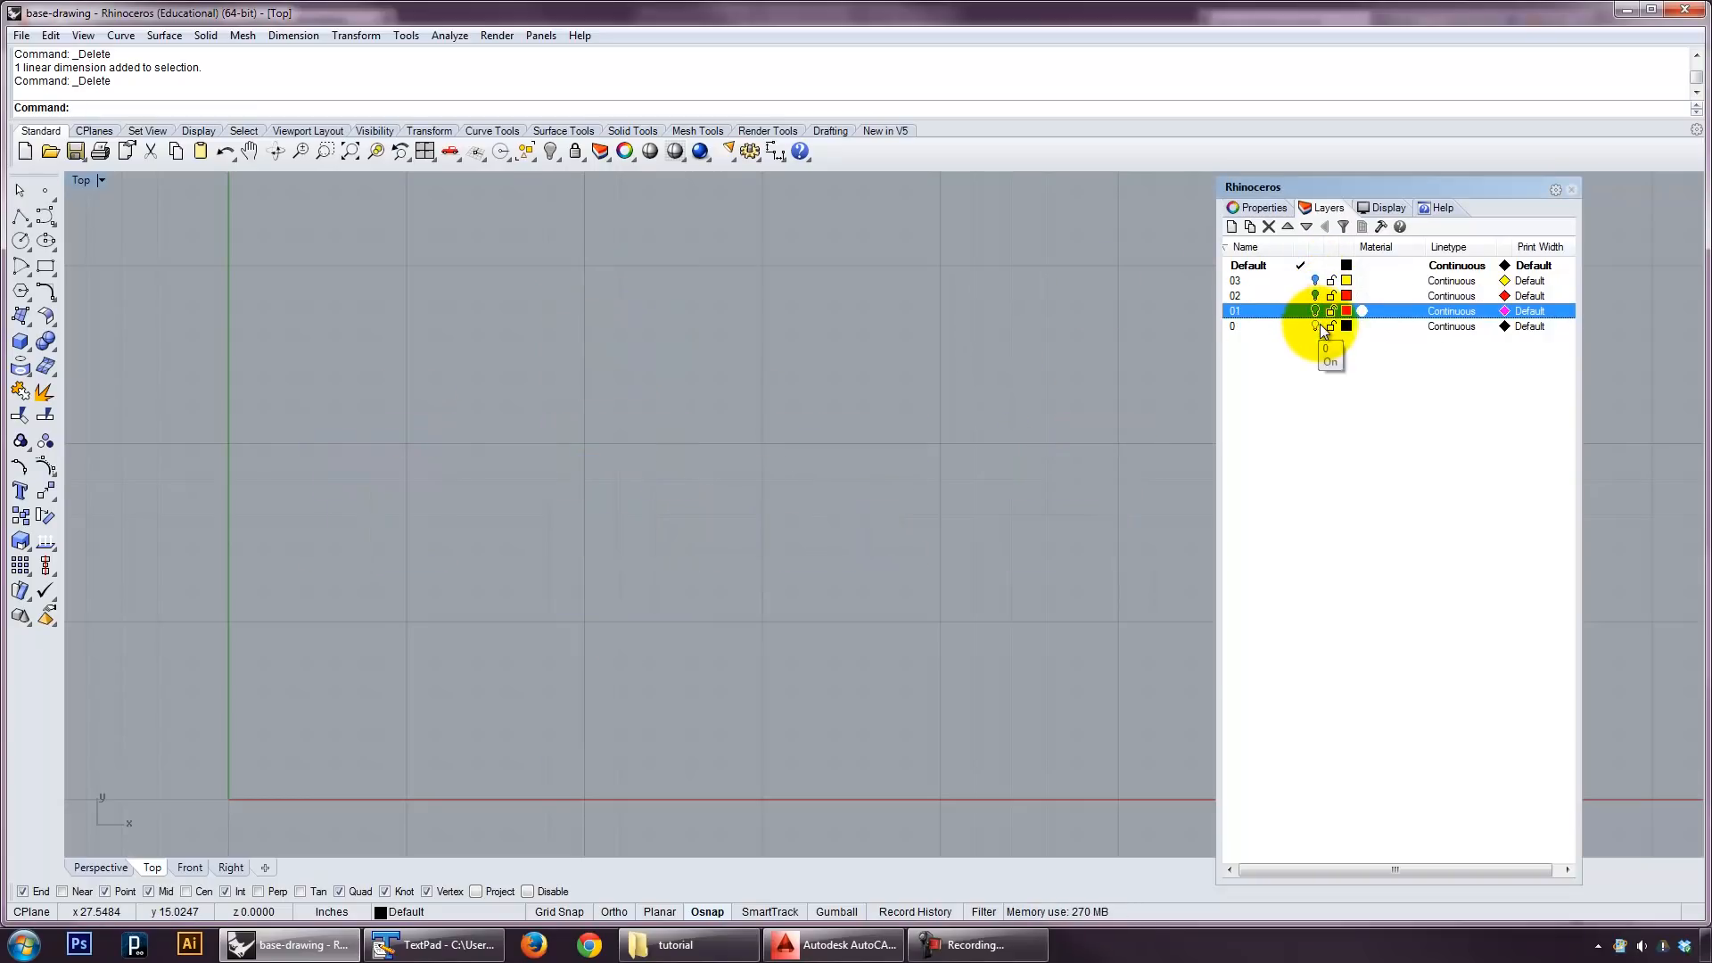
click(102, 180)
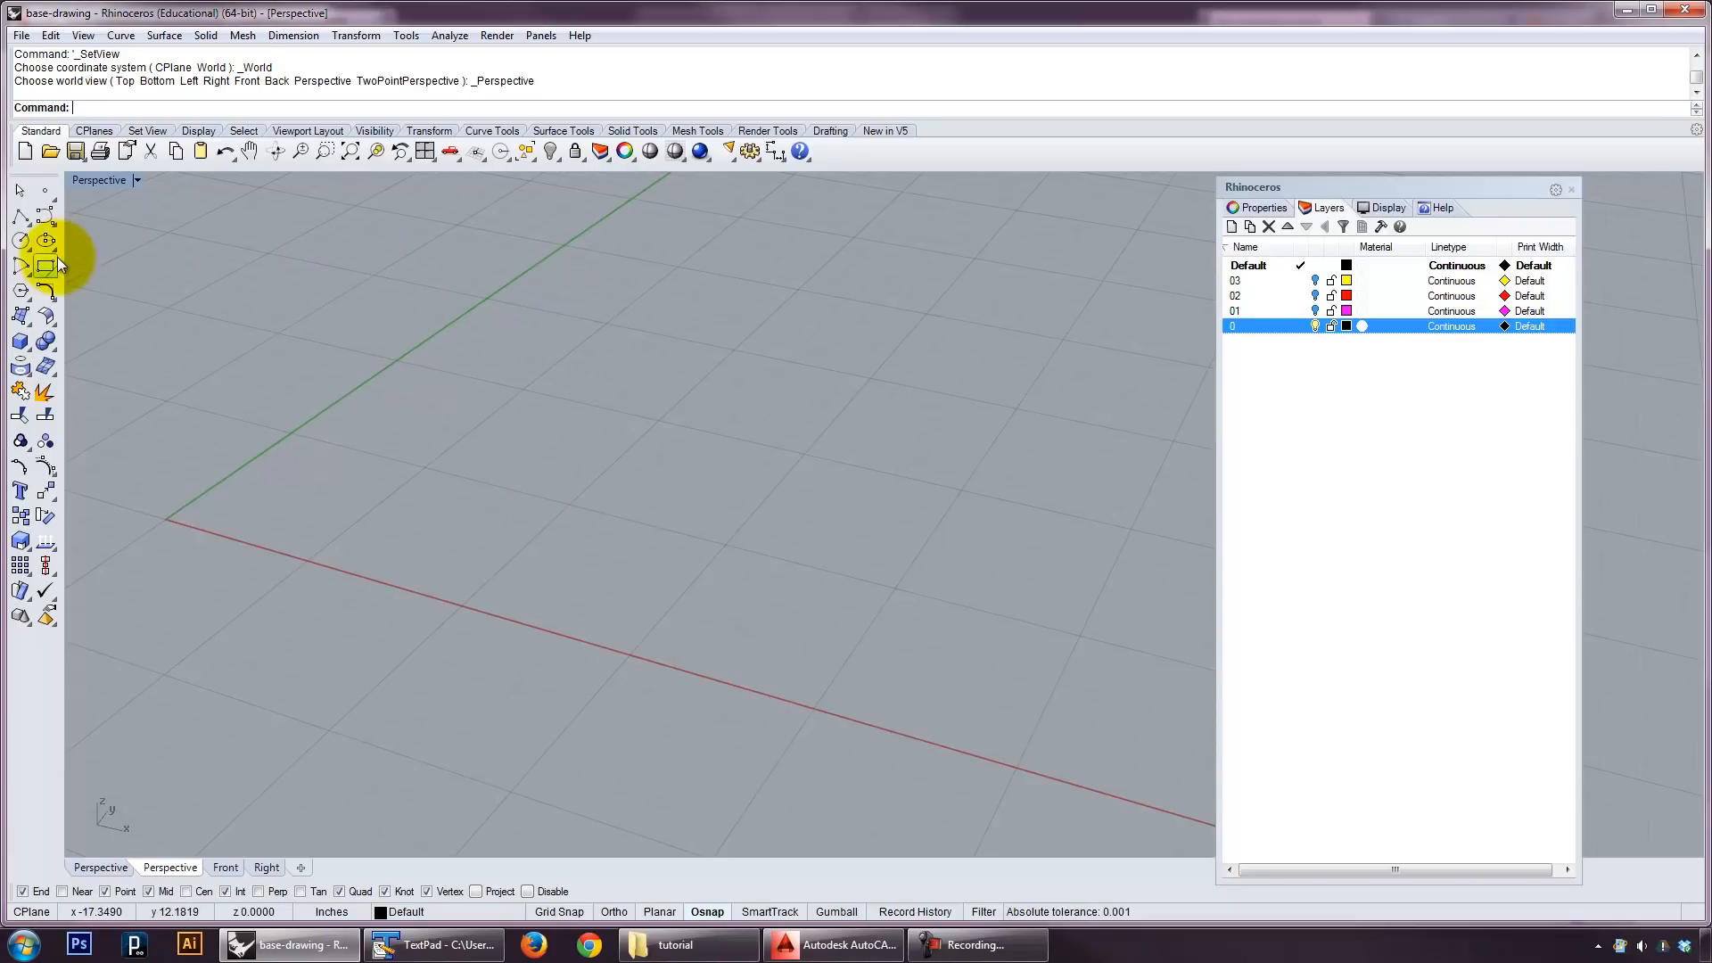
Draw a rectangle and an arc, offset the arc and join the ends into a closed wall profile.
click(47, 264)
text(E)
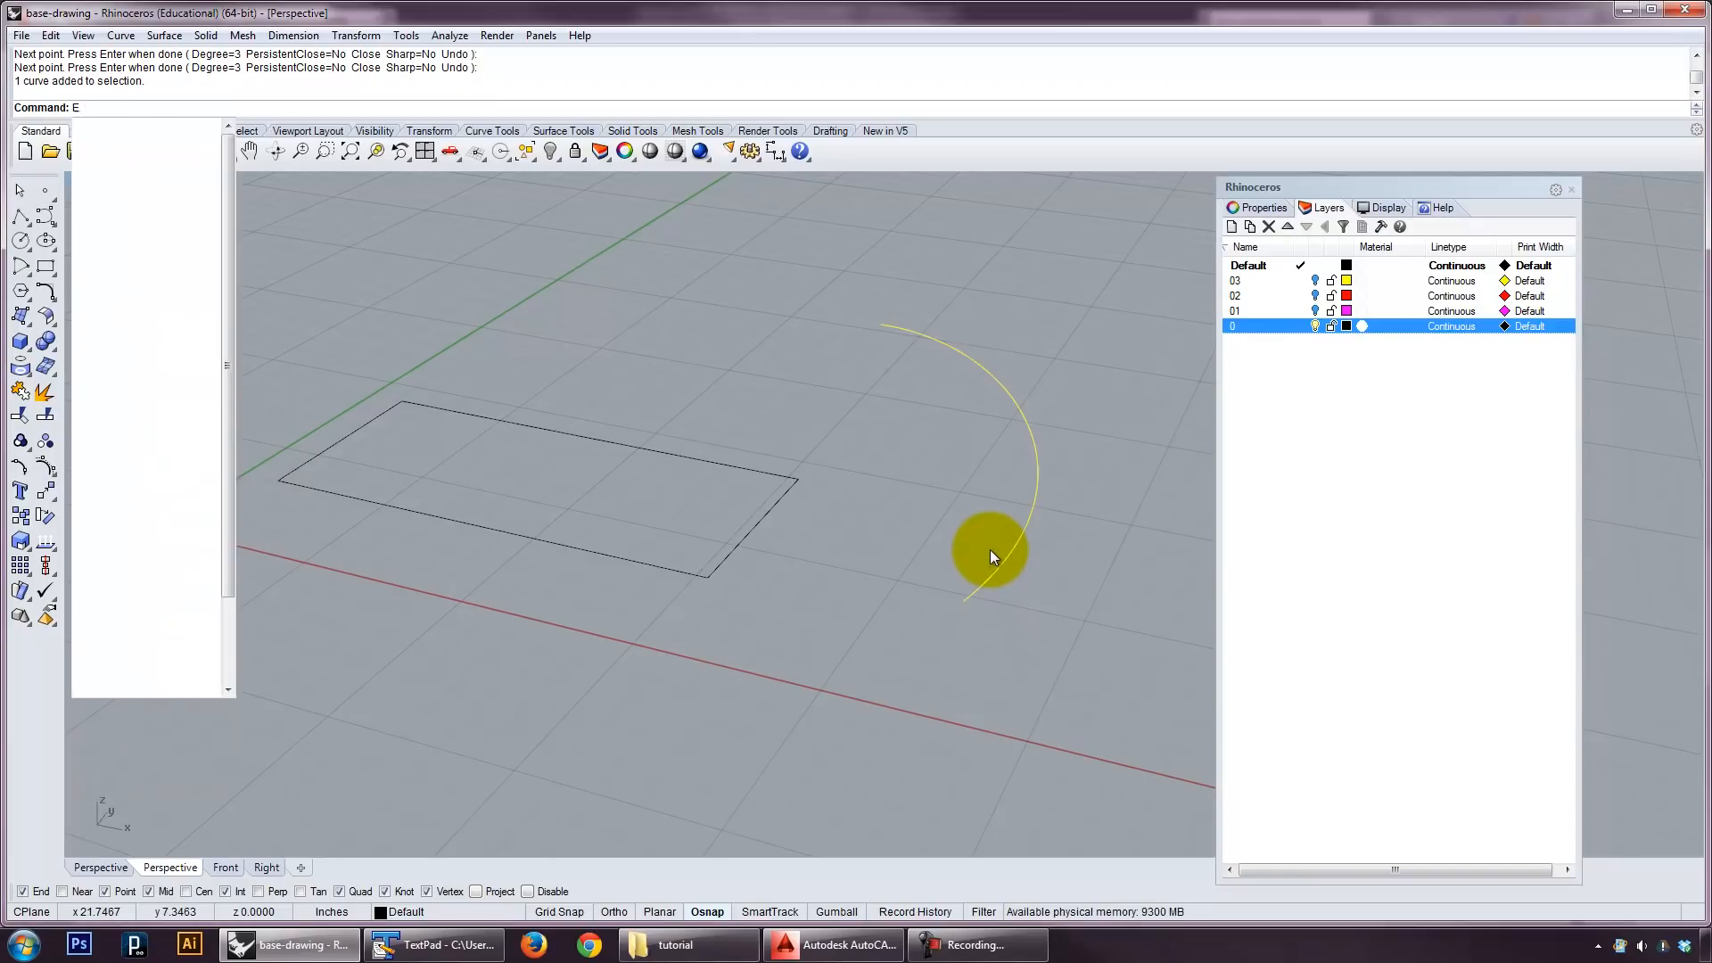
text(O)
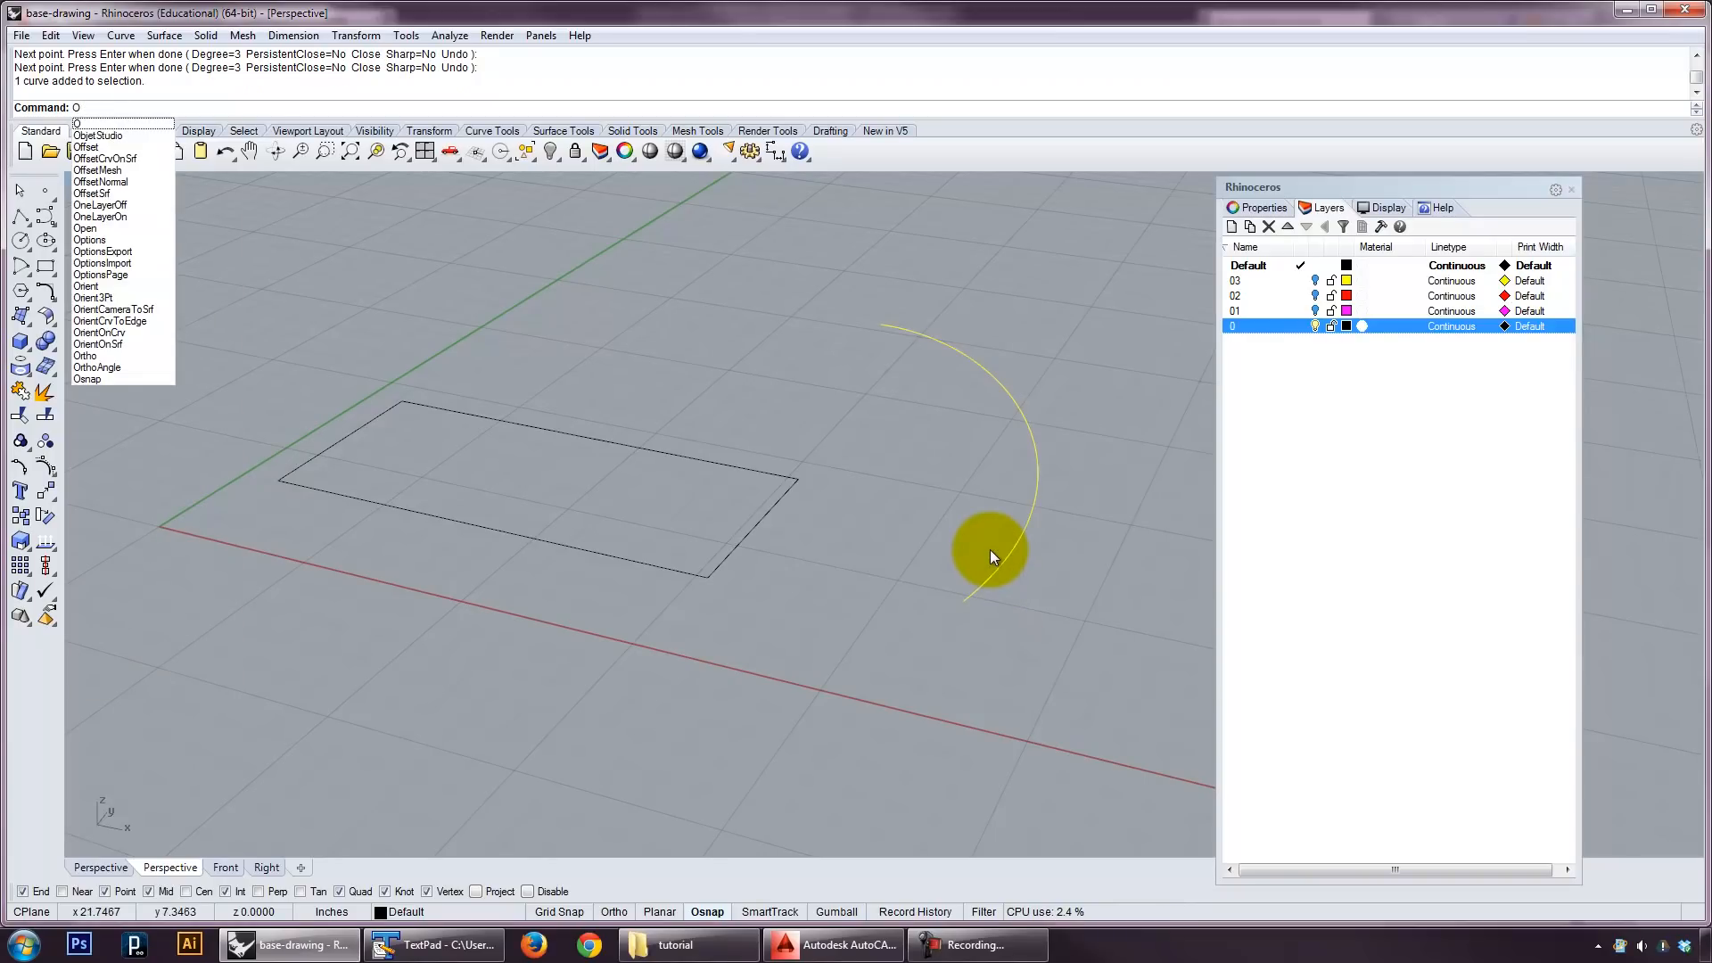
click(86, 146)
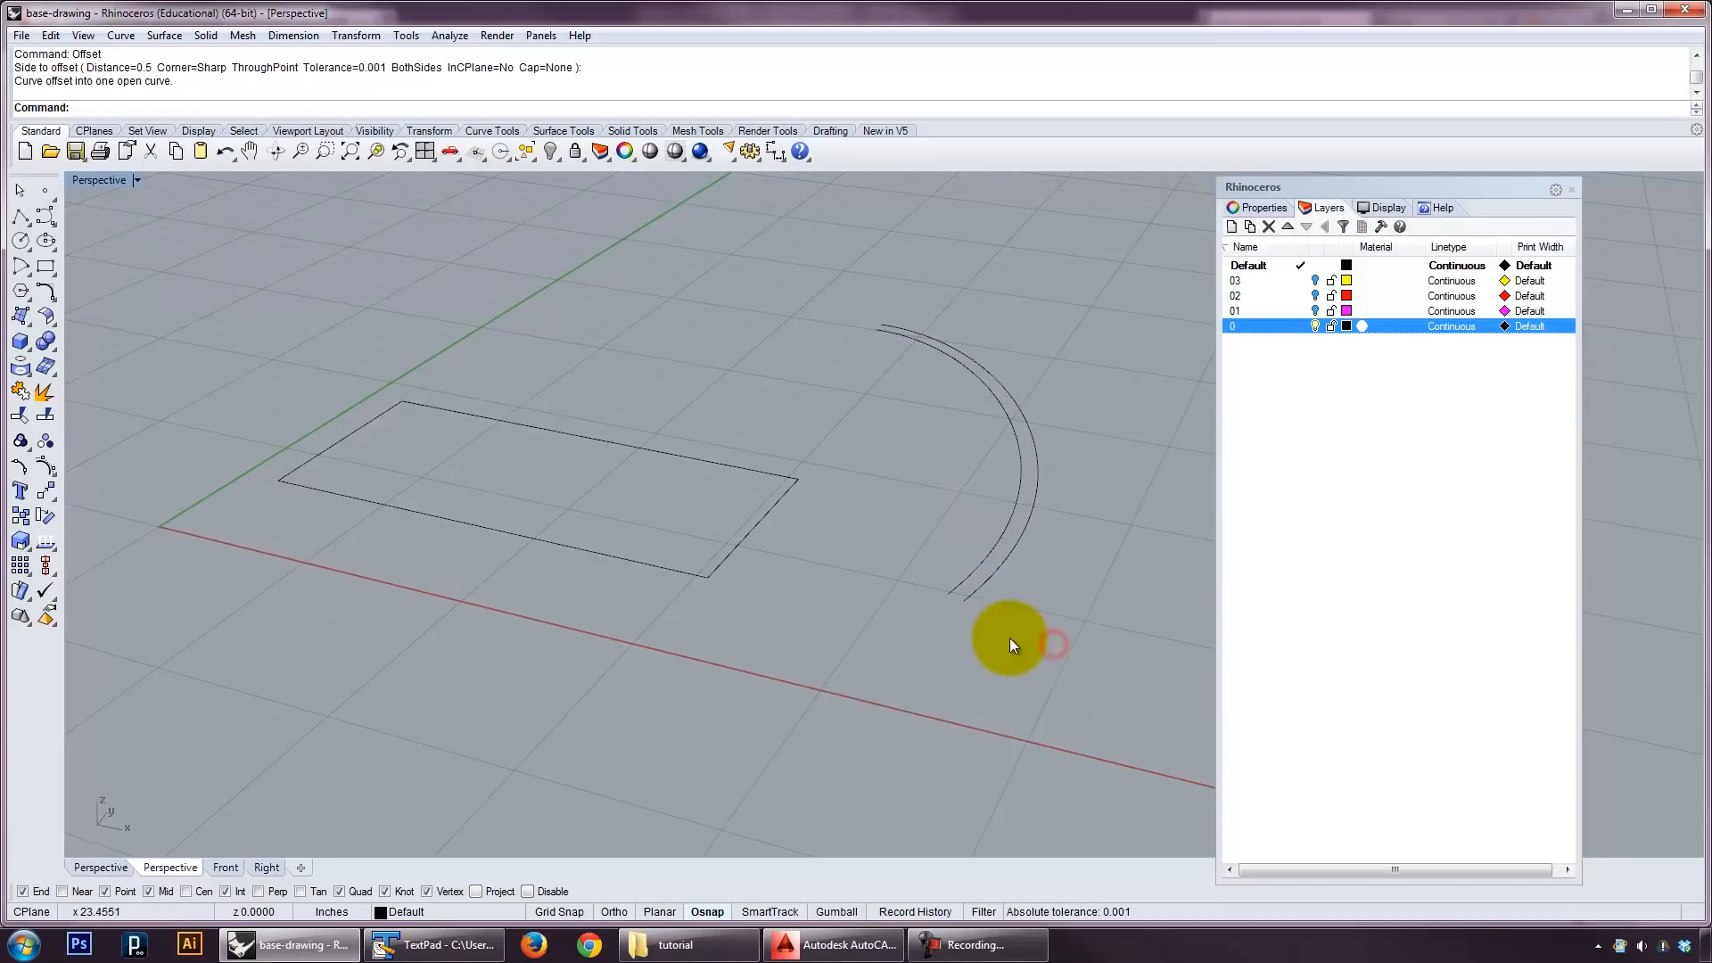
click(951, 593)
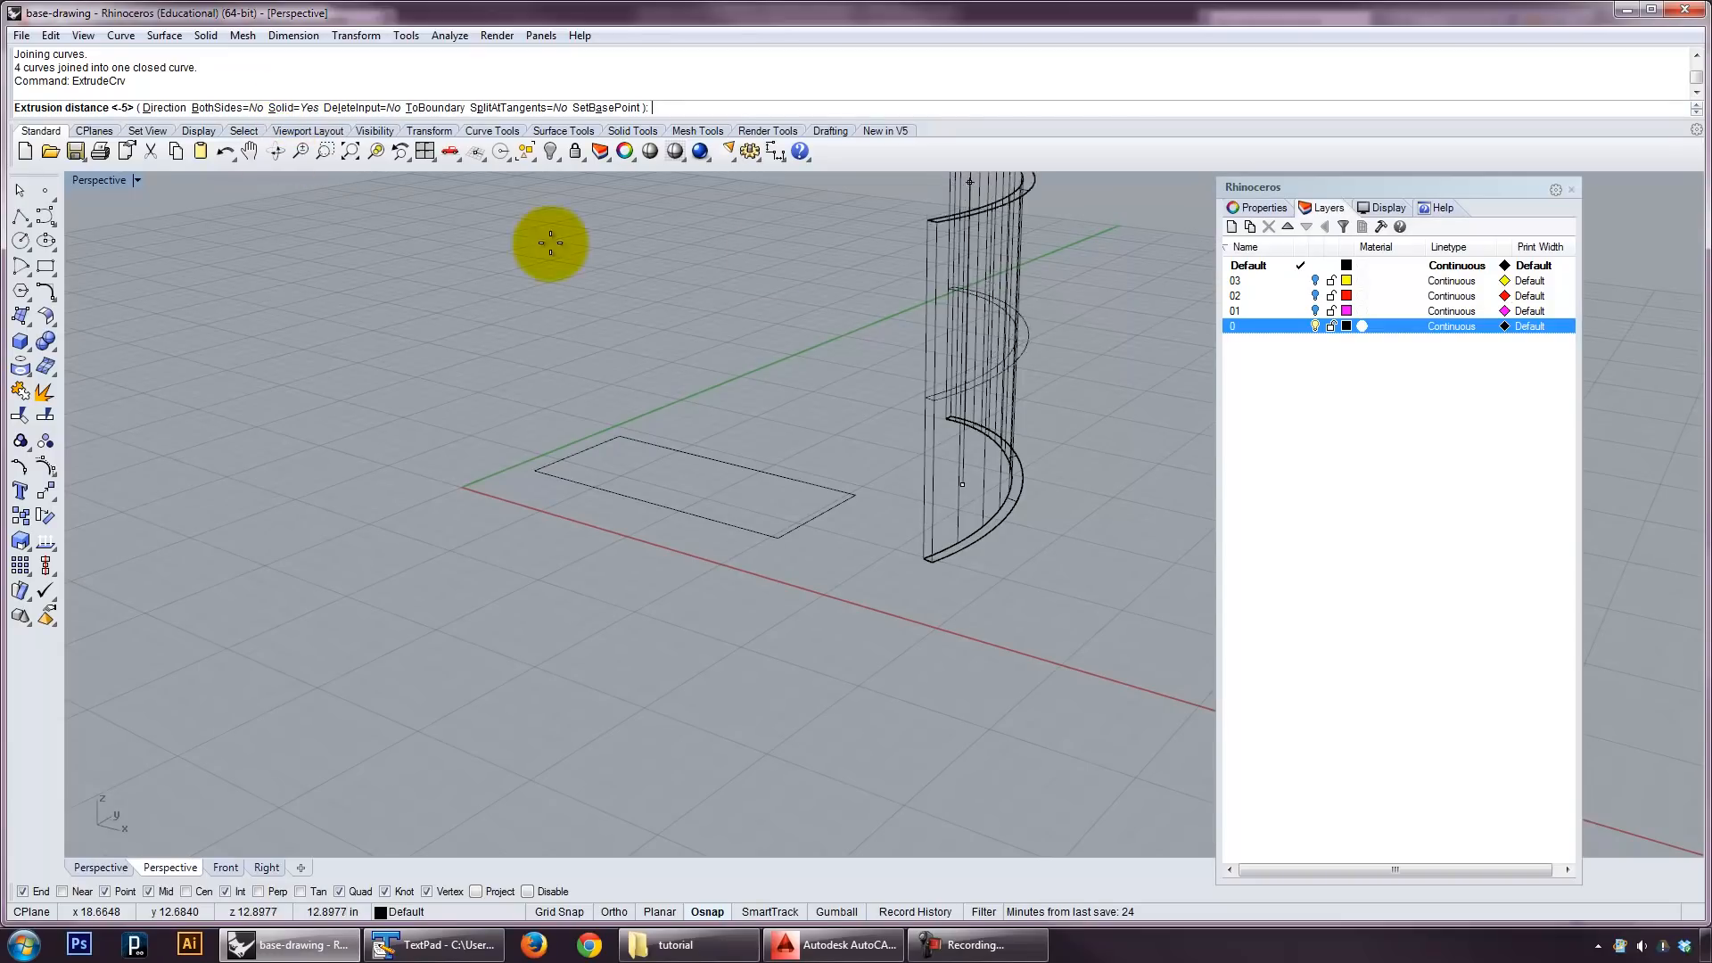
Extrude the closed arc profile into a solid curved wall and show it shaded.
click(105, 180)
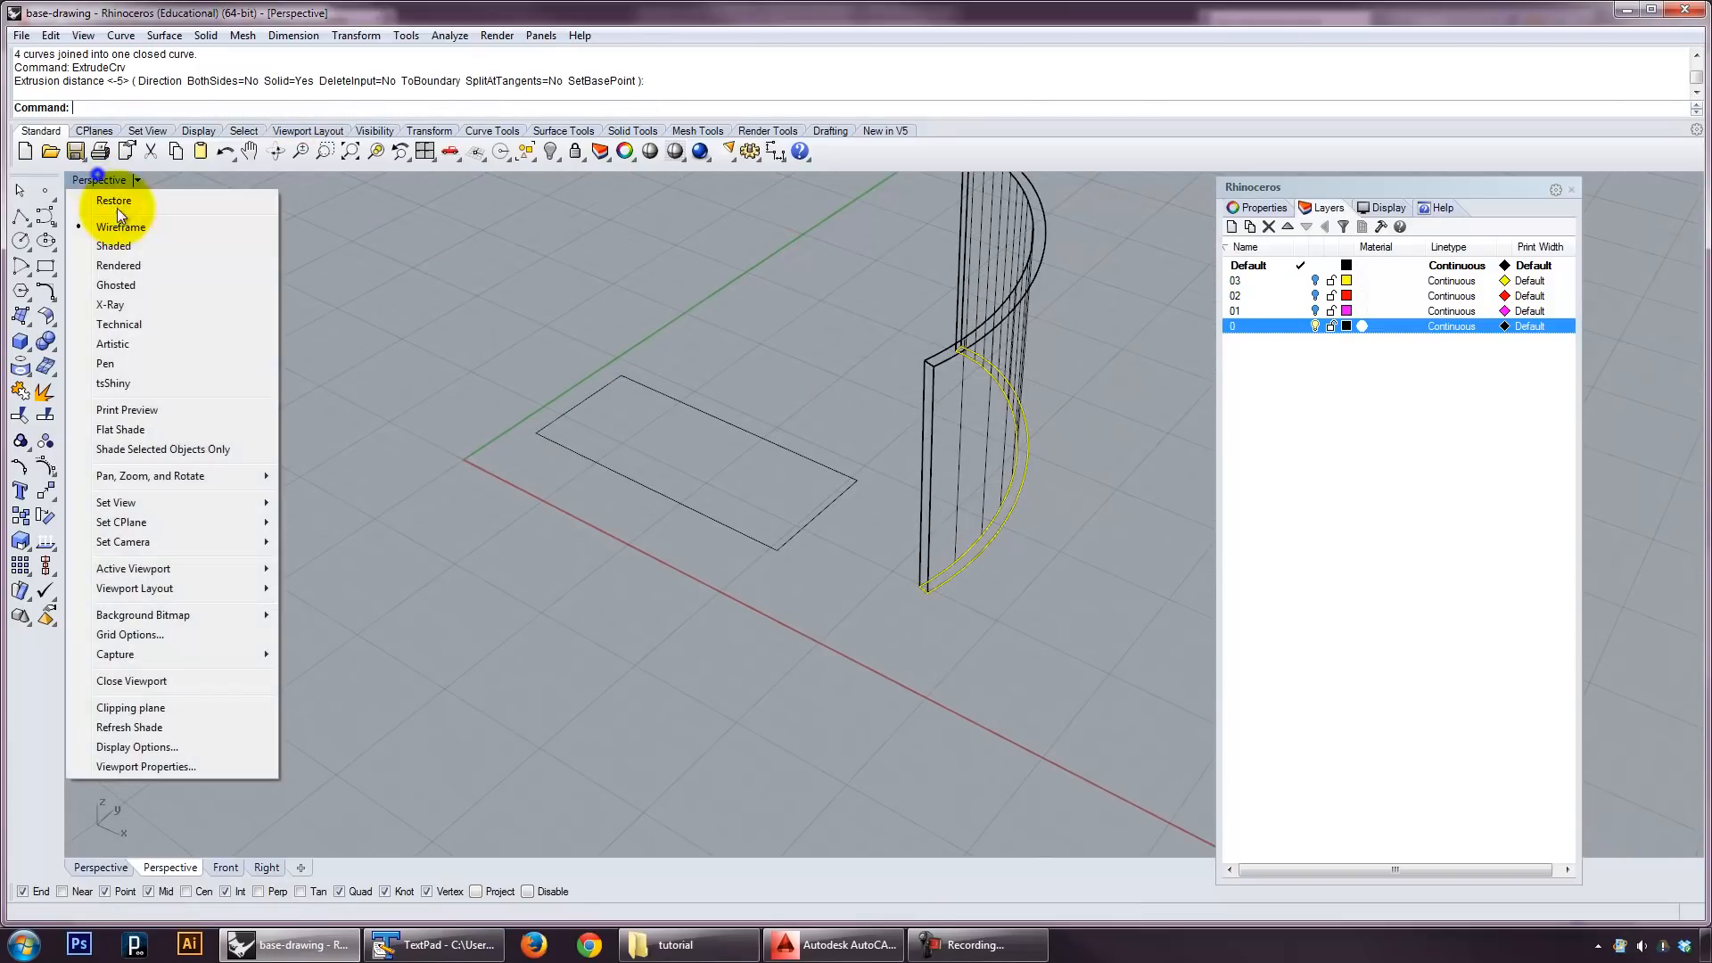
click(114, 246)
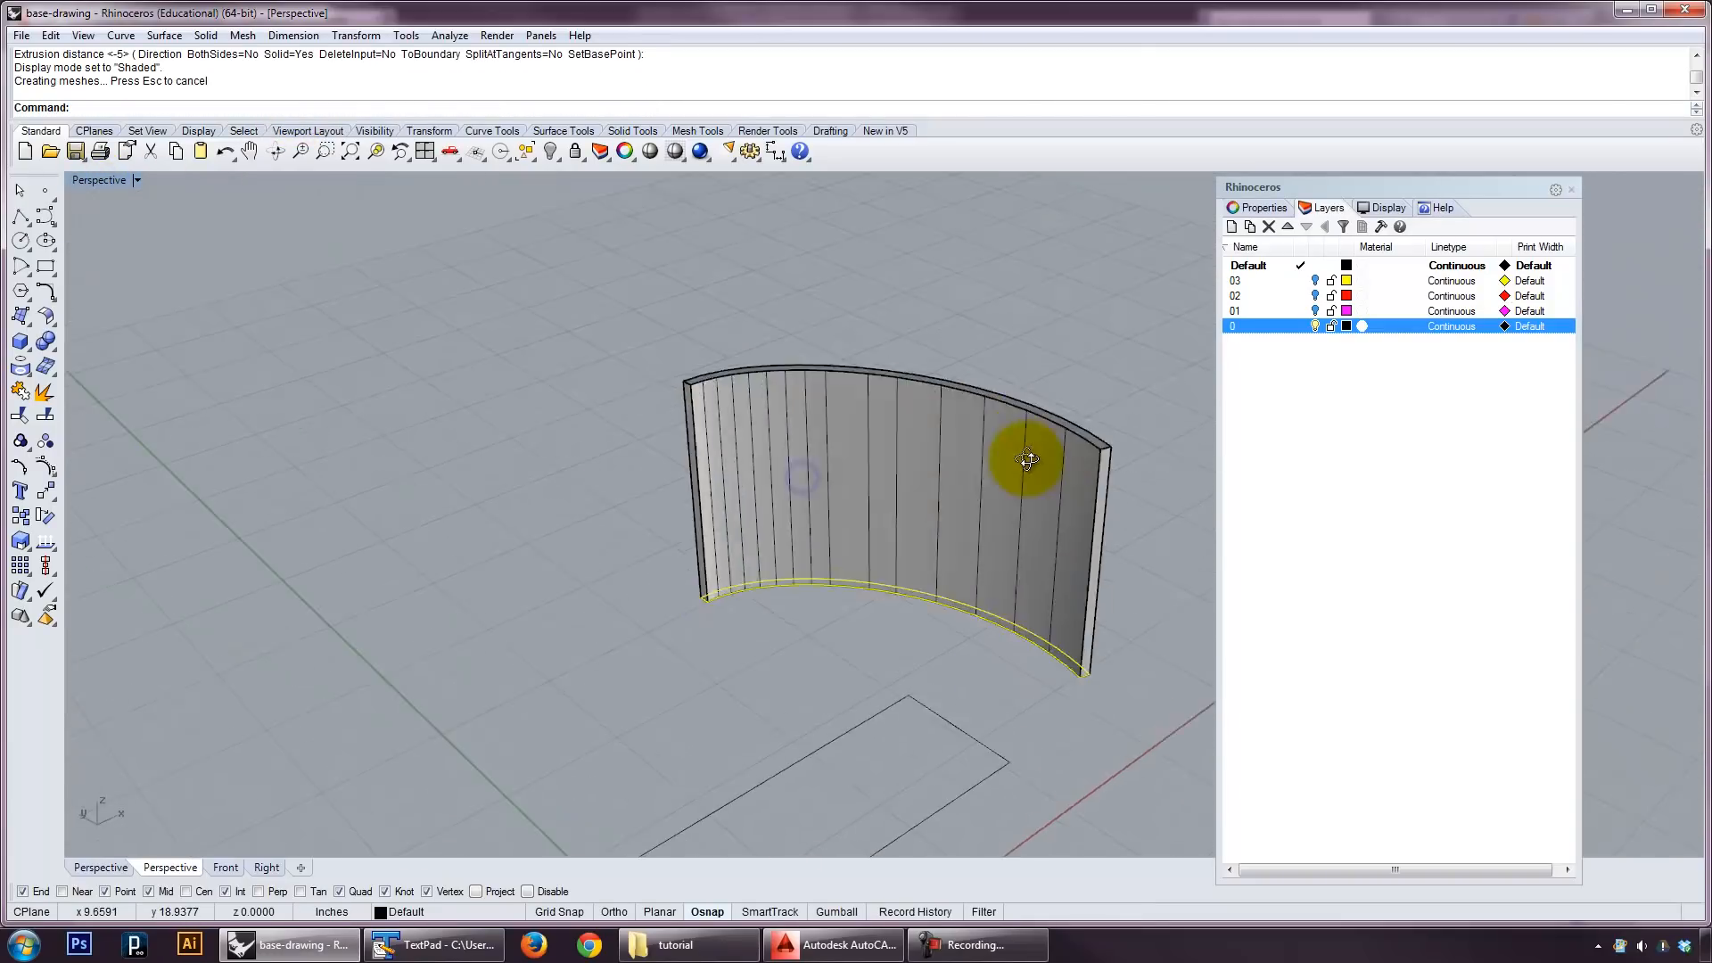
Extrude the rectangle into a solid box beside the curved wall and inspect it from several sides.
key(ctrl+z)
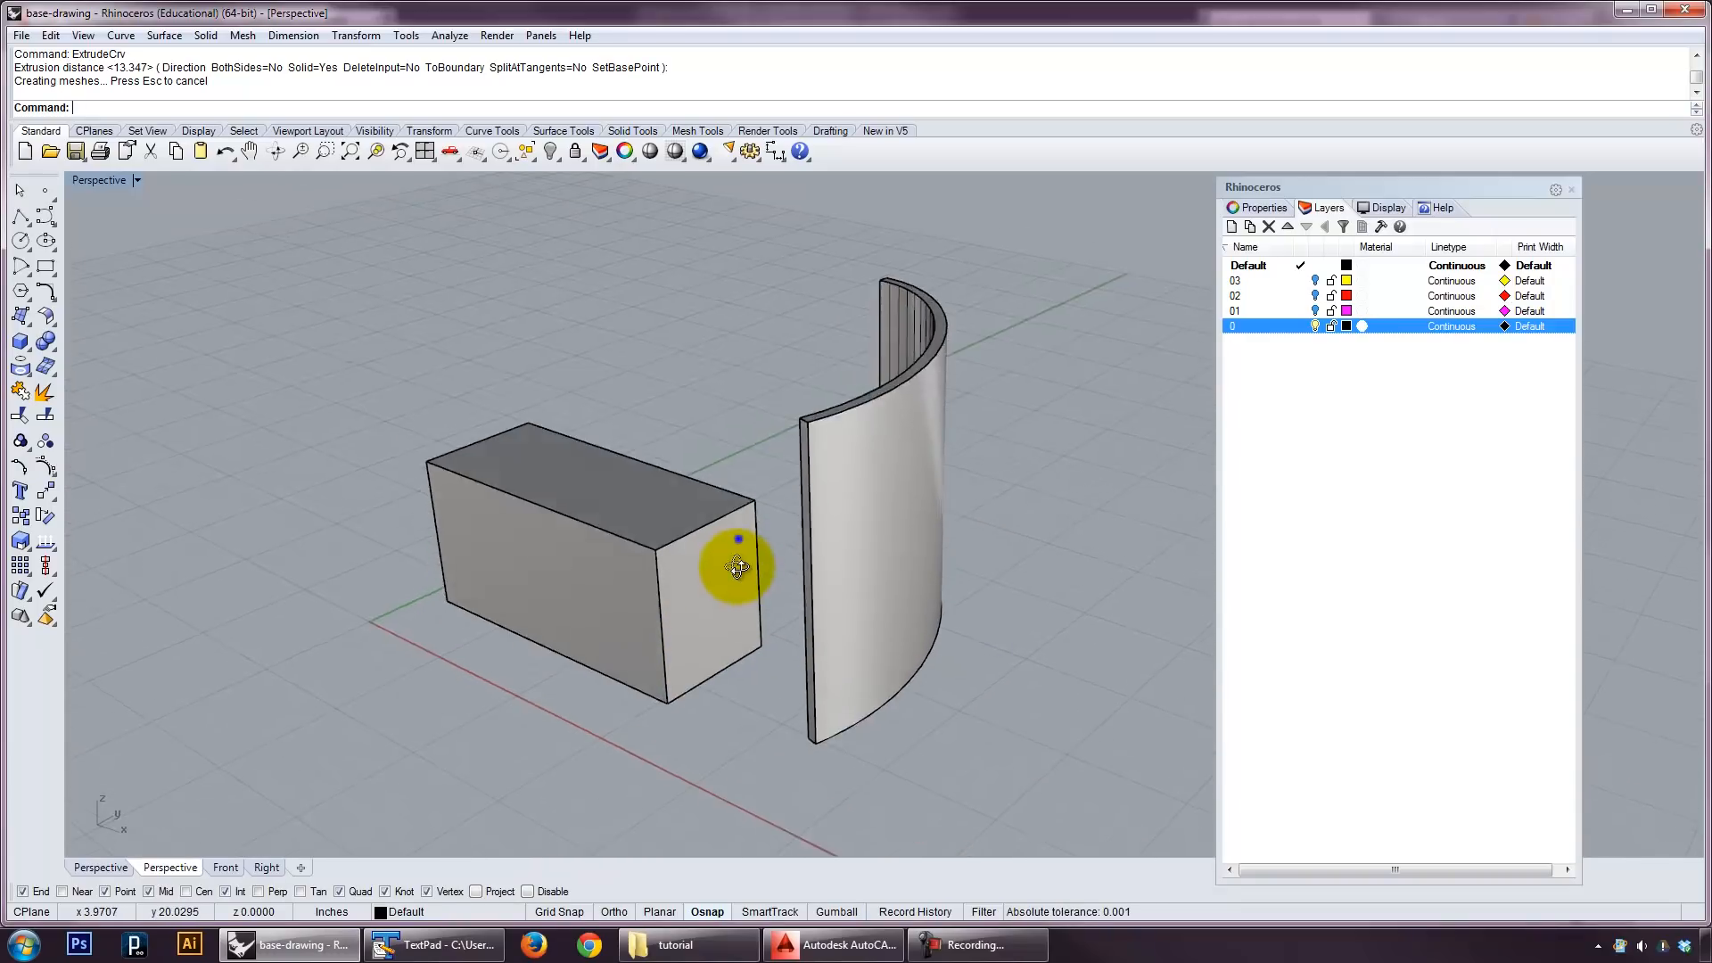
drag(737, 566, 970, 544)
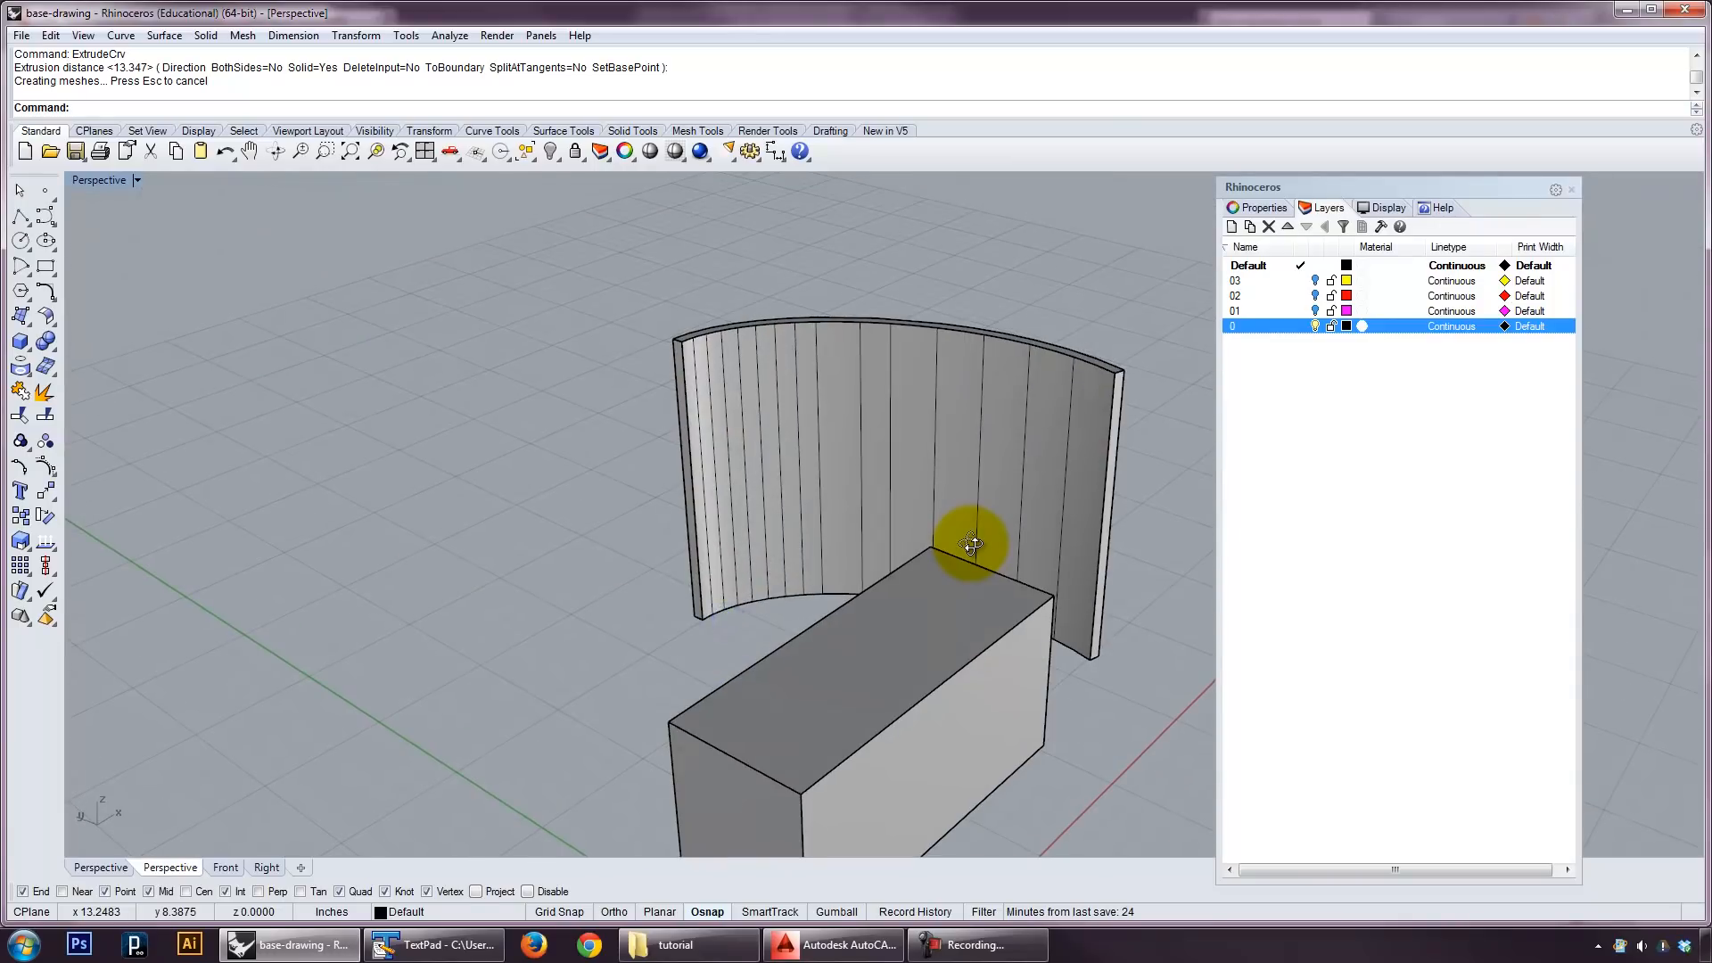
drag(972, 542, 644, 560)
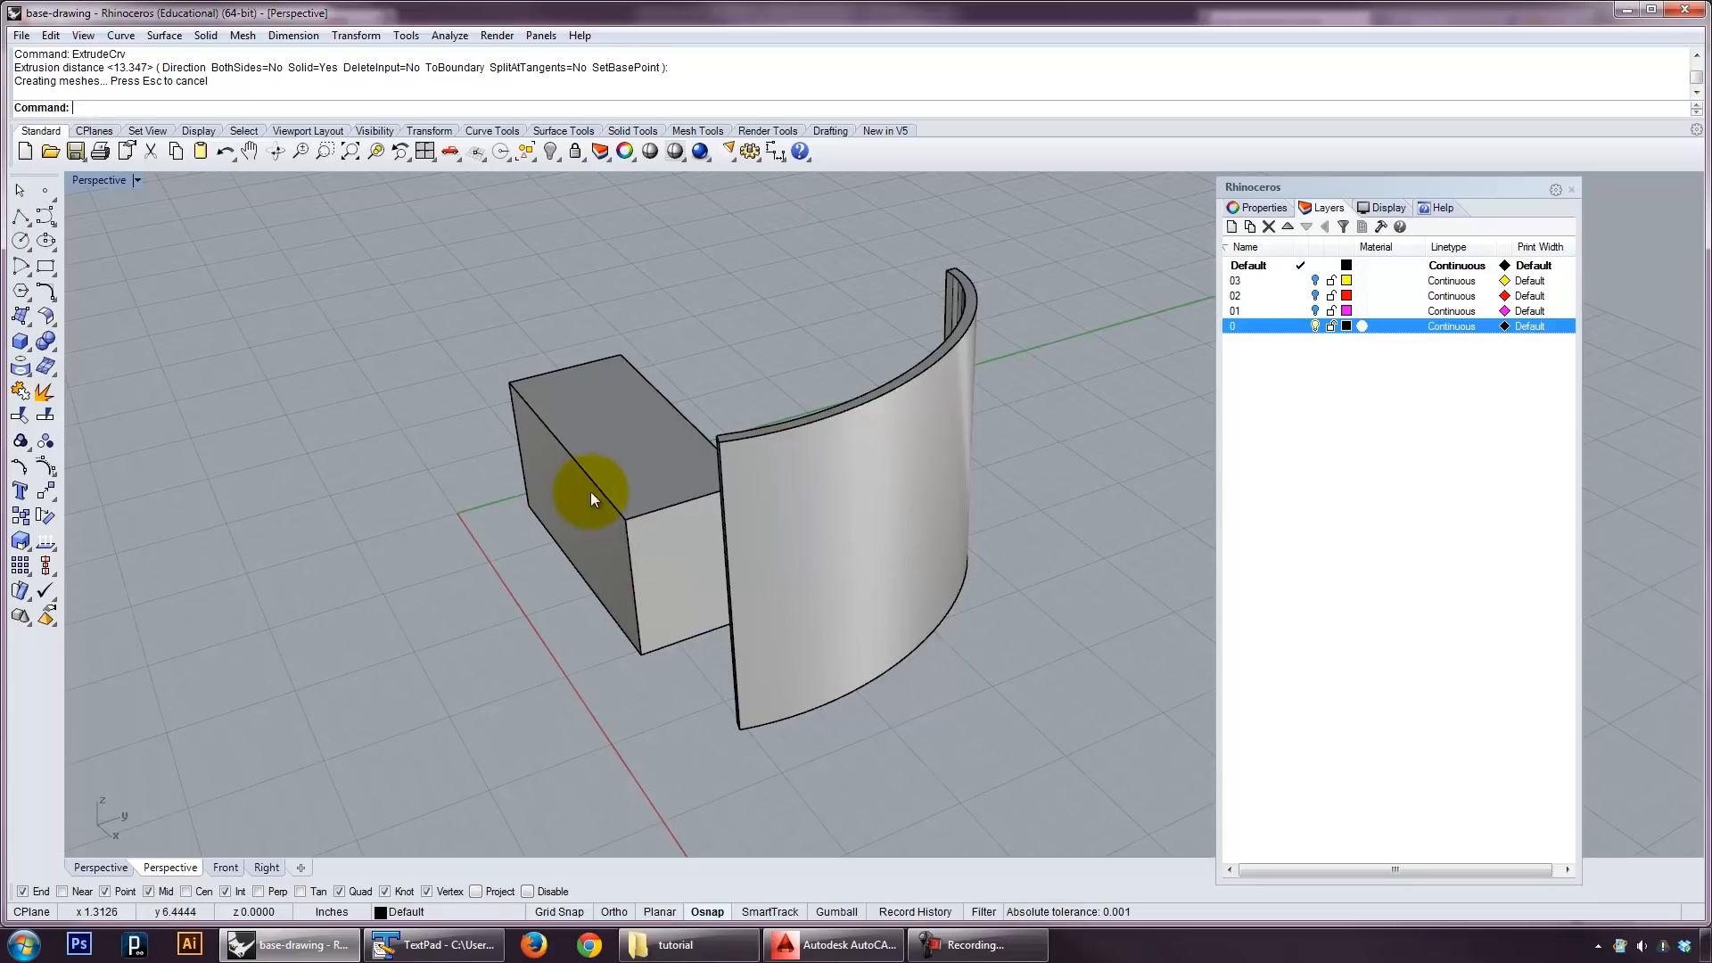
drag(590, 500, 716, 478)
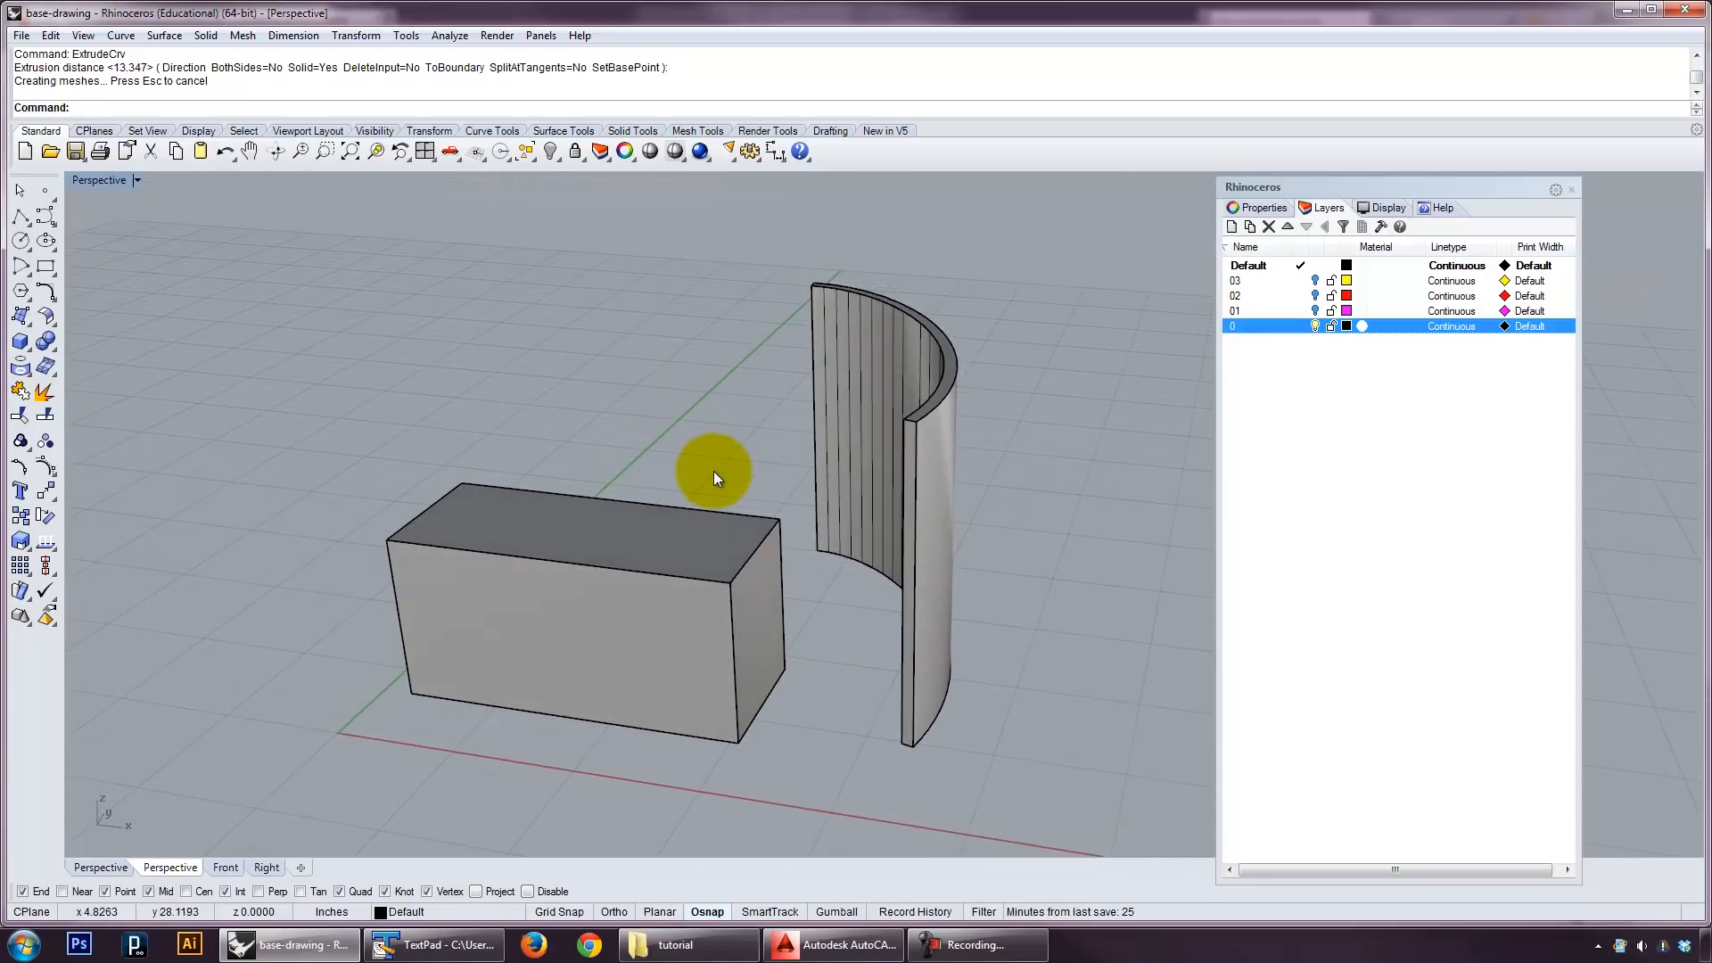
mouse_move(659, 451)
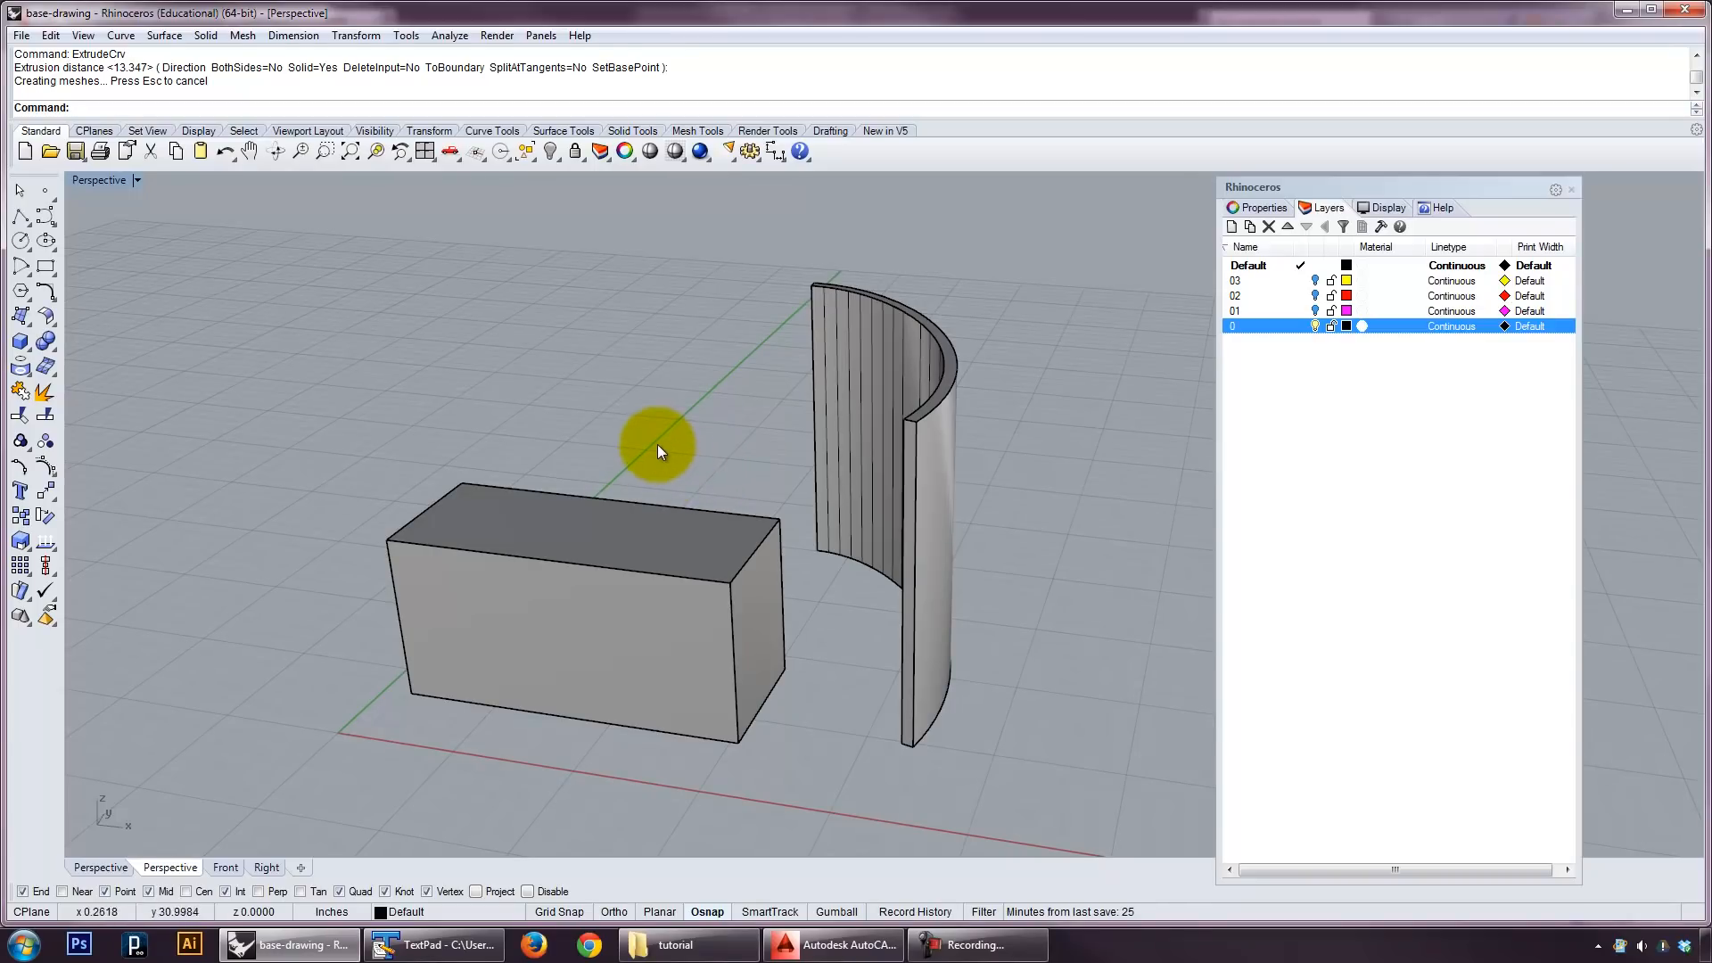
click(20, 343)
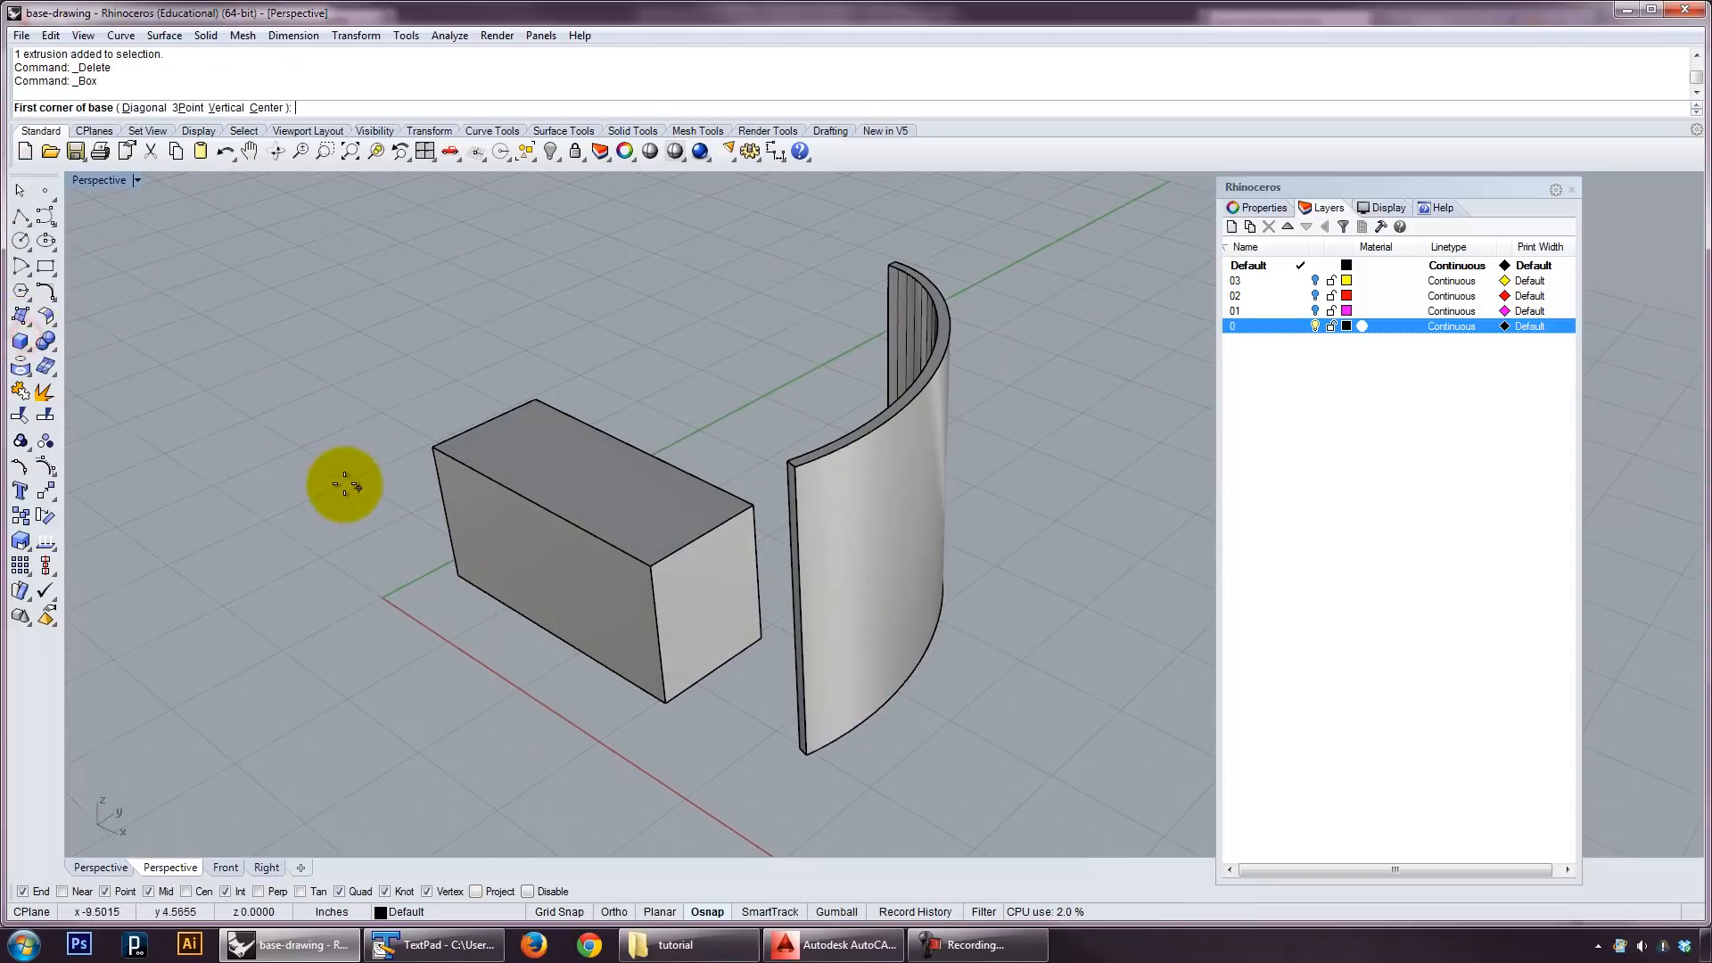
Draw a smaller box through the base in wireframe and Boolean-subtract it, cutting an opening in the block.
click(137, 179)
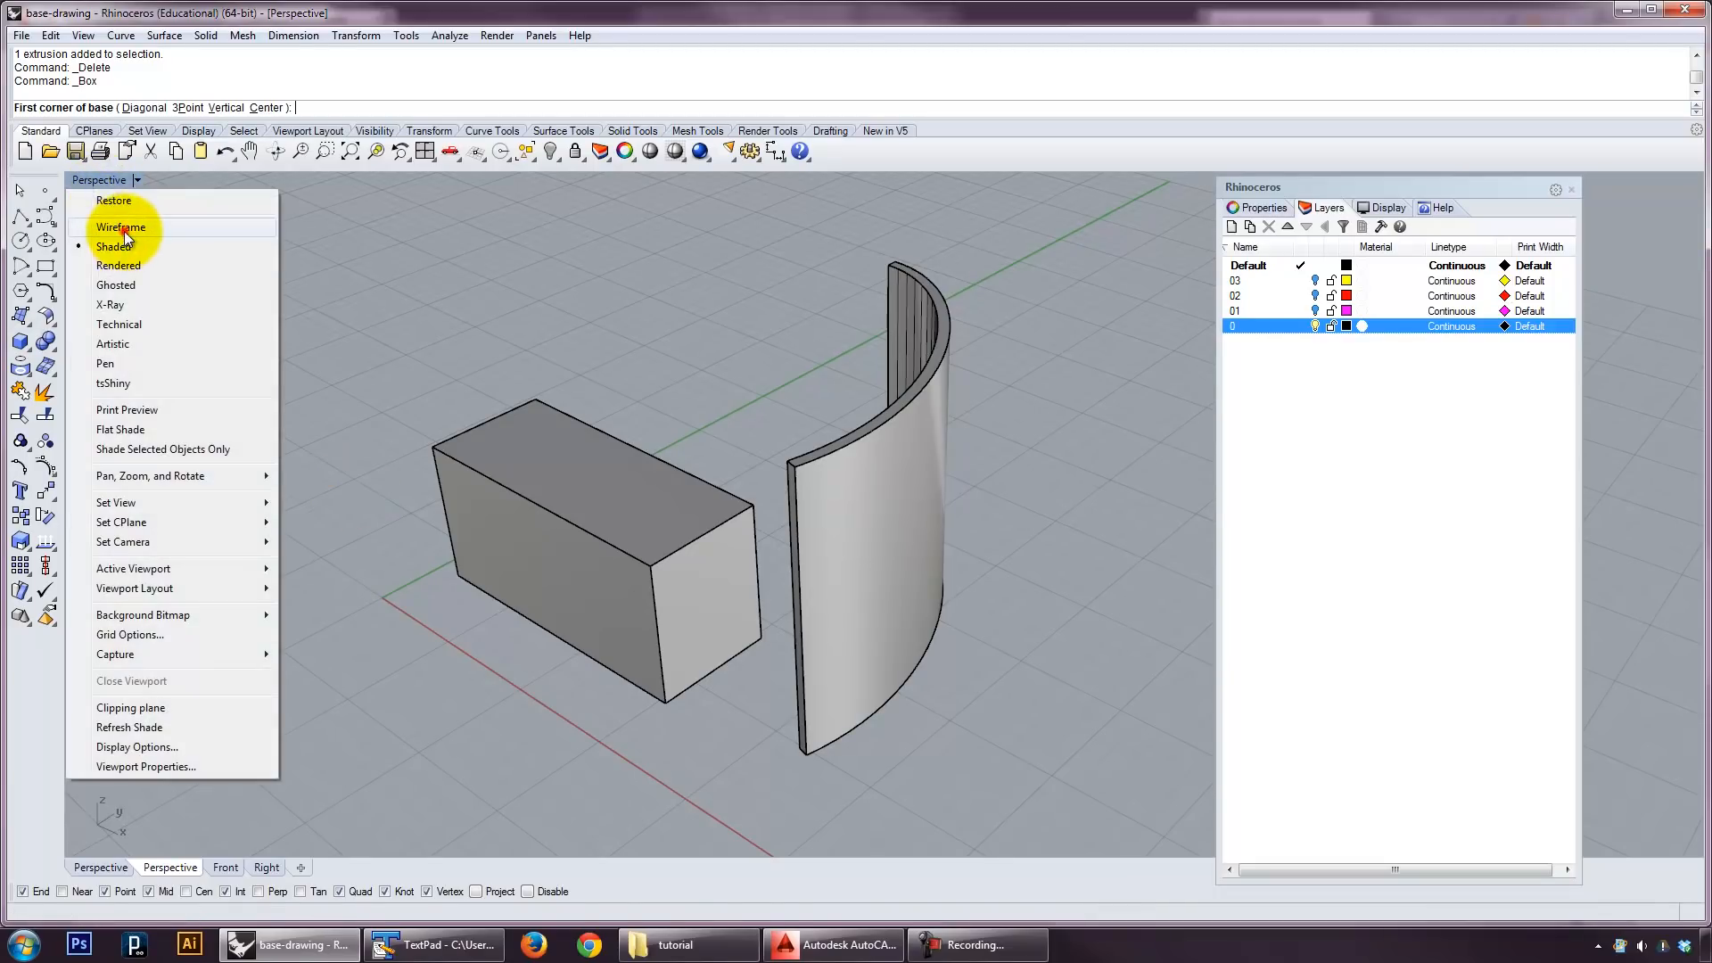
click(121, 226)
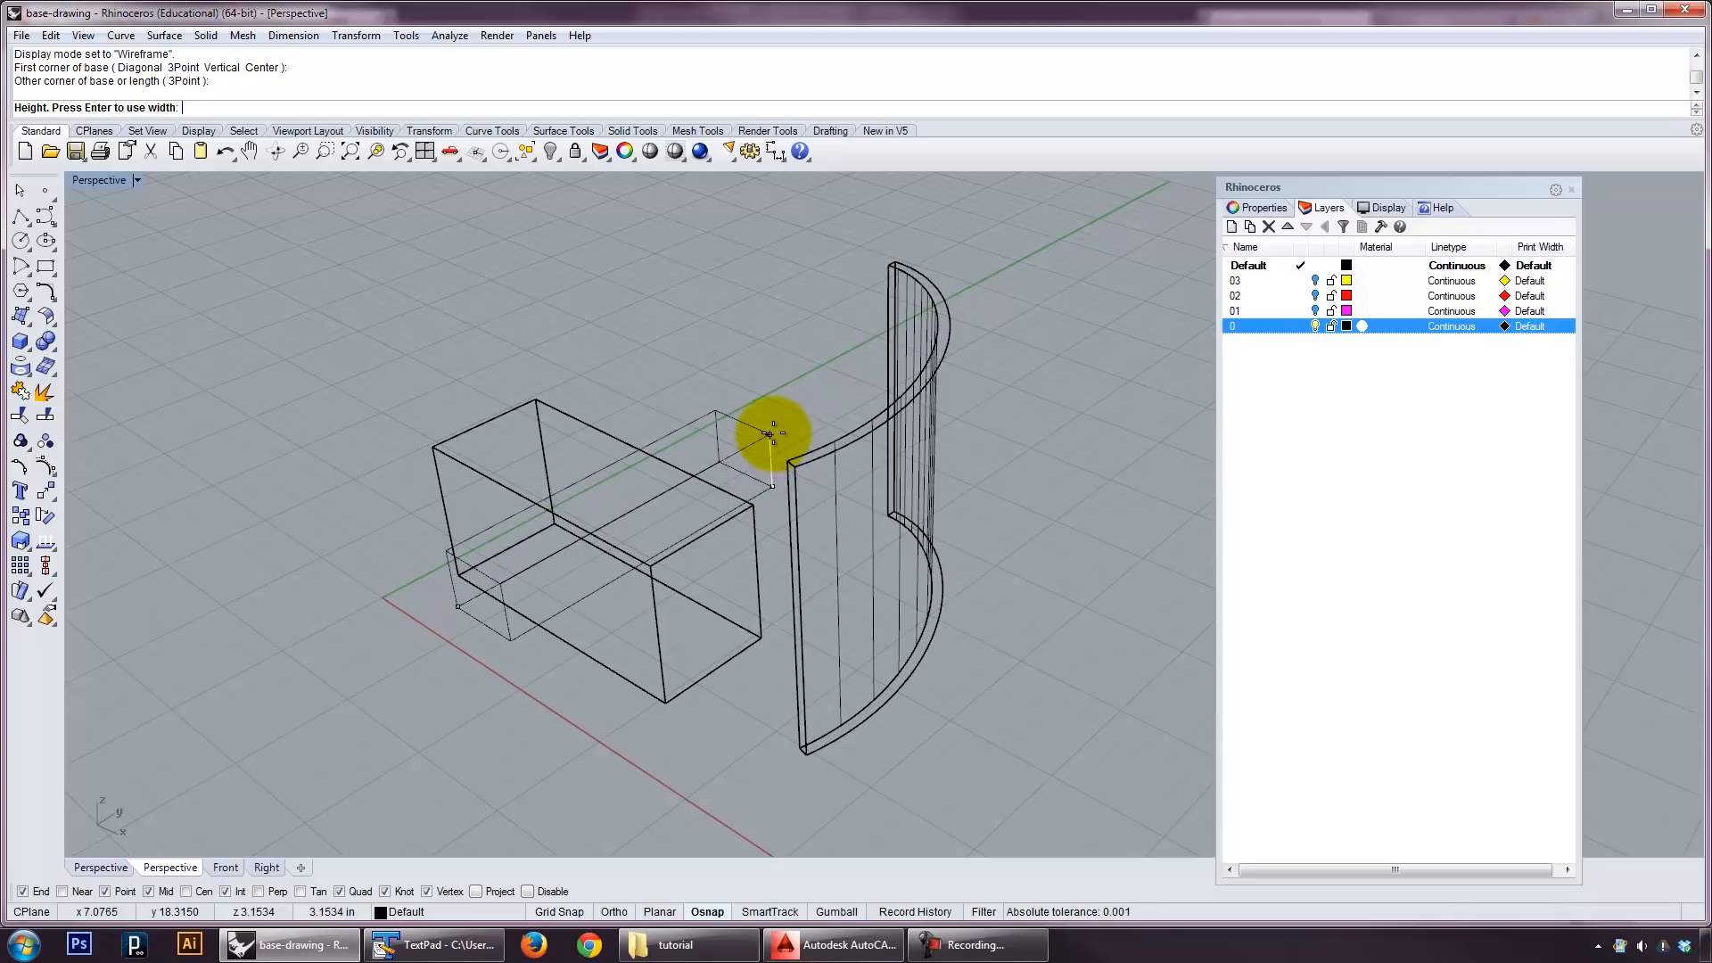
click(136, 180)
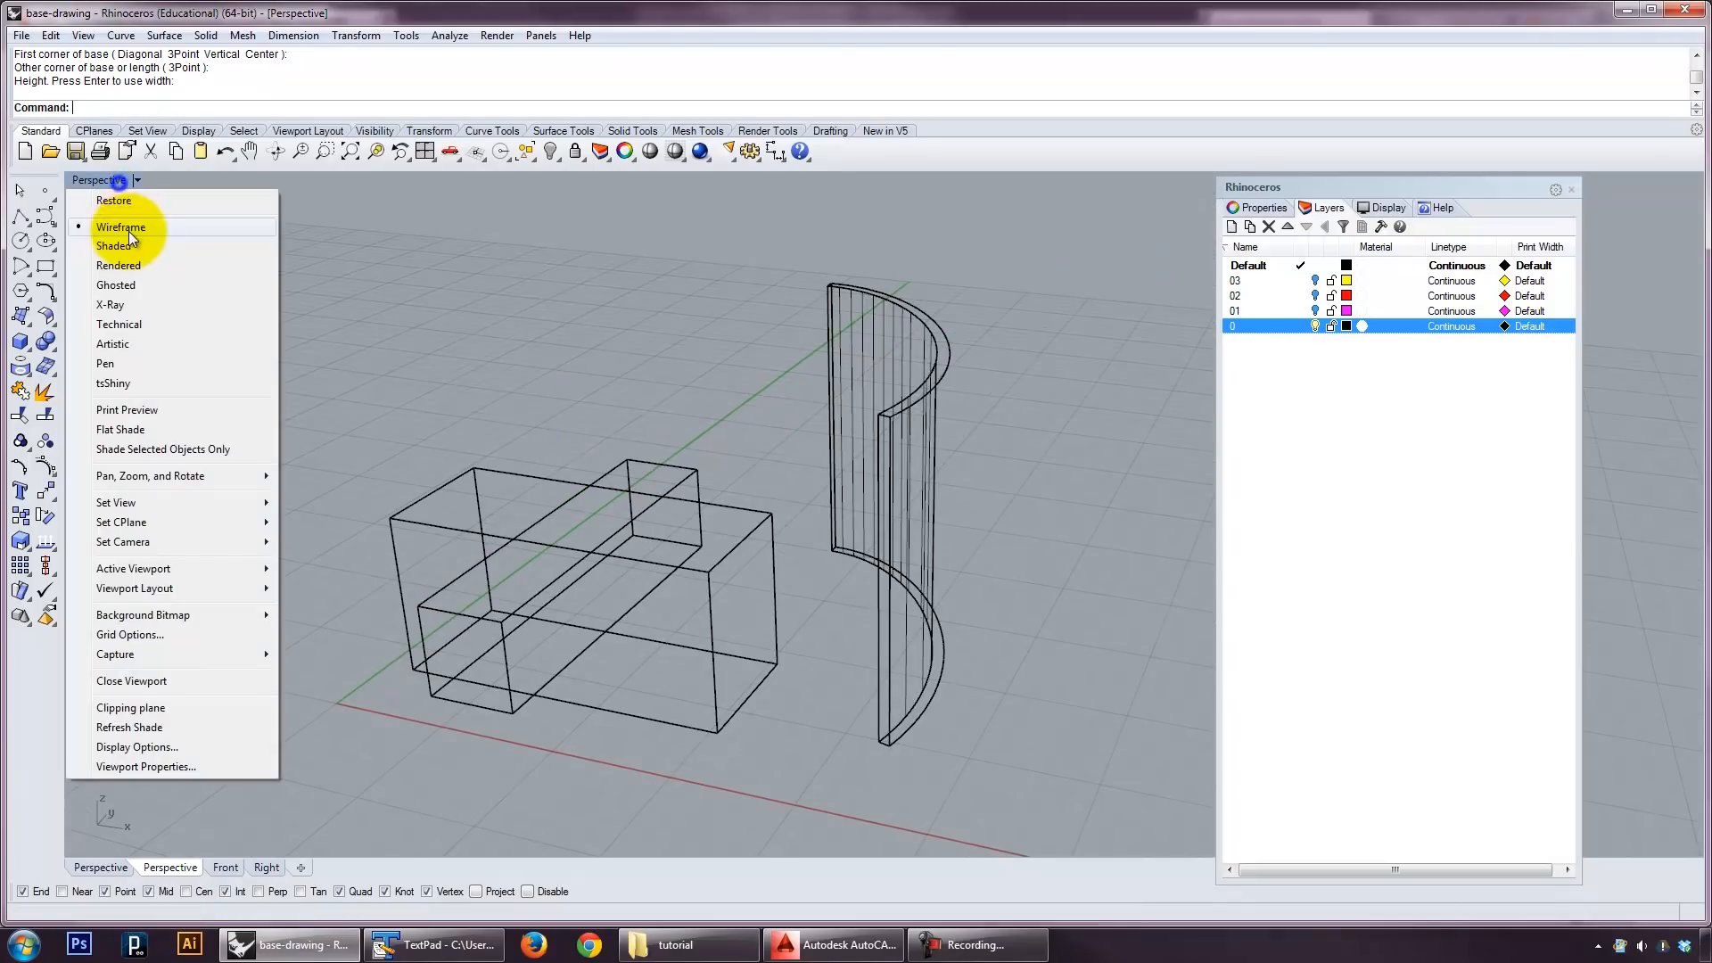
click(114, 246)
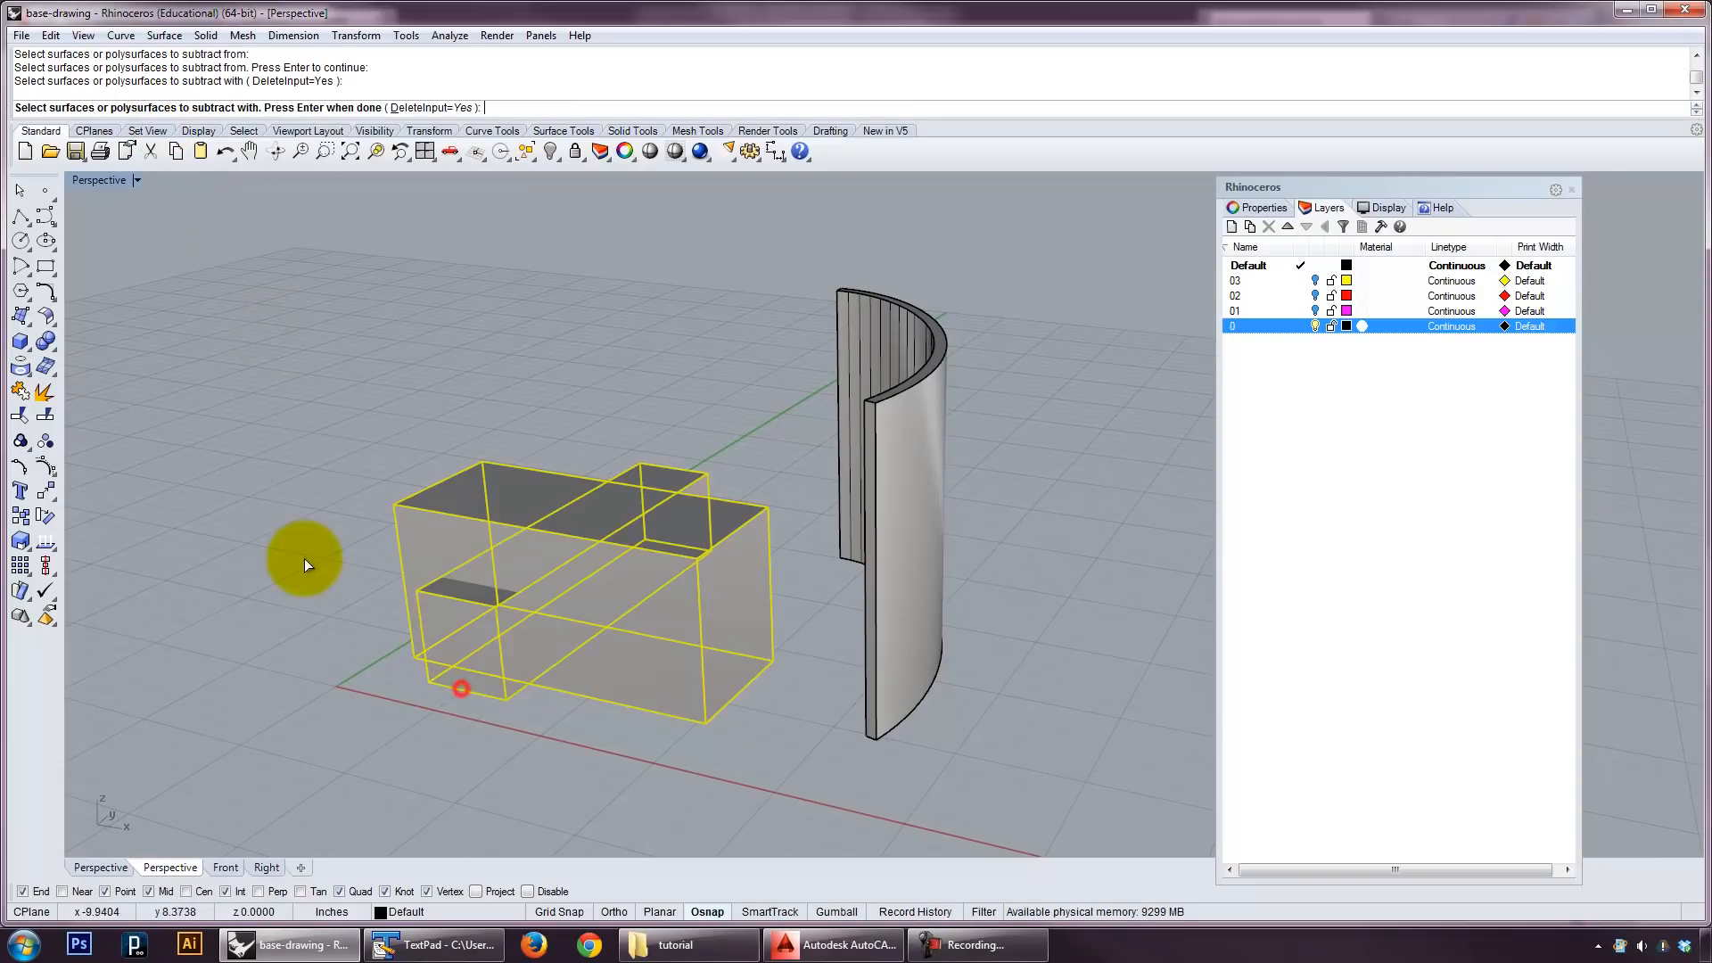
key(enter)
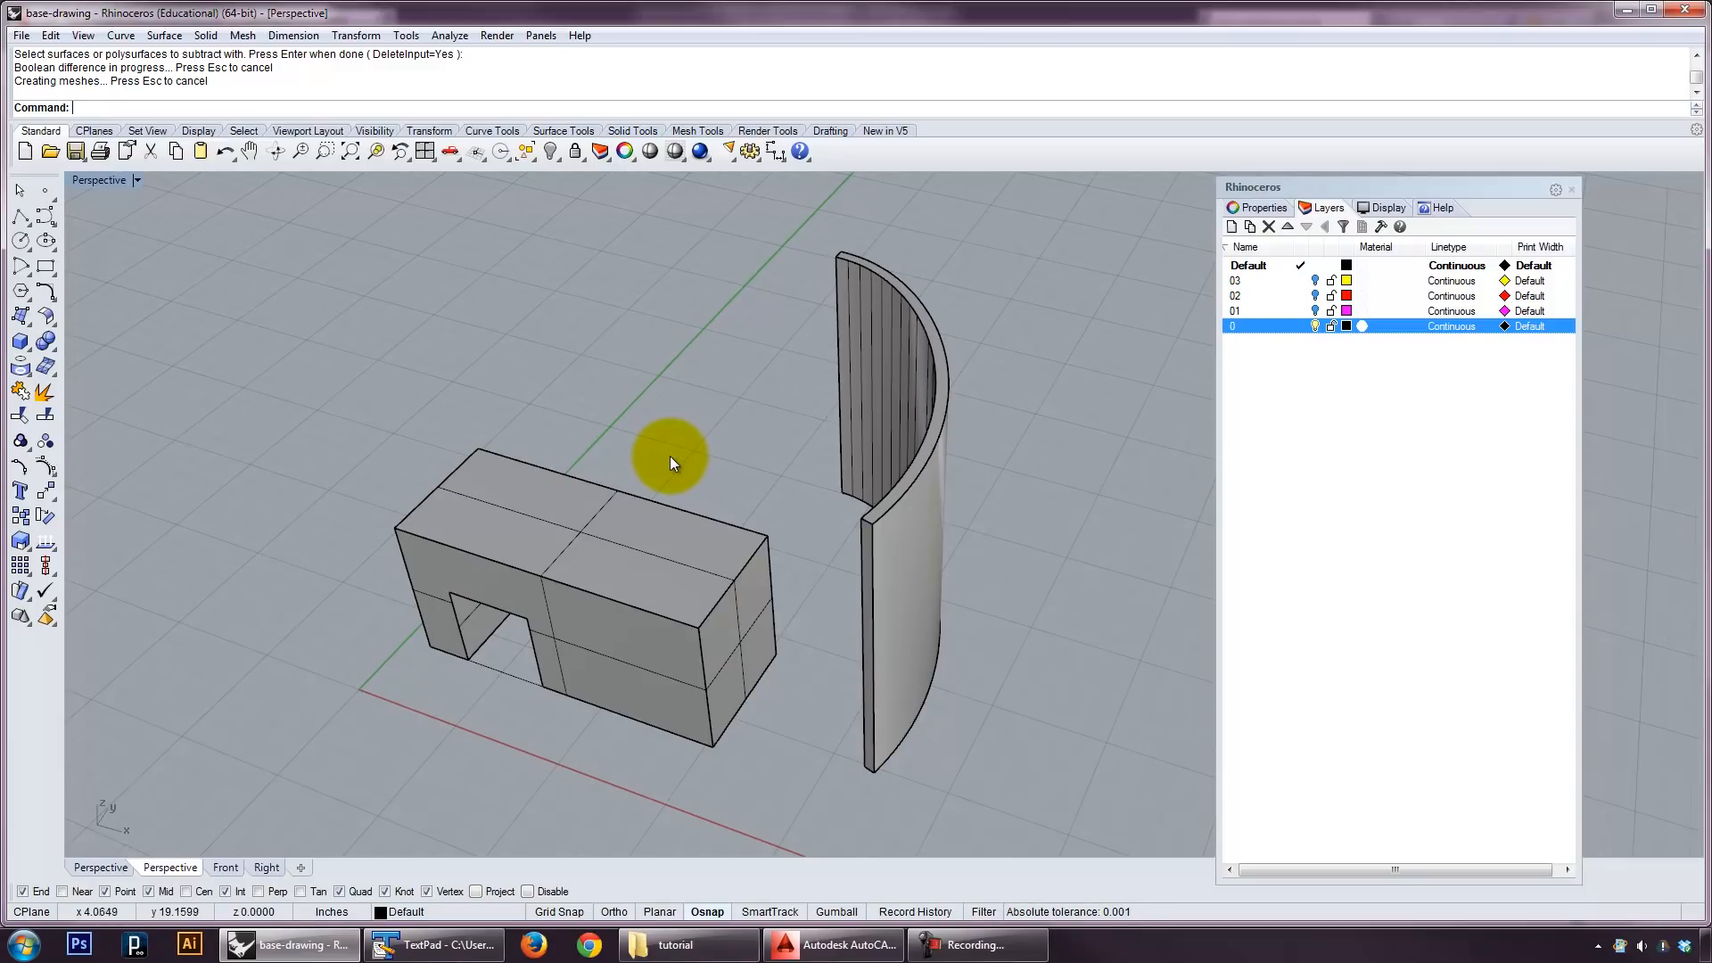
mouse_move(680, 596)
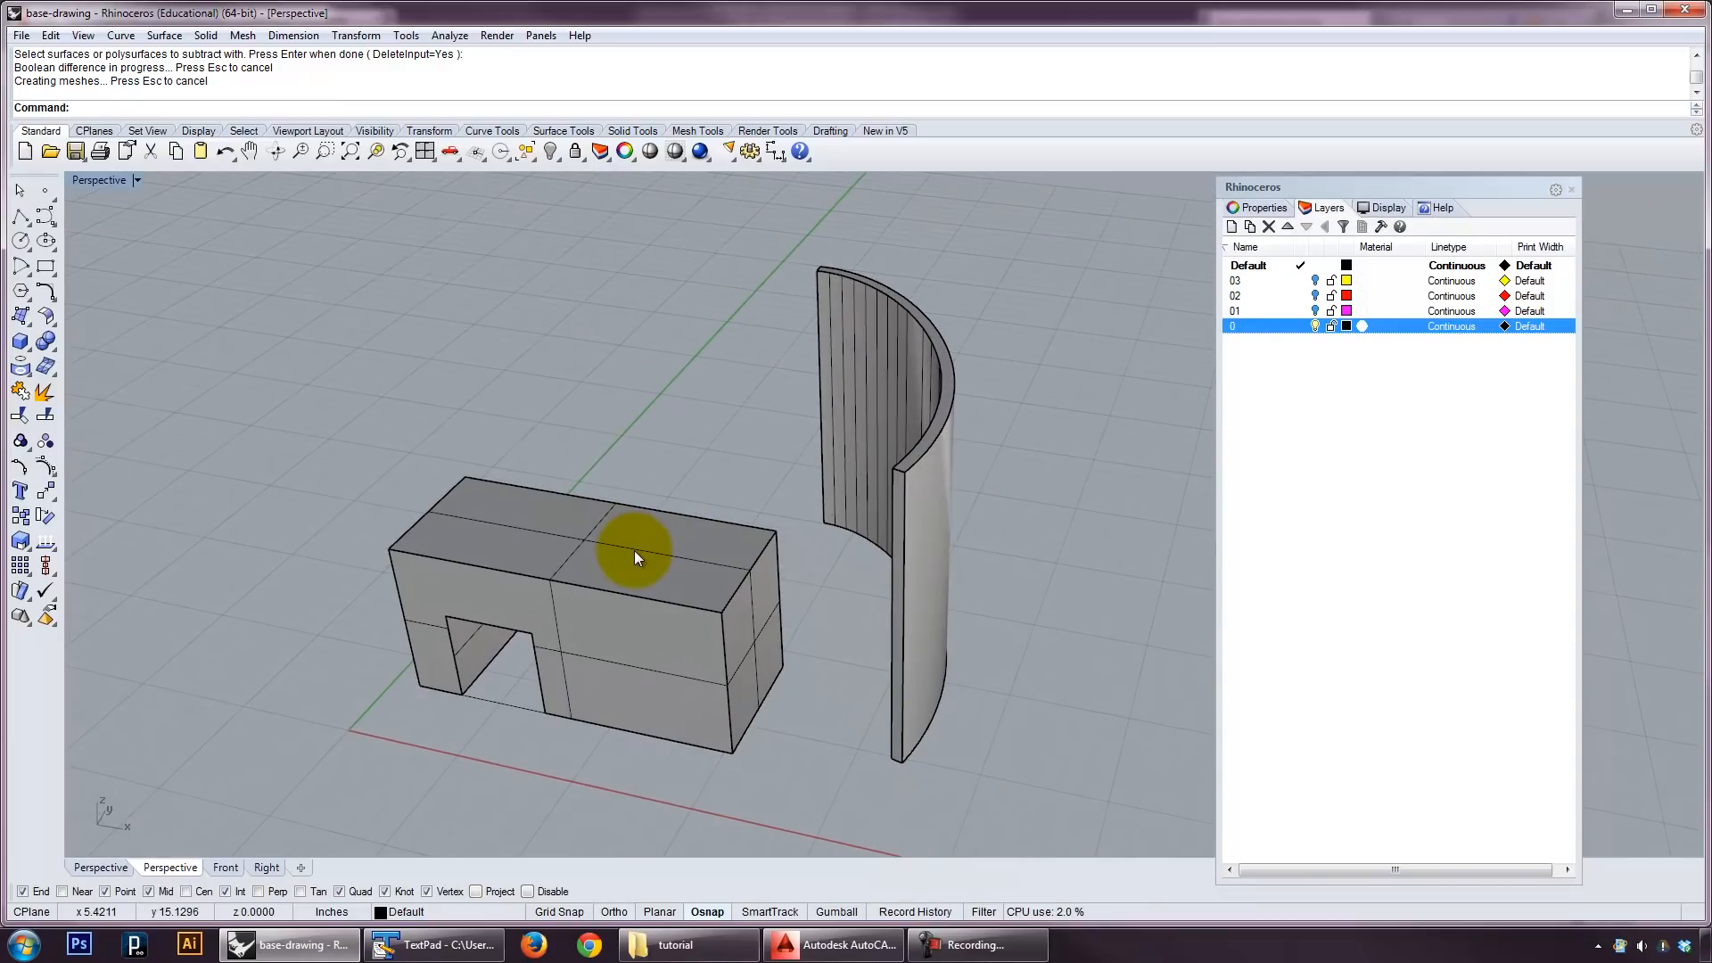
mouse_move(587, 551)
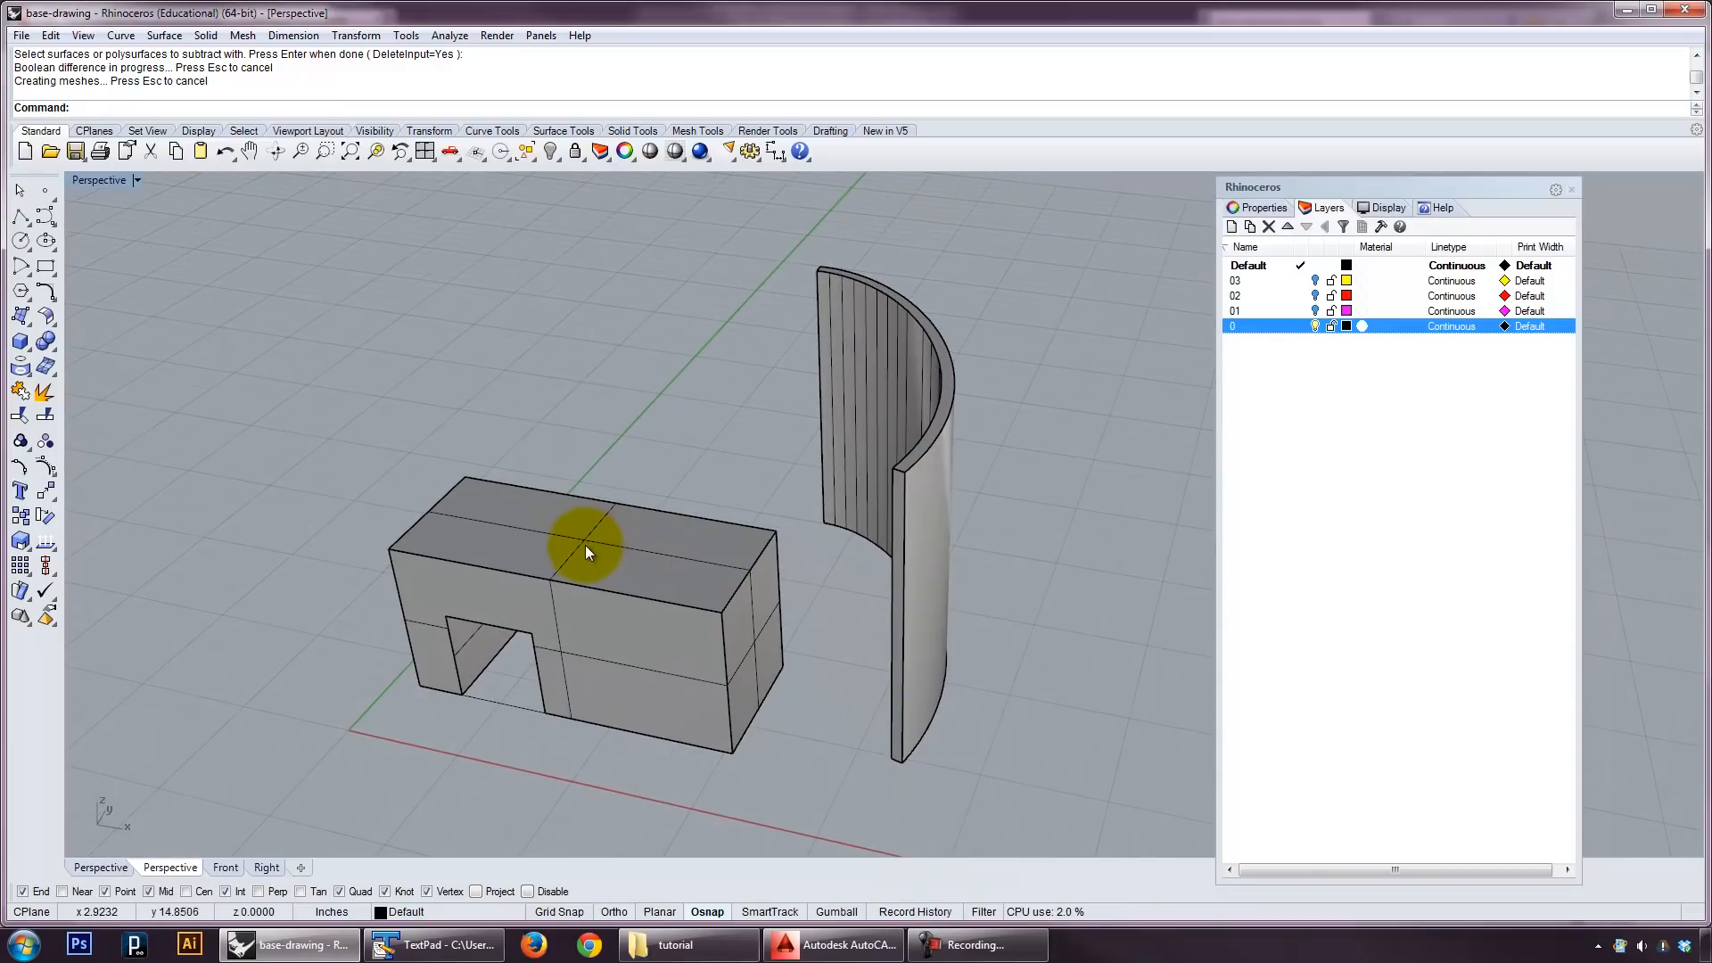
mouse_move(701, 464)
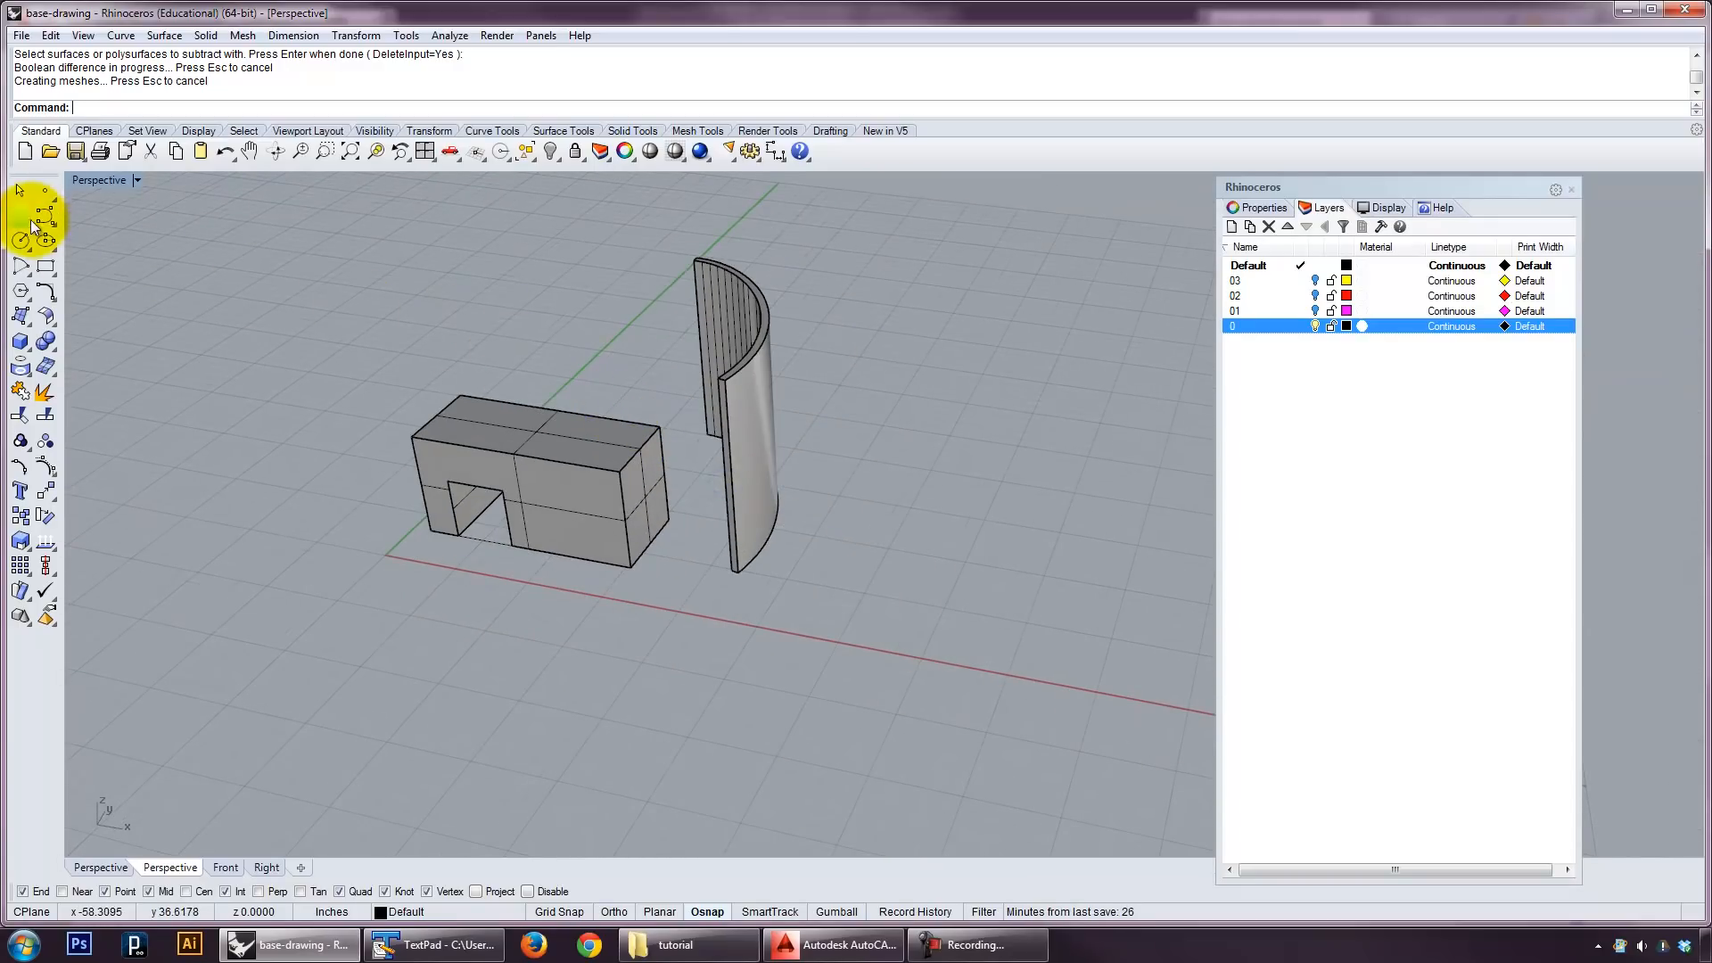
mouse_move(169, 330)
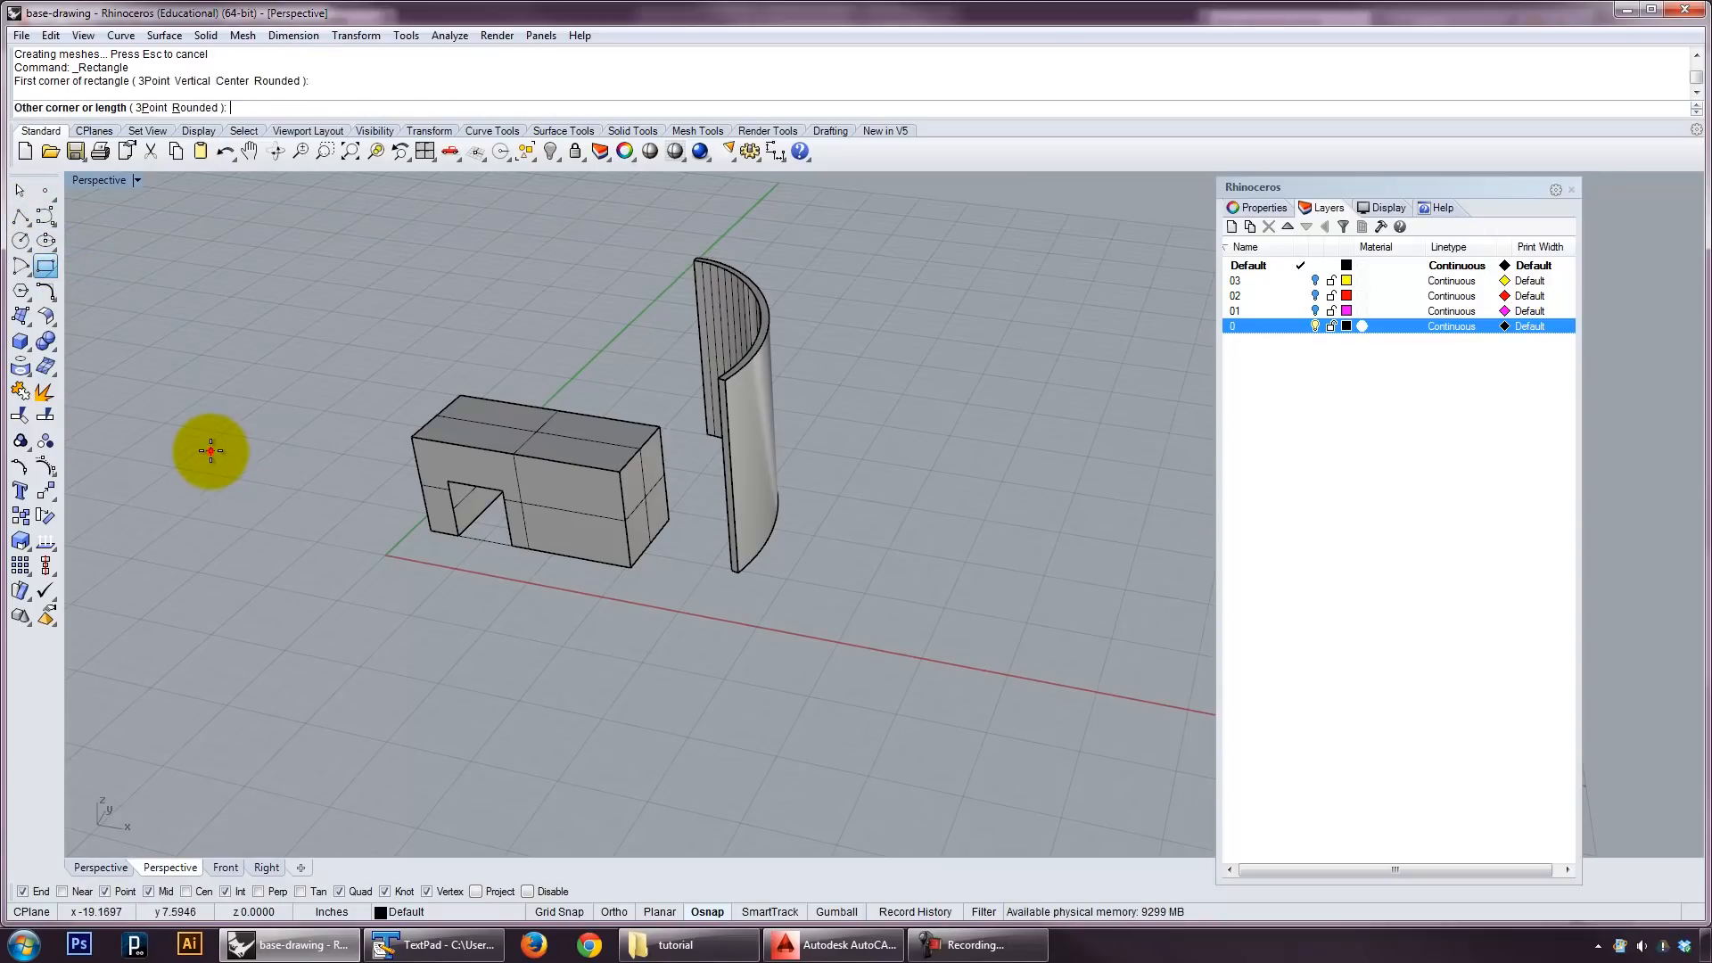
Draw a rectangle and a circle beside the block and raise the circle above it in the Front view.
click(212, 453)
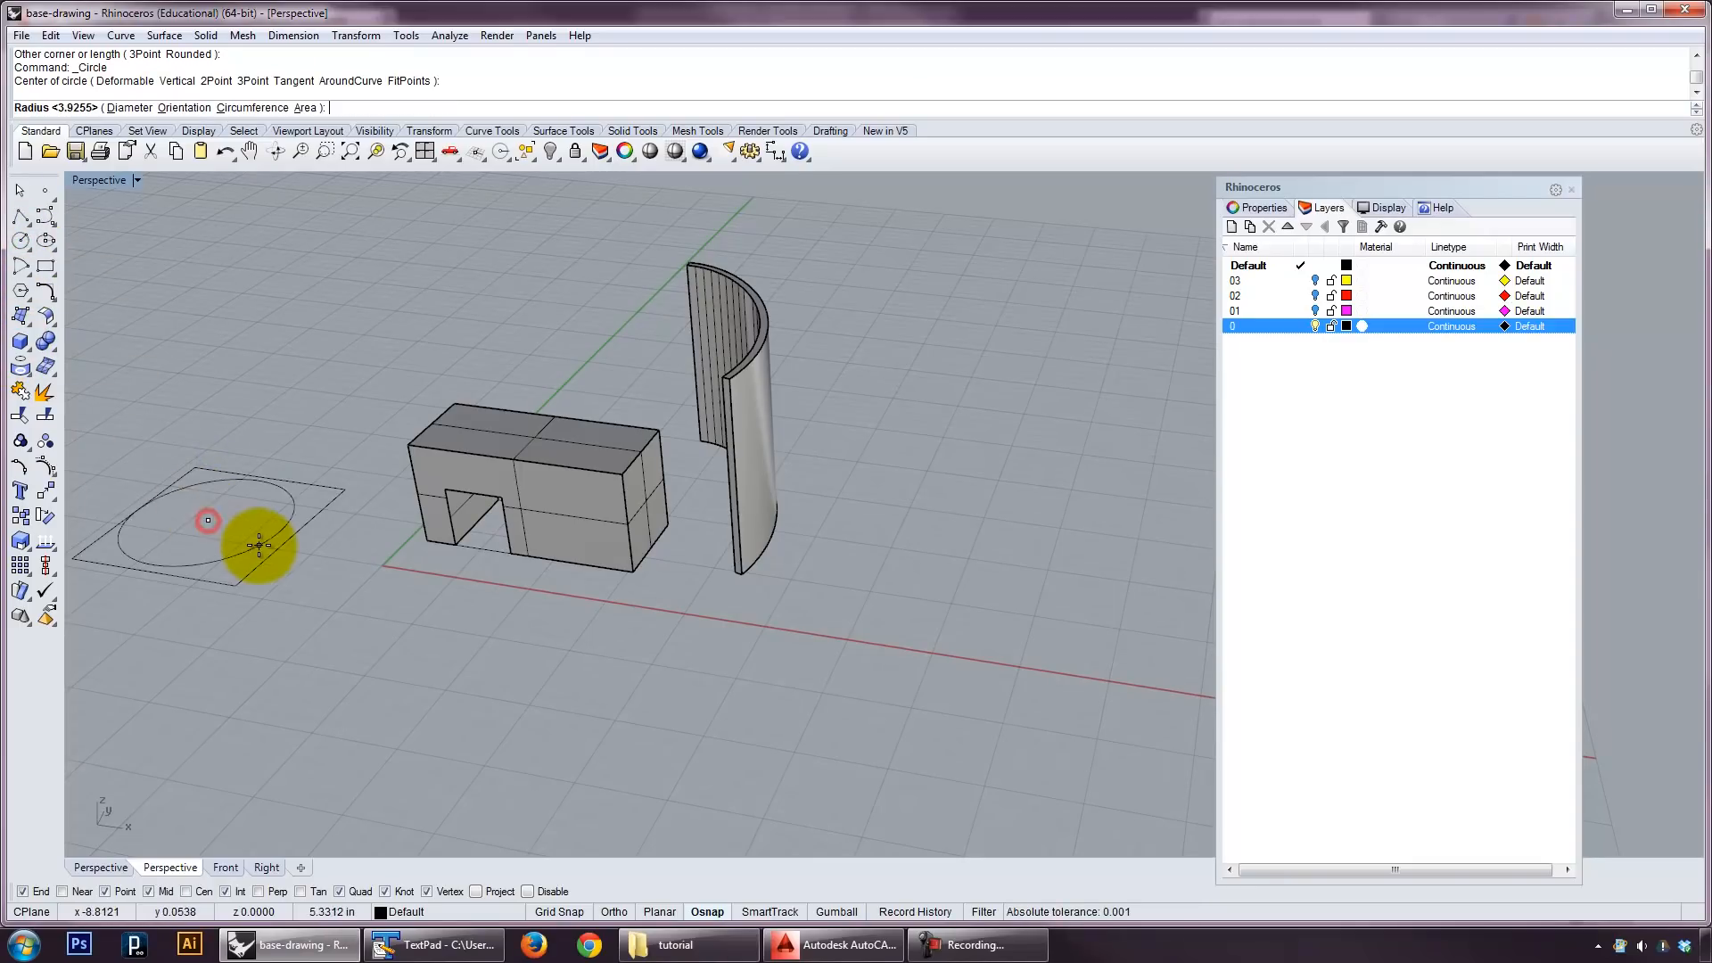
click(245, 549)
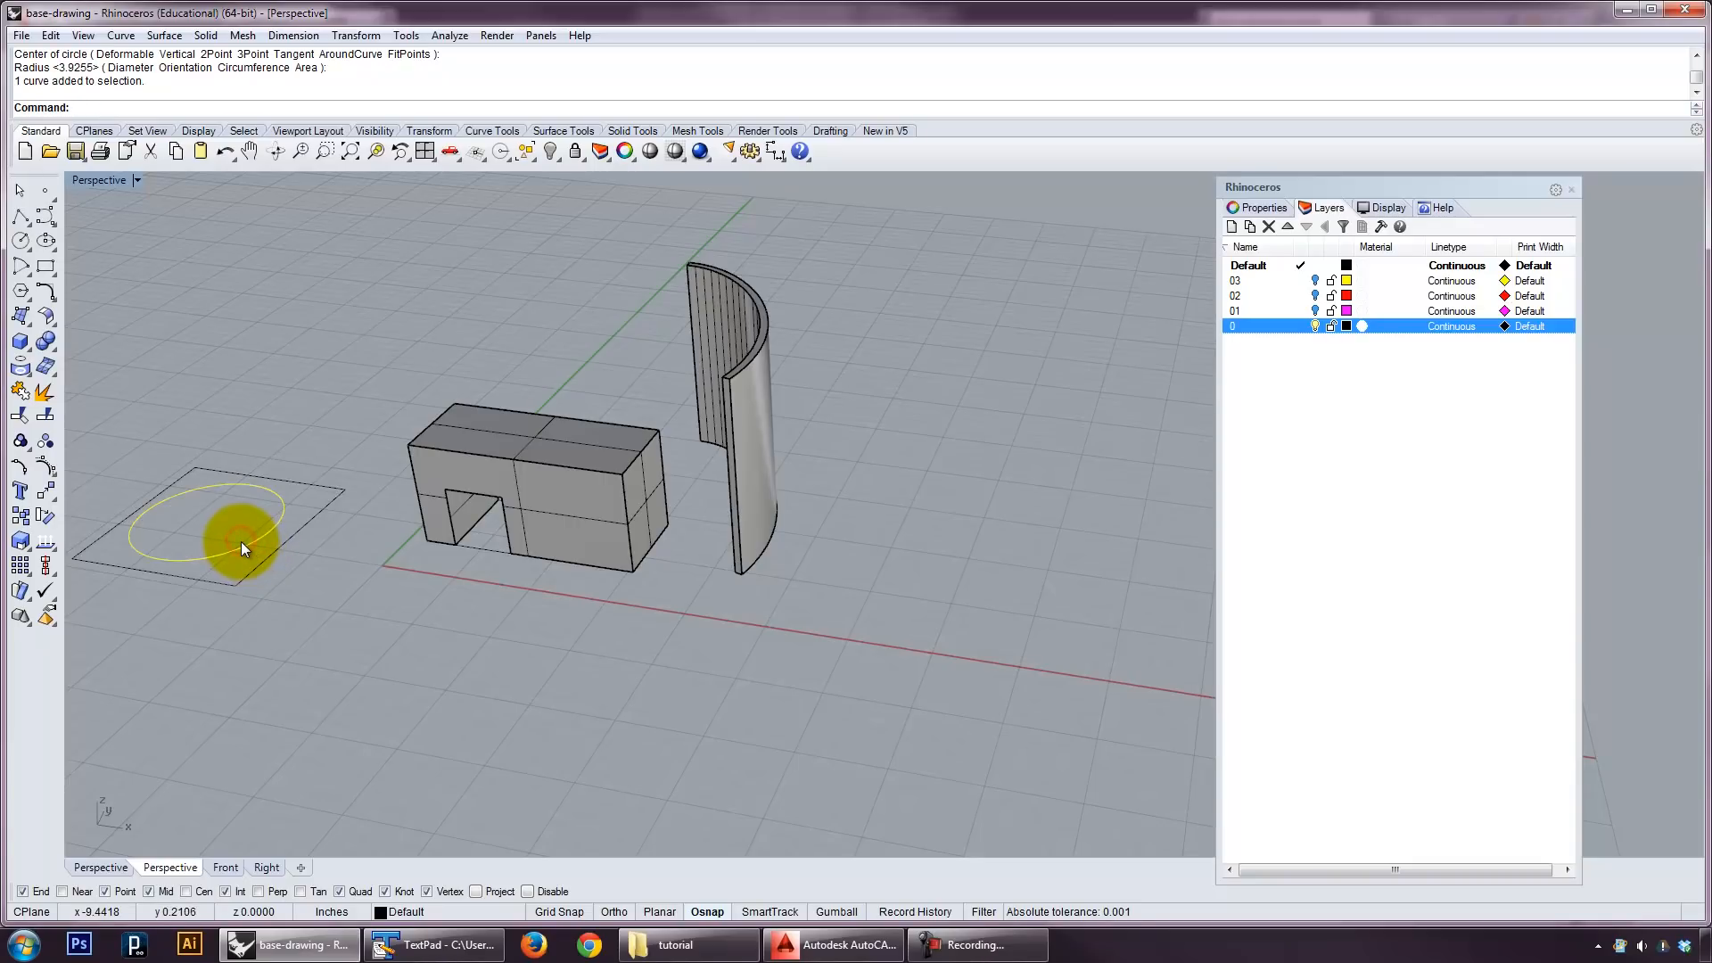
click(155, 867)
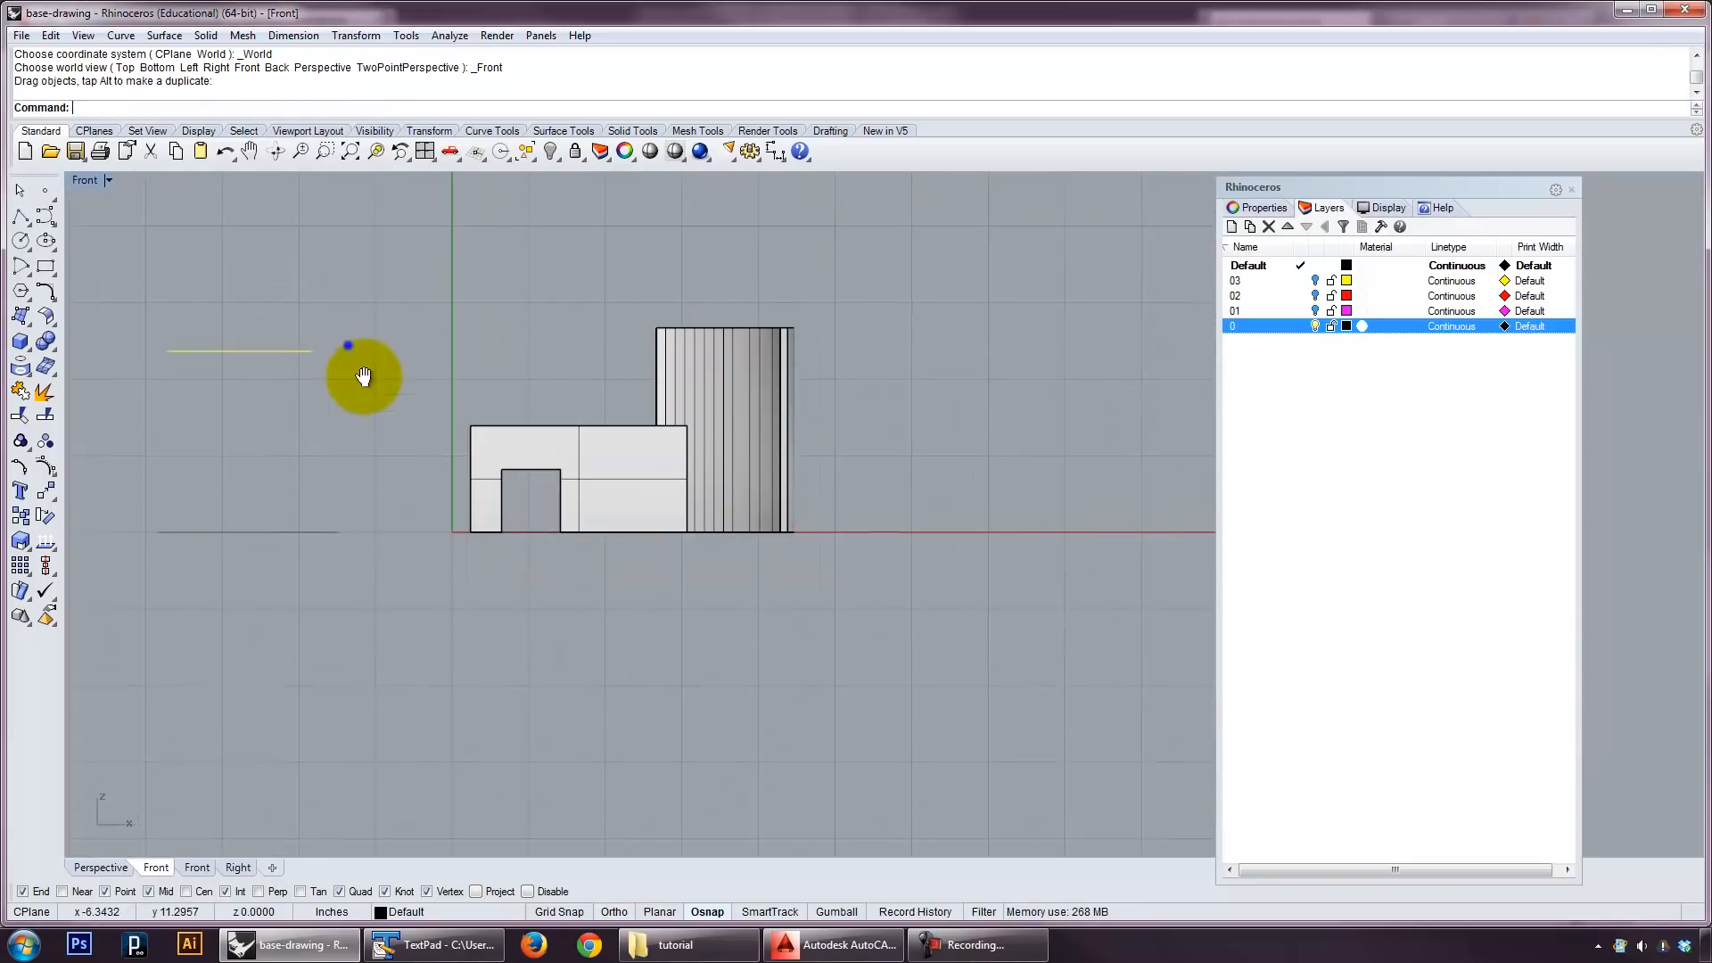
drag(364, 374, 599, 396)
text(Front)
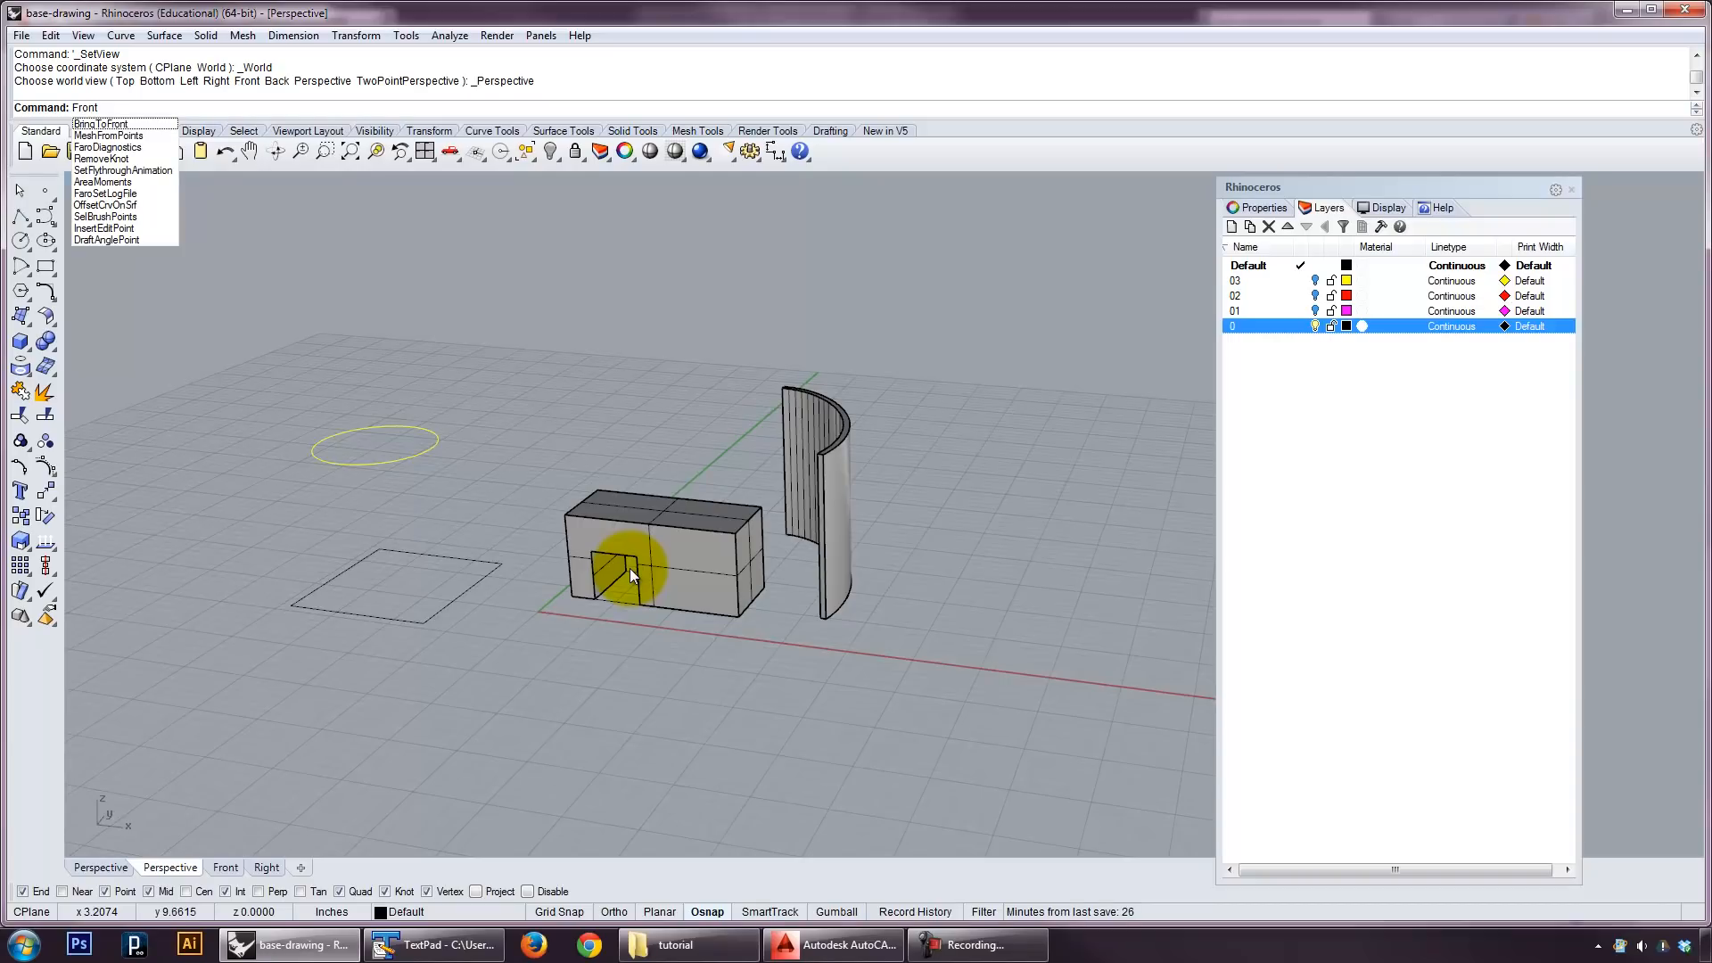
click(225, 867)
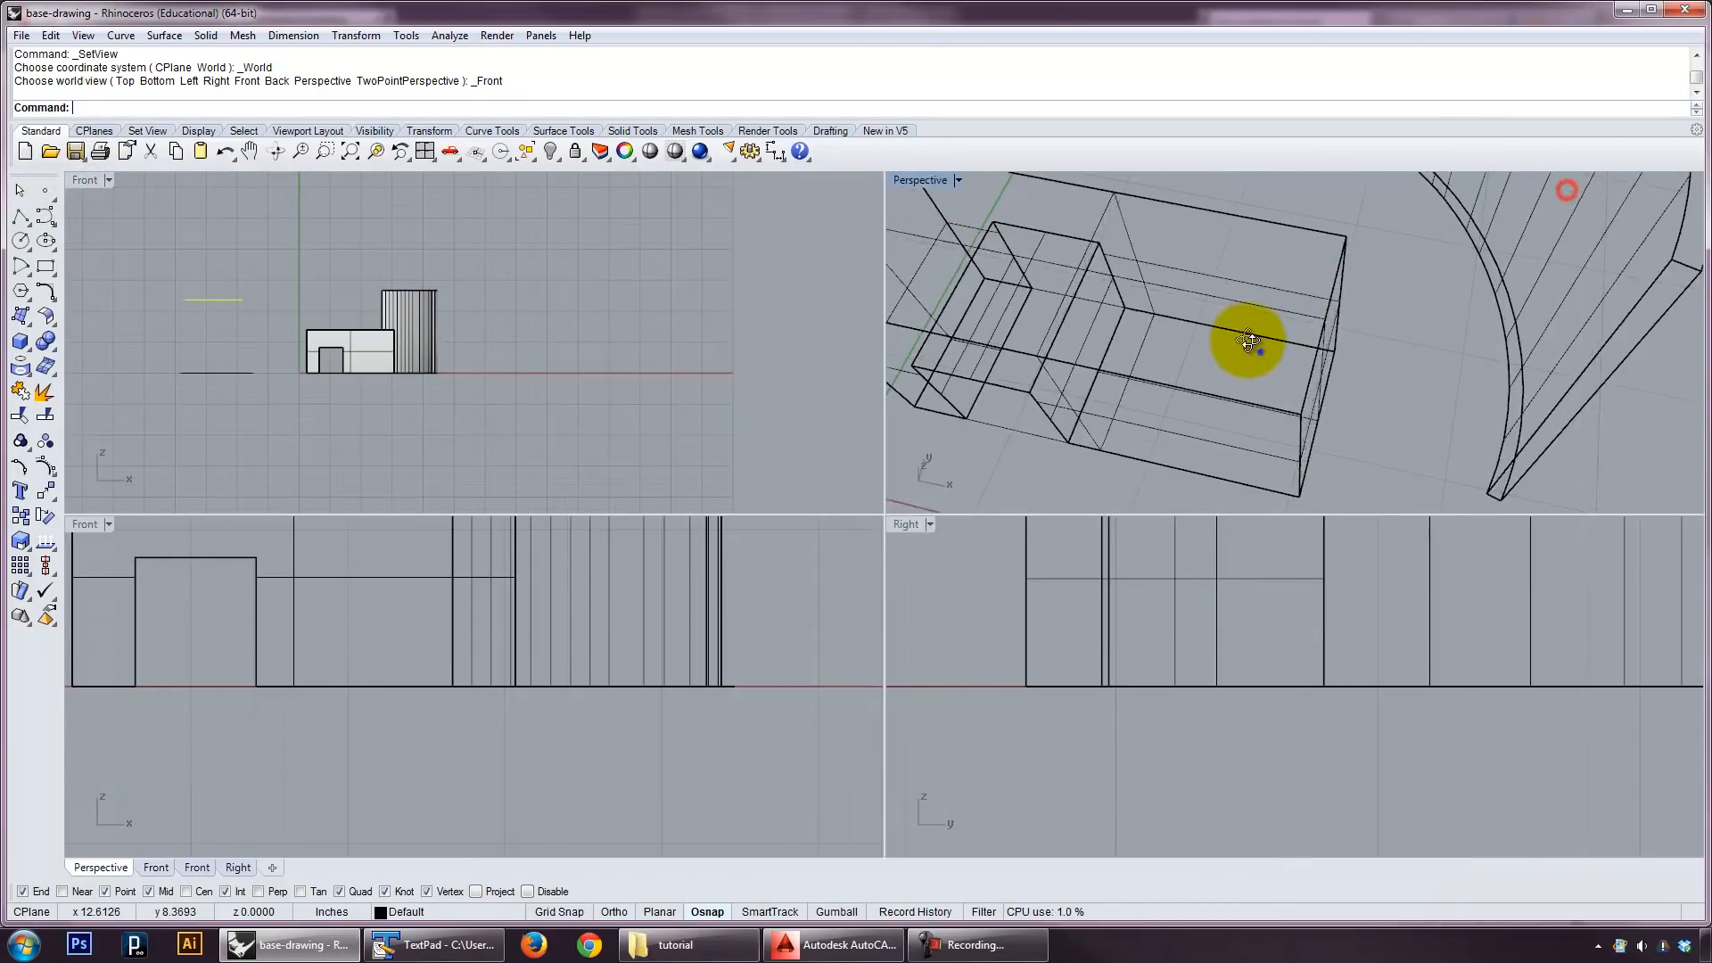
Loft the square up to the raised circle with Straight sections into a tapered surface.
drag(1251, 339, 1113, 423)
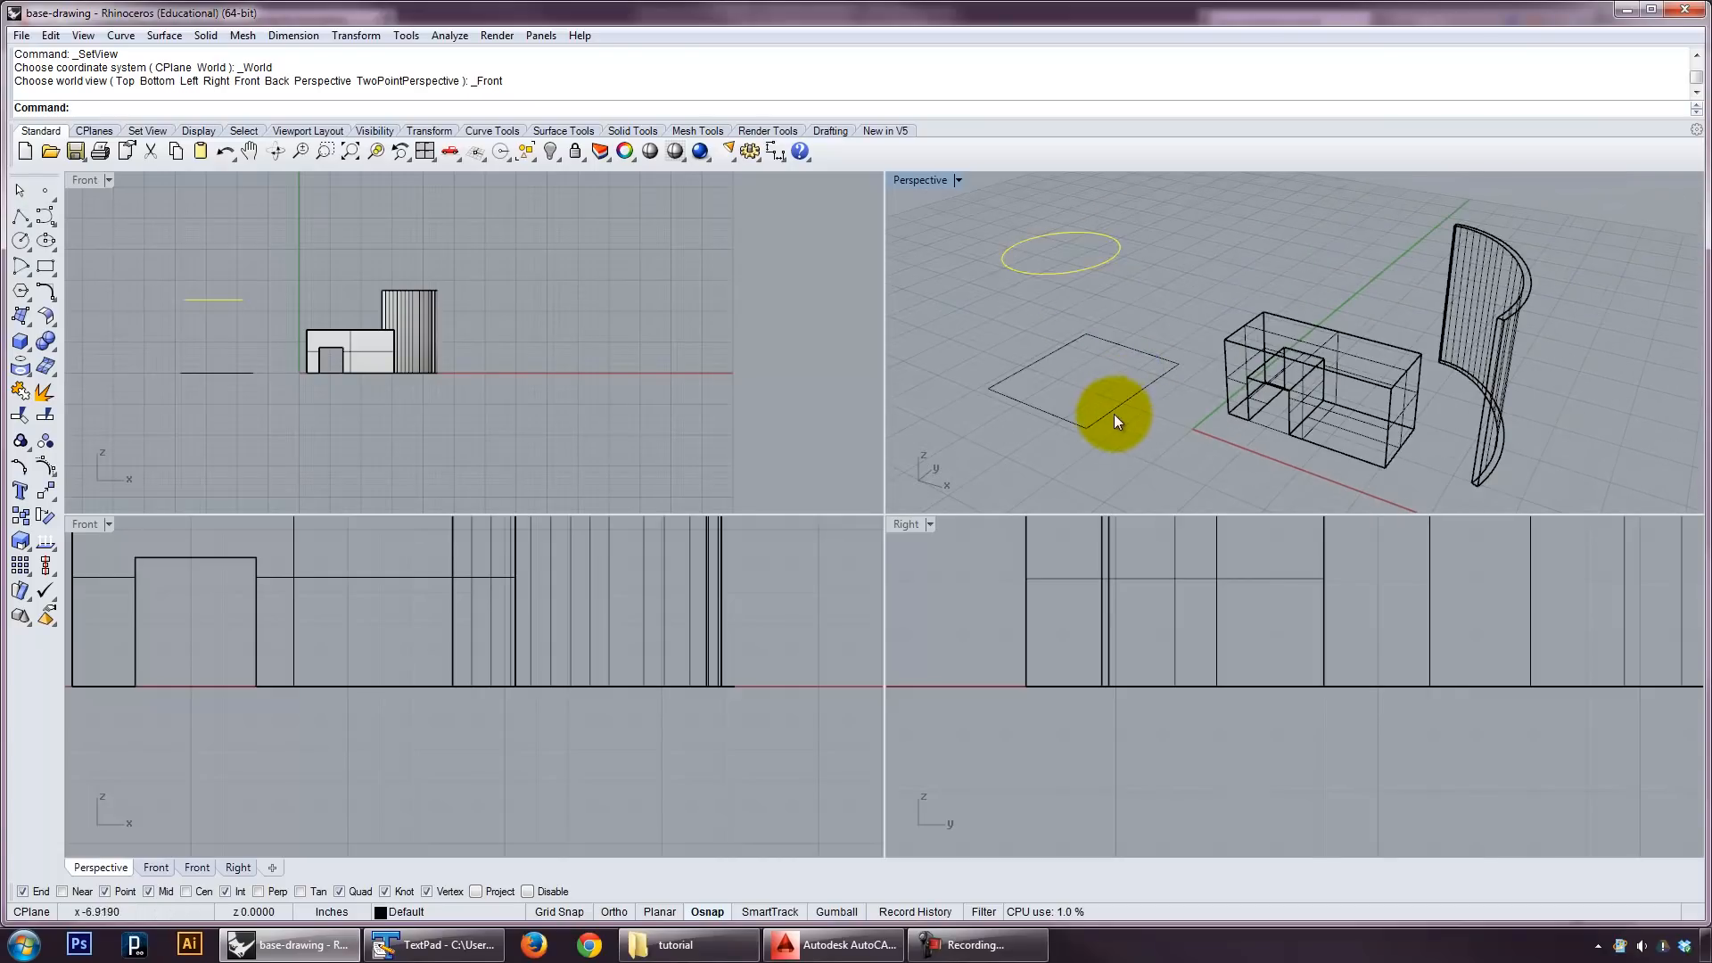
text(Lof)
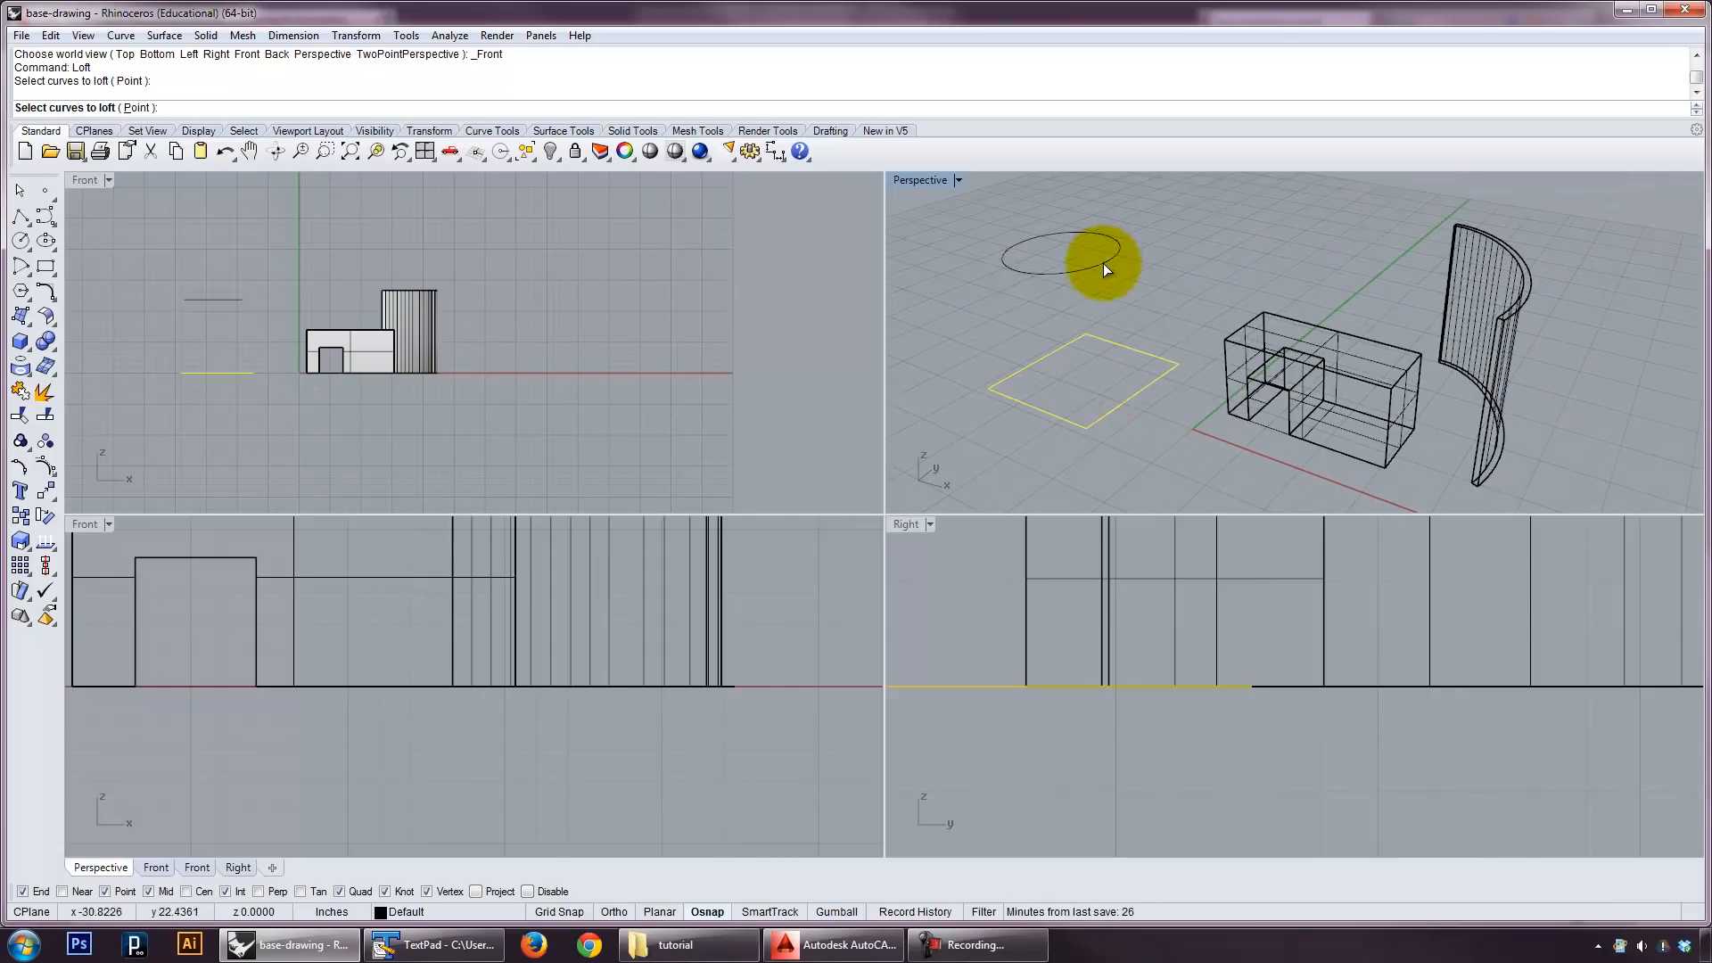
mouse_move(1102, 270)
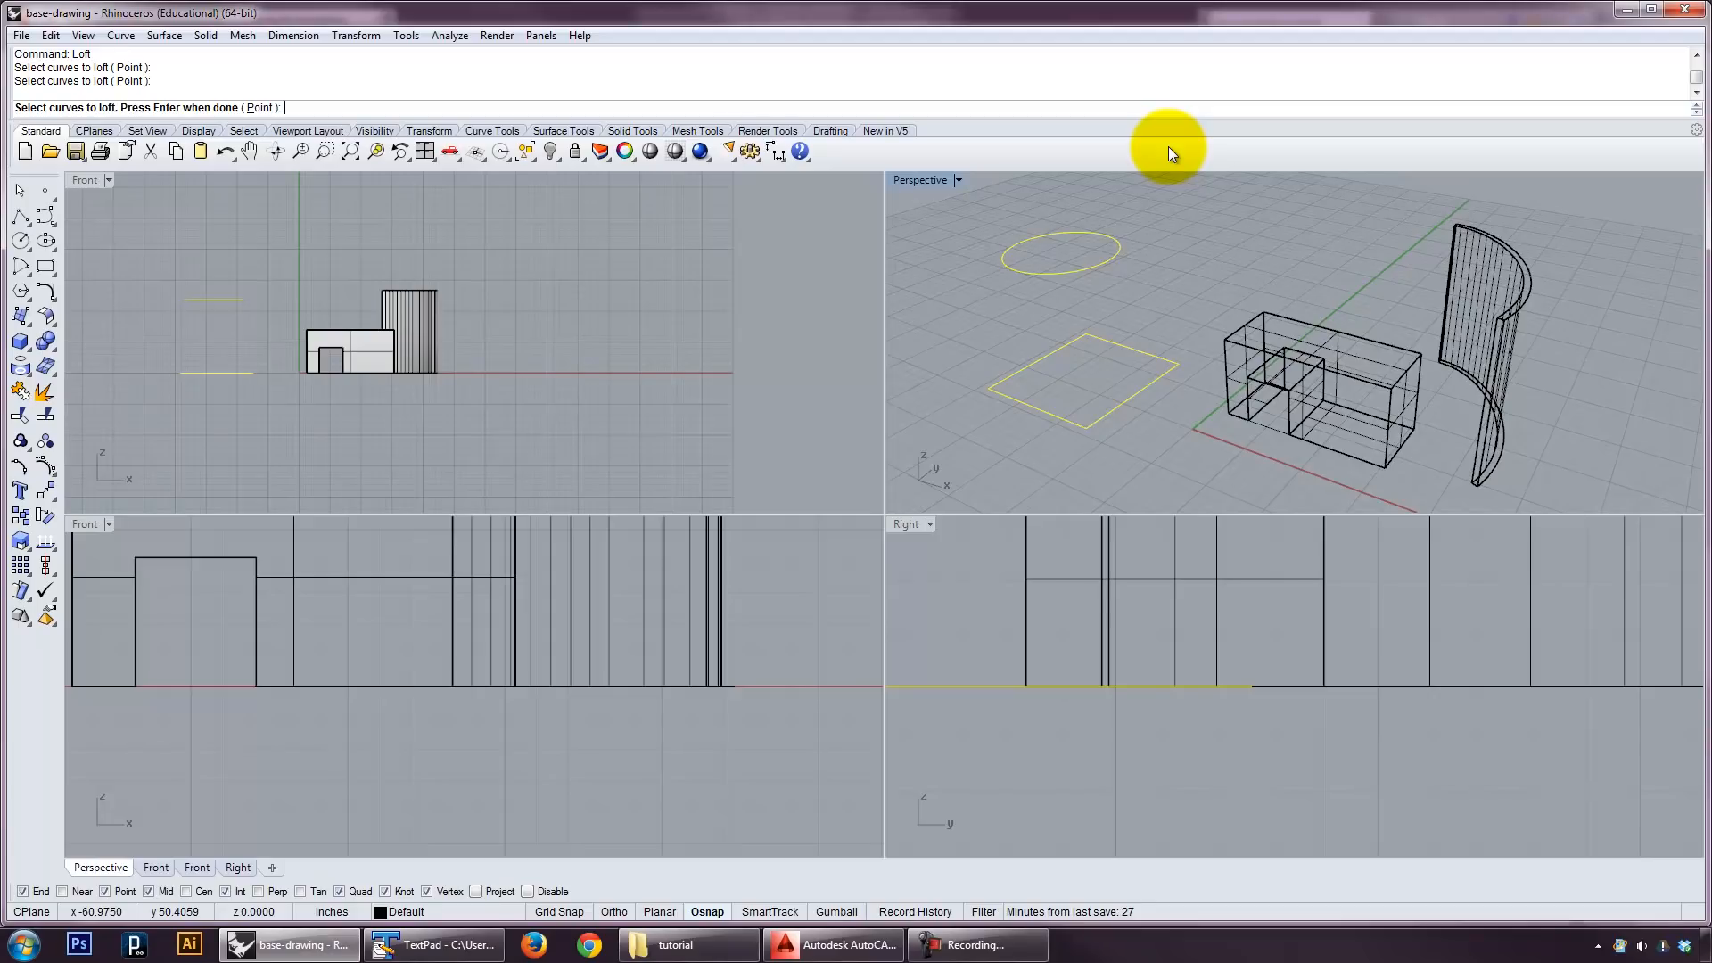
mouse_move(319, 137)
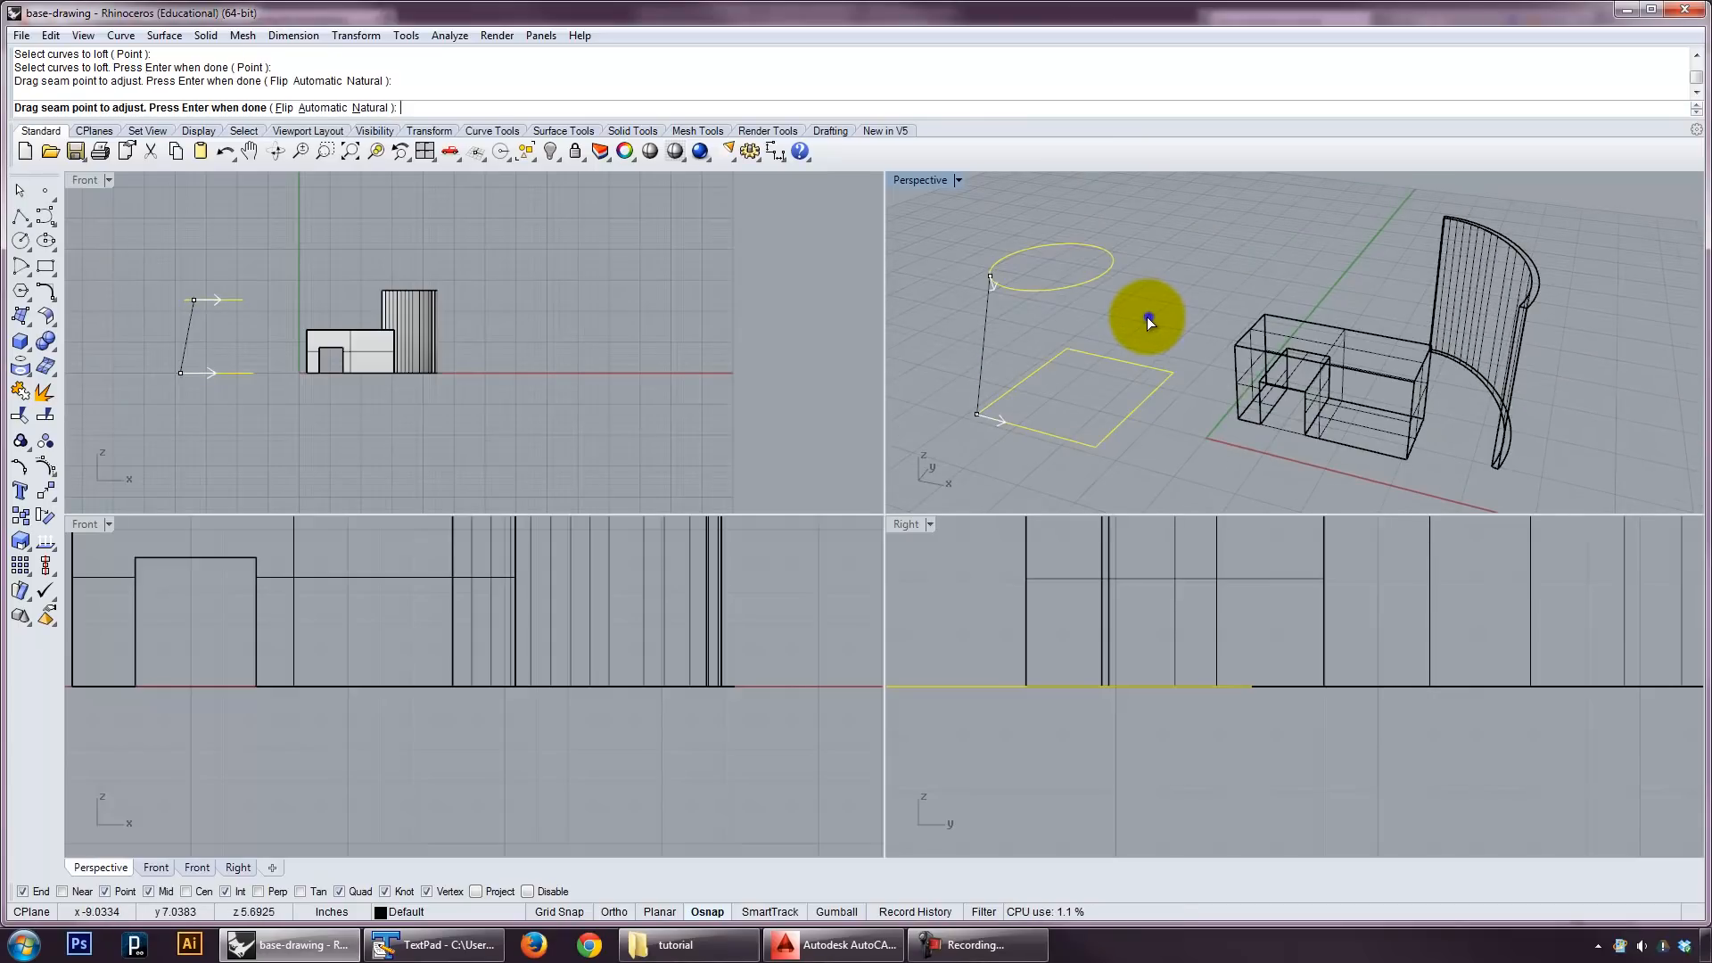
key(enter)
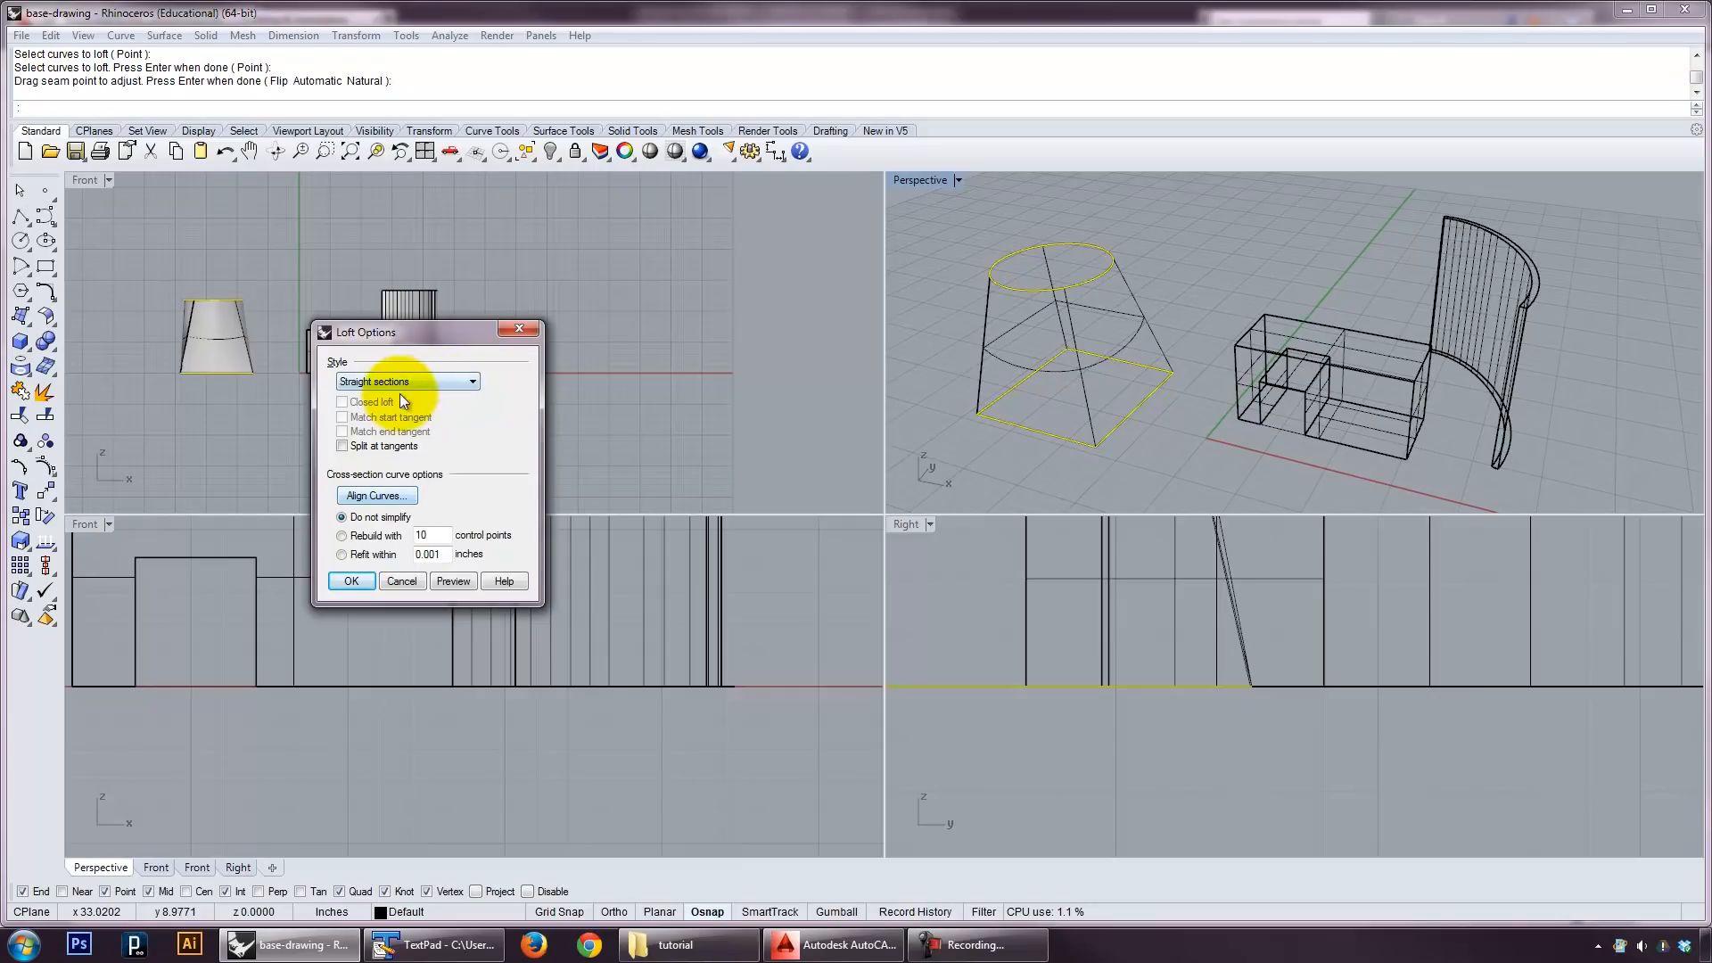
click(405, 382)
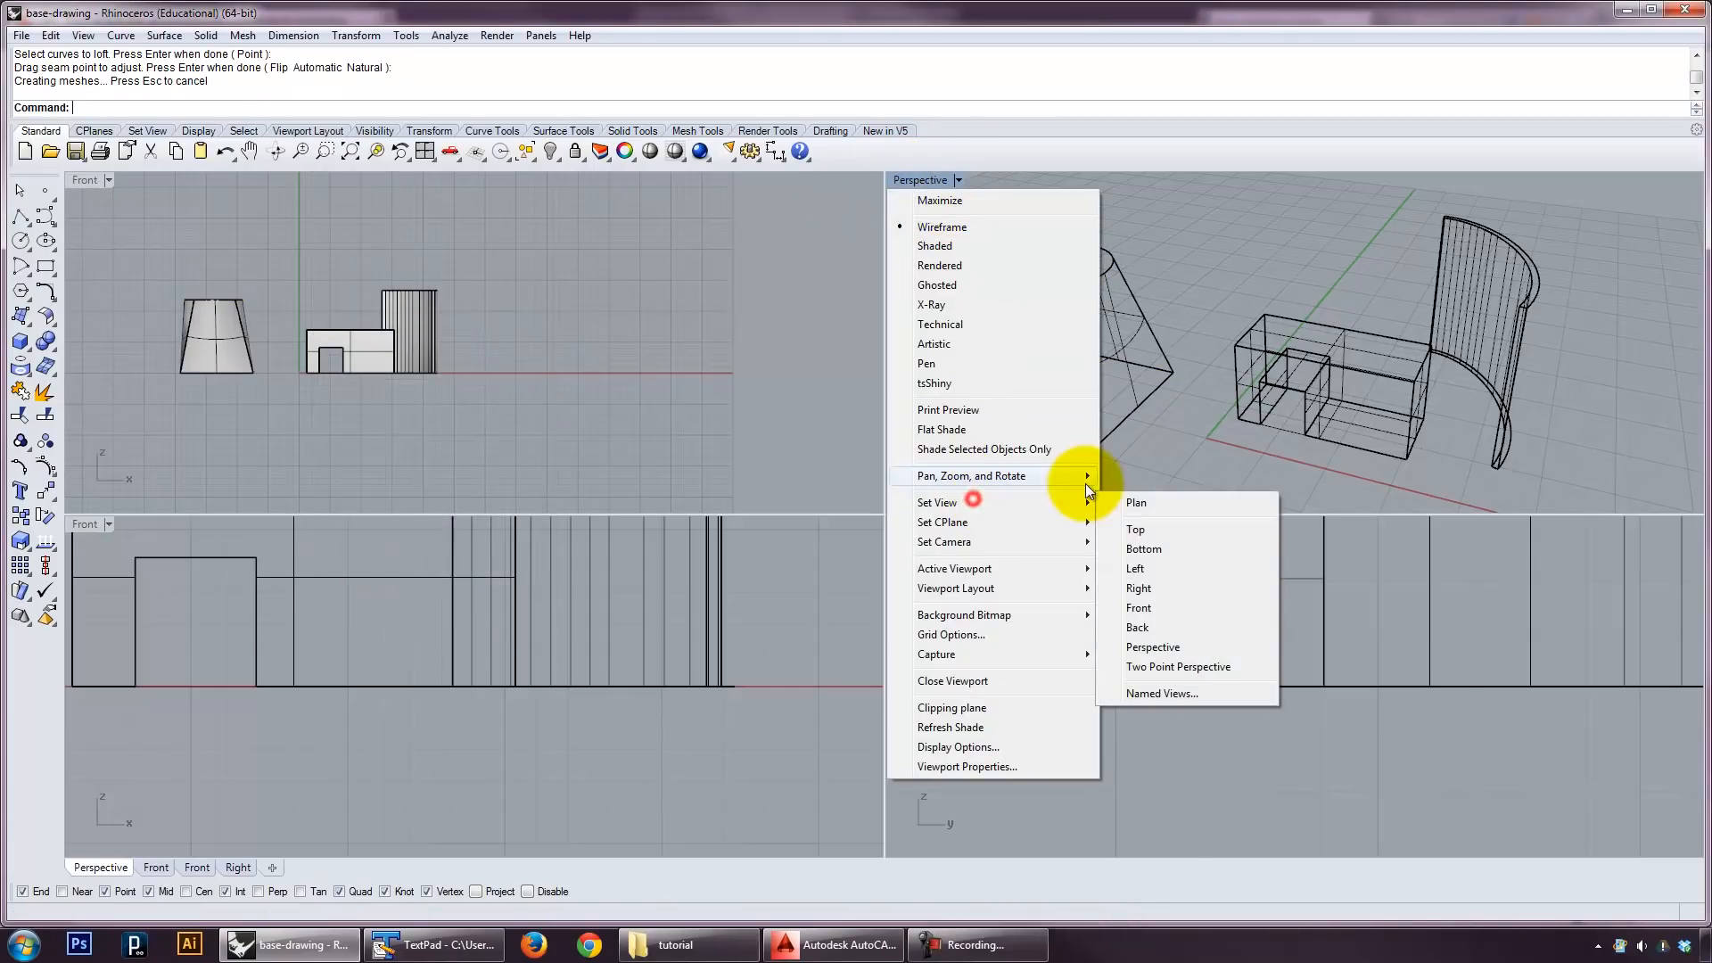
Show the perspective view shaded and orbit around the tapered frustum.
click(935, 246)
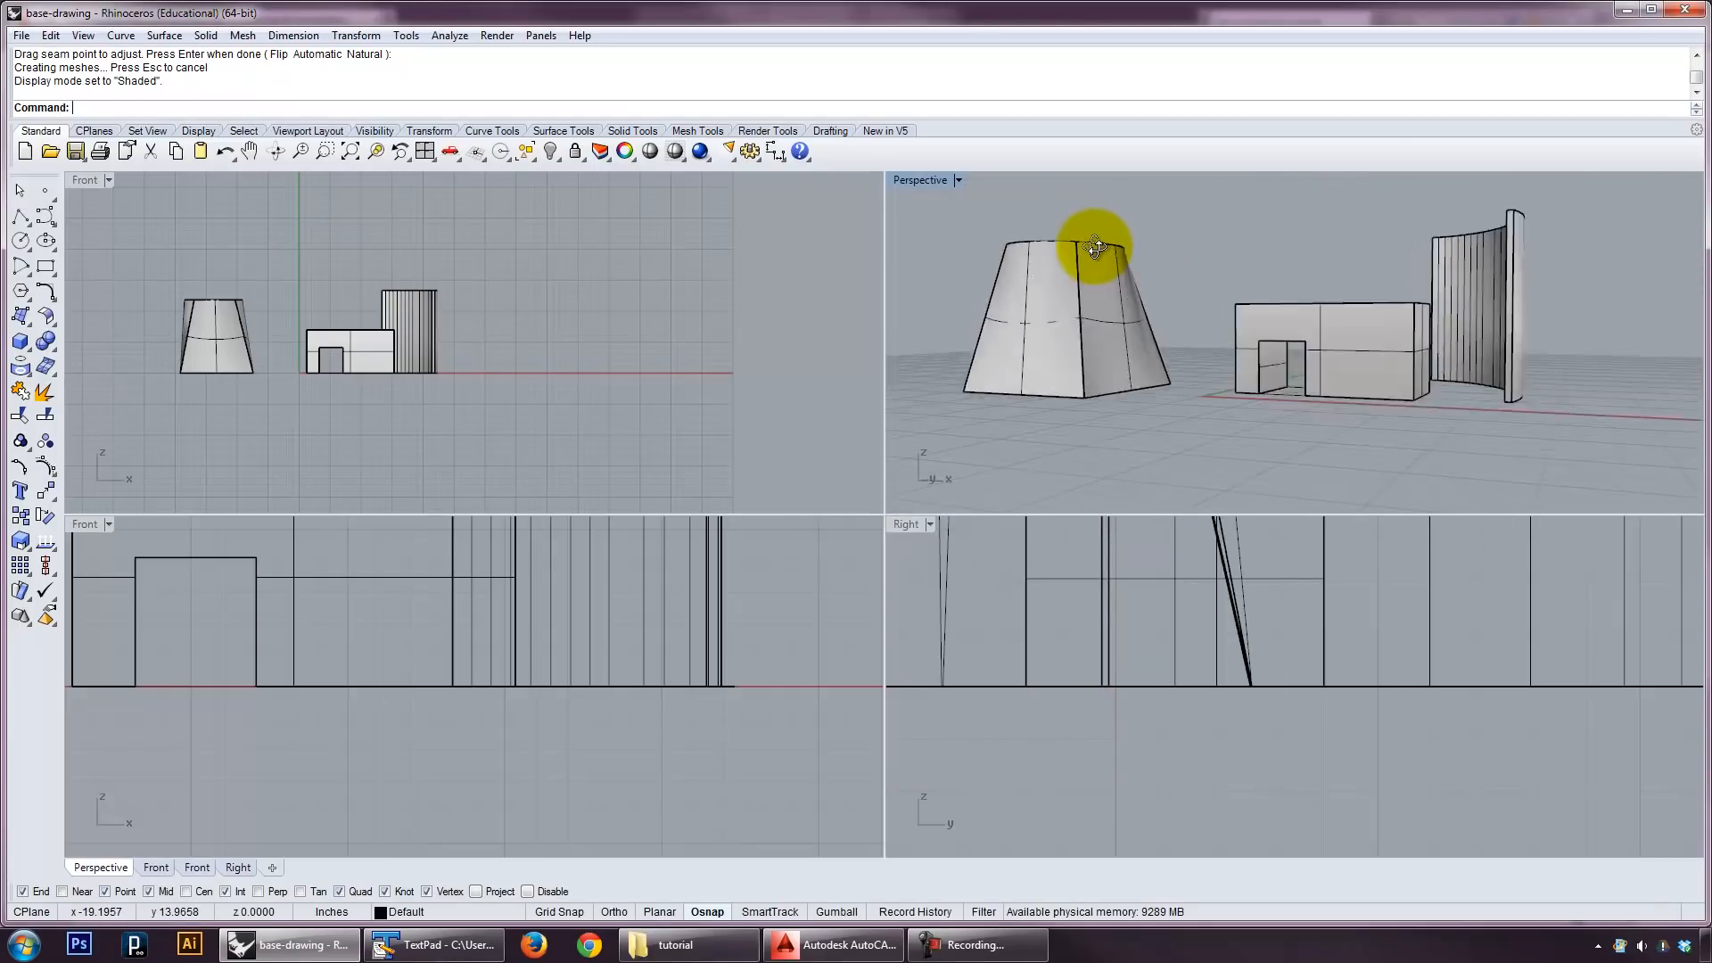
drag(1097, 248, 1136, 396)
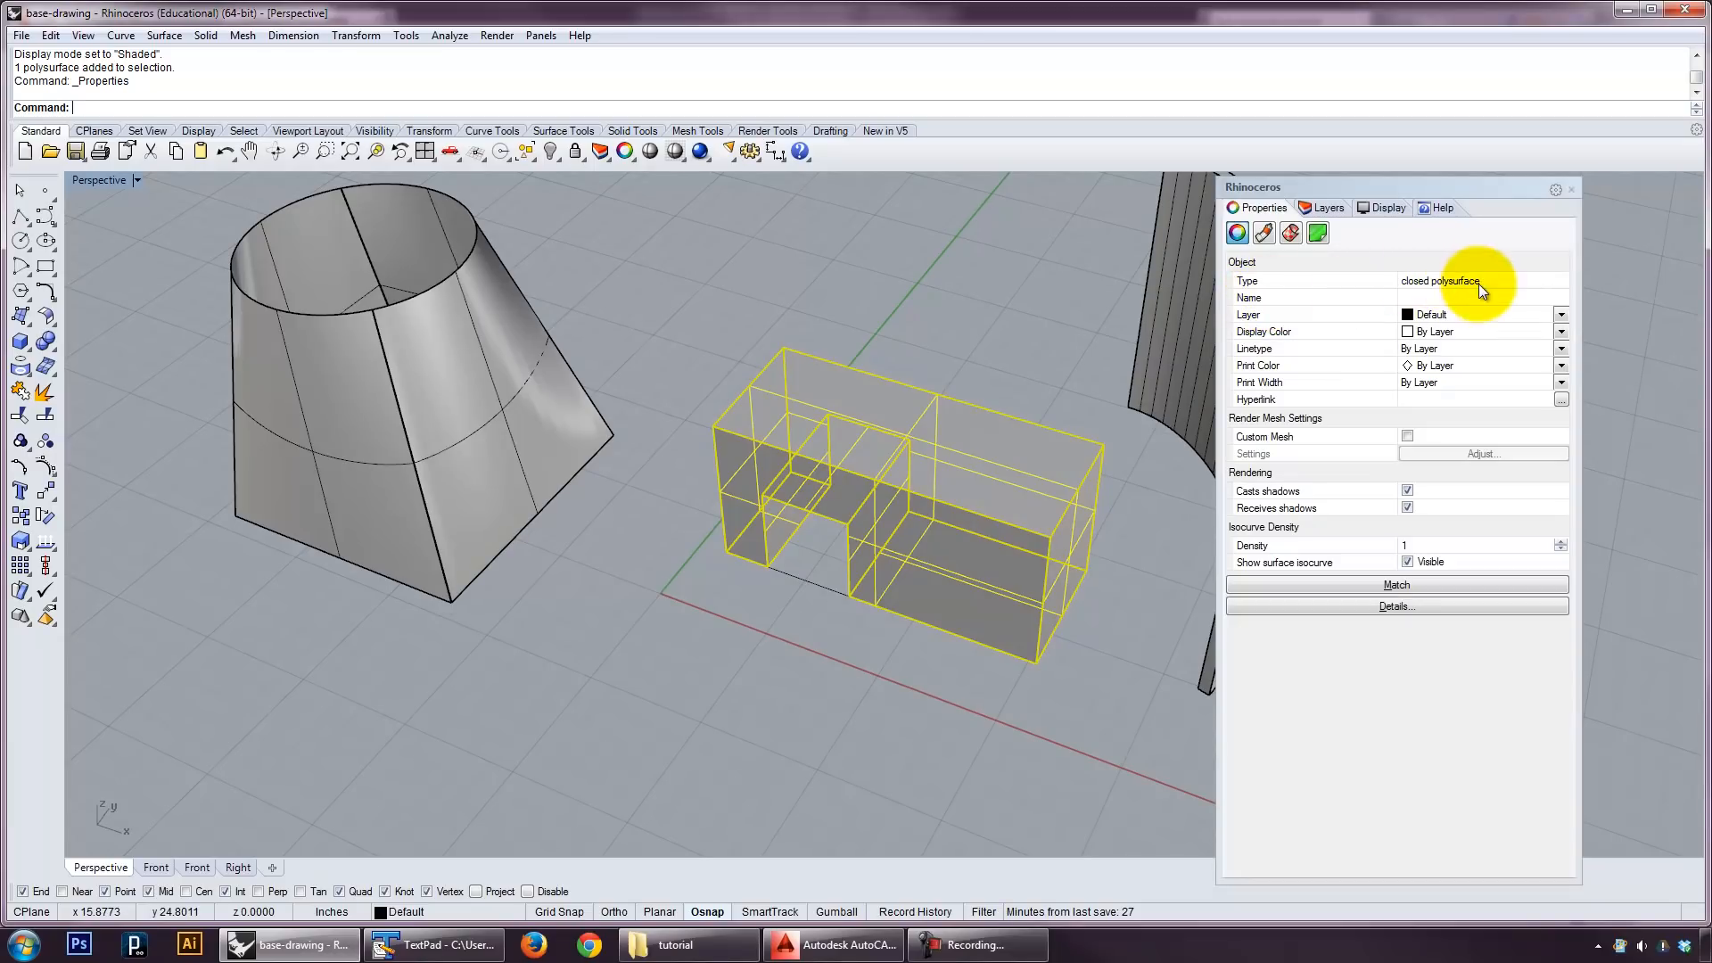
Read the doorway box's Details, confirming it is a closed solid polysurface with 10 surfaces.
click(1394, 606)
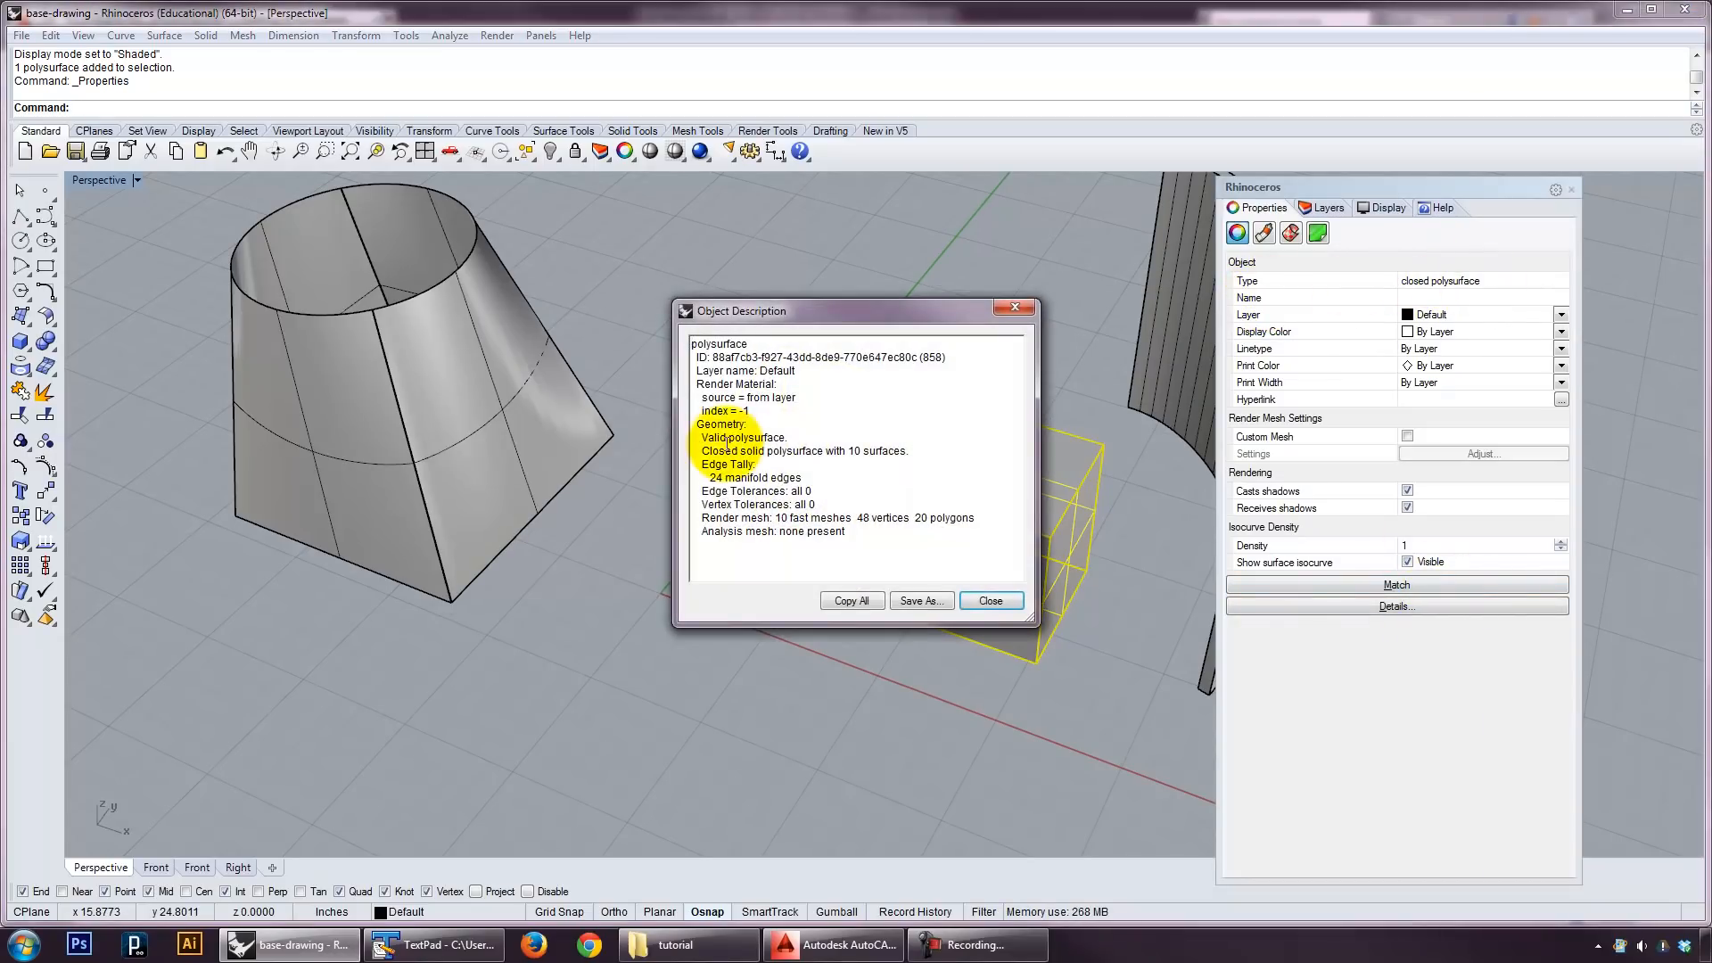
double_click(751, 451)
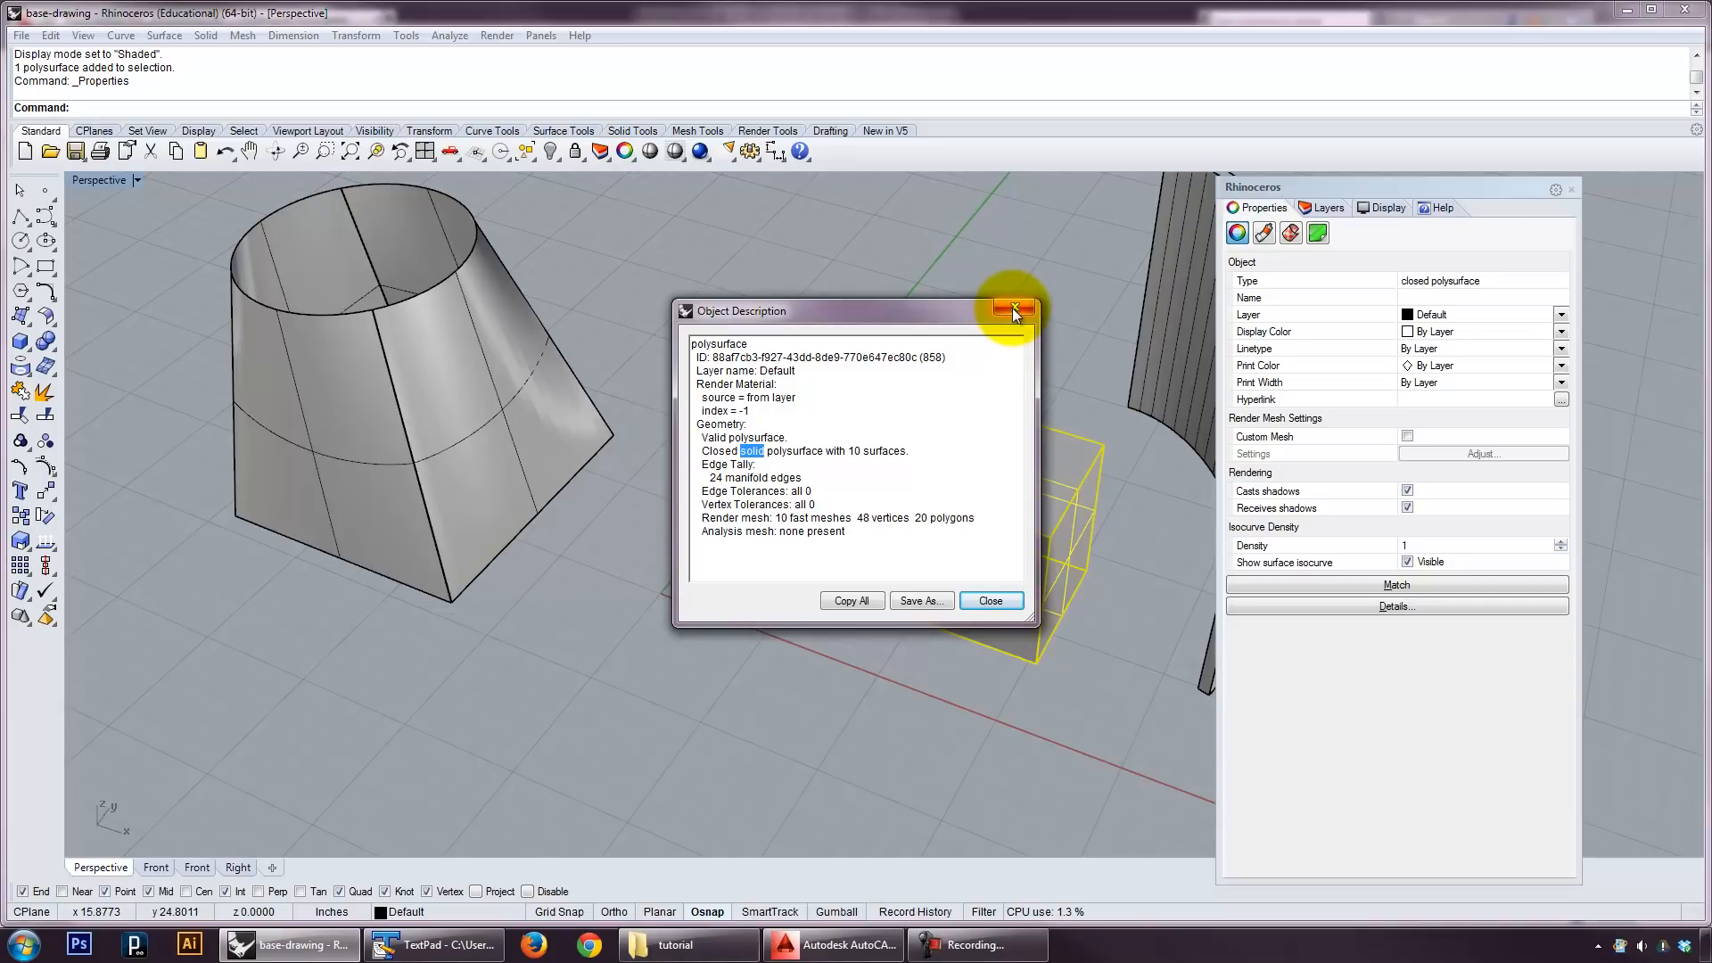
mouse_move(1014, 310)
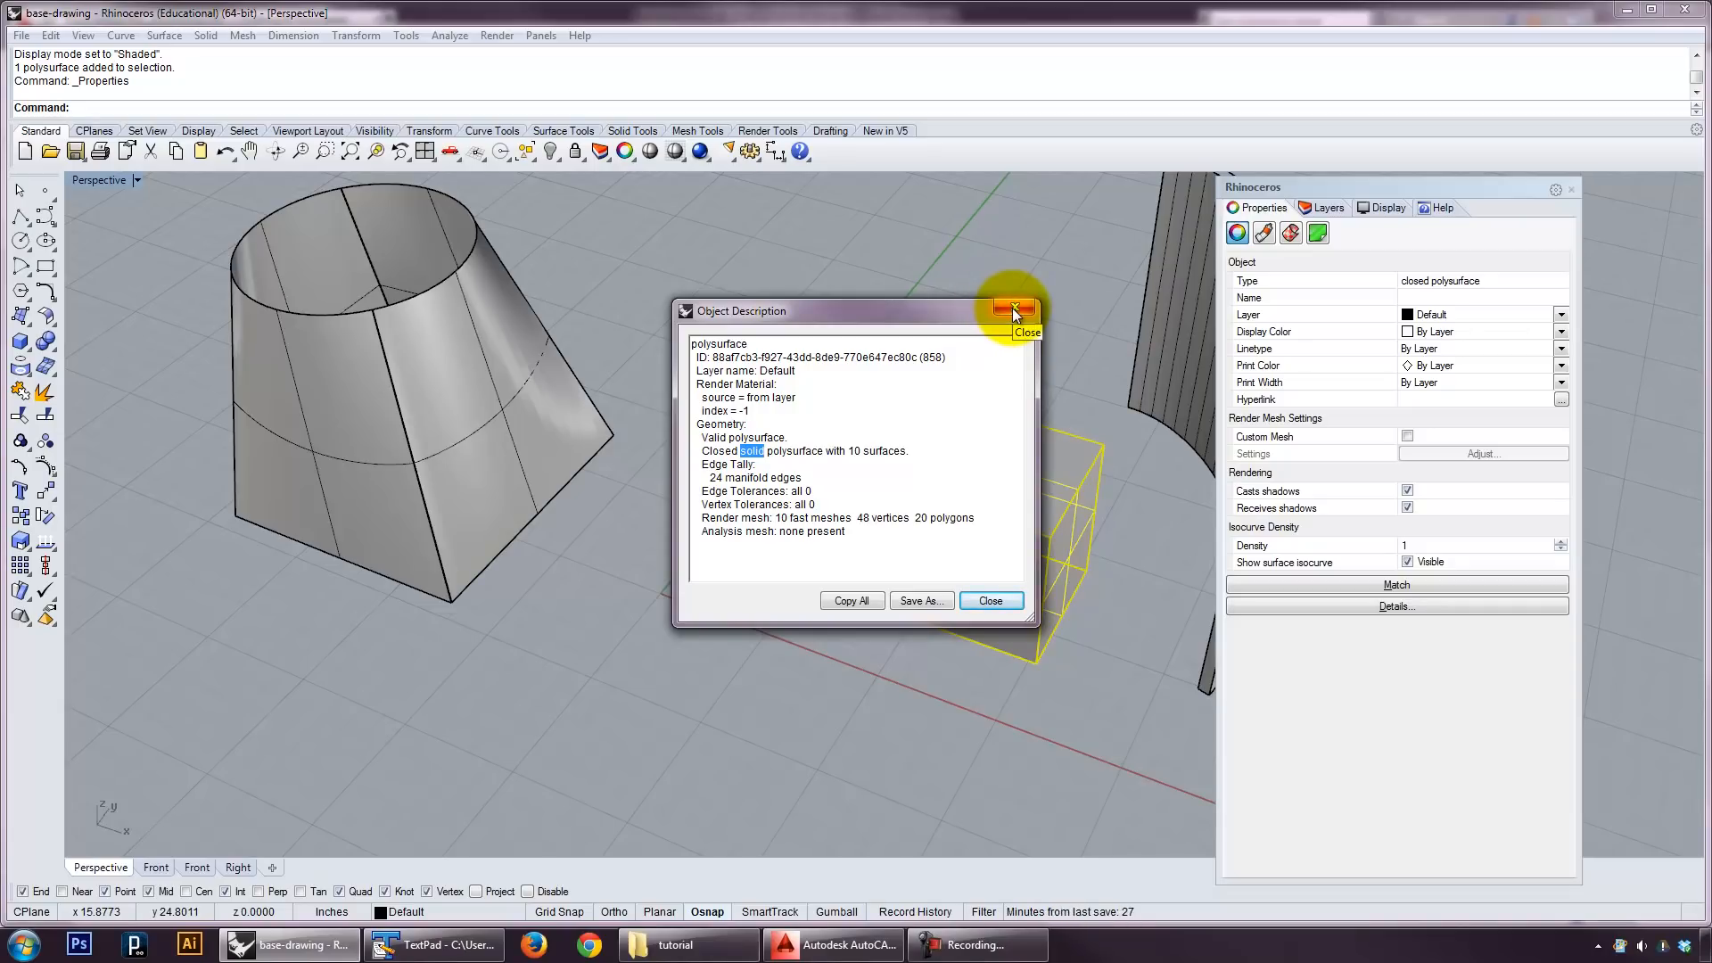
click(1013, 311)
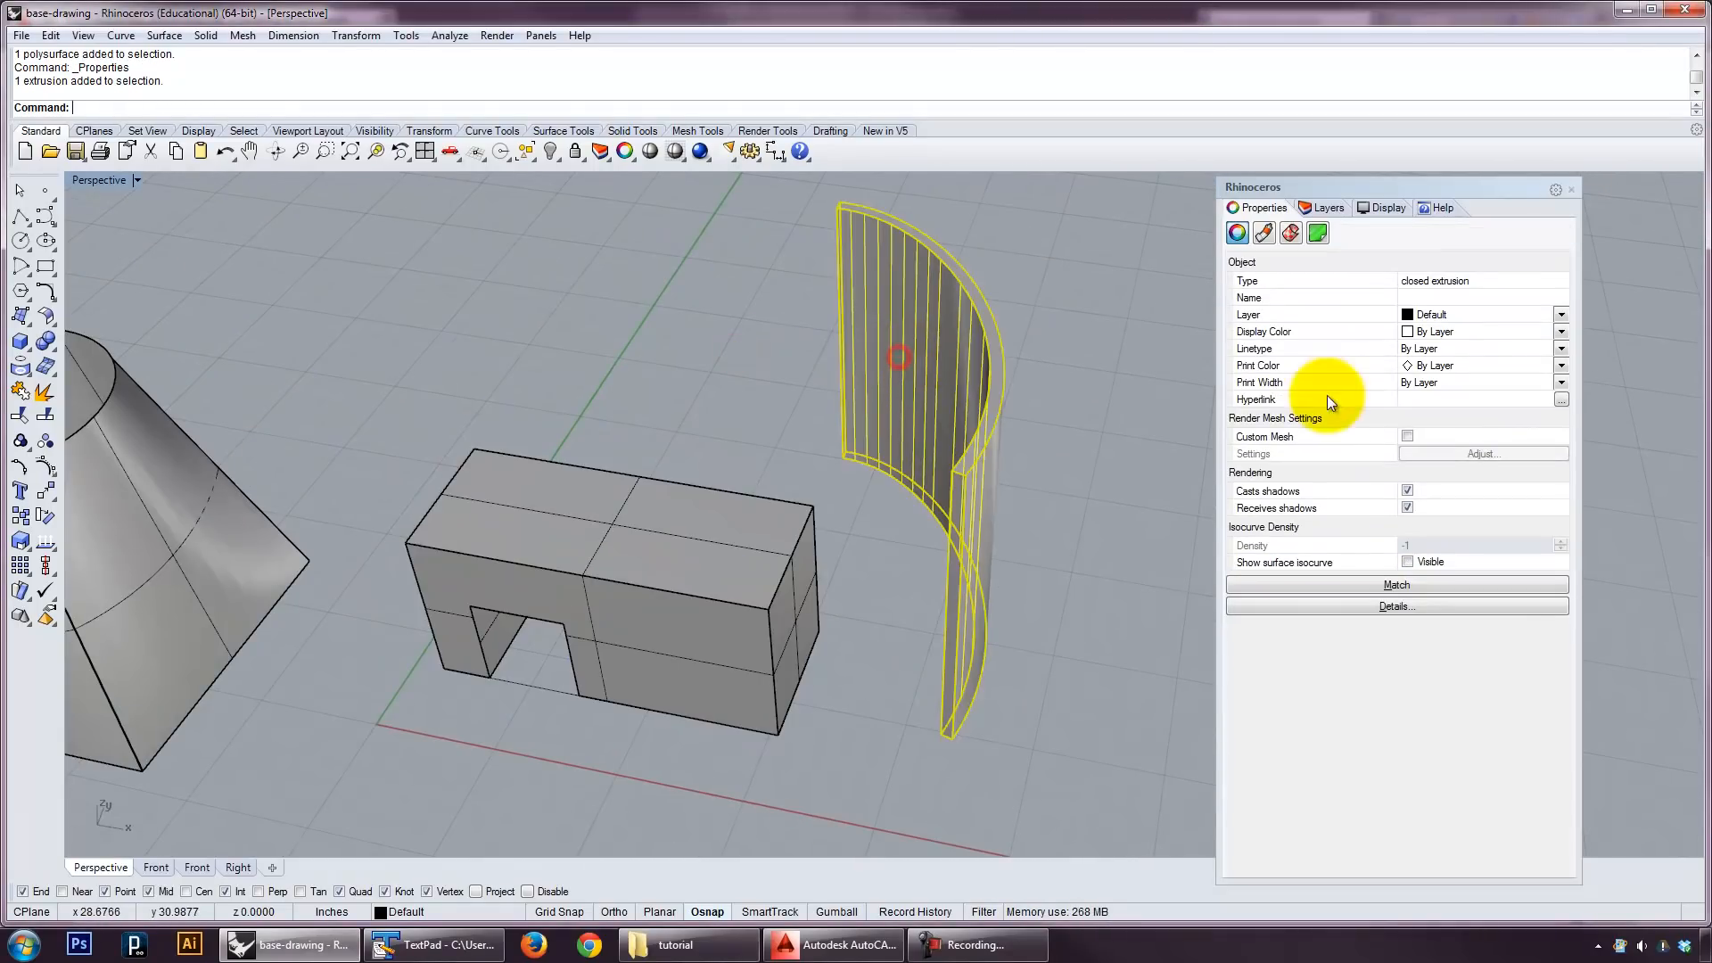
Inspect the curved wall's Details as a closed extrusion before capping the lofted frustum.
click(1395, 607)
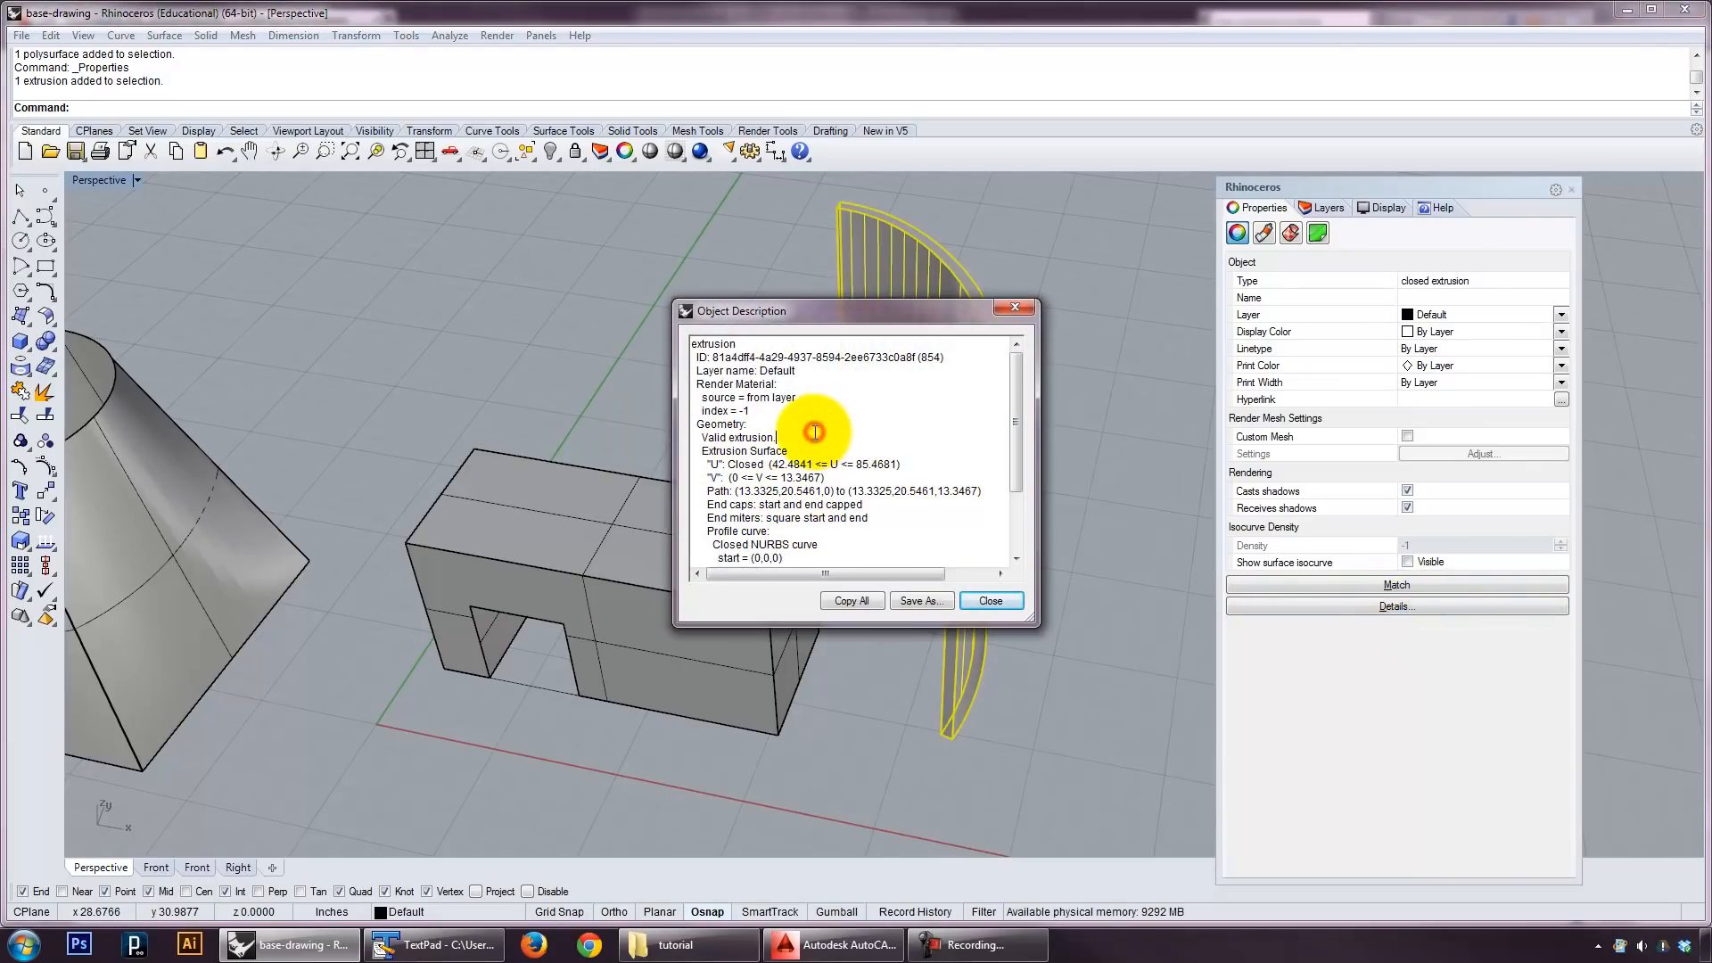
scroll(down, 3)
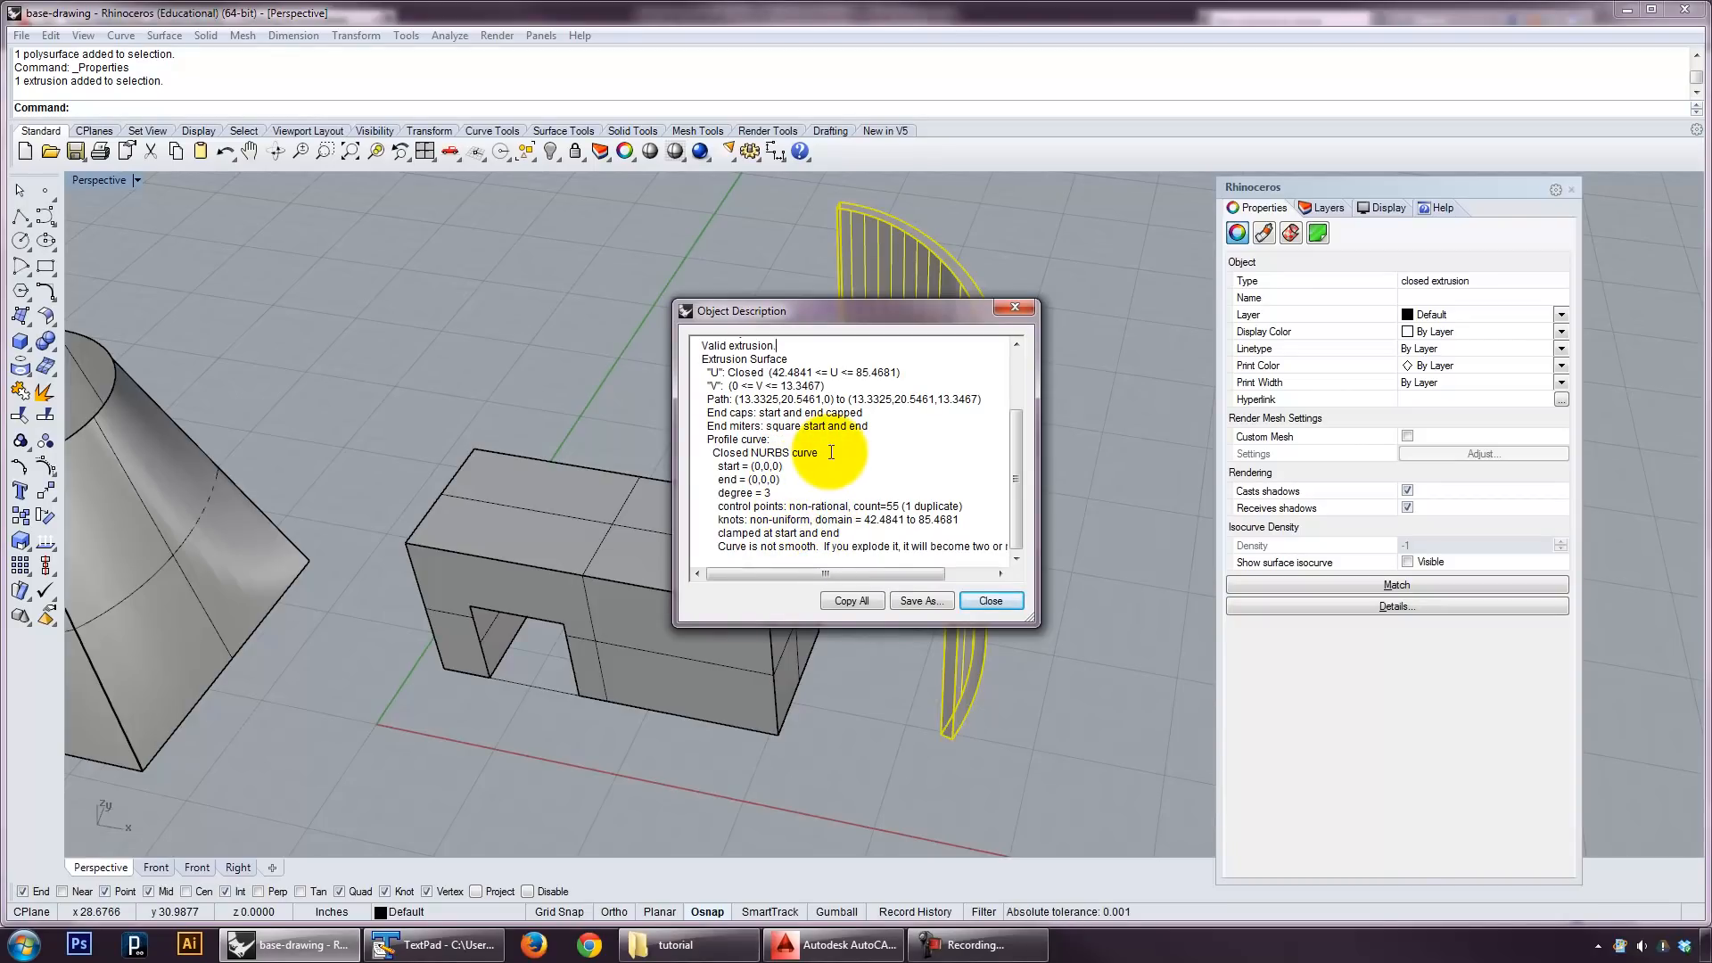
click(990, 601)
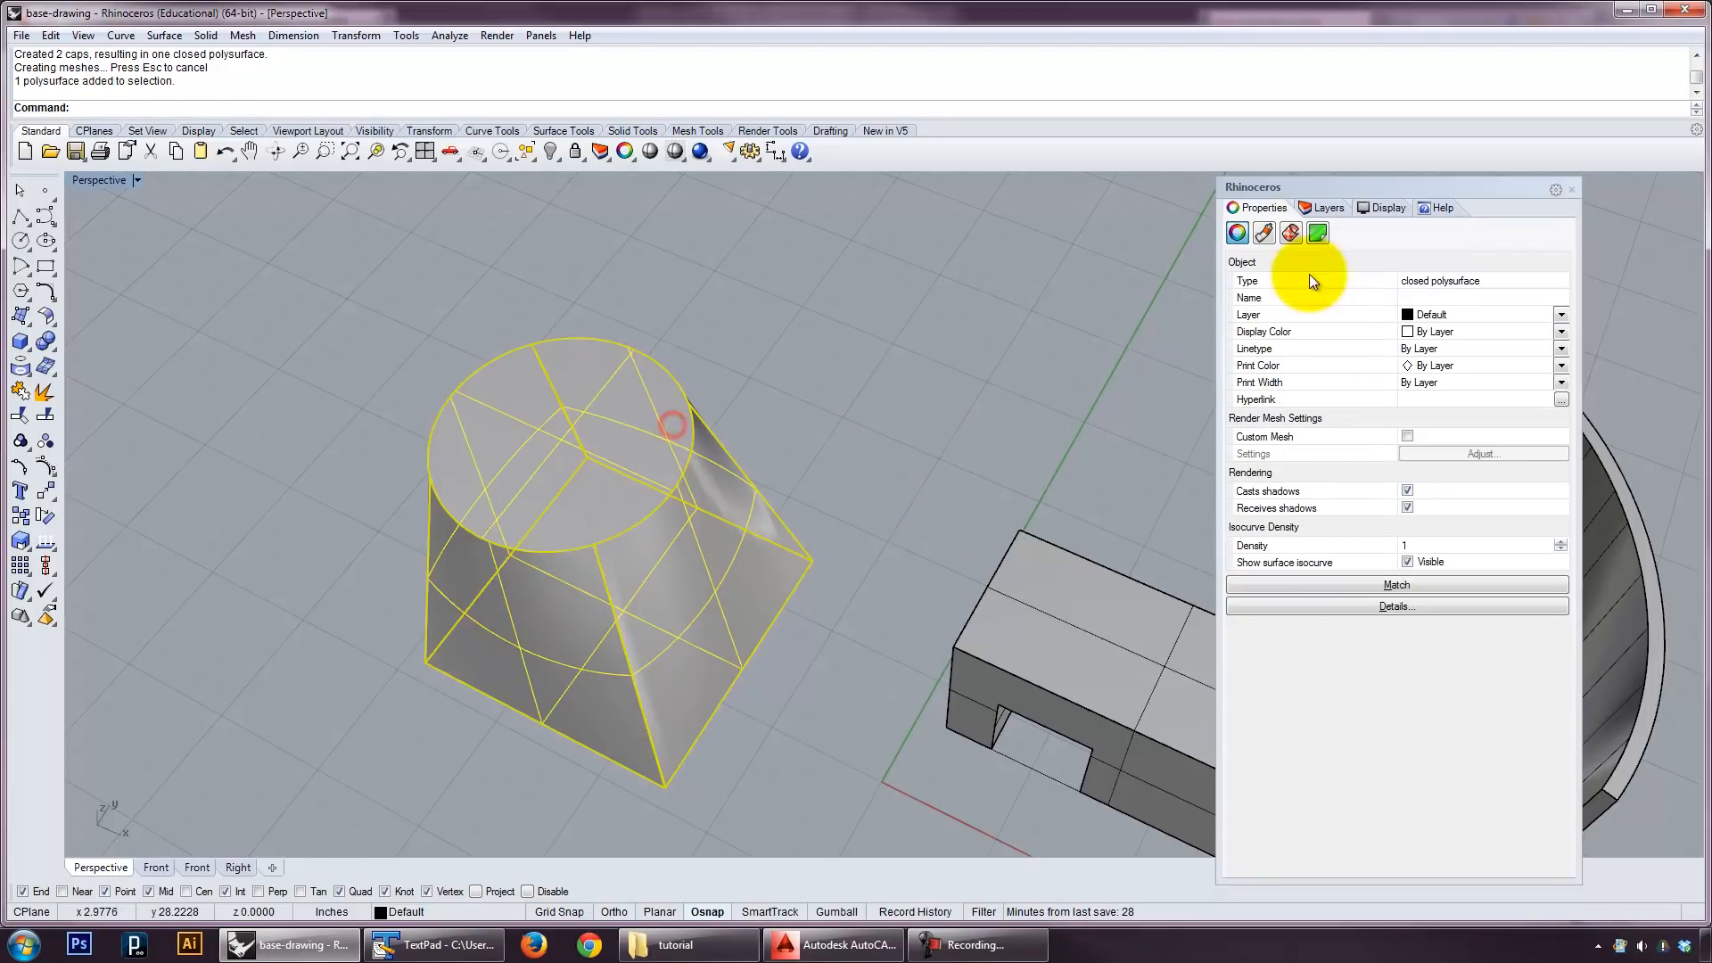
Confirm the capped frustum is a closed solid with 8 surfaces and look underneath it.
click(1396, 606)
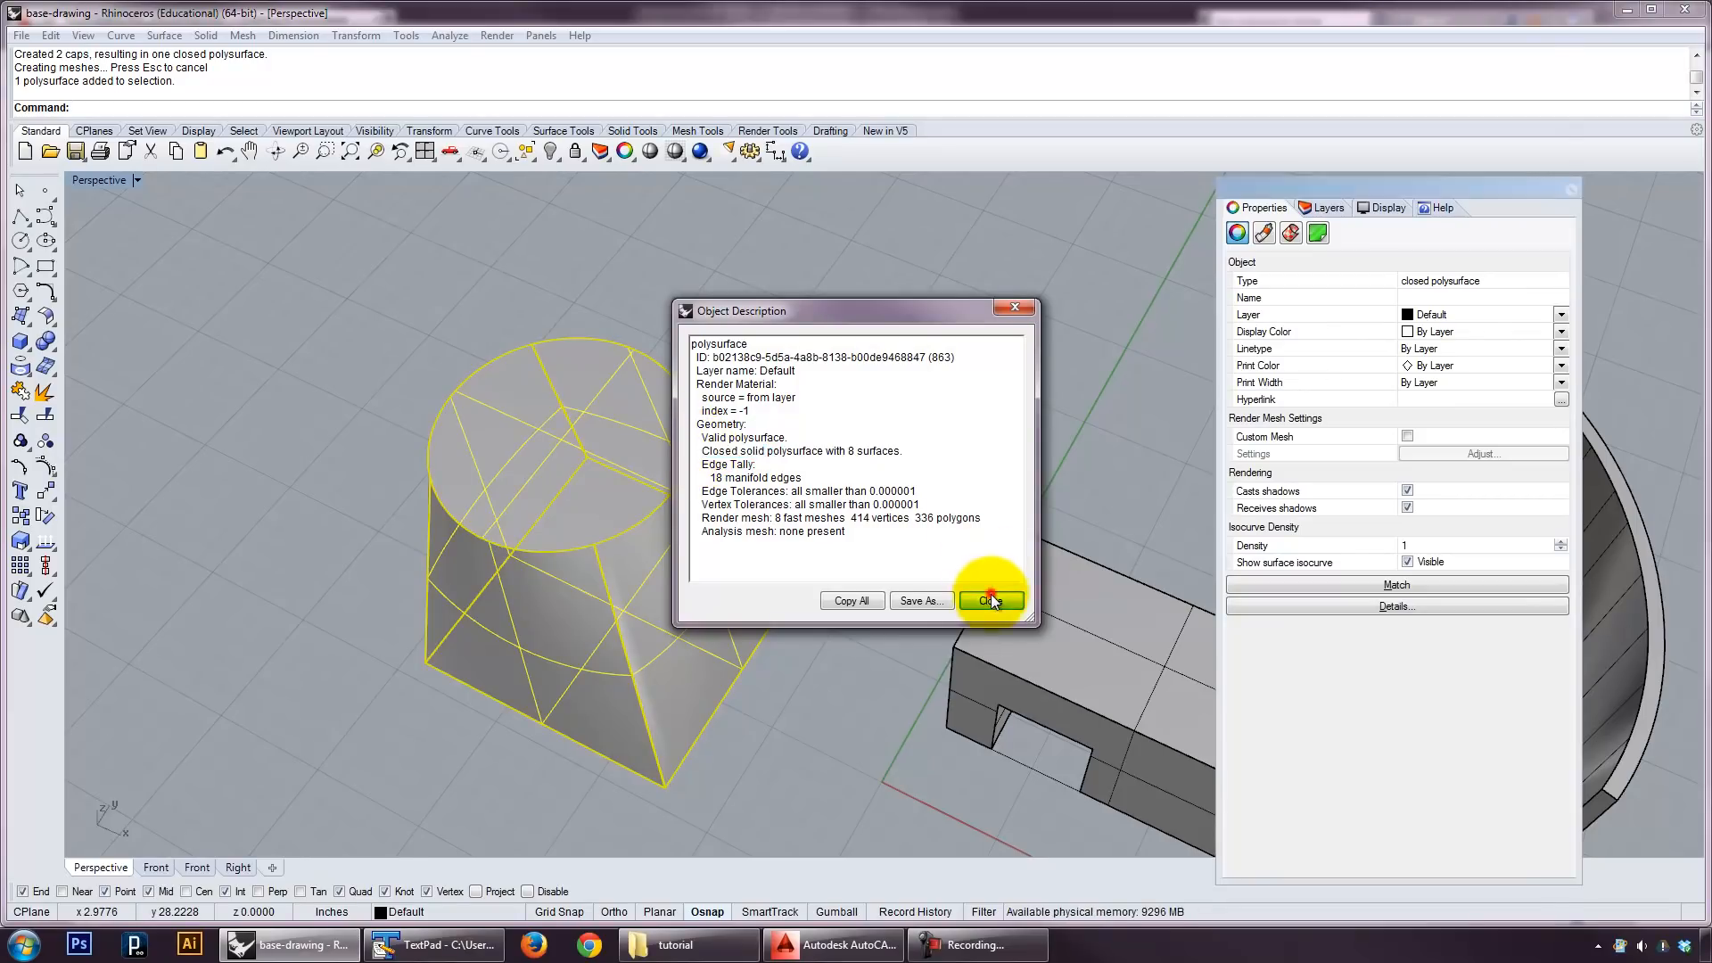
click(986, 601)
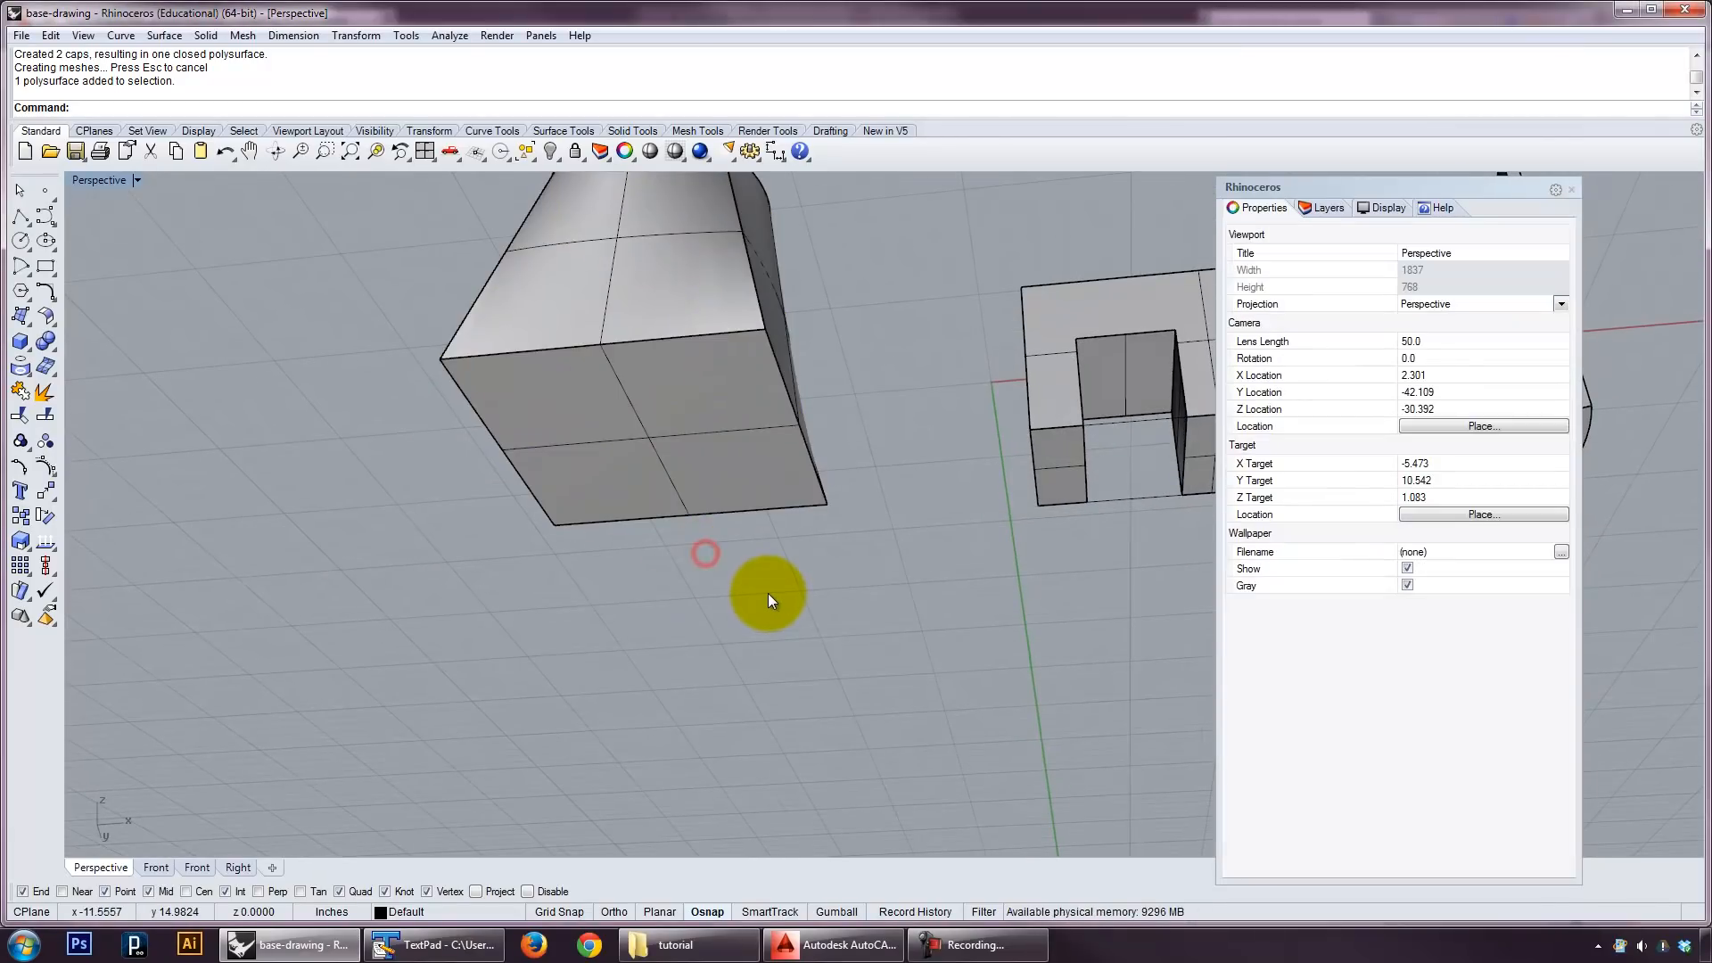
mouse_move(785, 577)
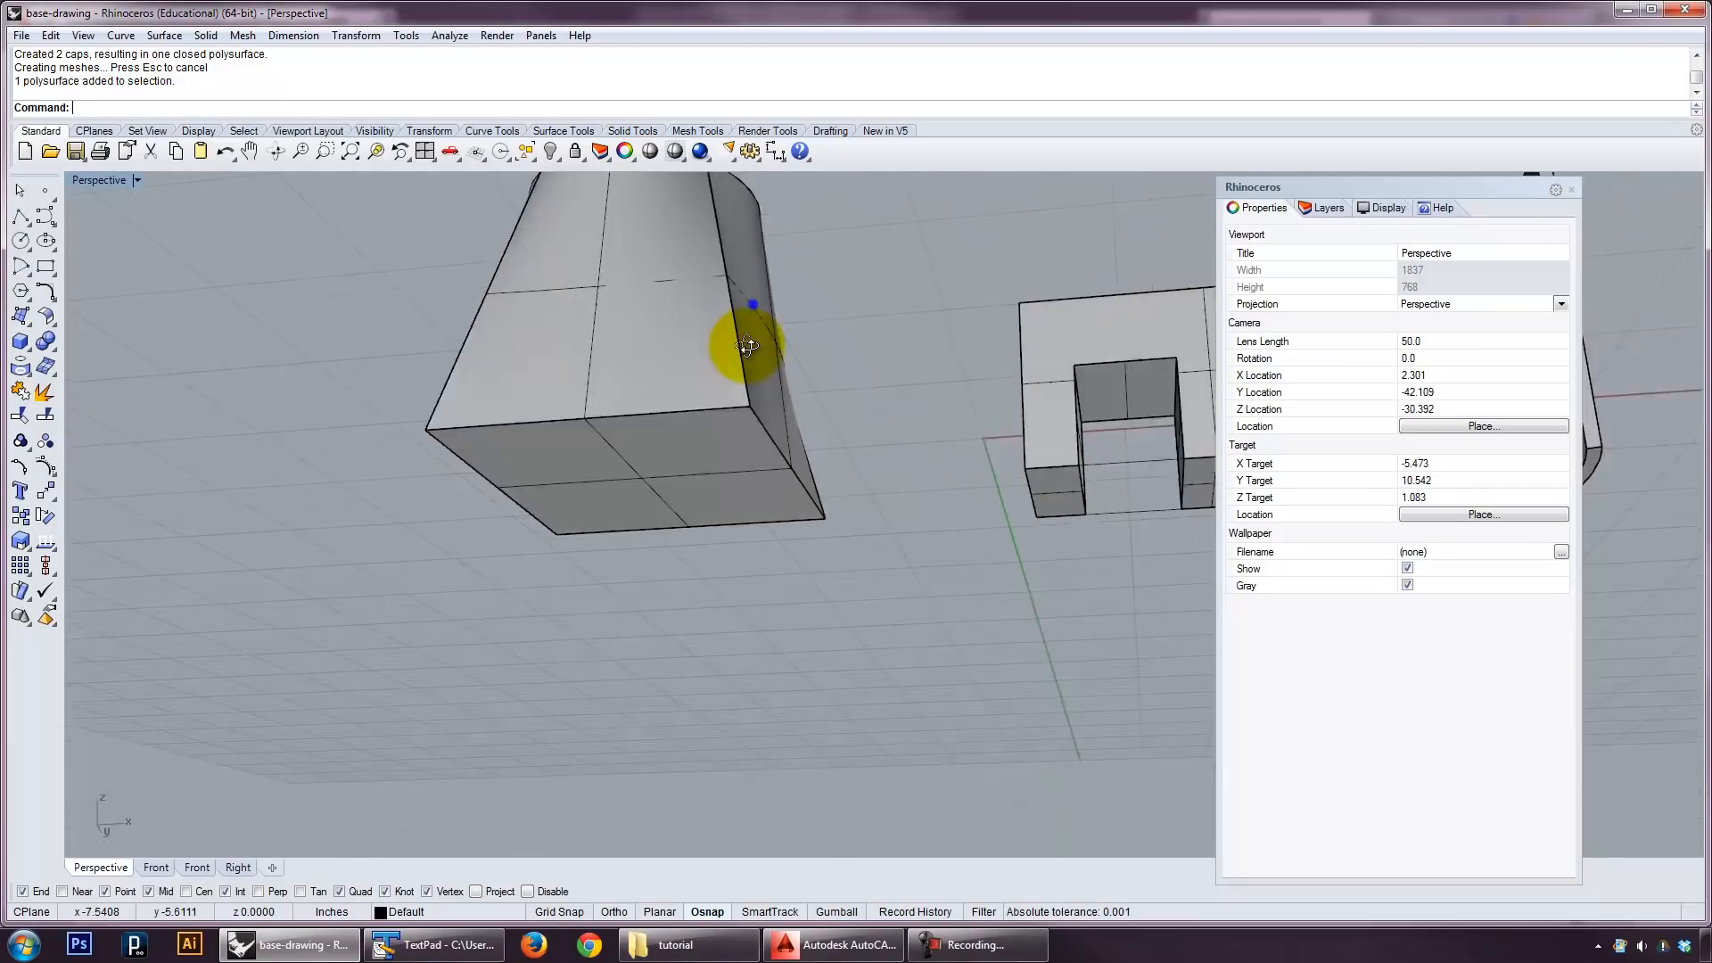
drag(748, 350, 673, 470)
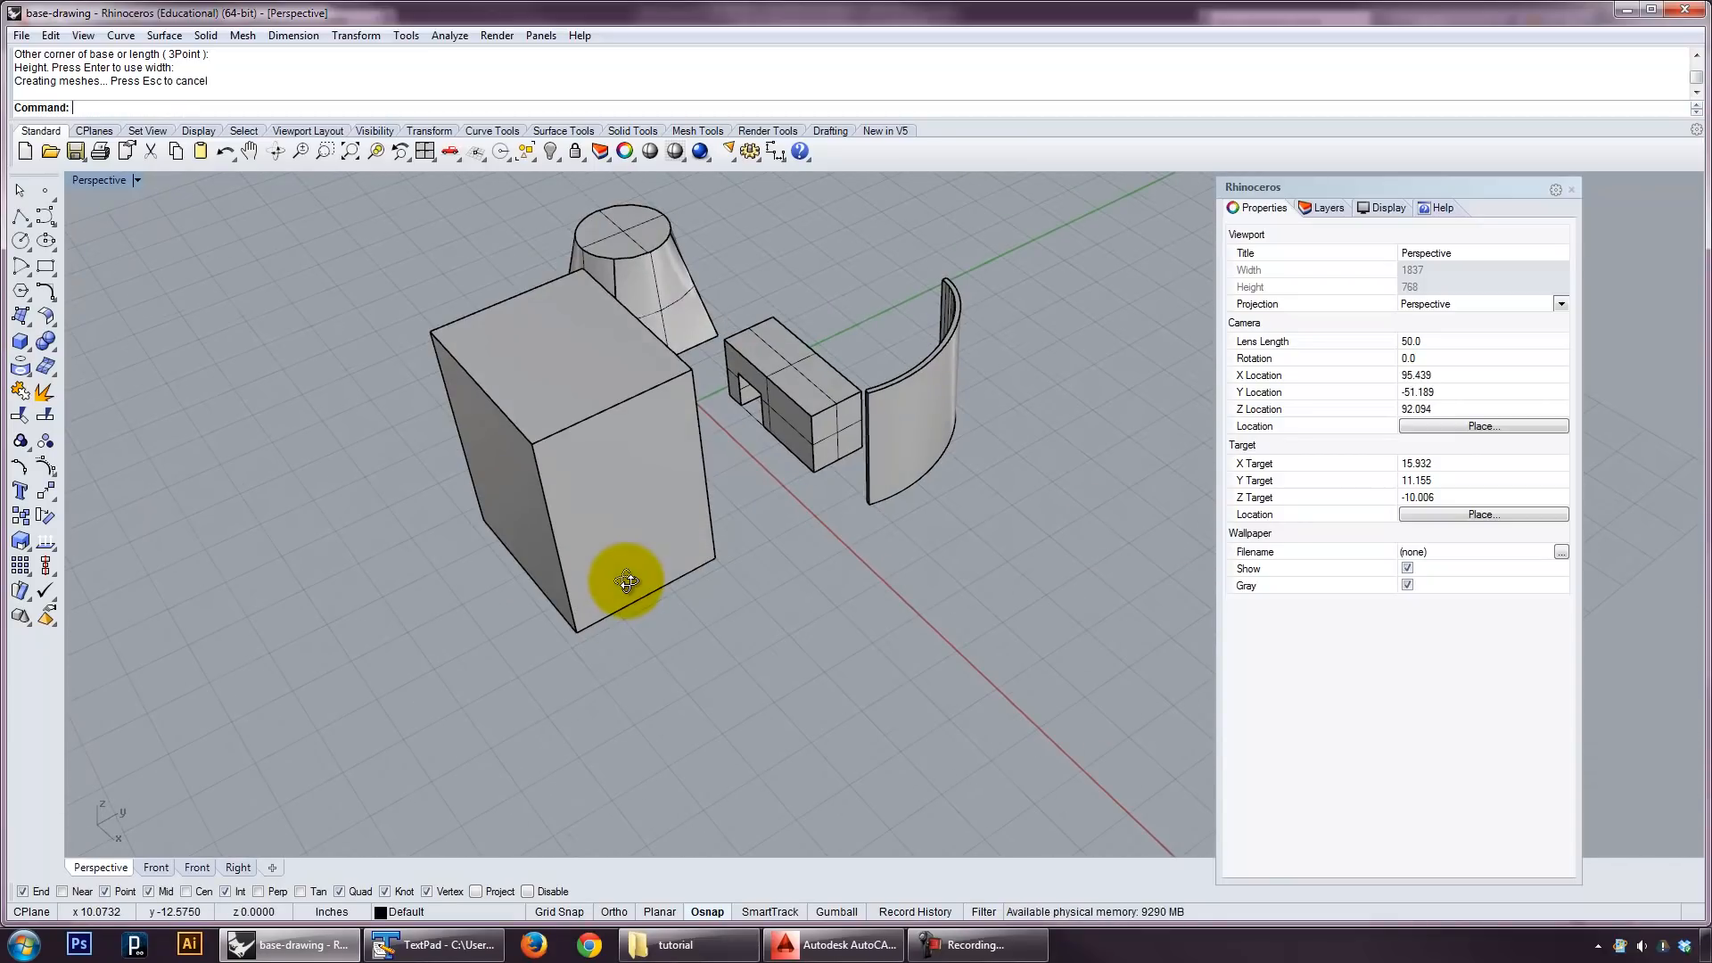
Select and explode the tall box into separate surfaces, viewing it from above.
click(622, 578)
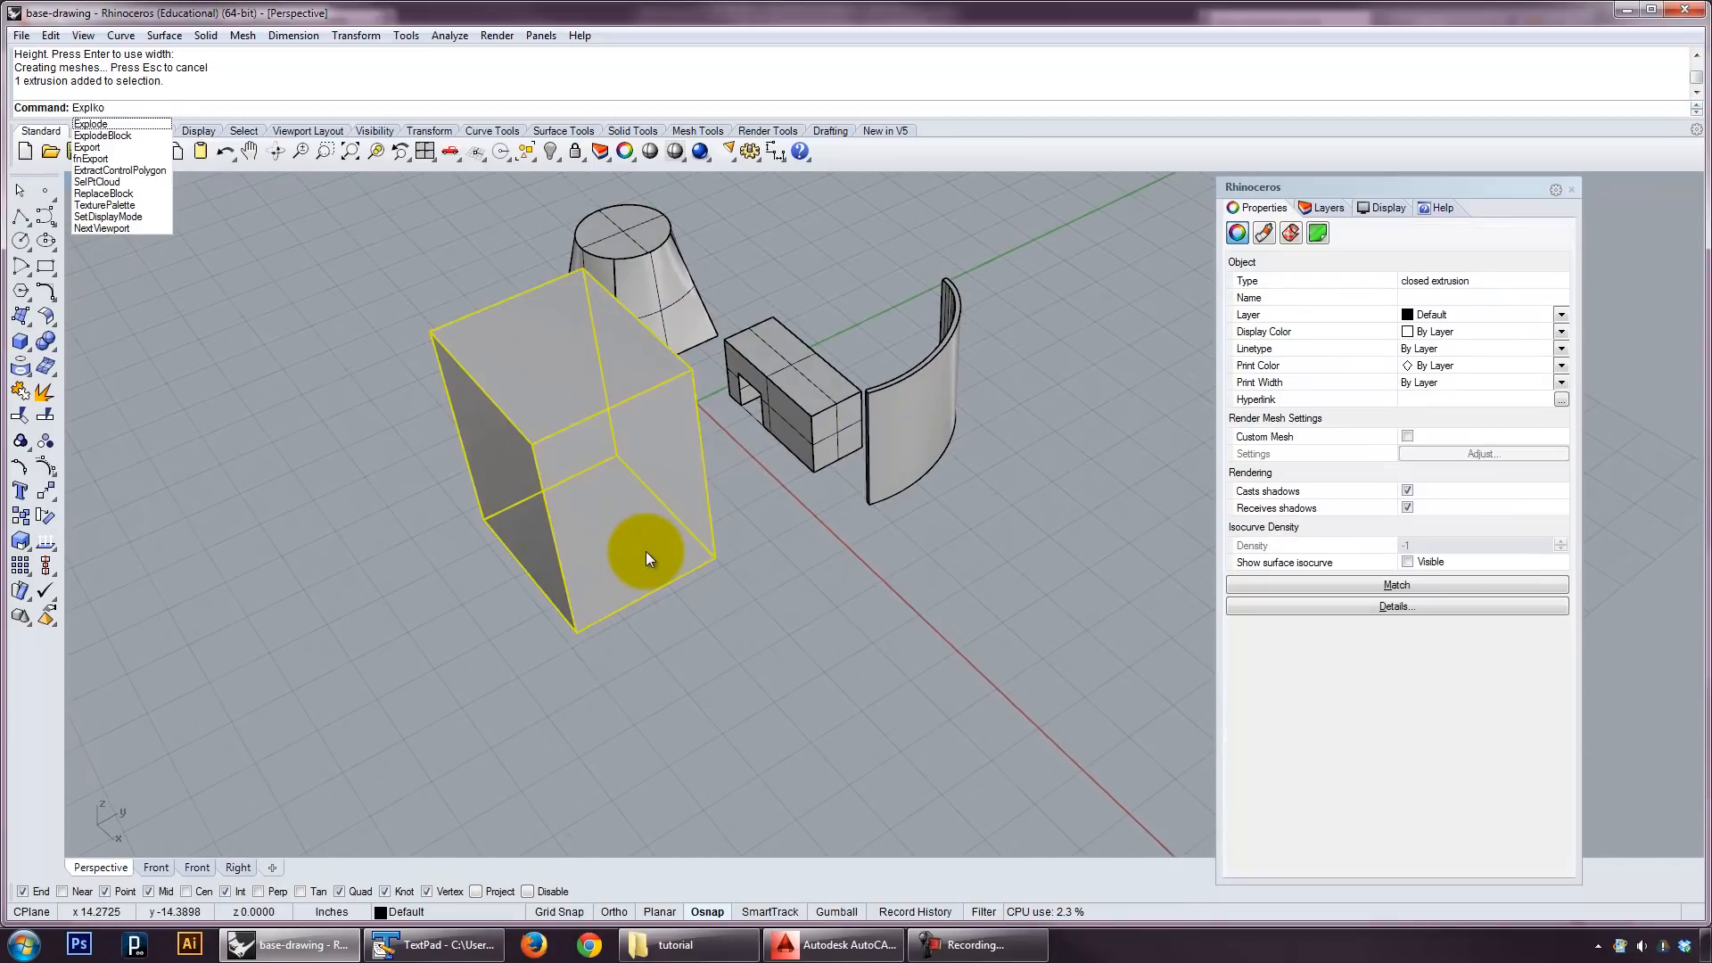
key(BackSpace)
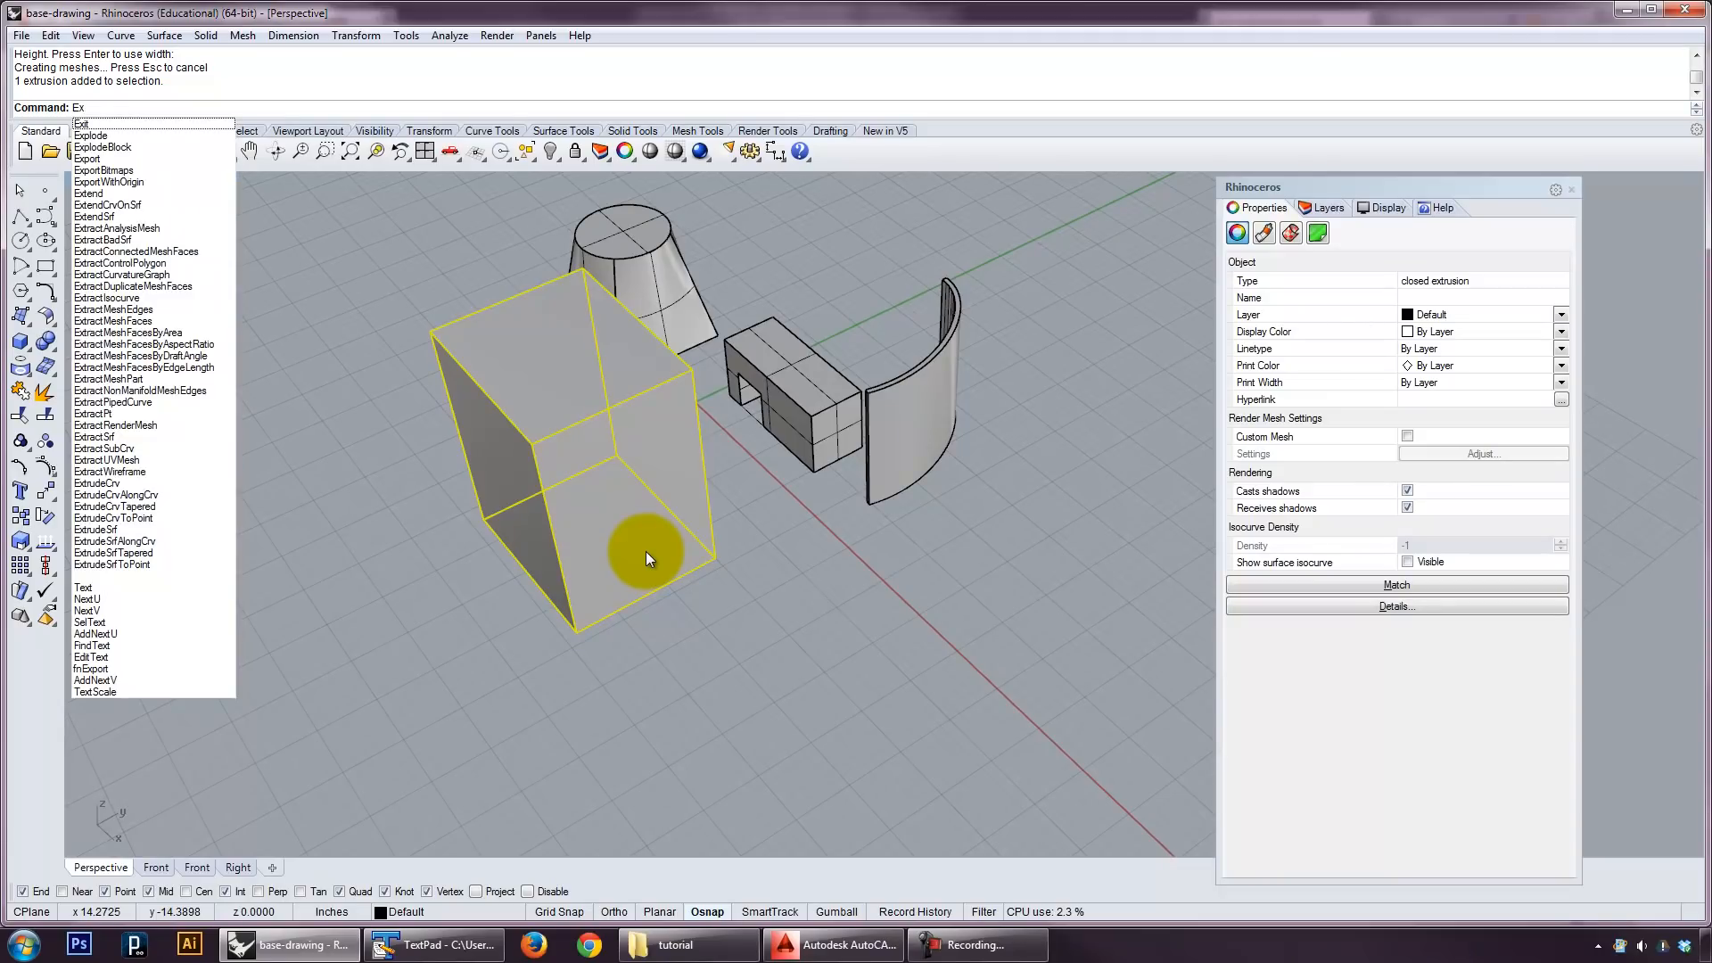
click(86, 158)
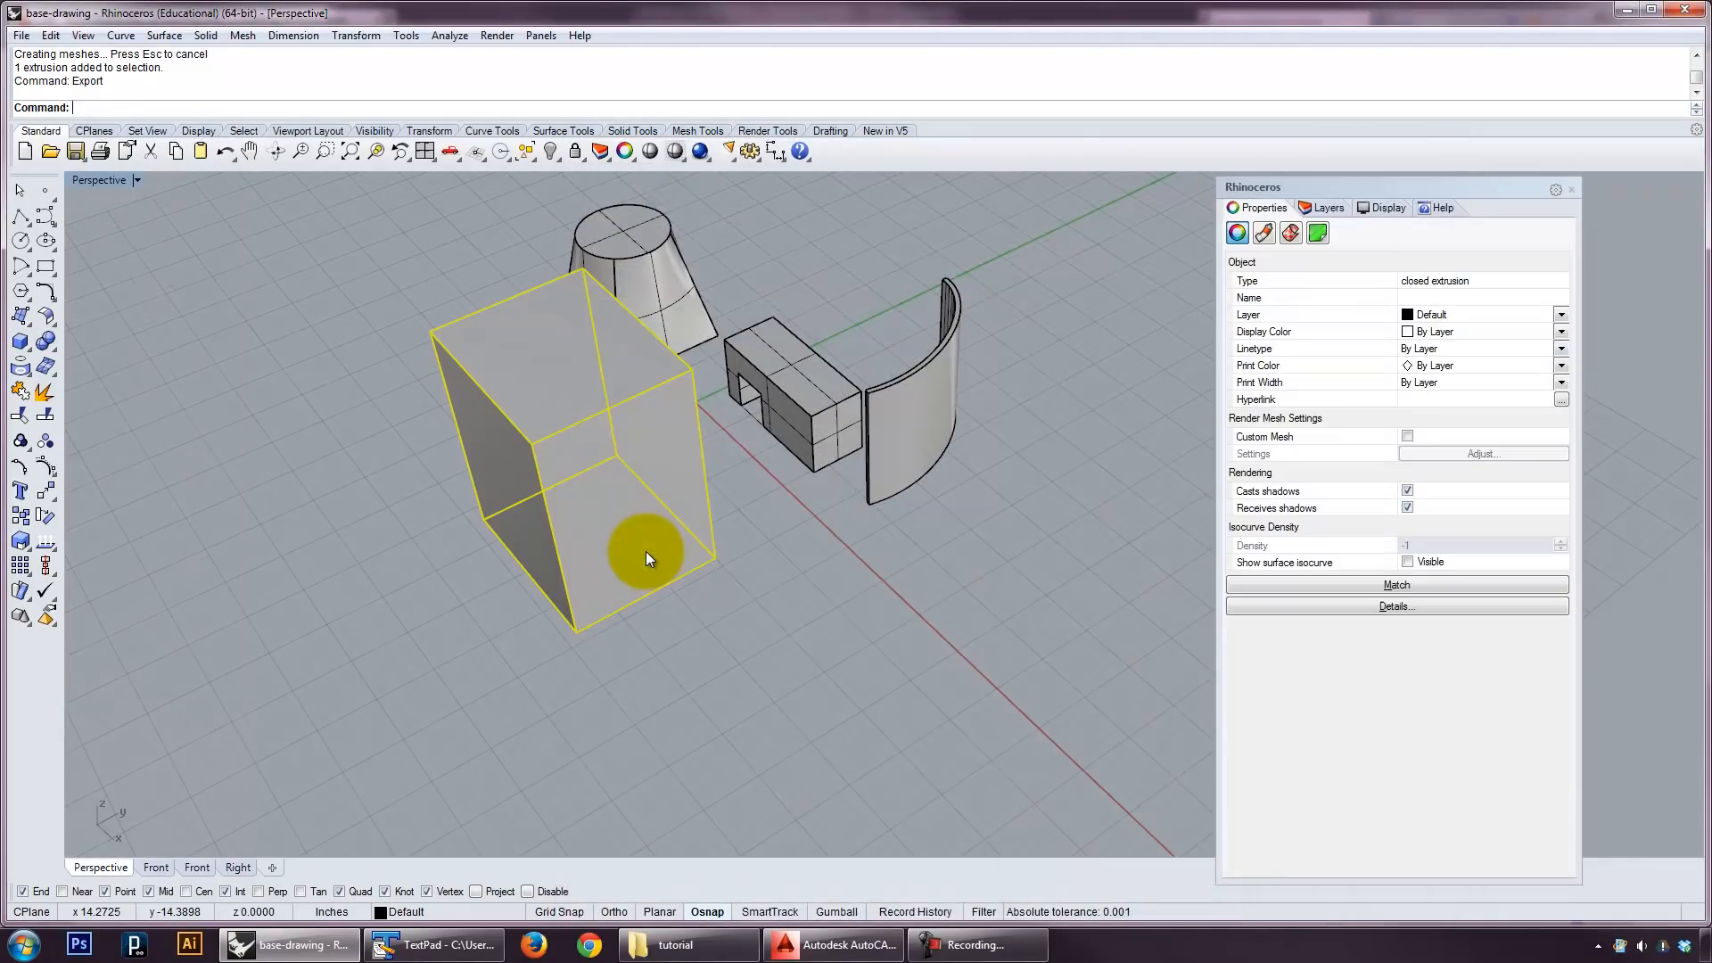
text(P)
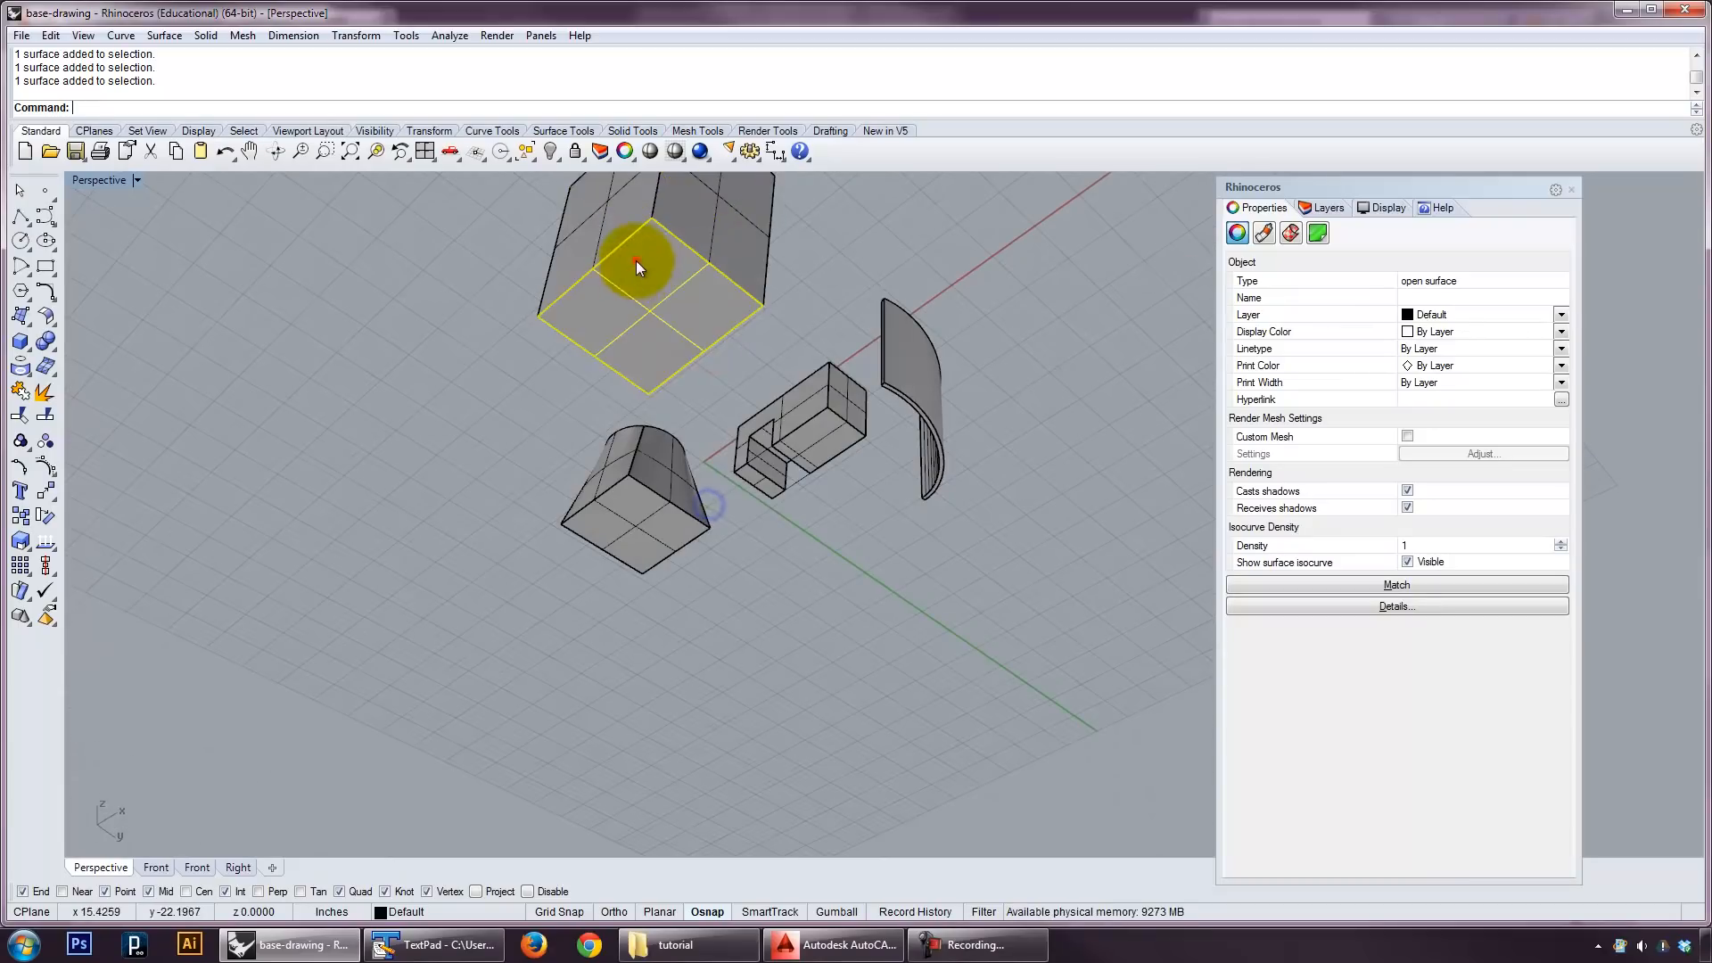
drag(639, 267, 750, 576)
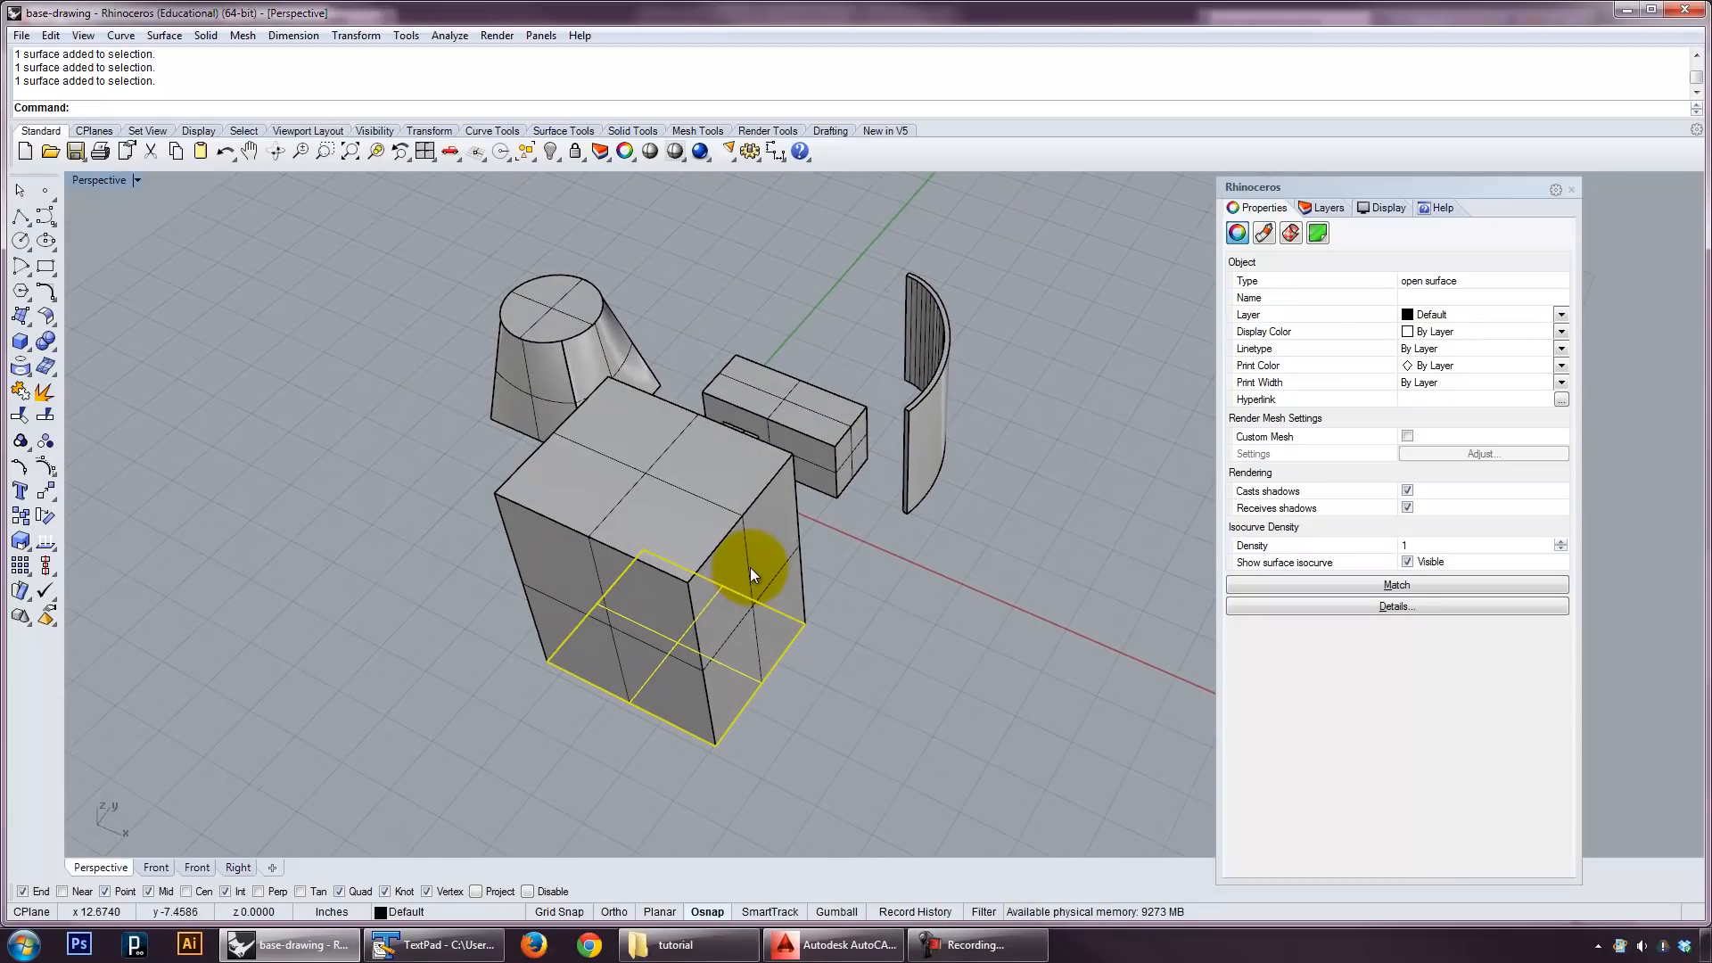
mouse_move(1009, 517)
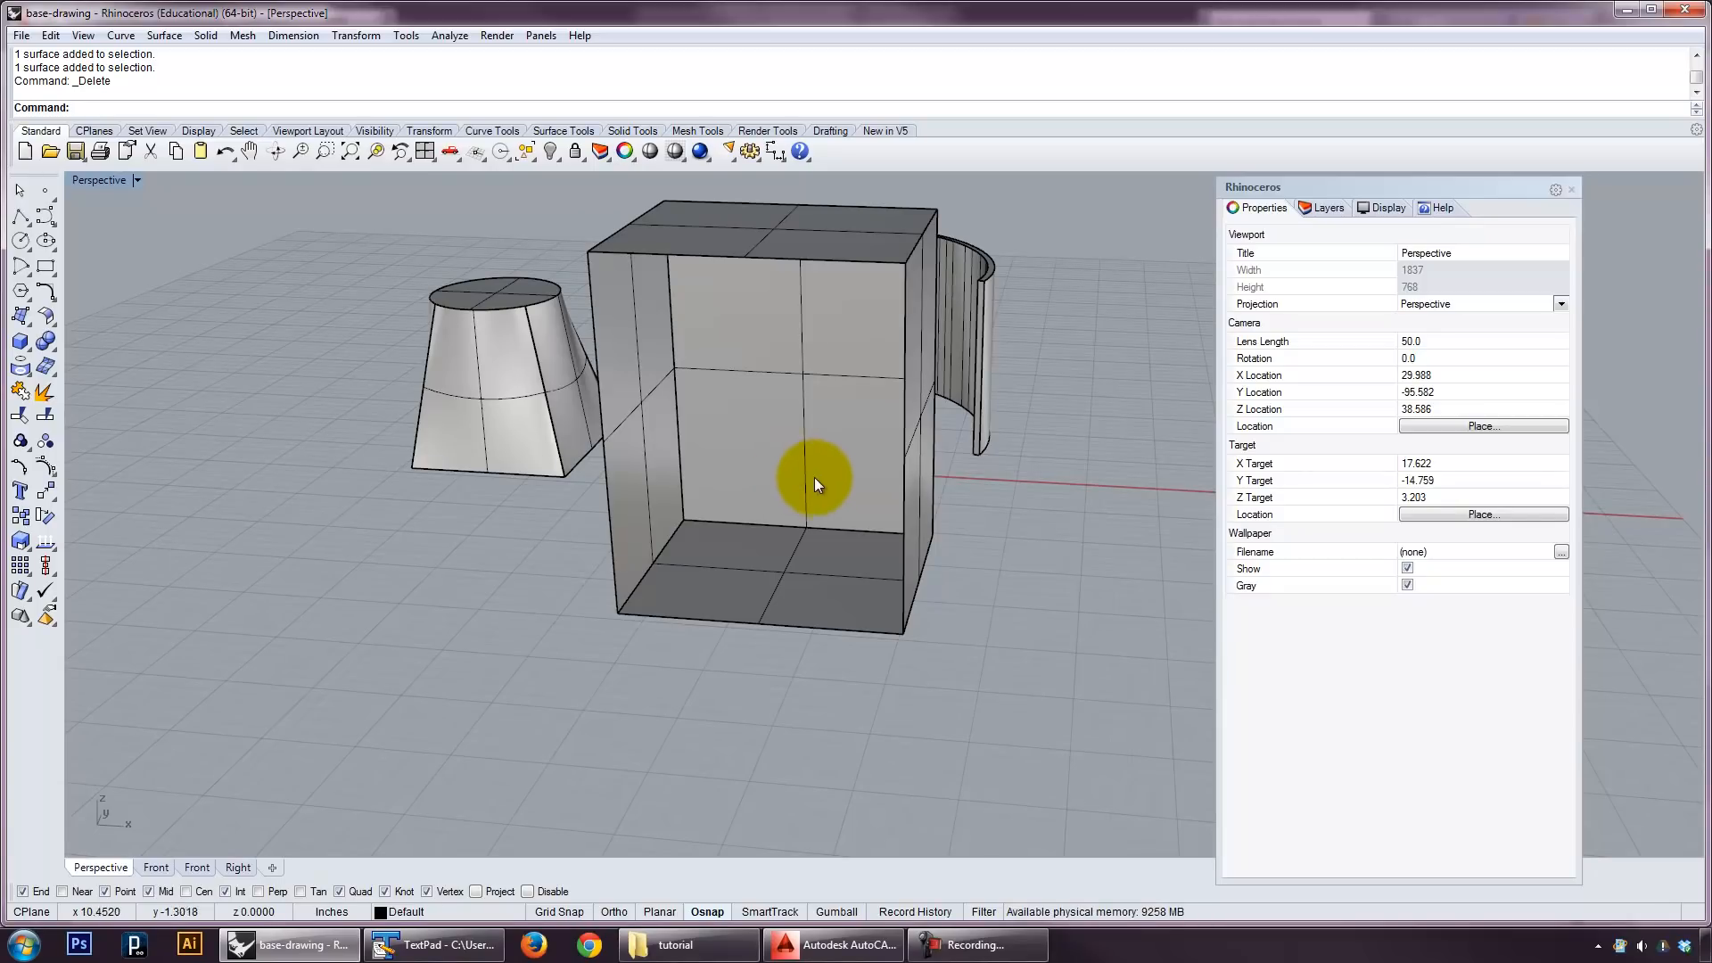
Delete one face and join the remaining five surfaces into an open polysurface.
drag(819, 485, 786, 524)
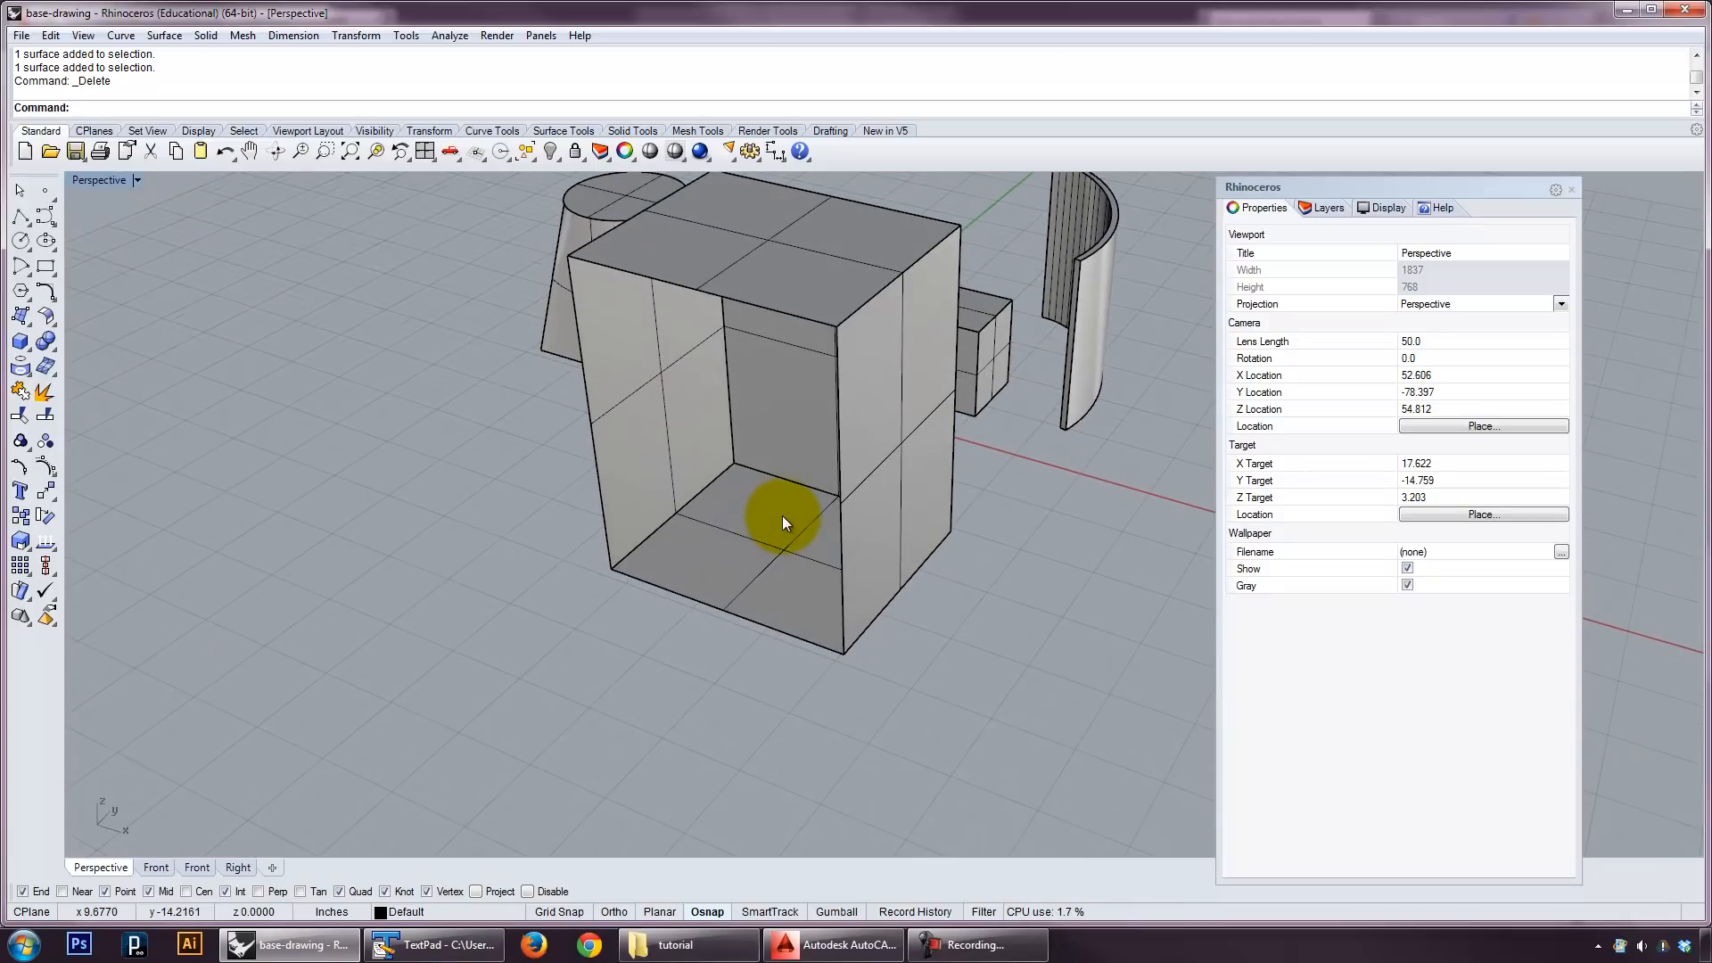
key(ctrl+z)
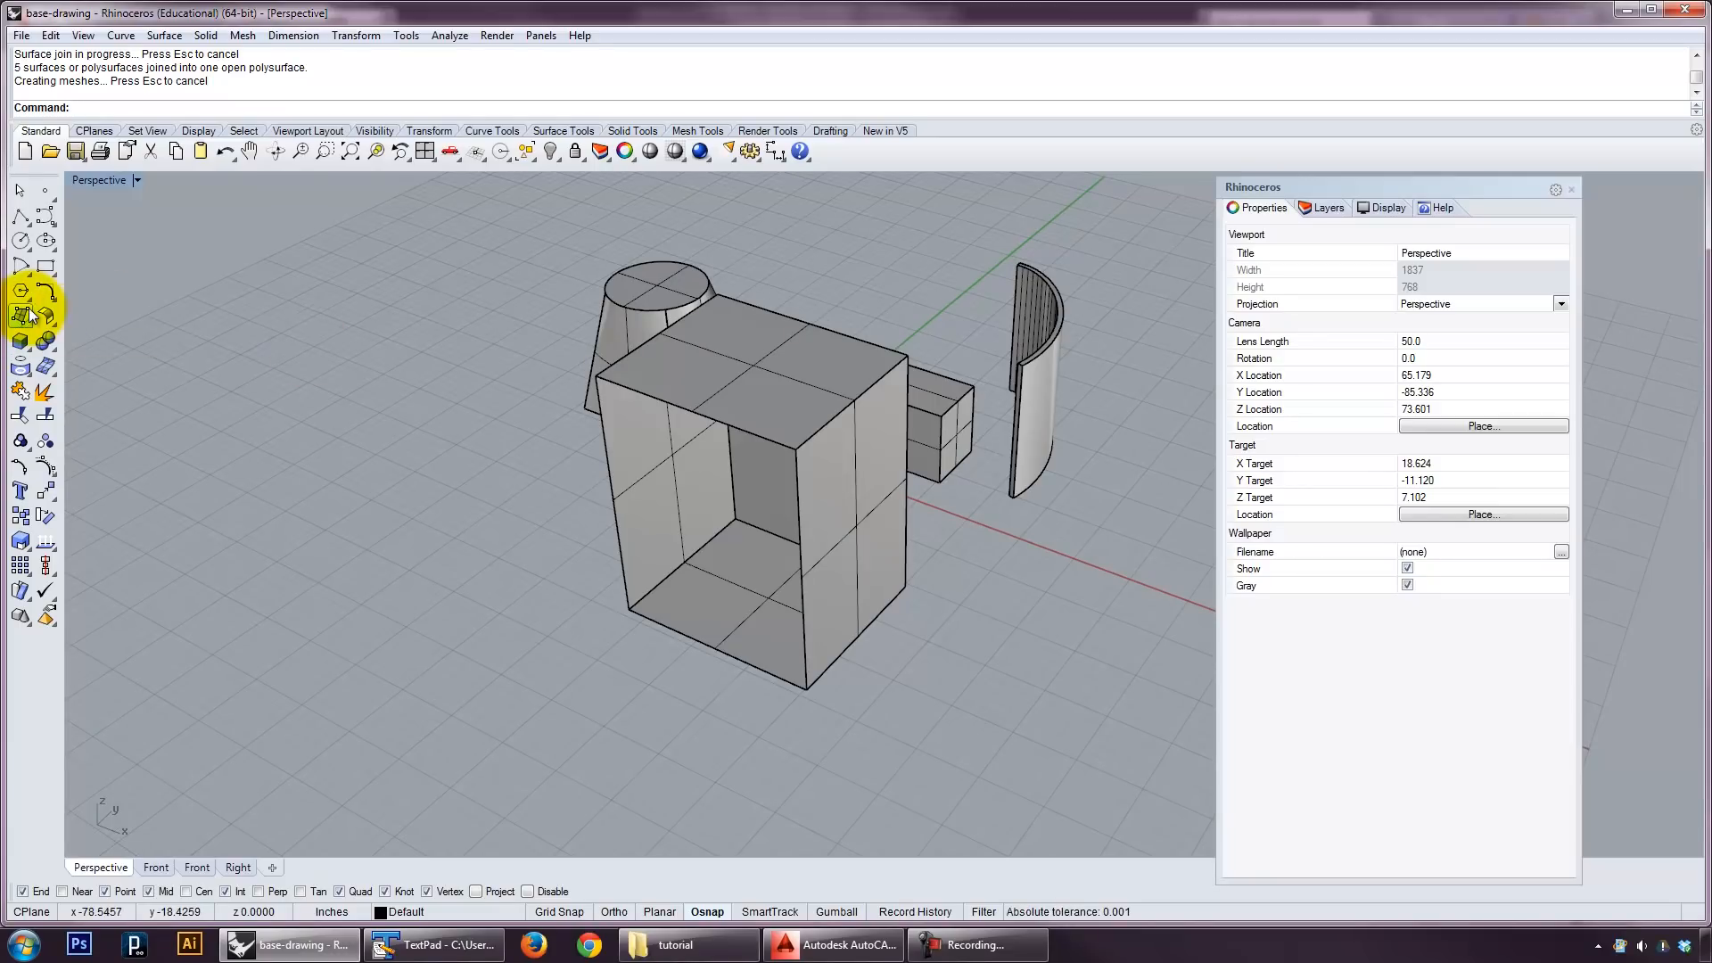
click(21, 315)
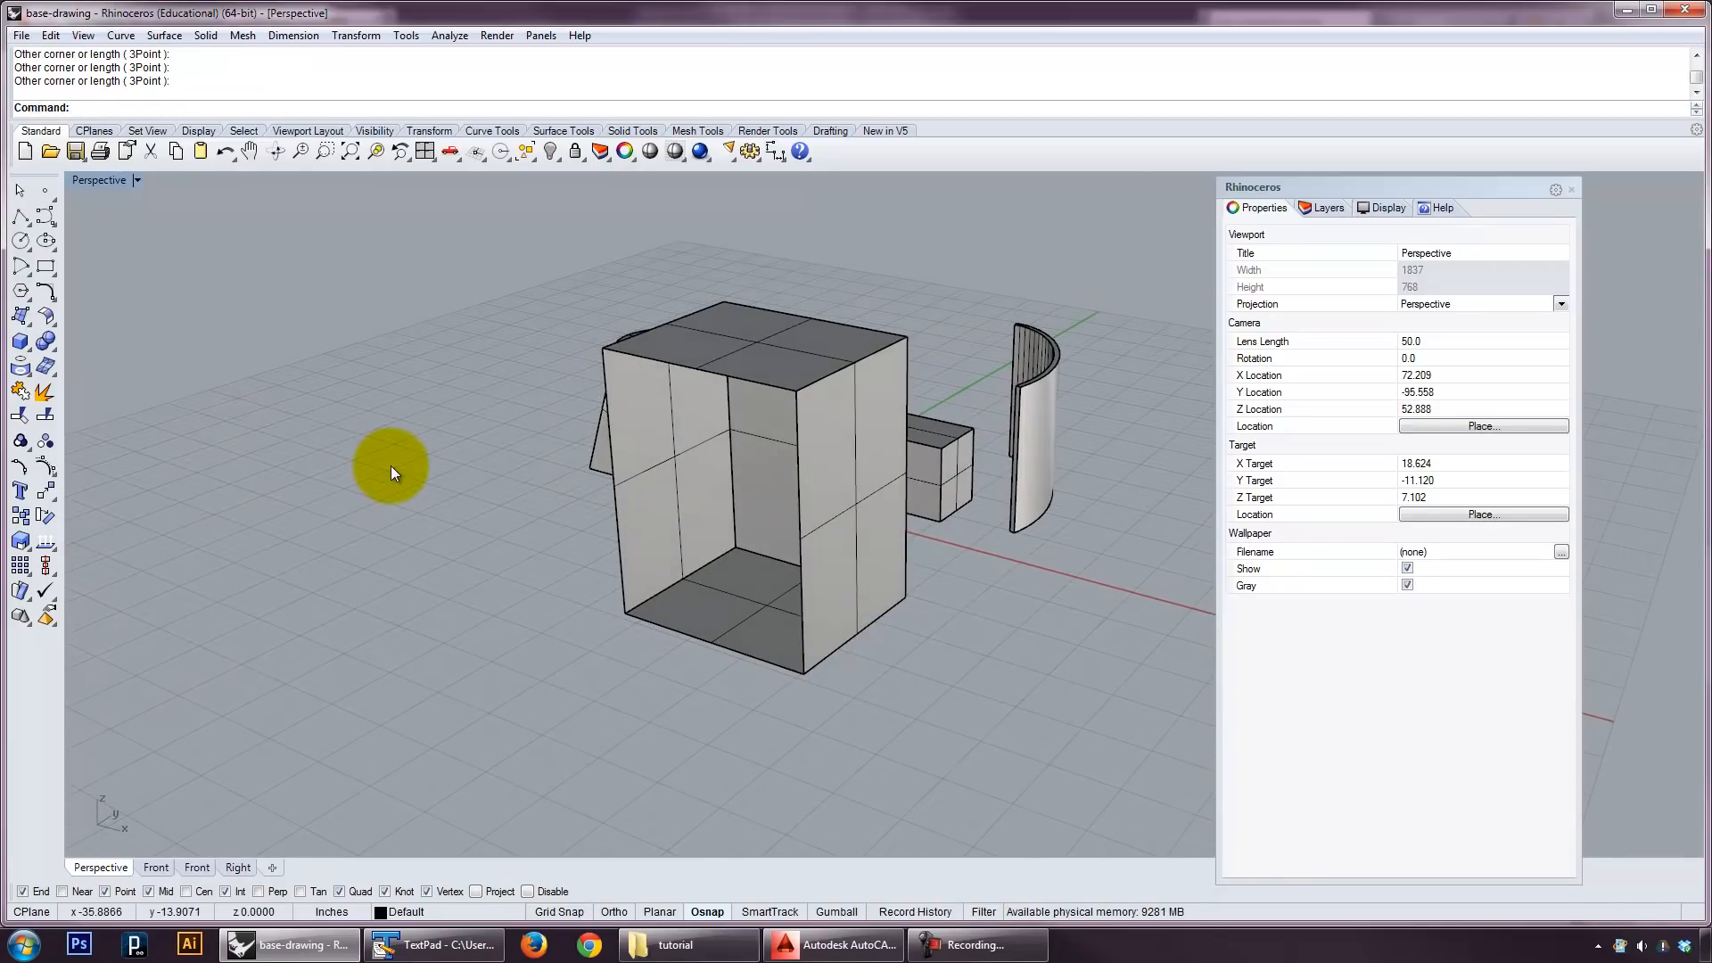
In Front view, draw a Plane corner to corner covering the tall box's open face.
click(127, 867)
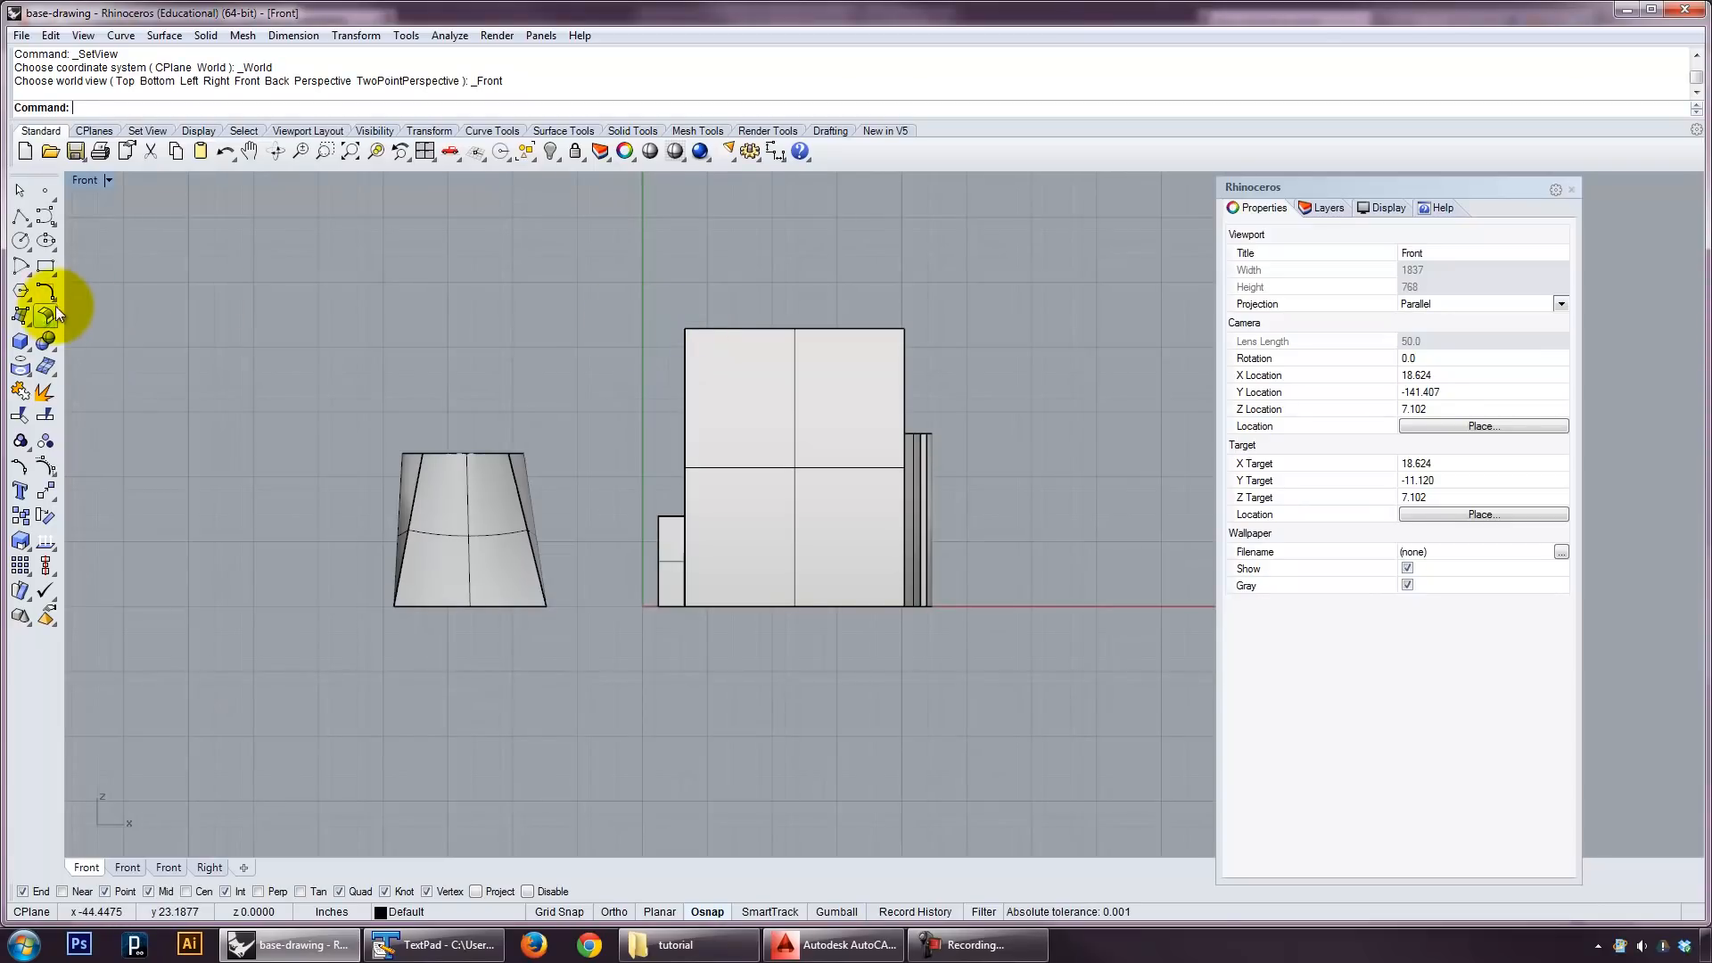
click(19, 316)
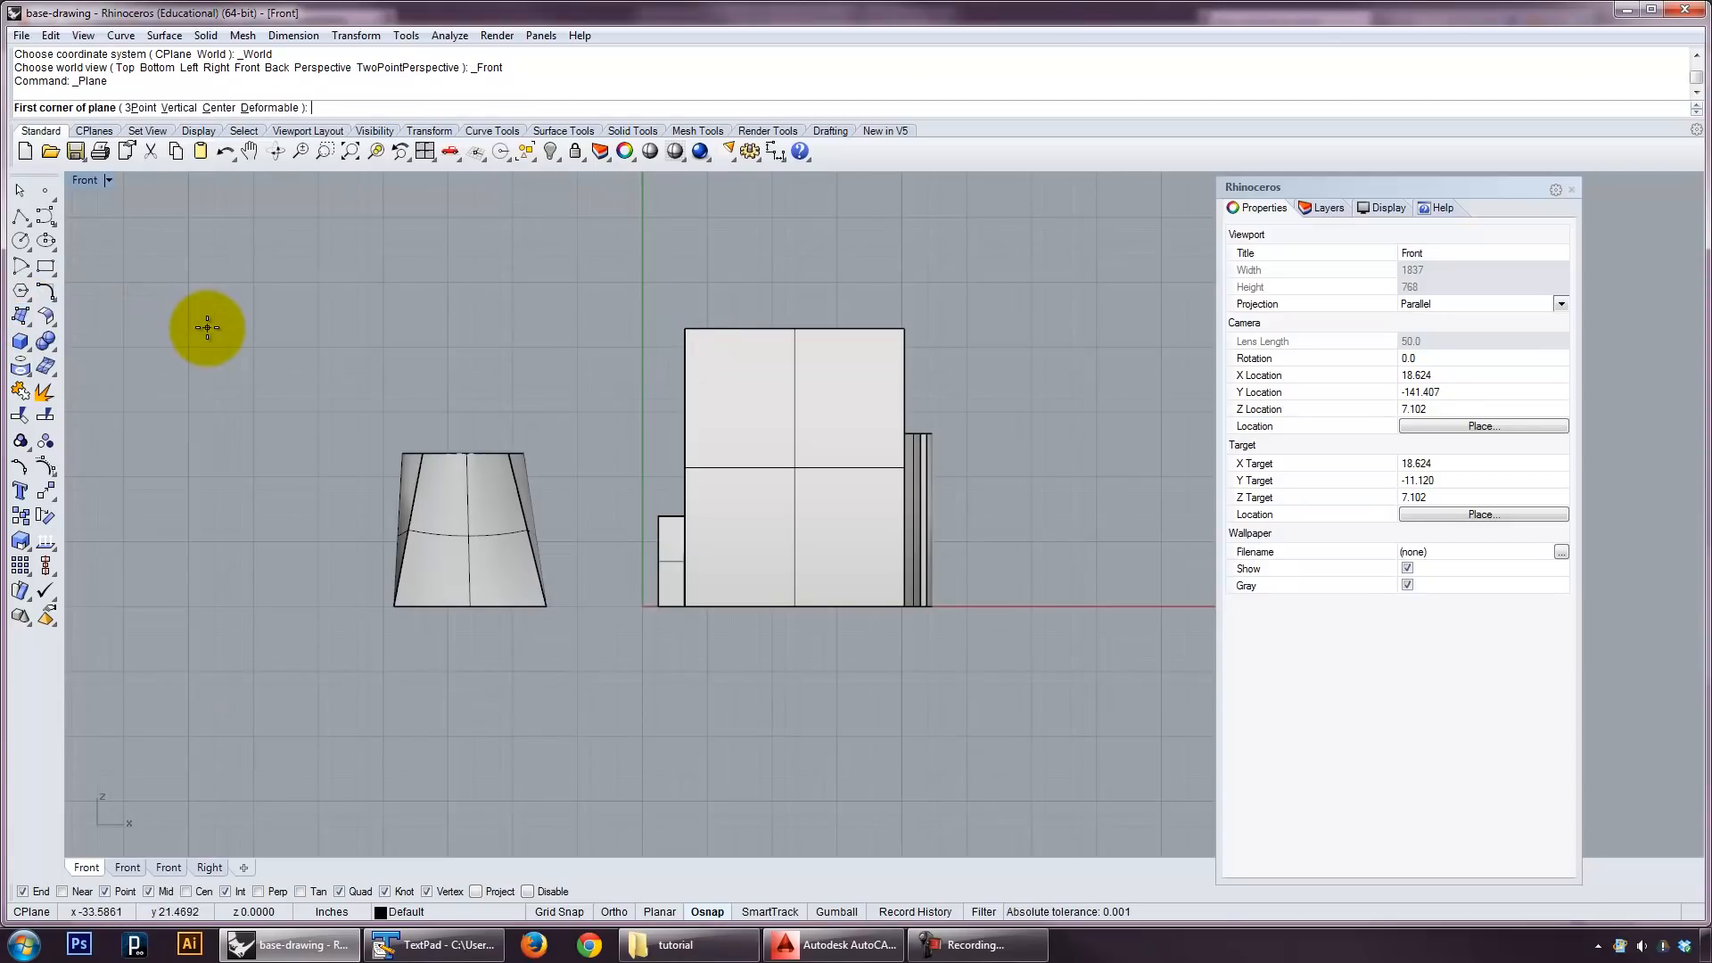
click(675, 328)
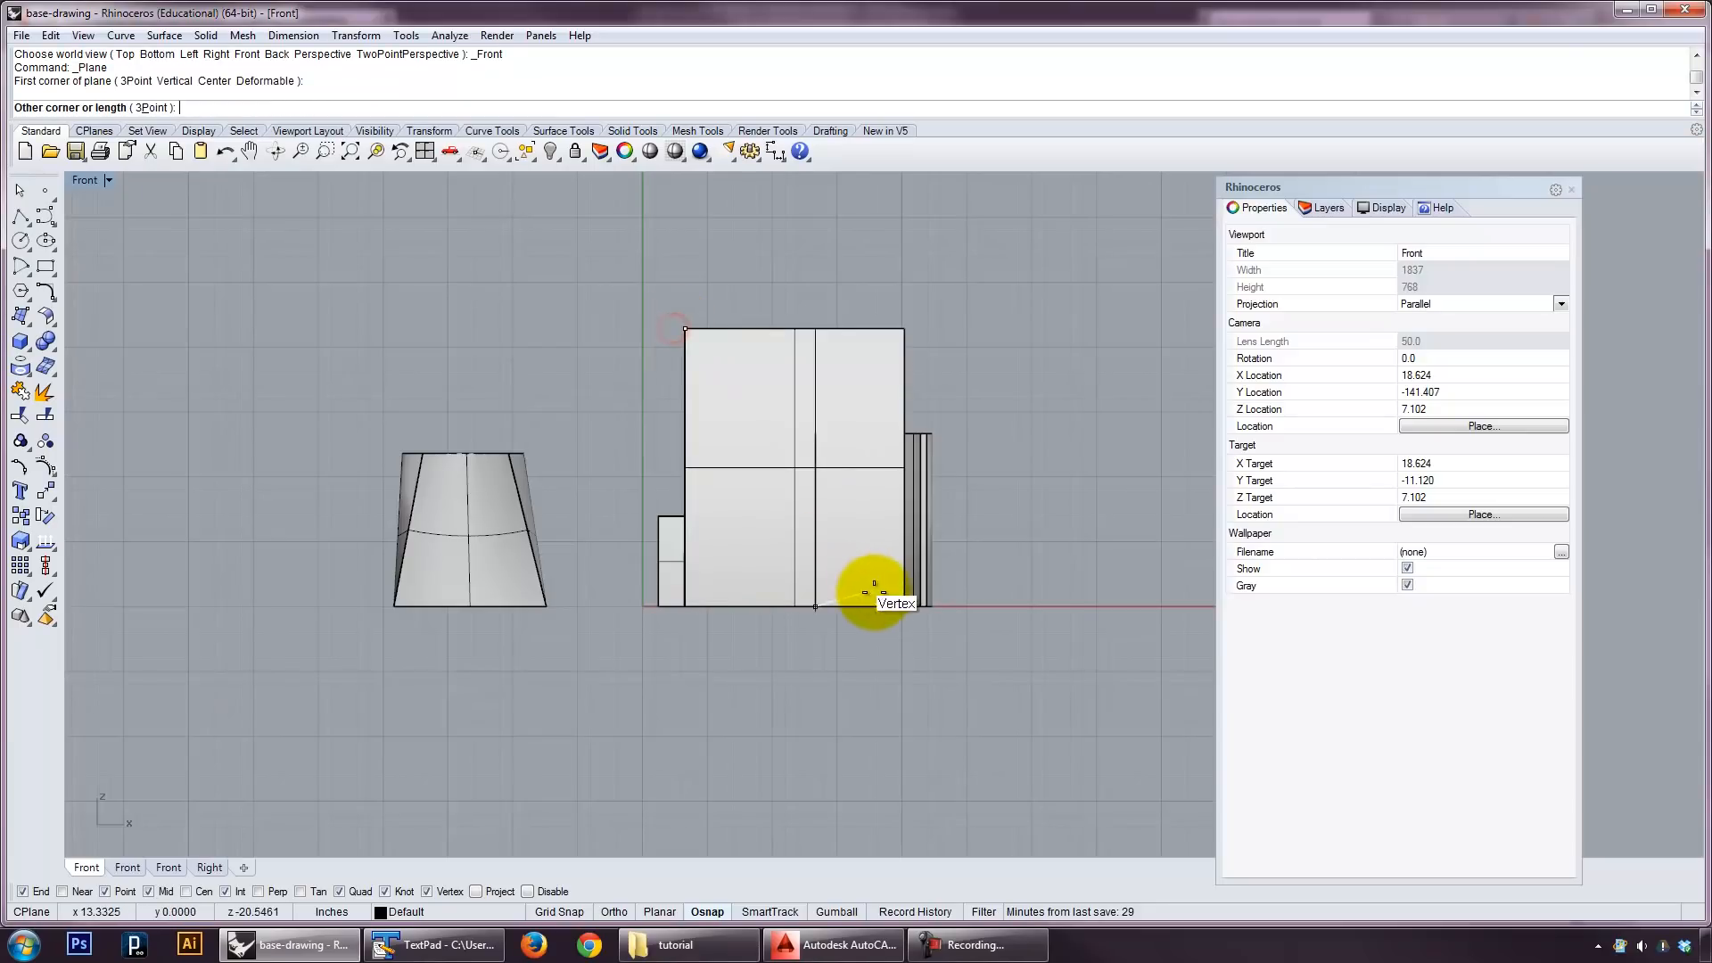
click(107, 178)
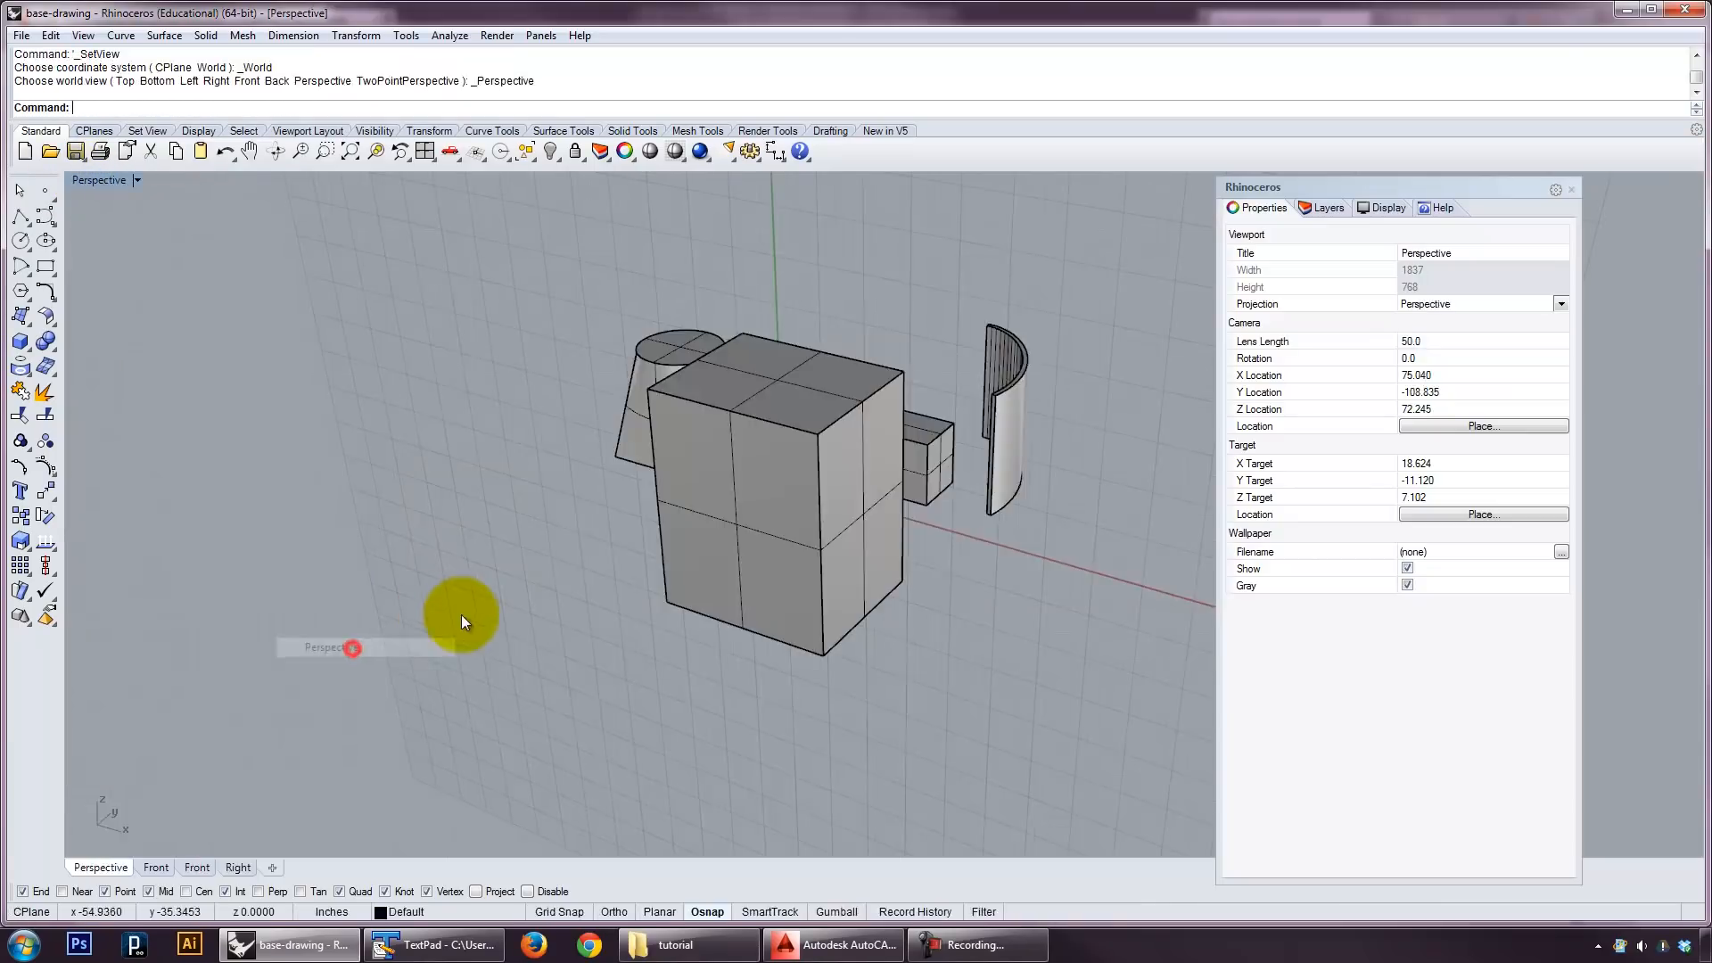
Join the plane with the open box into a closed solid polysurface and check its Details.
click(852, 542)
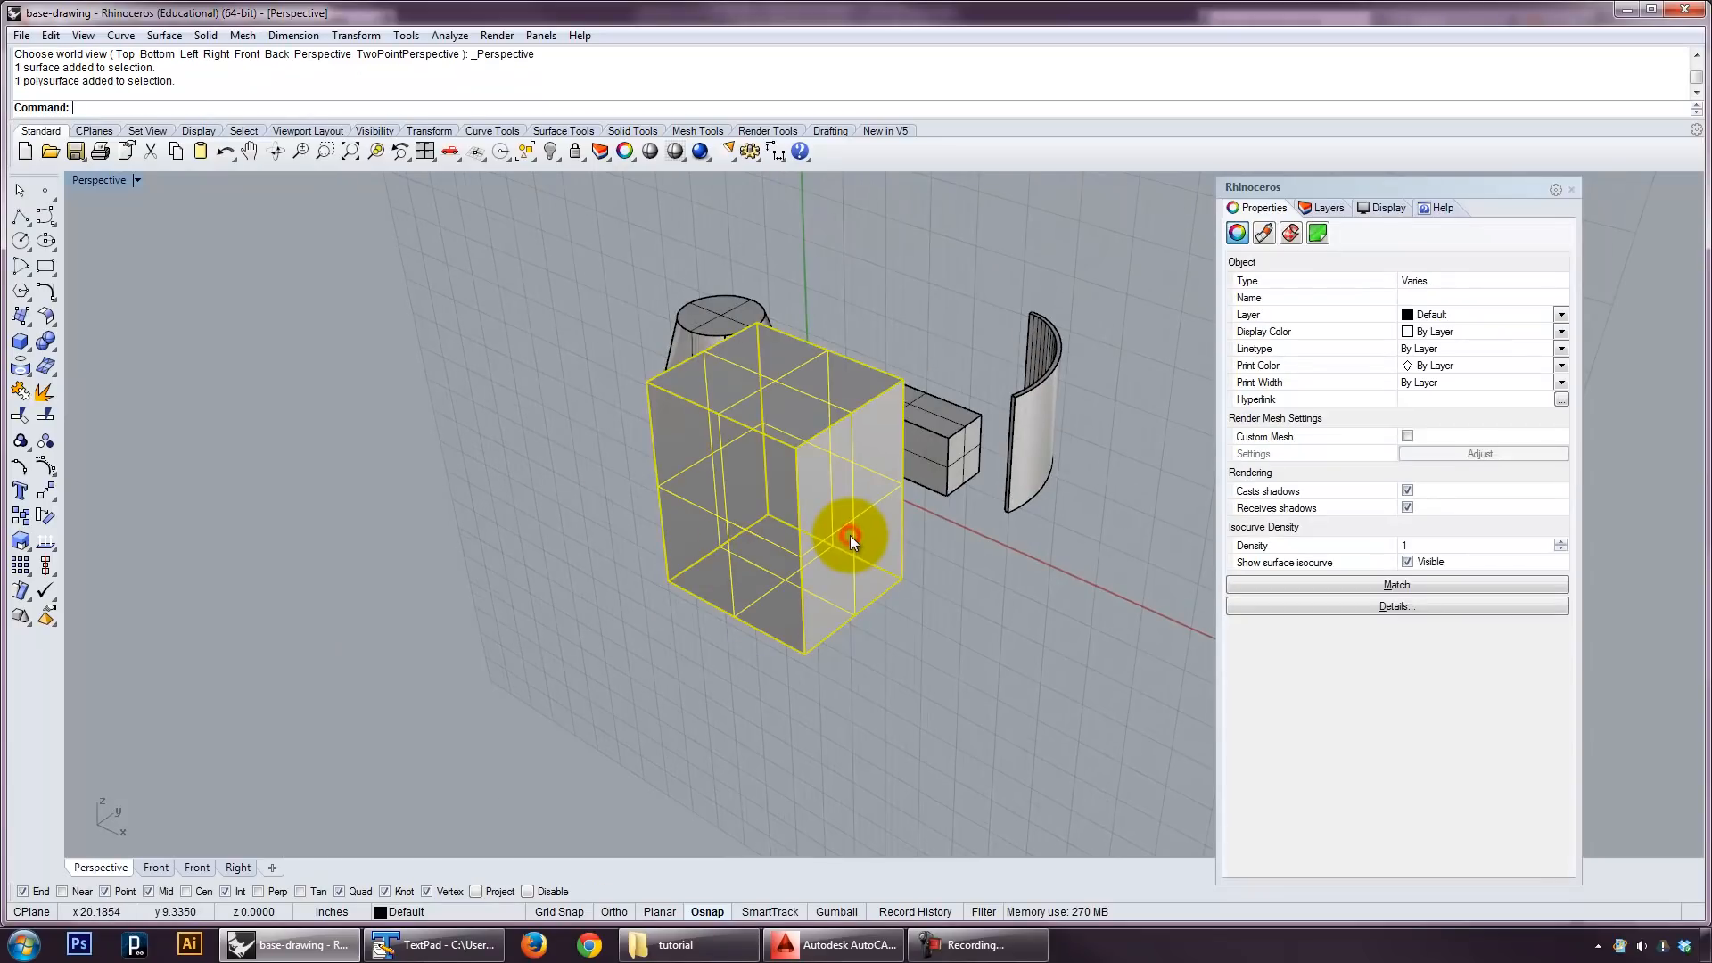
click(852, 542)
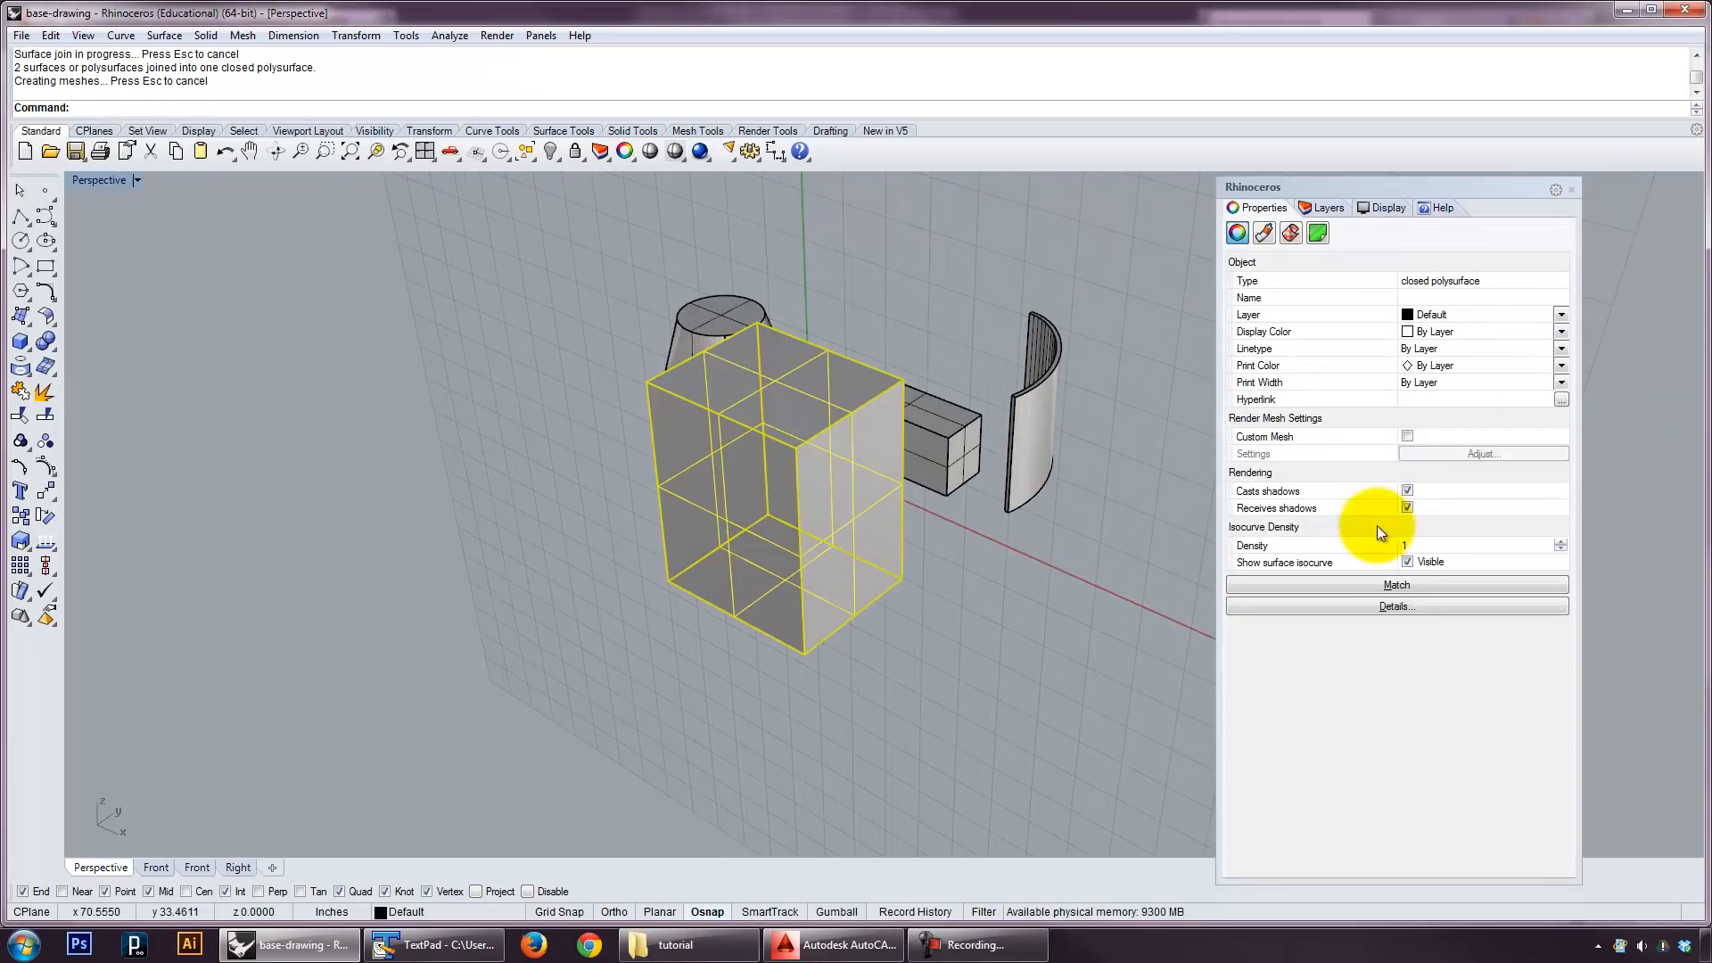
click(1395, 607)
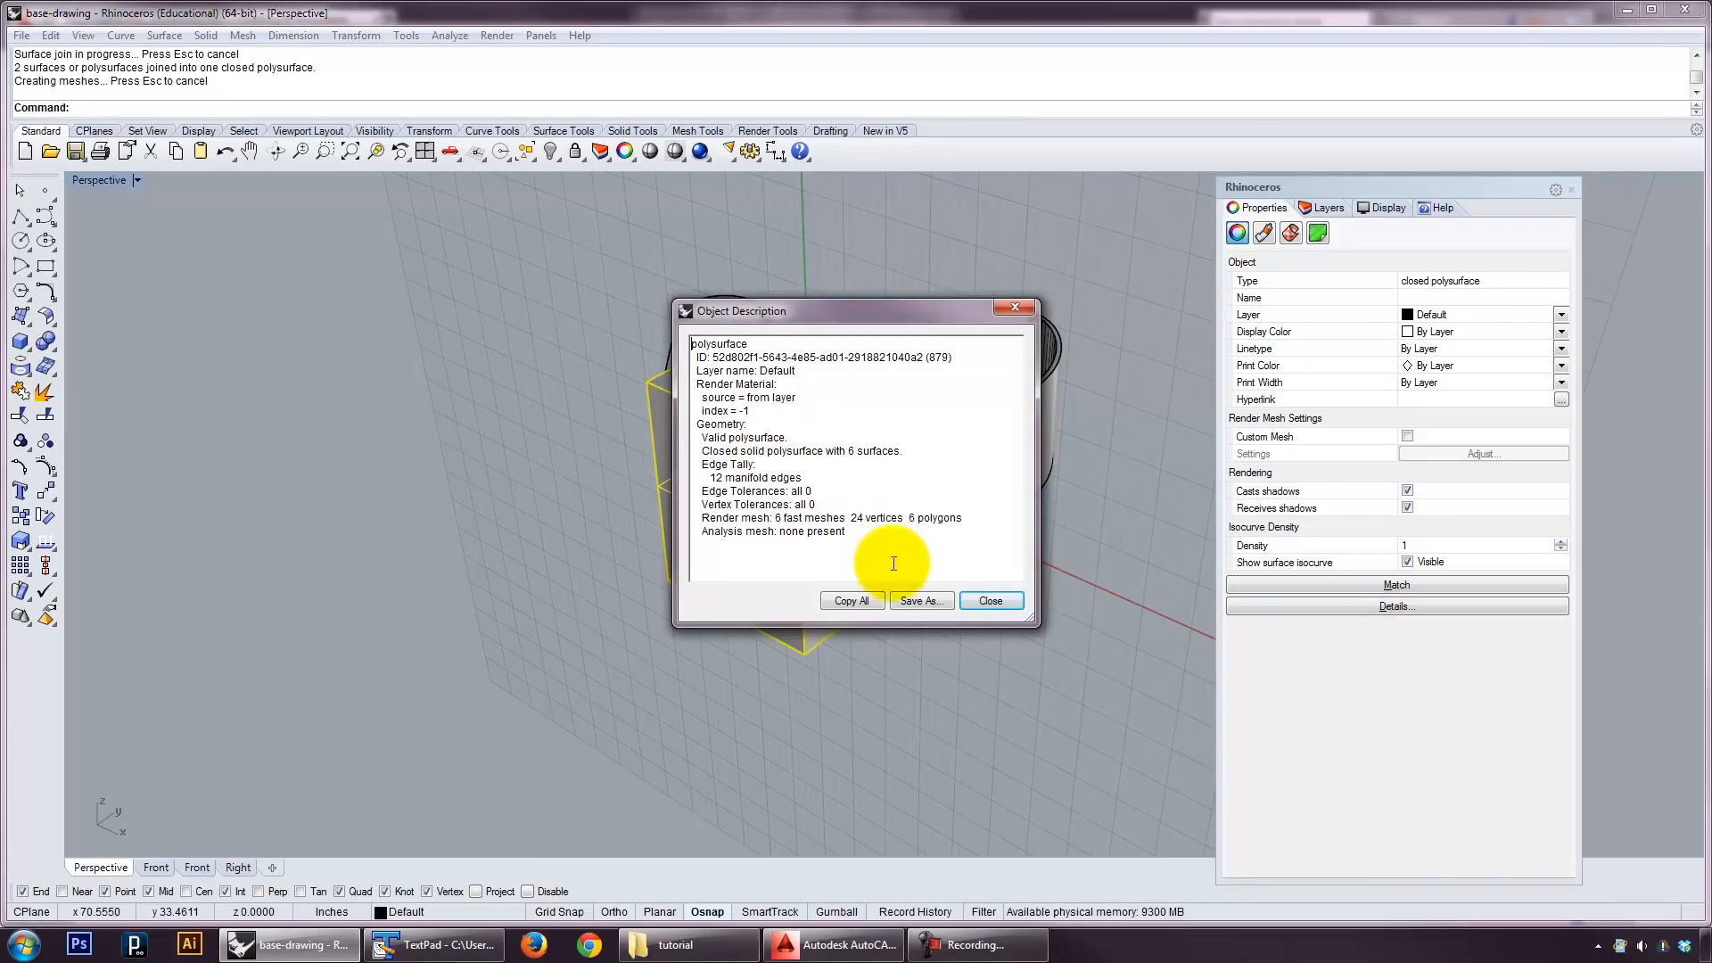
click(990, 601)
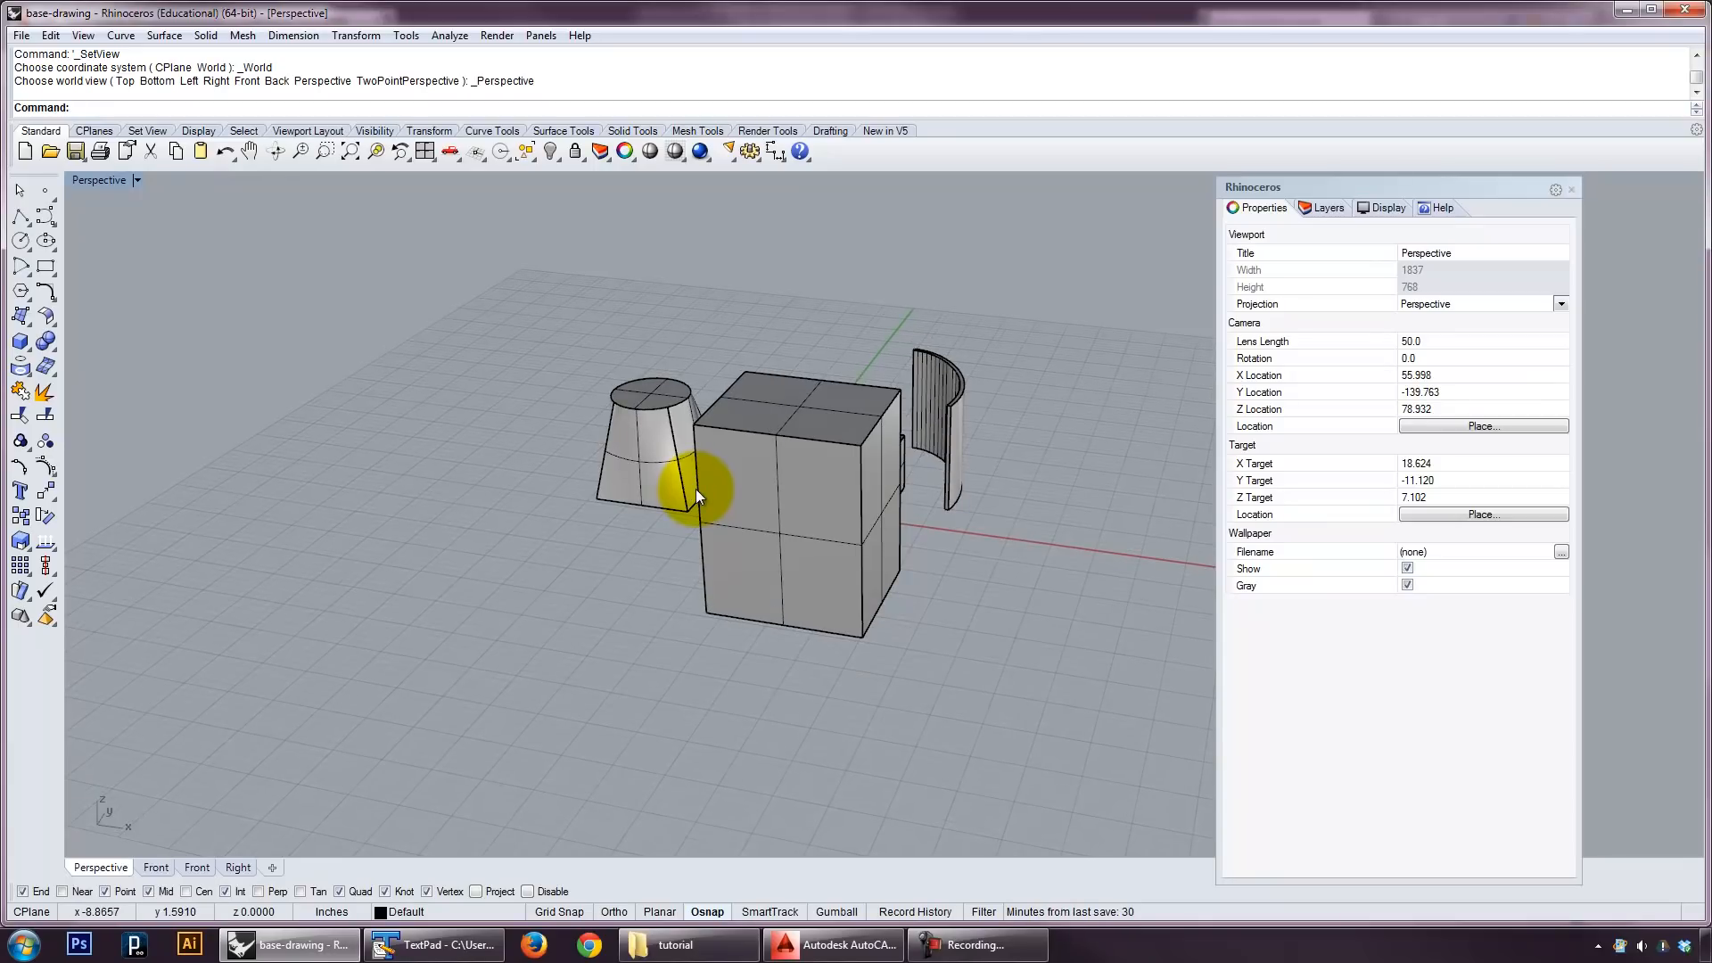
Add a sphere overlapping the tall box and check its Details.
drag(699, 493, 761, 510)
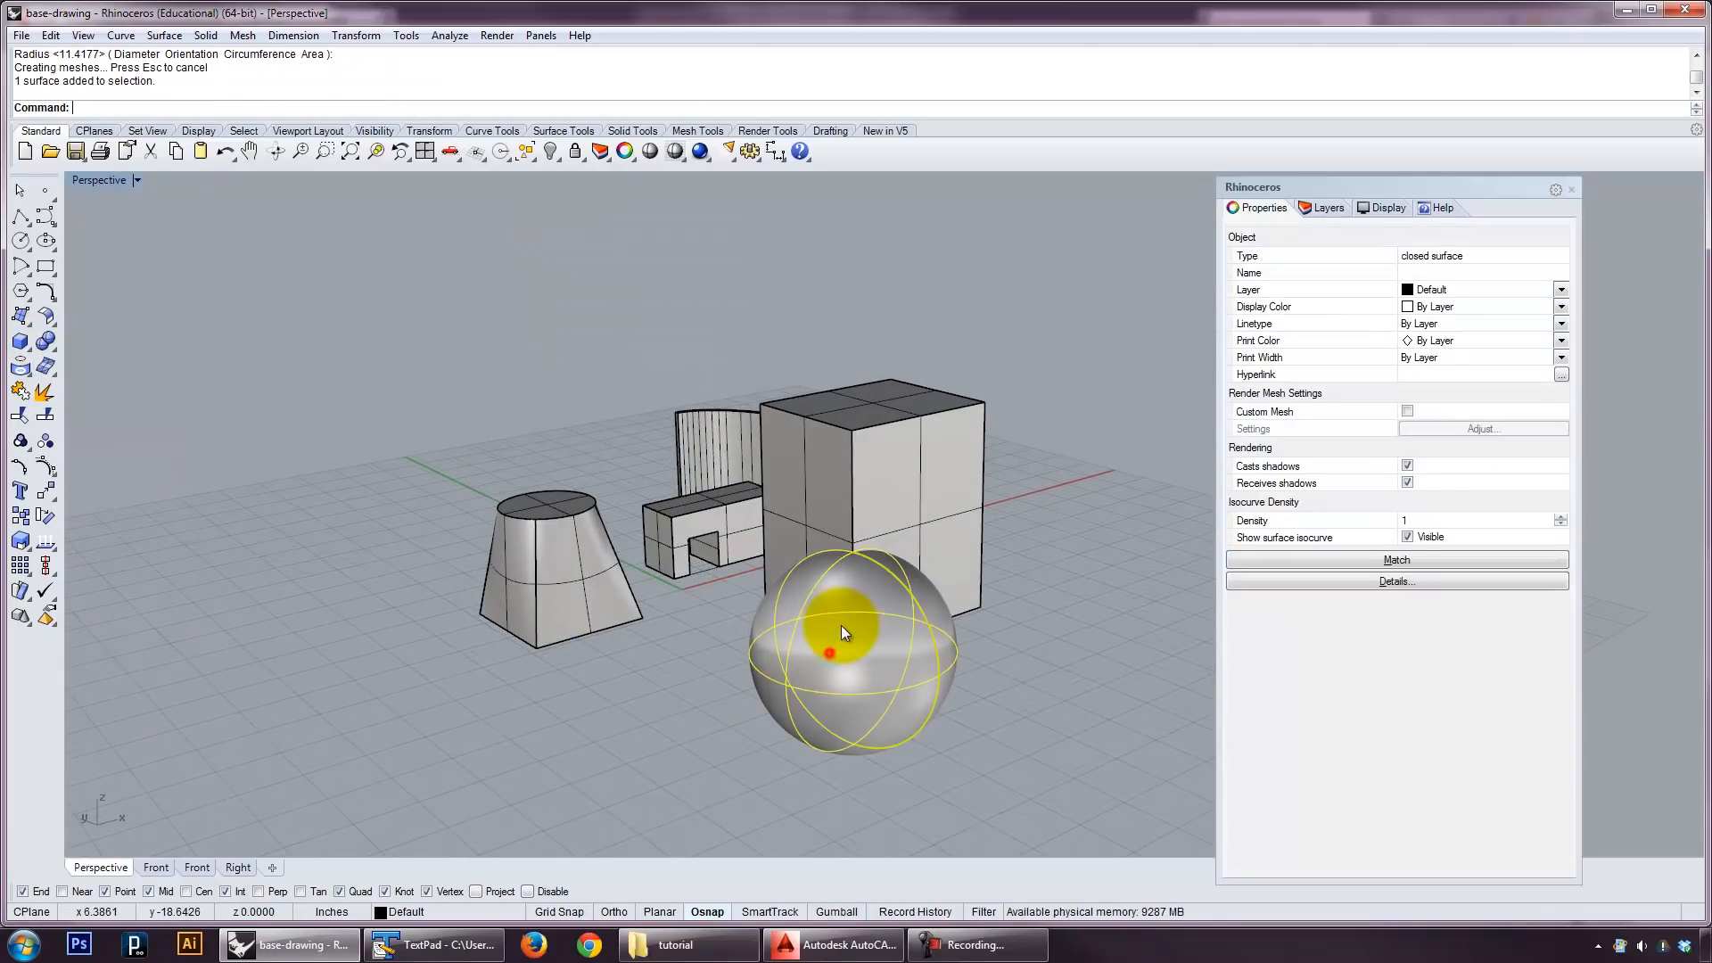
click(1394, 606)
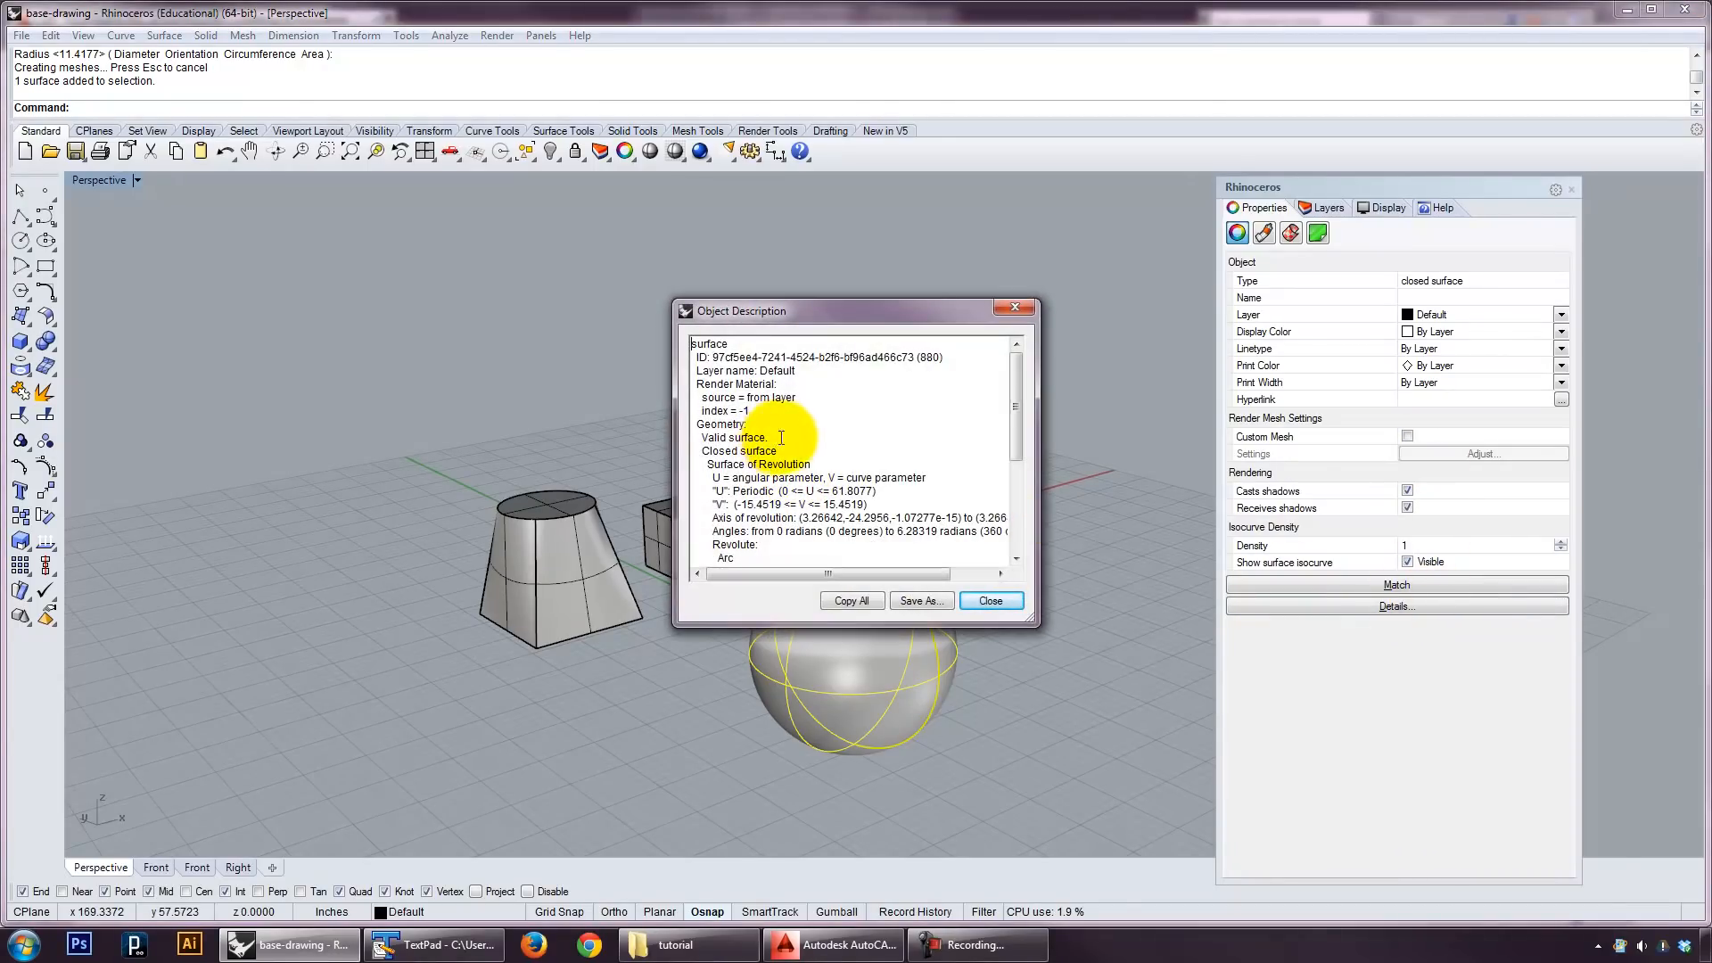
click(988, 601)
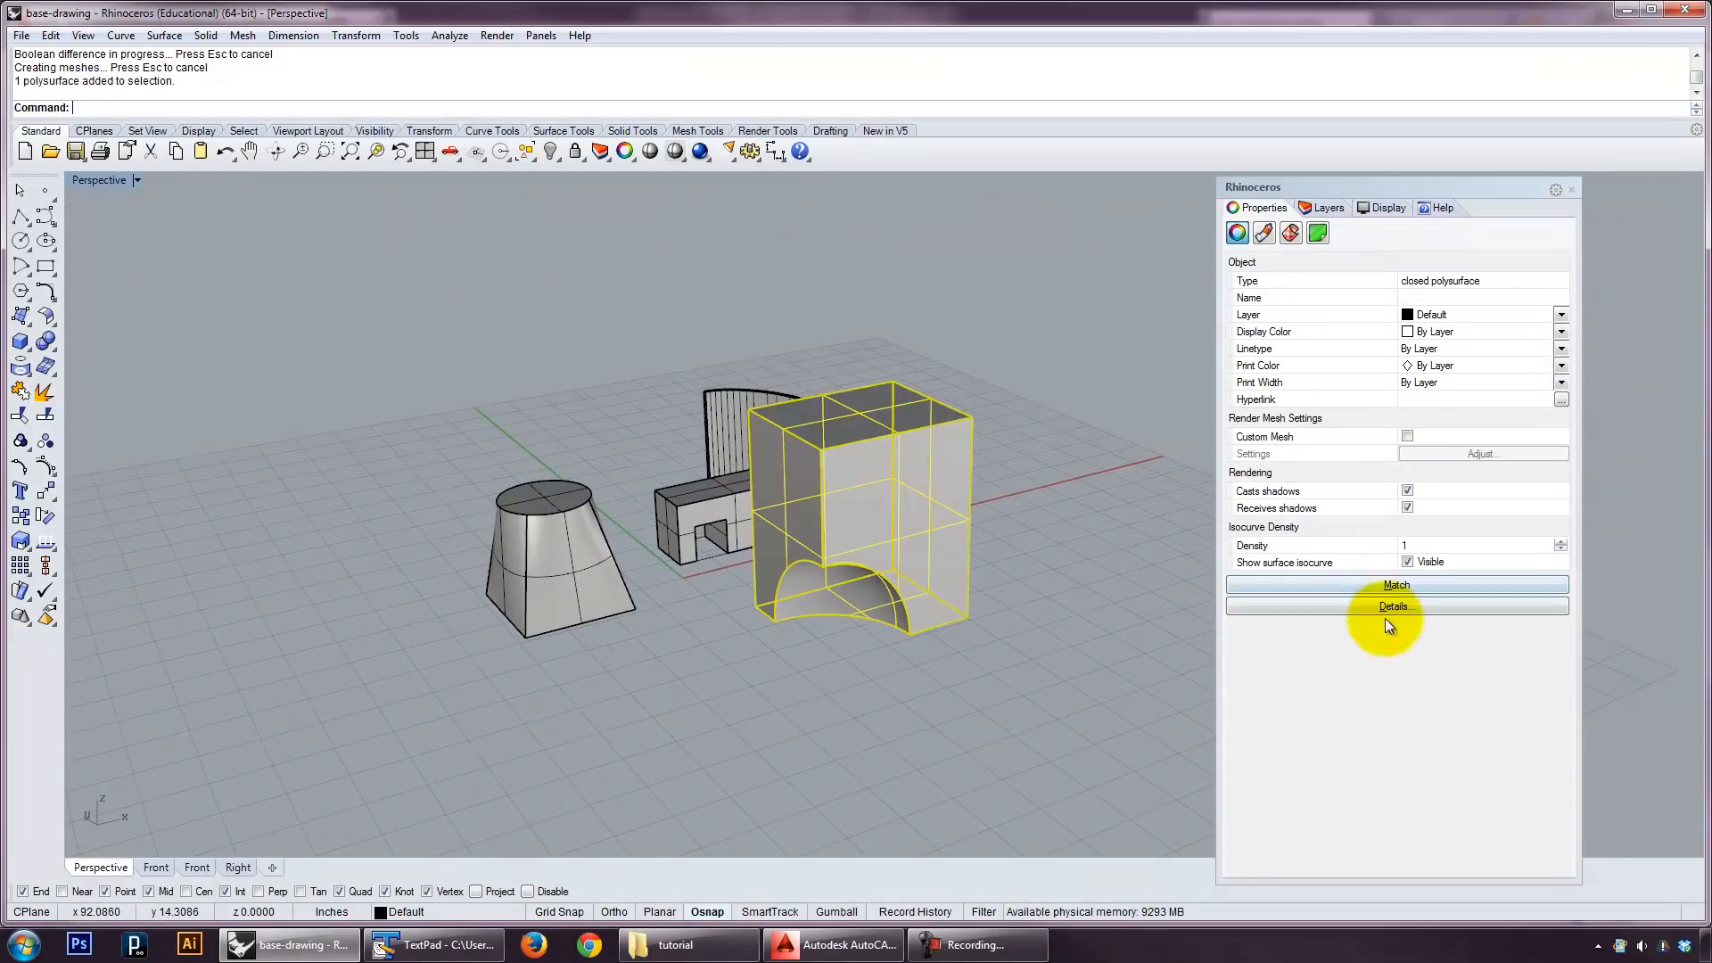
BooleanDifference the sphere from the box, check the result's Details, then undo it.
click(1395, 606)
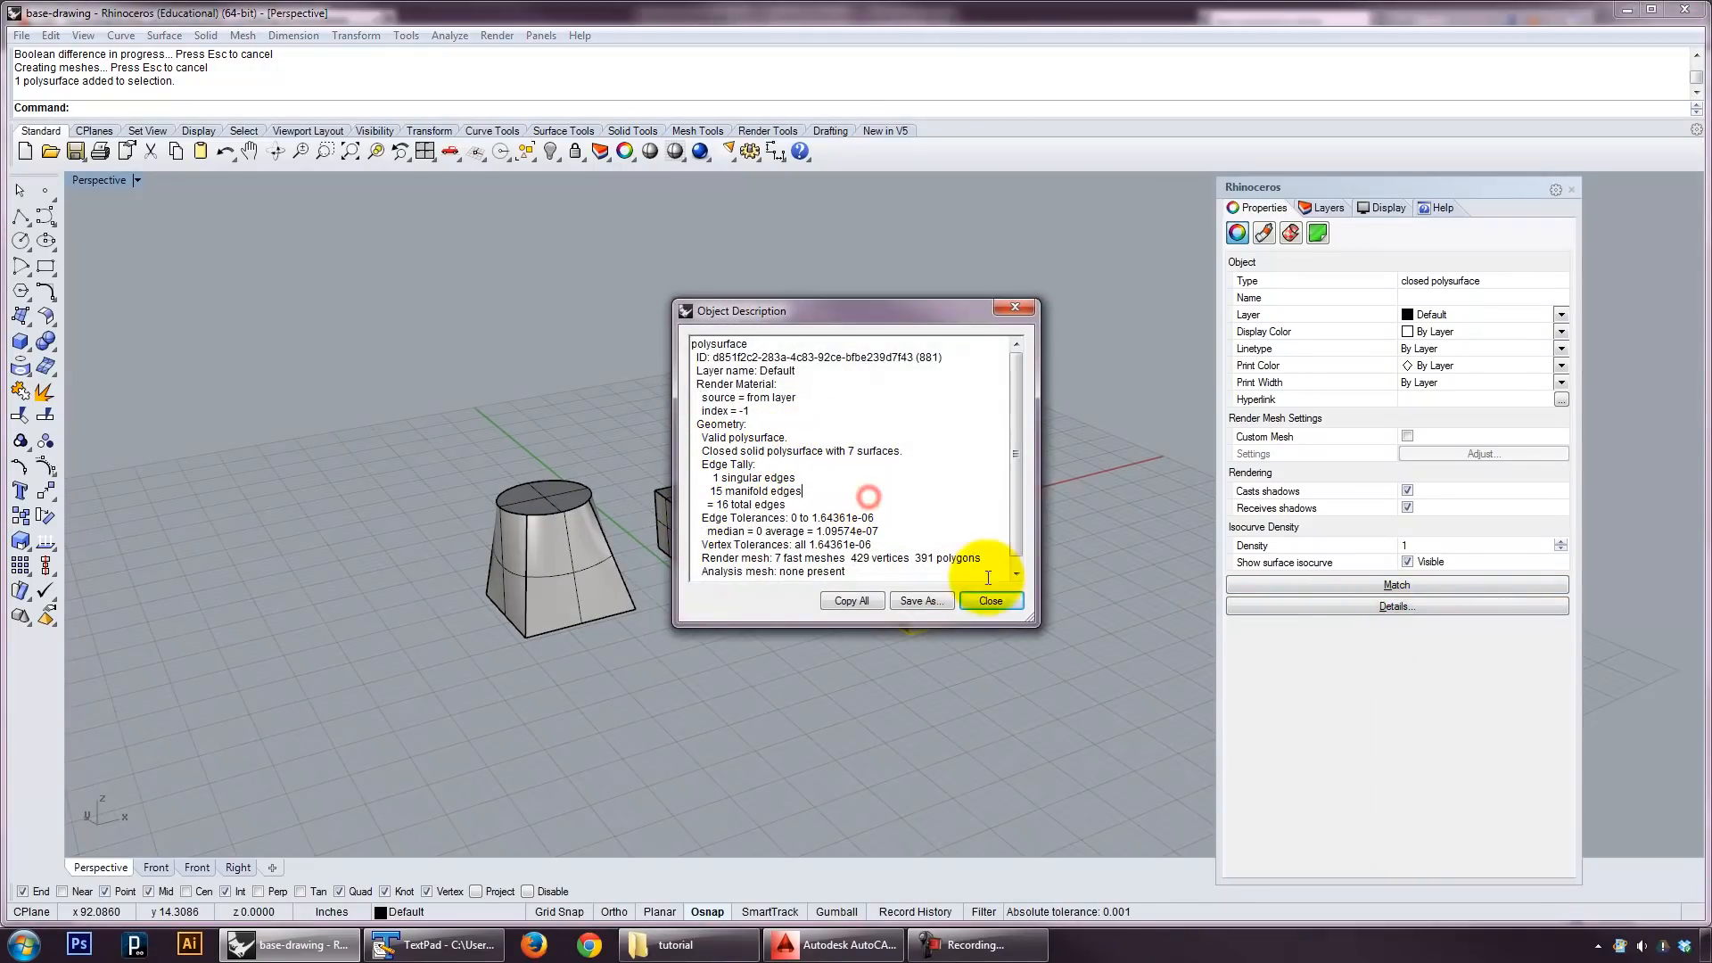
click(990, 601)
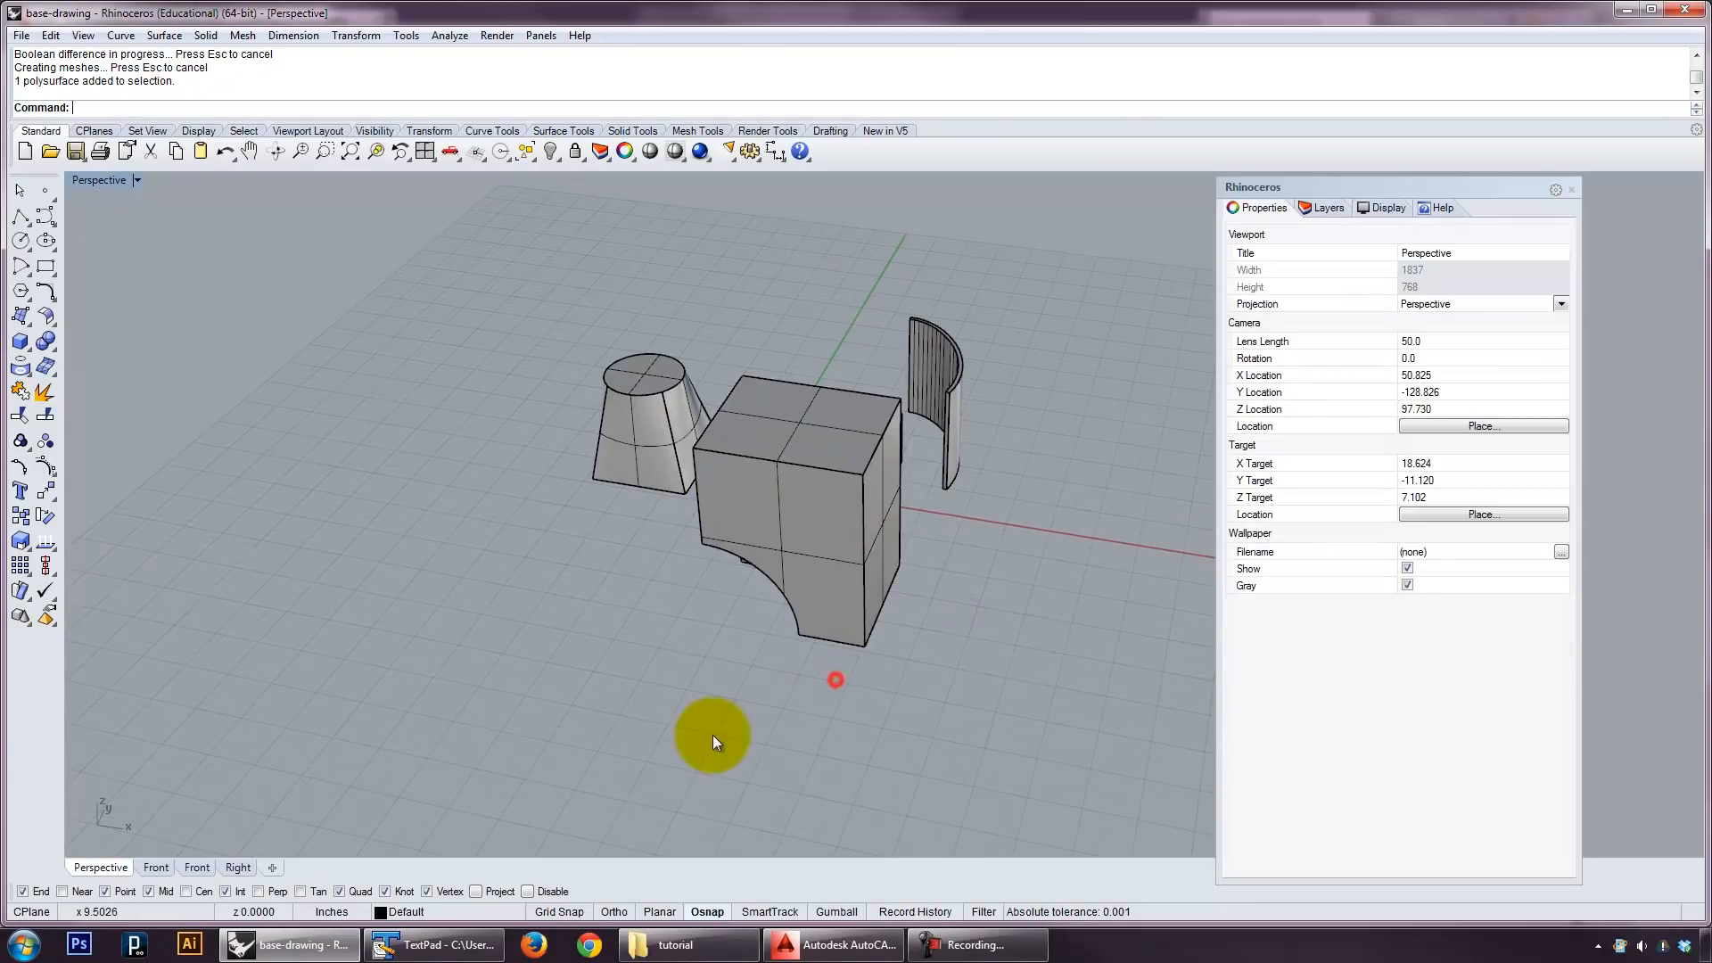
key(ctrl+z)
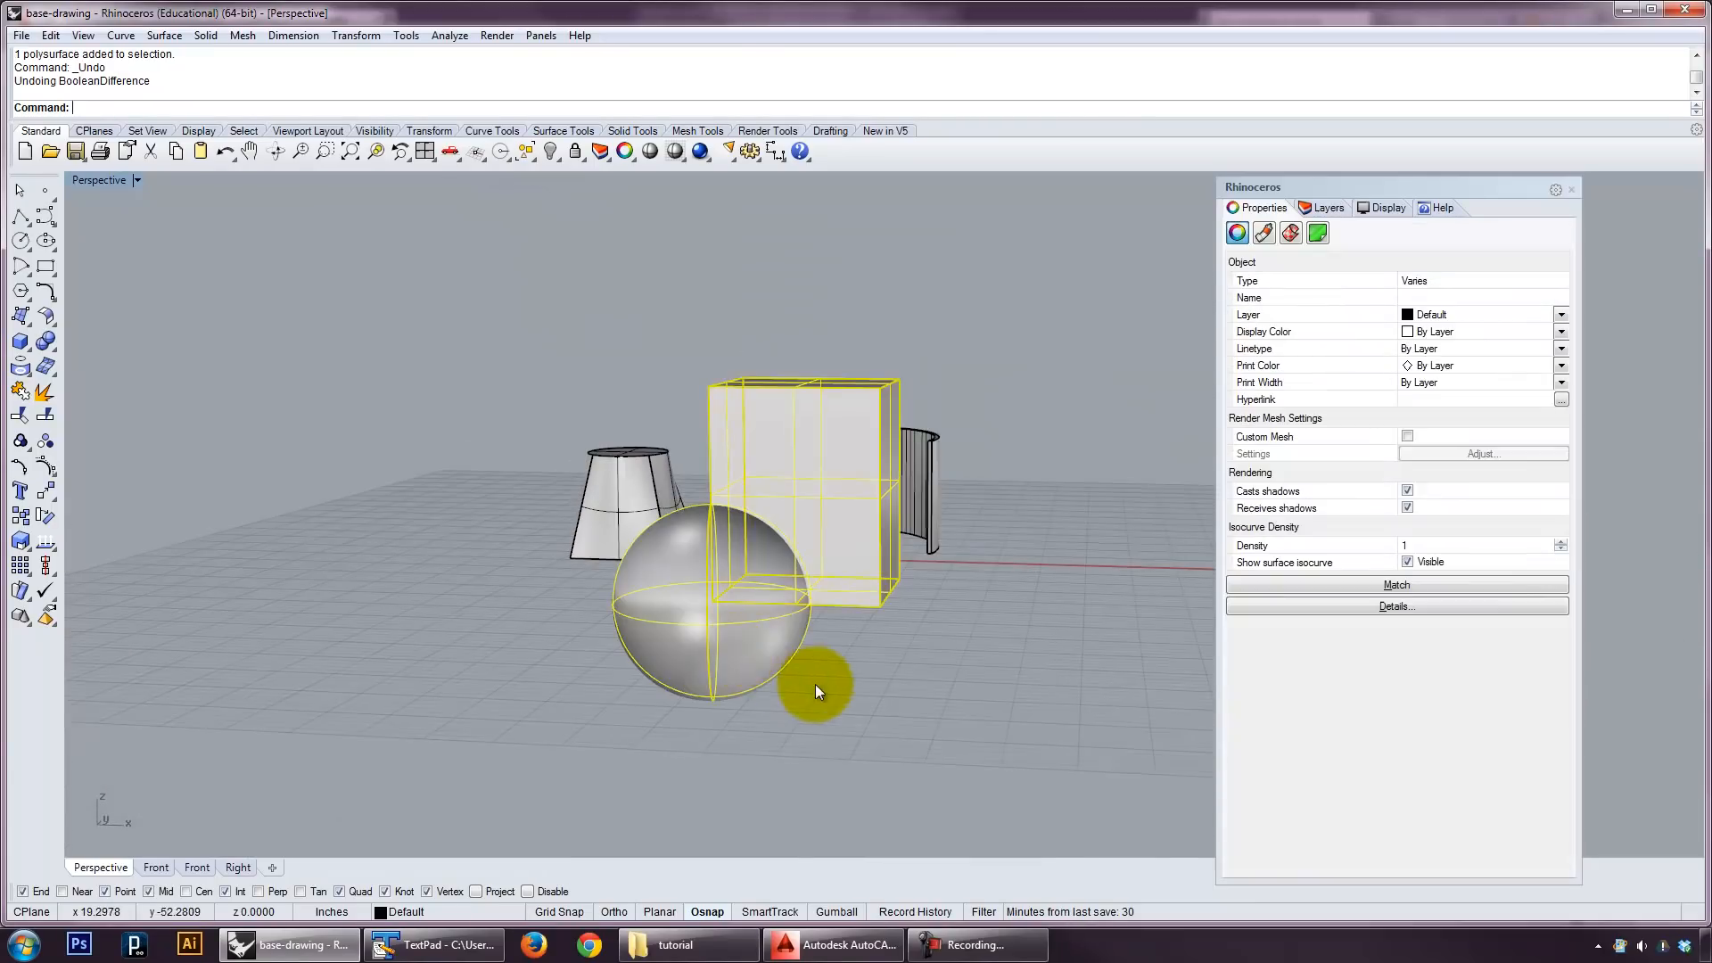
Explode the box into six surfaces, then attempt BooleanDifference with the sphere, which fails.
text(Epxl)
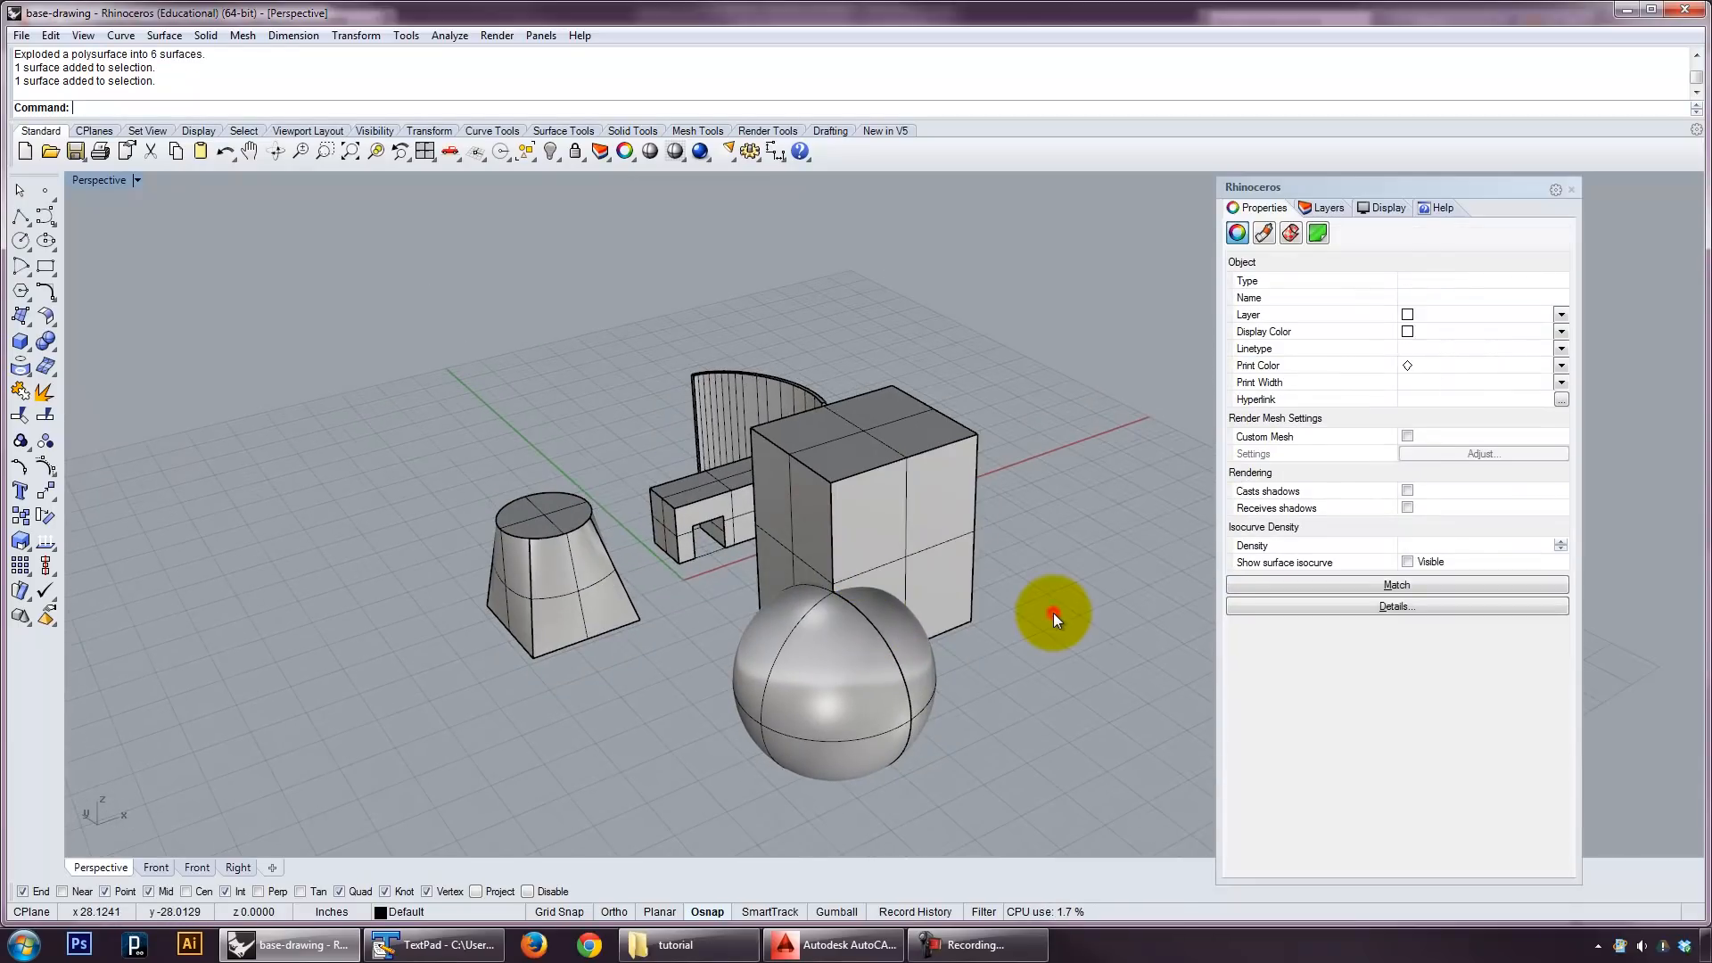
text(BooleanDifference)
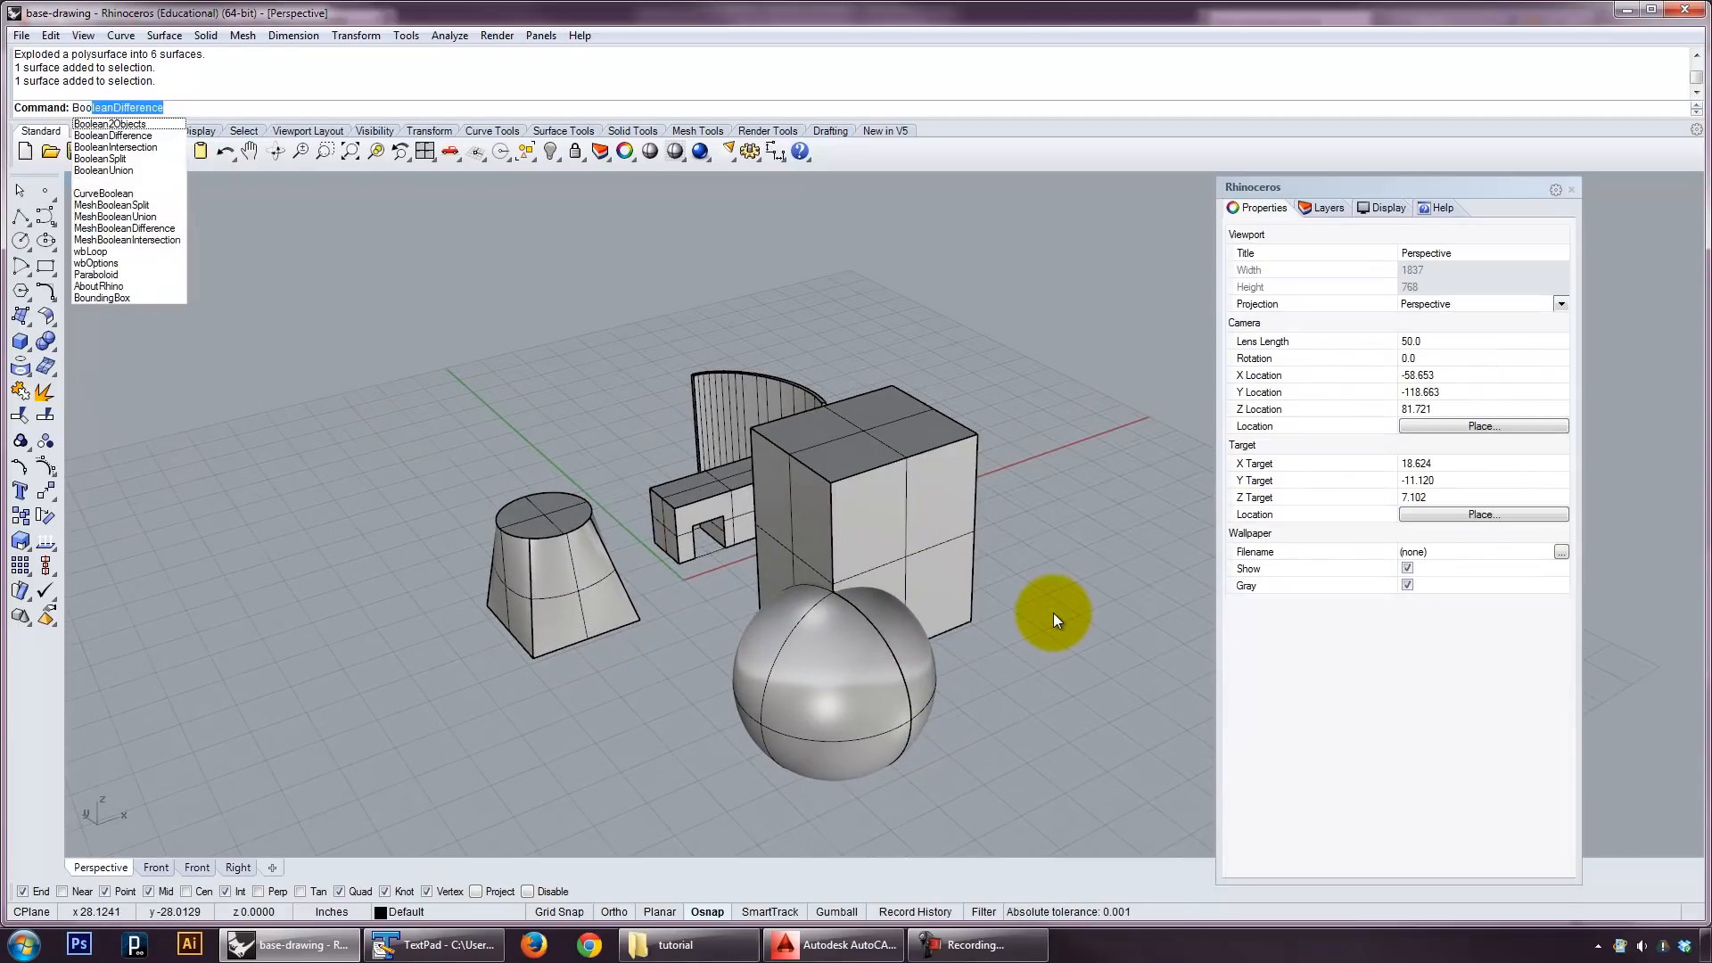
click(947, 541)
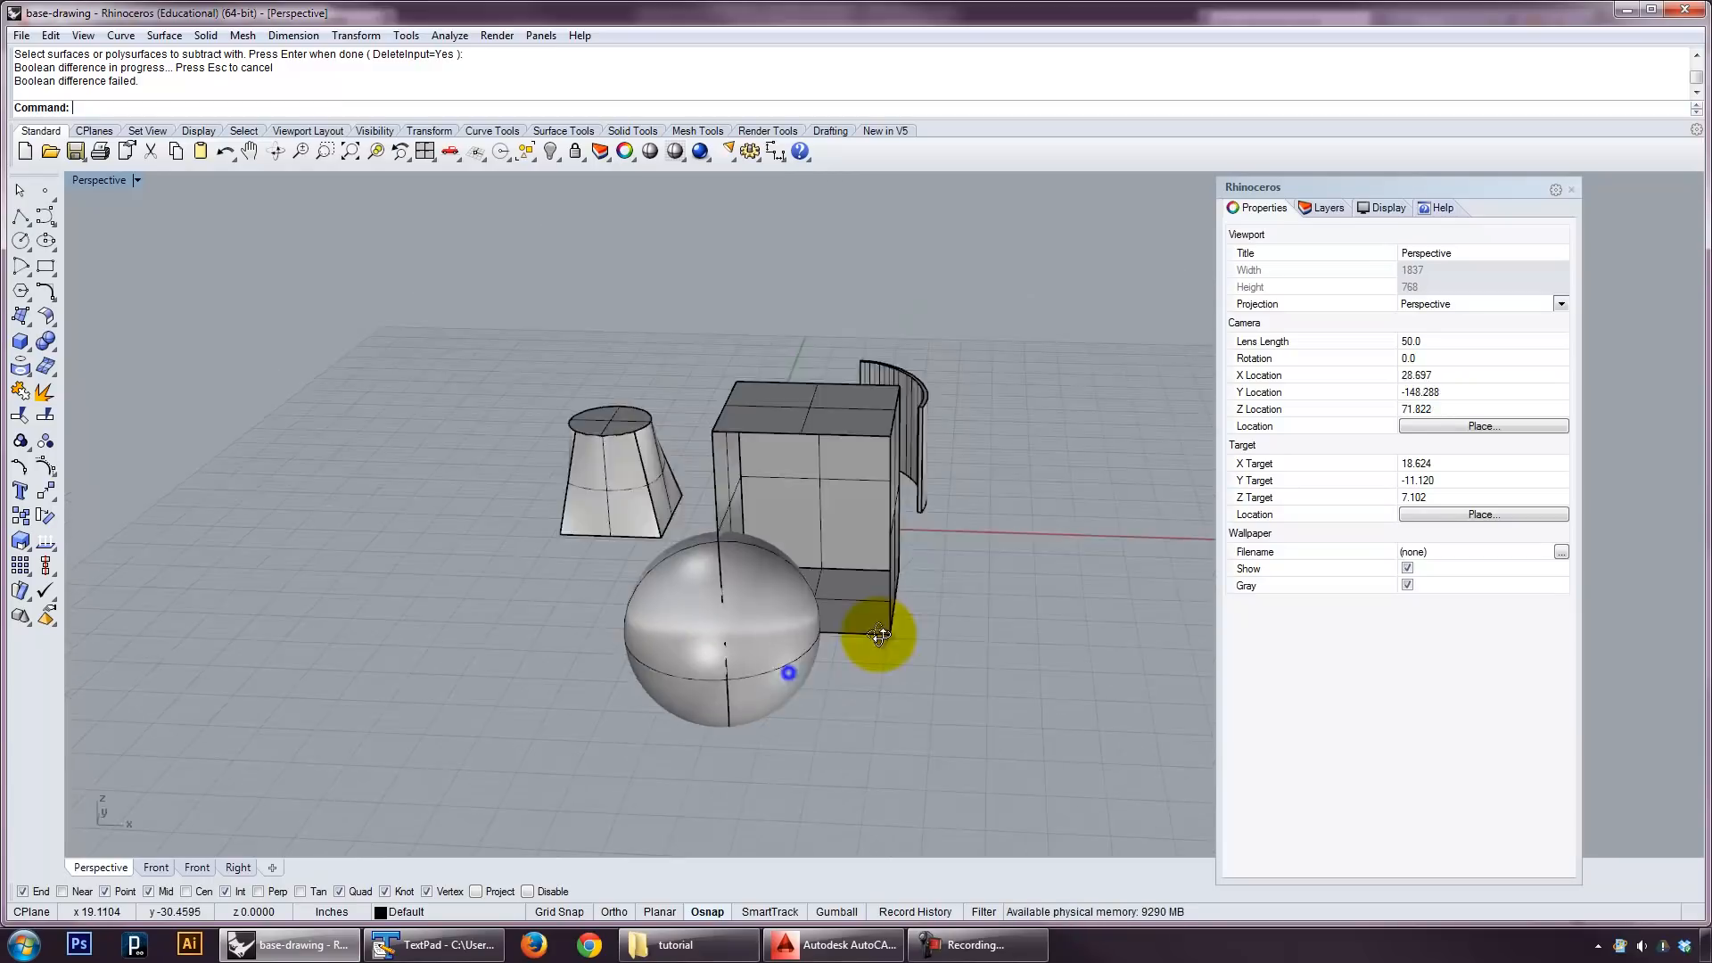
drag(880, 633, 869, 545)
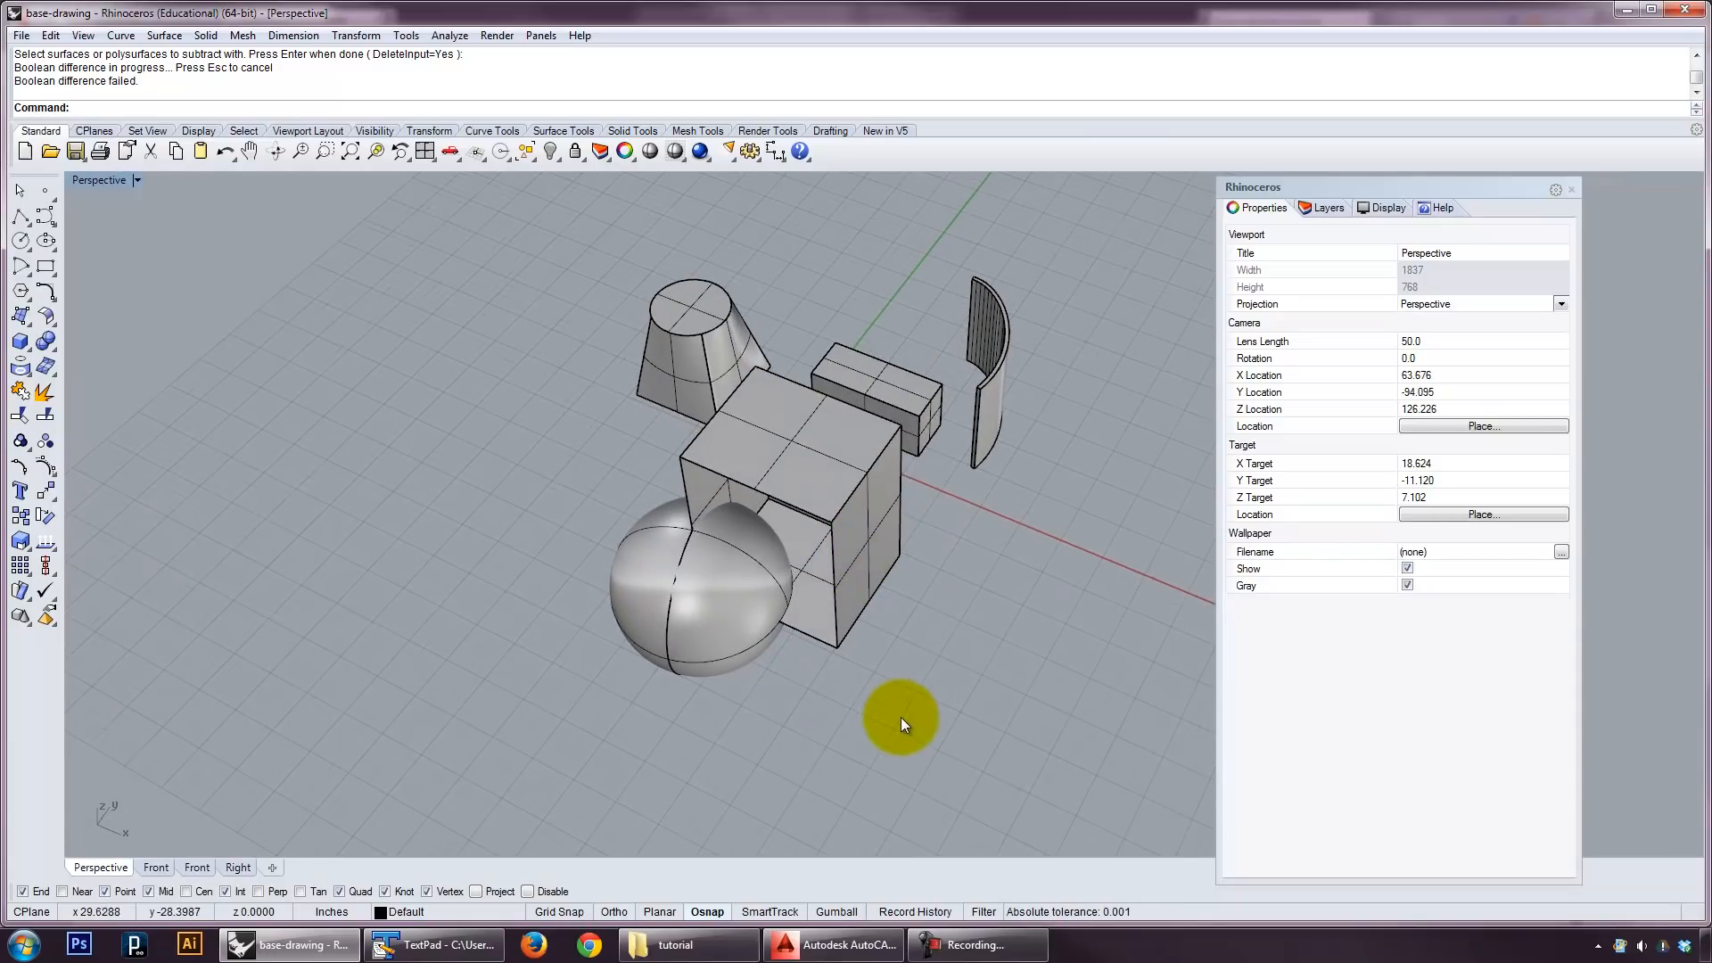
key(Delete)
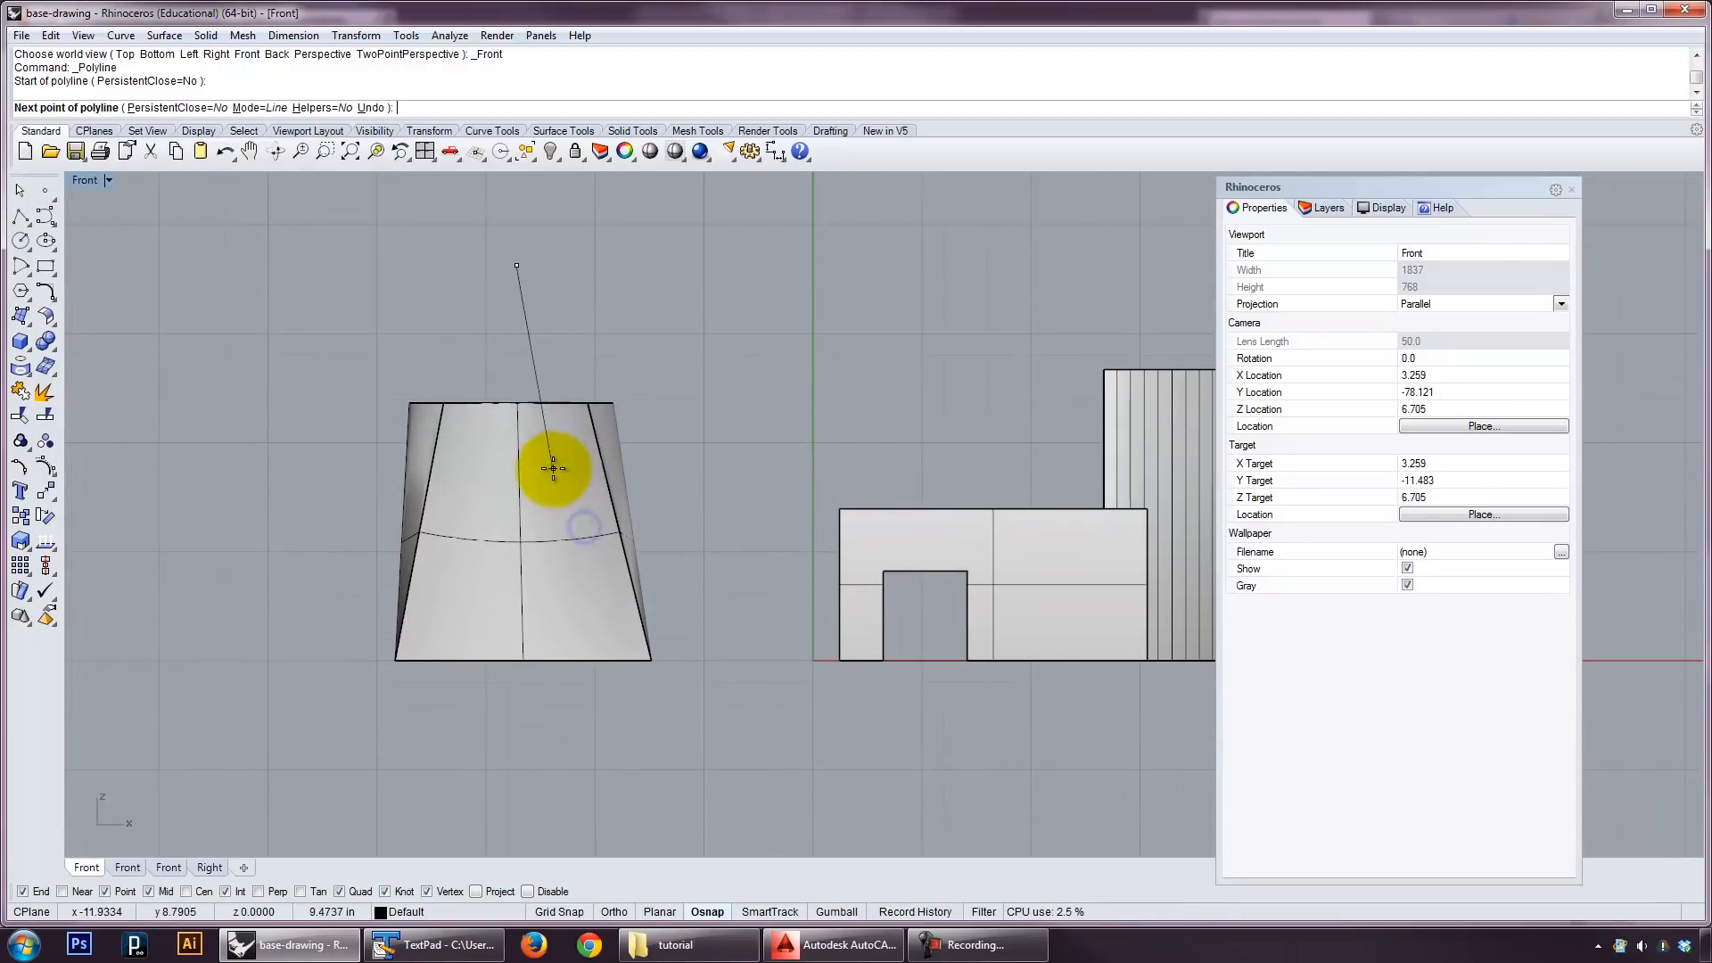
Draw a two-segment polyline across the frustum and Trim a notch from its top, checked in Perspective.
click(721, 471)
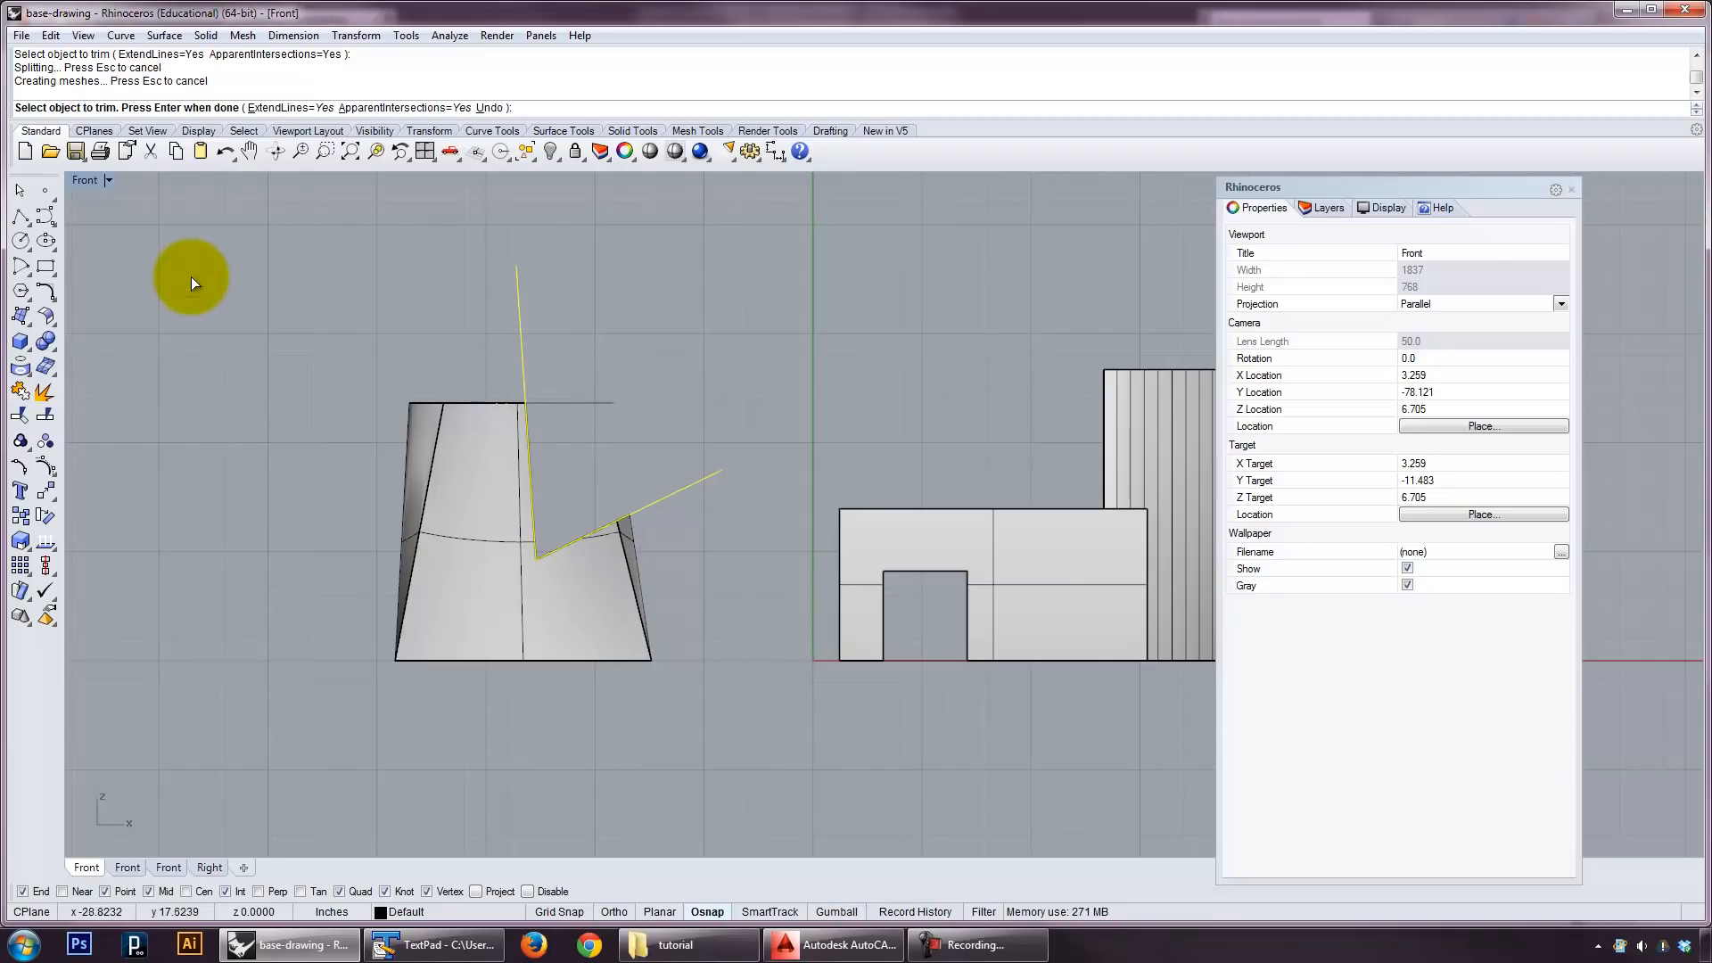
click(107, 180)
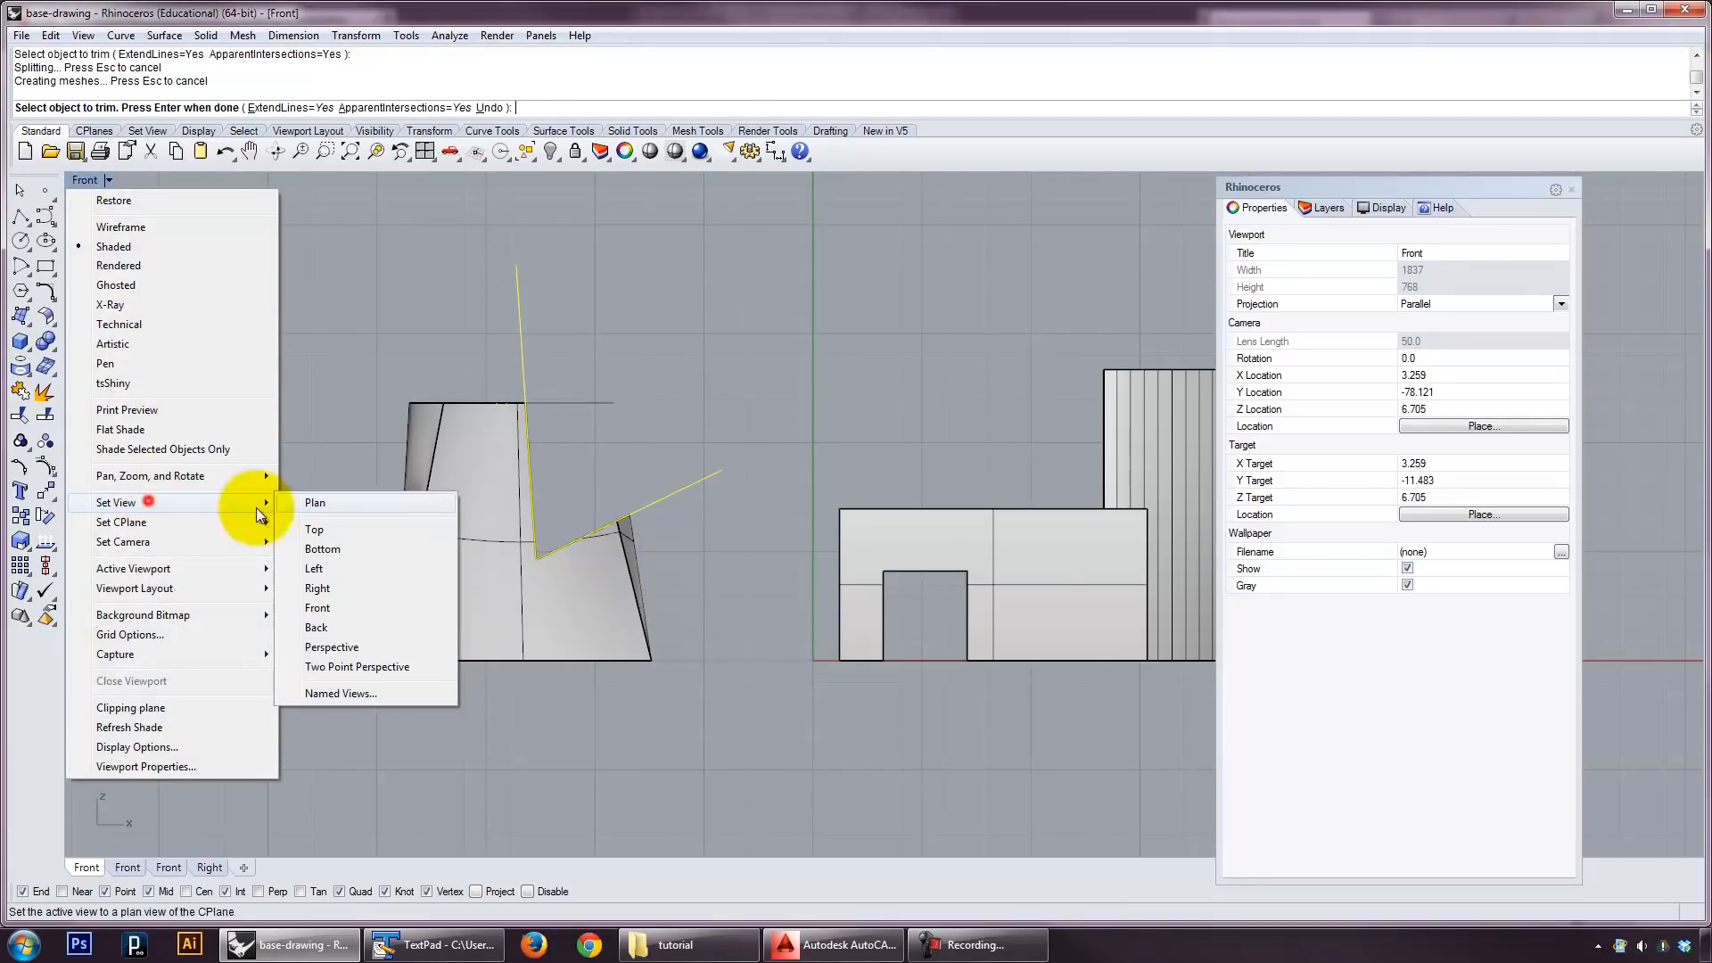
click(332, 646)
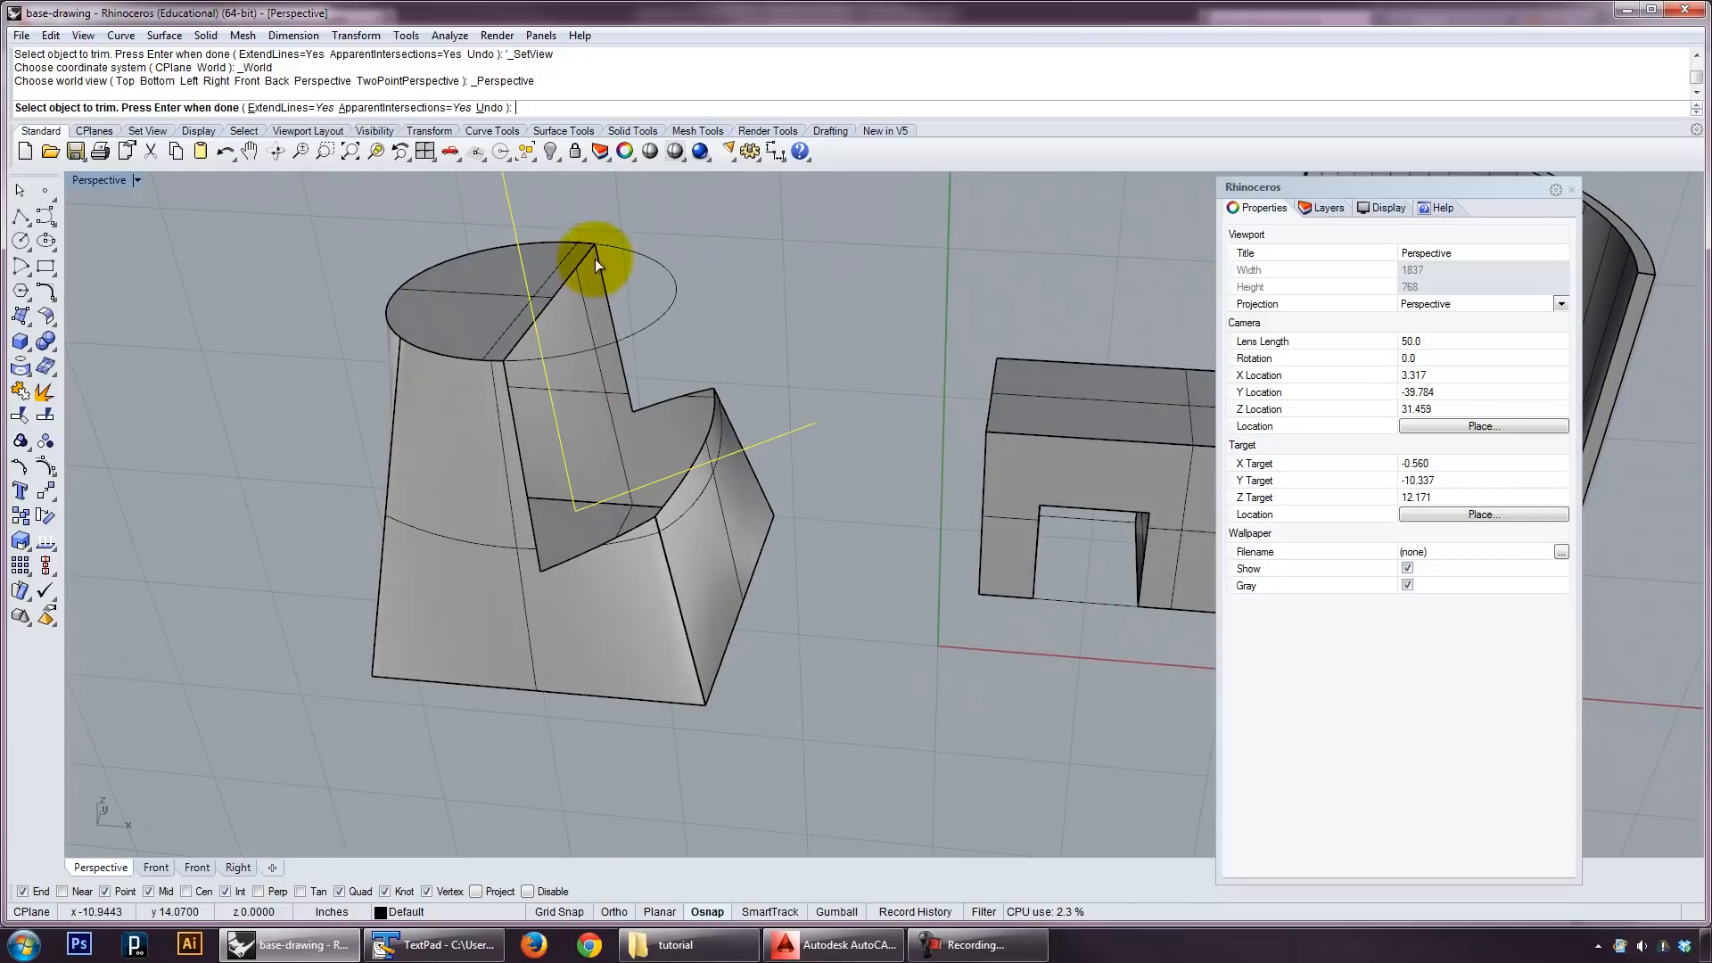
mouse_move(610, 271)
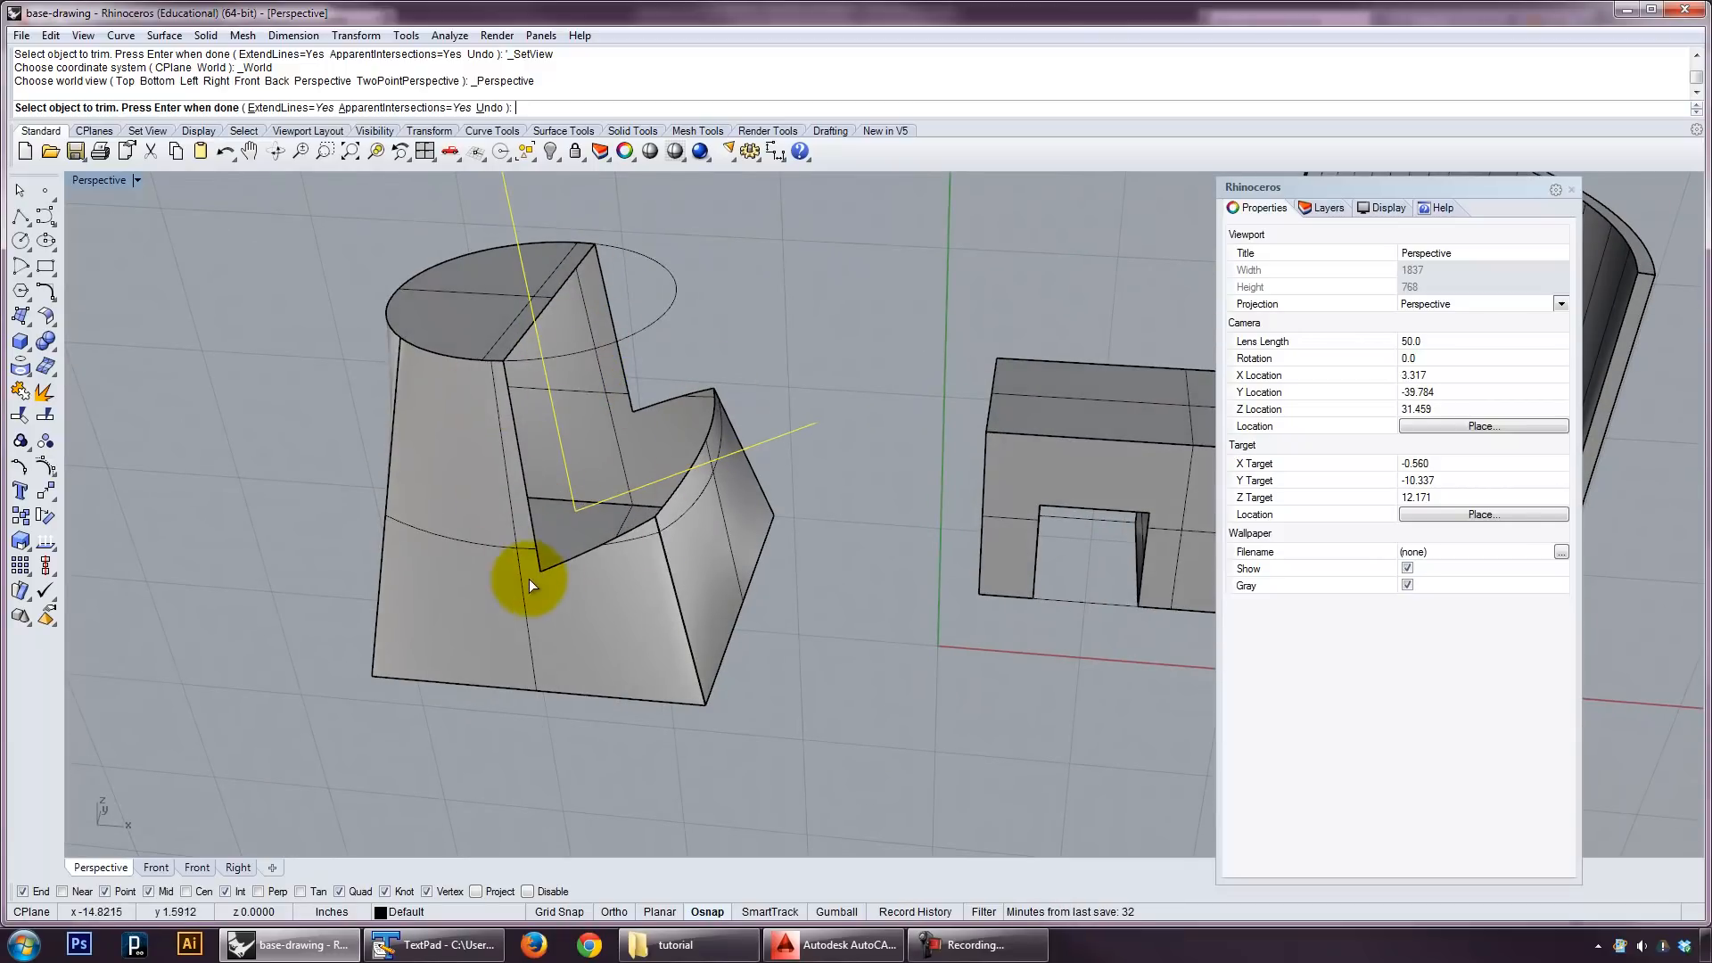
drag(530, 585, 863, 548)
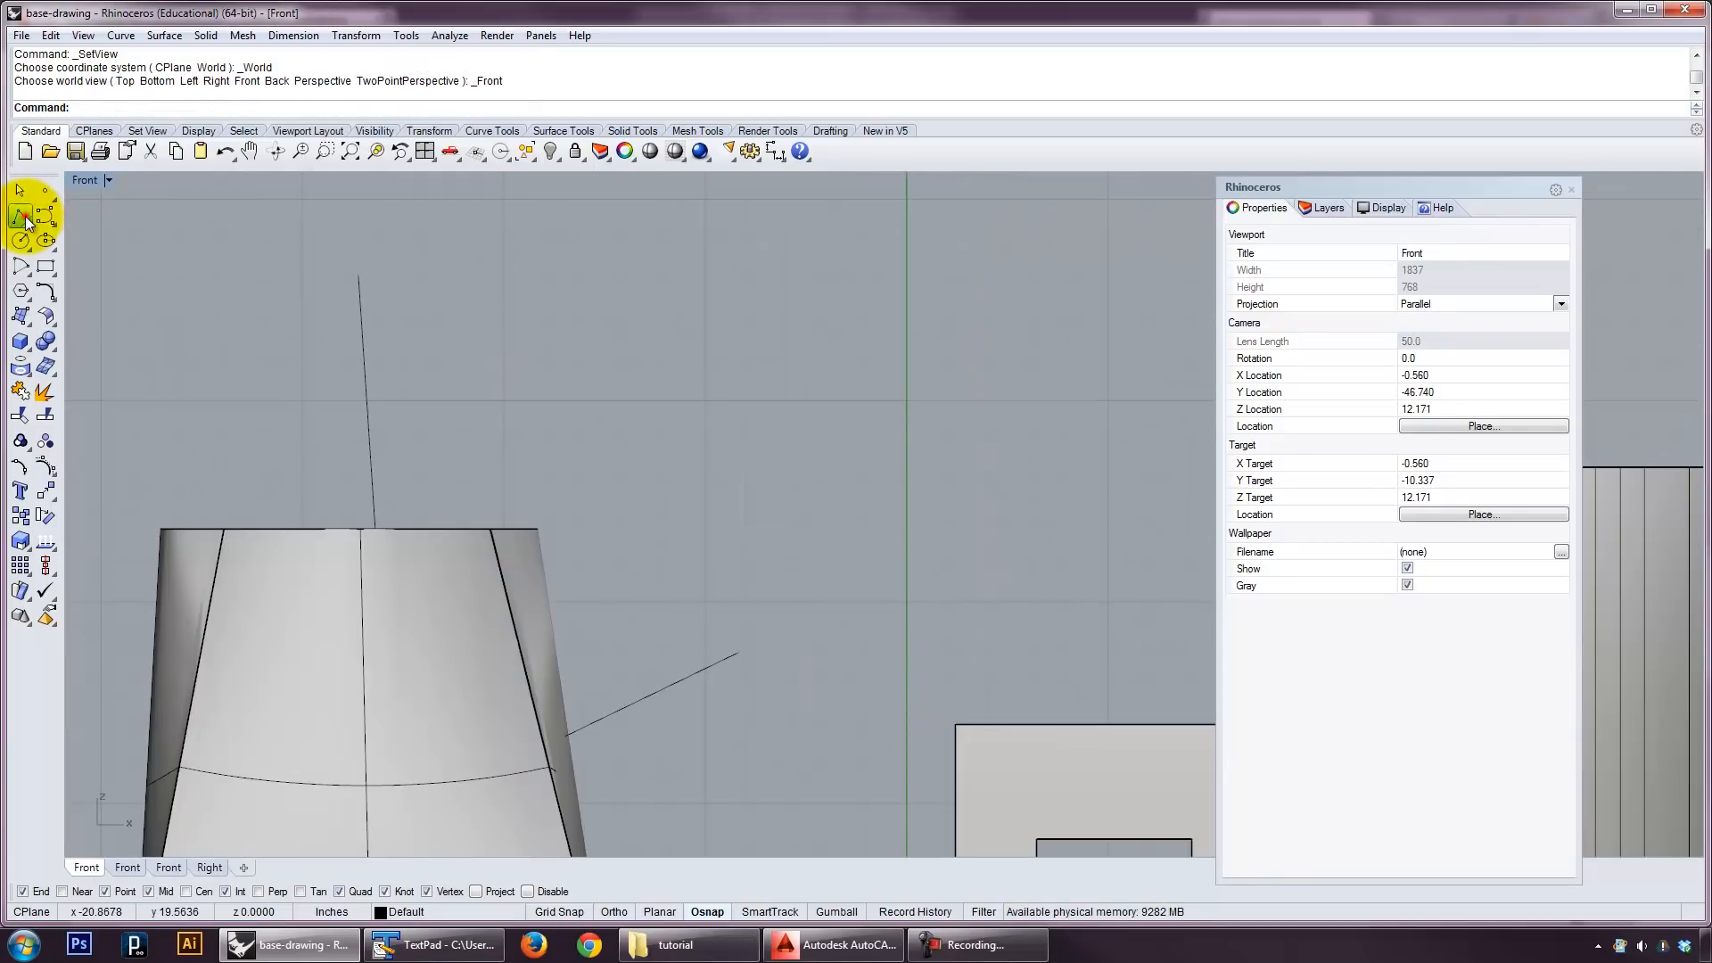
Draw a closed polyline outline over the frustum's top and ExtrudeCrv it into a solid.
click(19, 218)
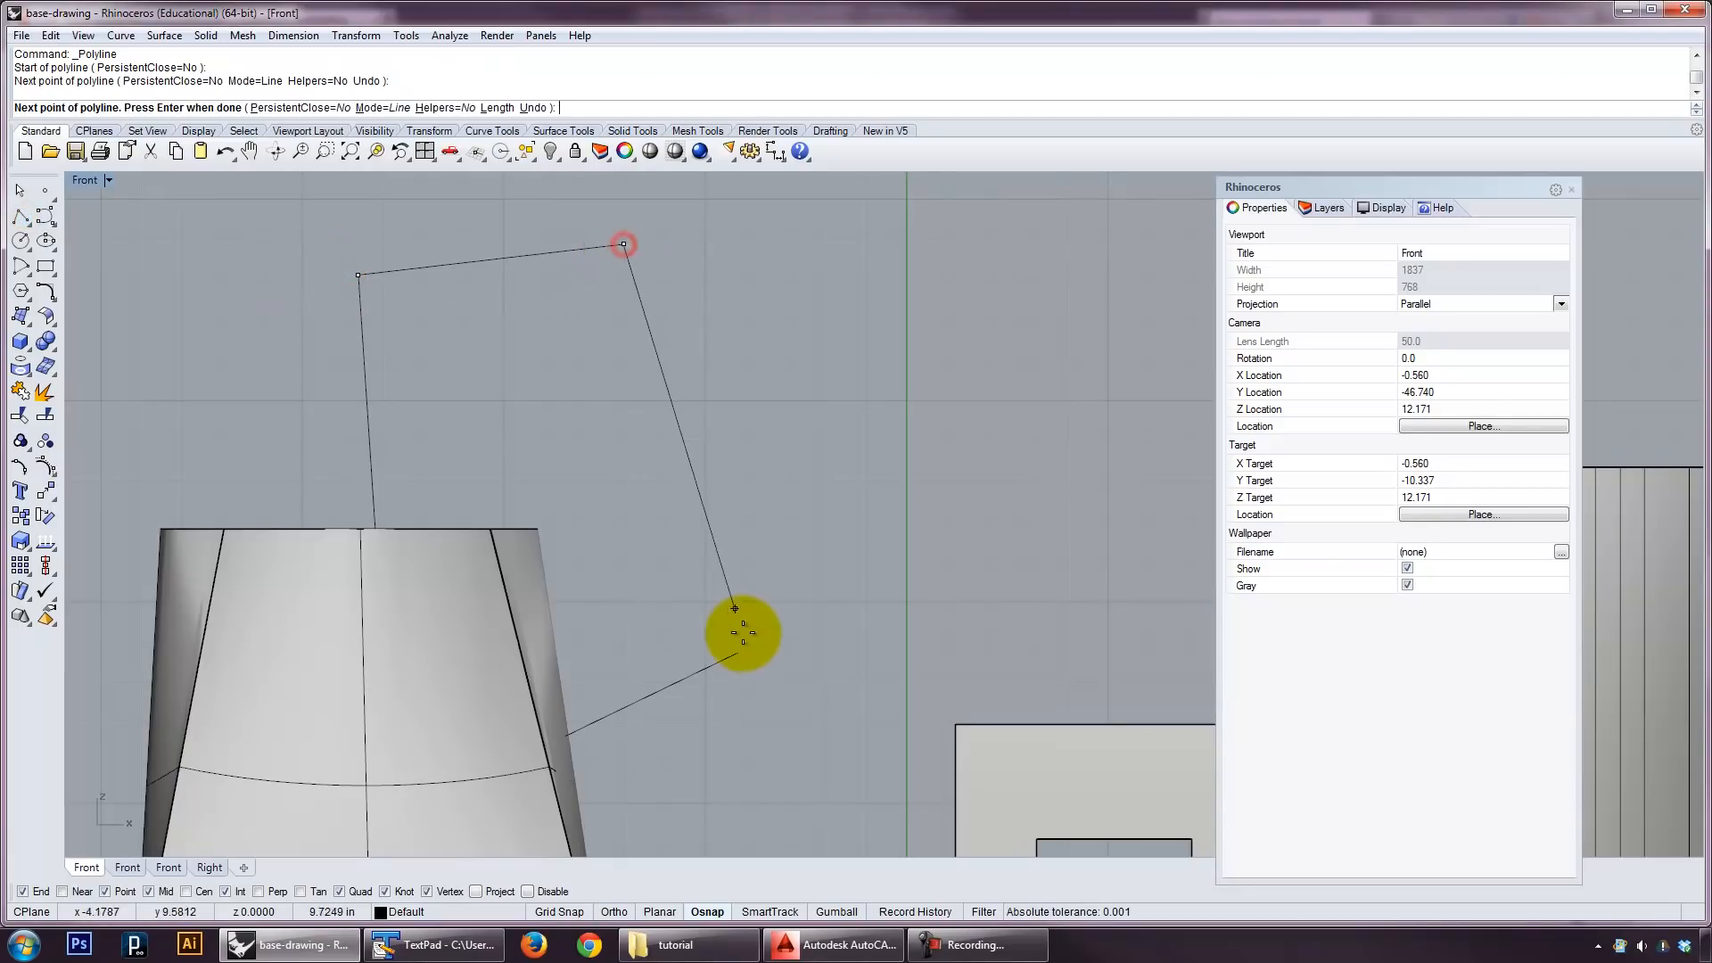
click(107, 181)
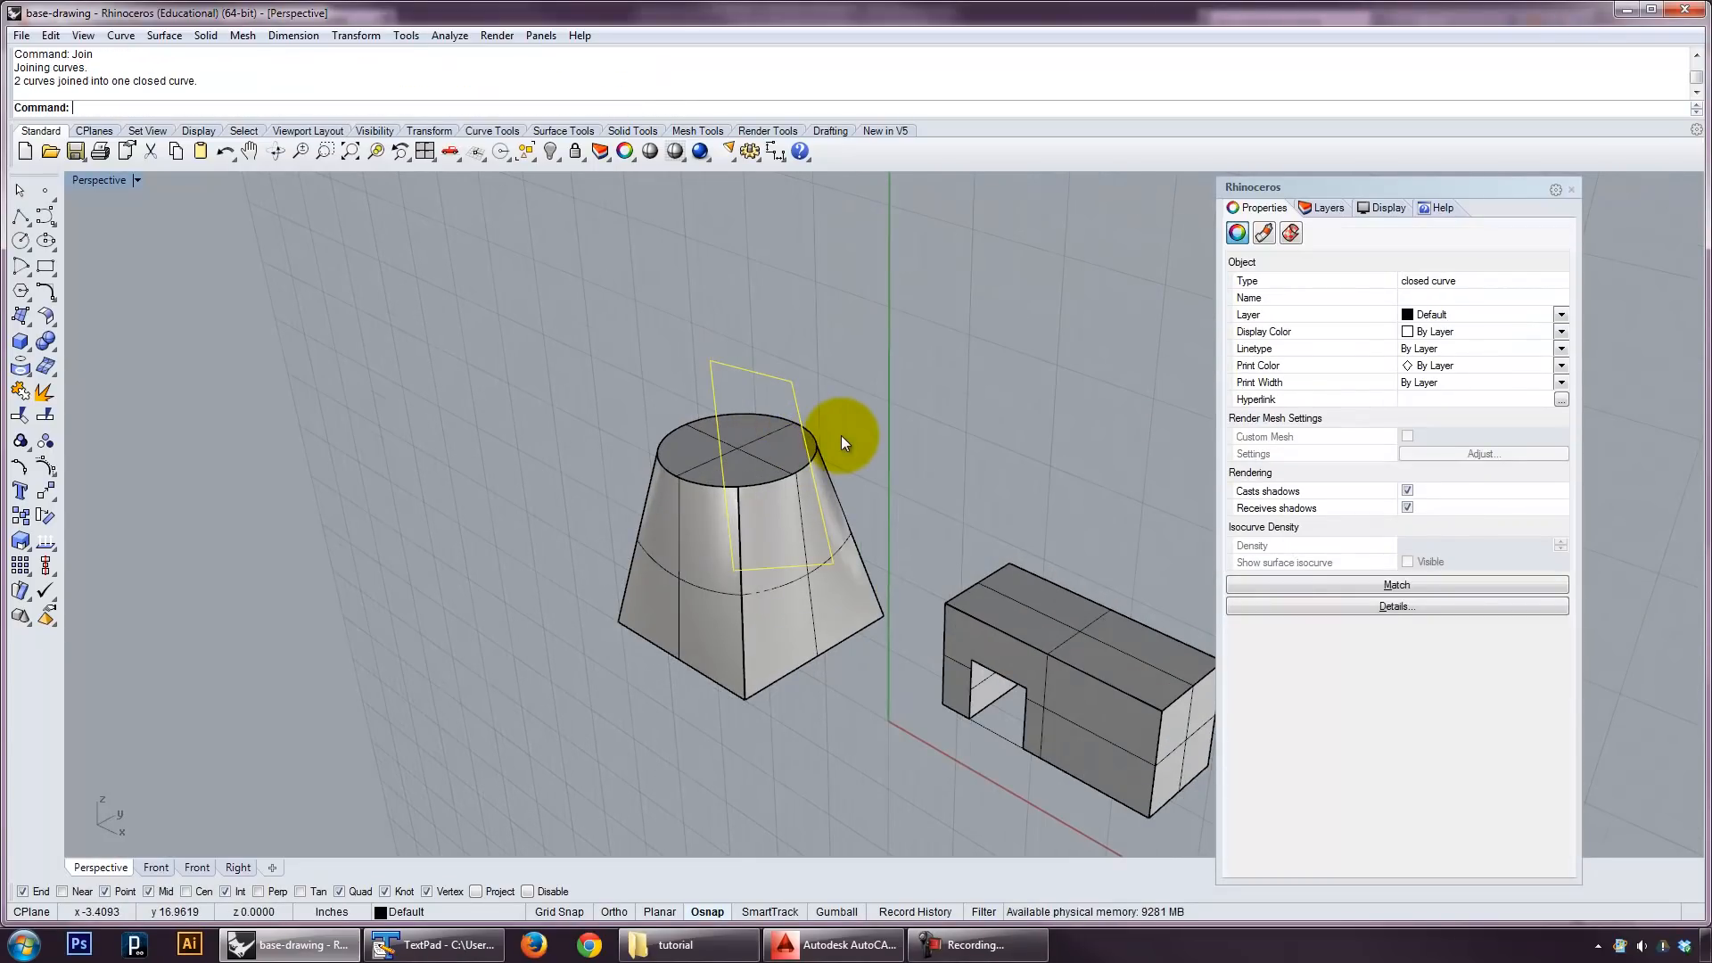
text(Ectru)
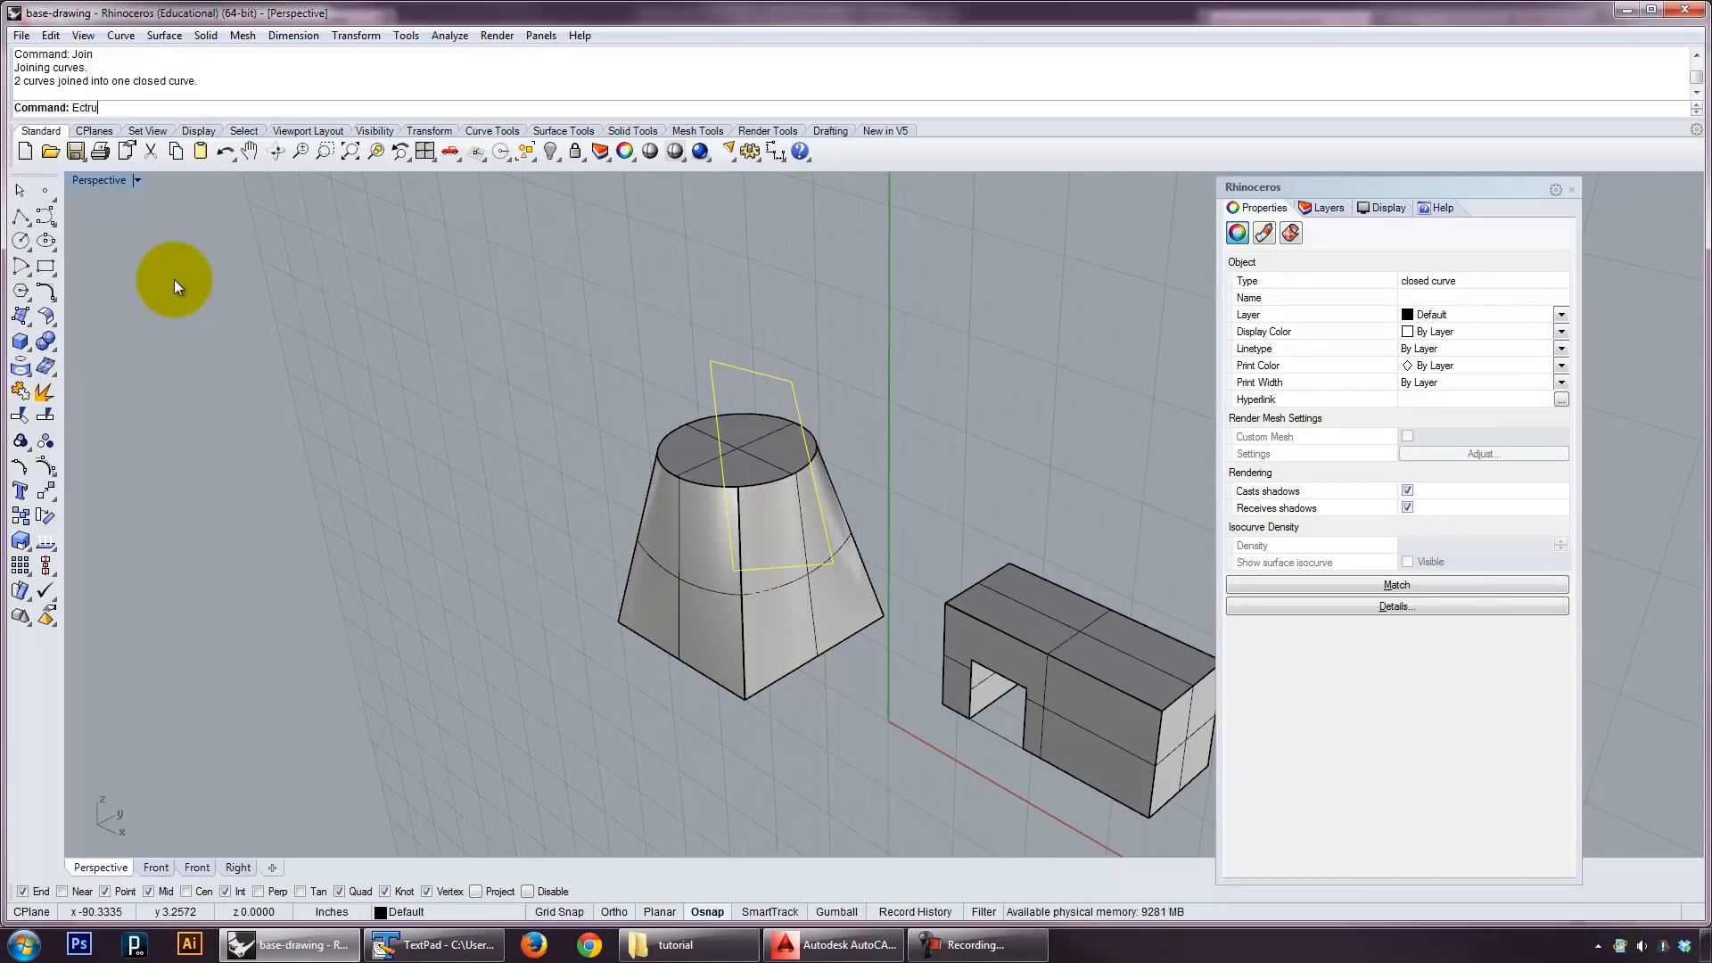
text(rudeCrv)
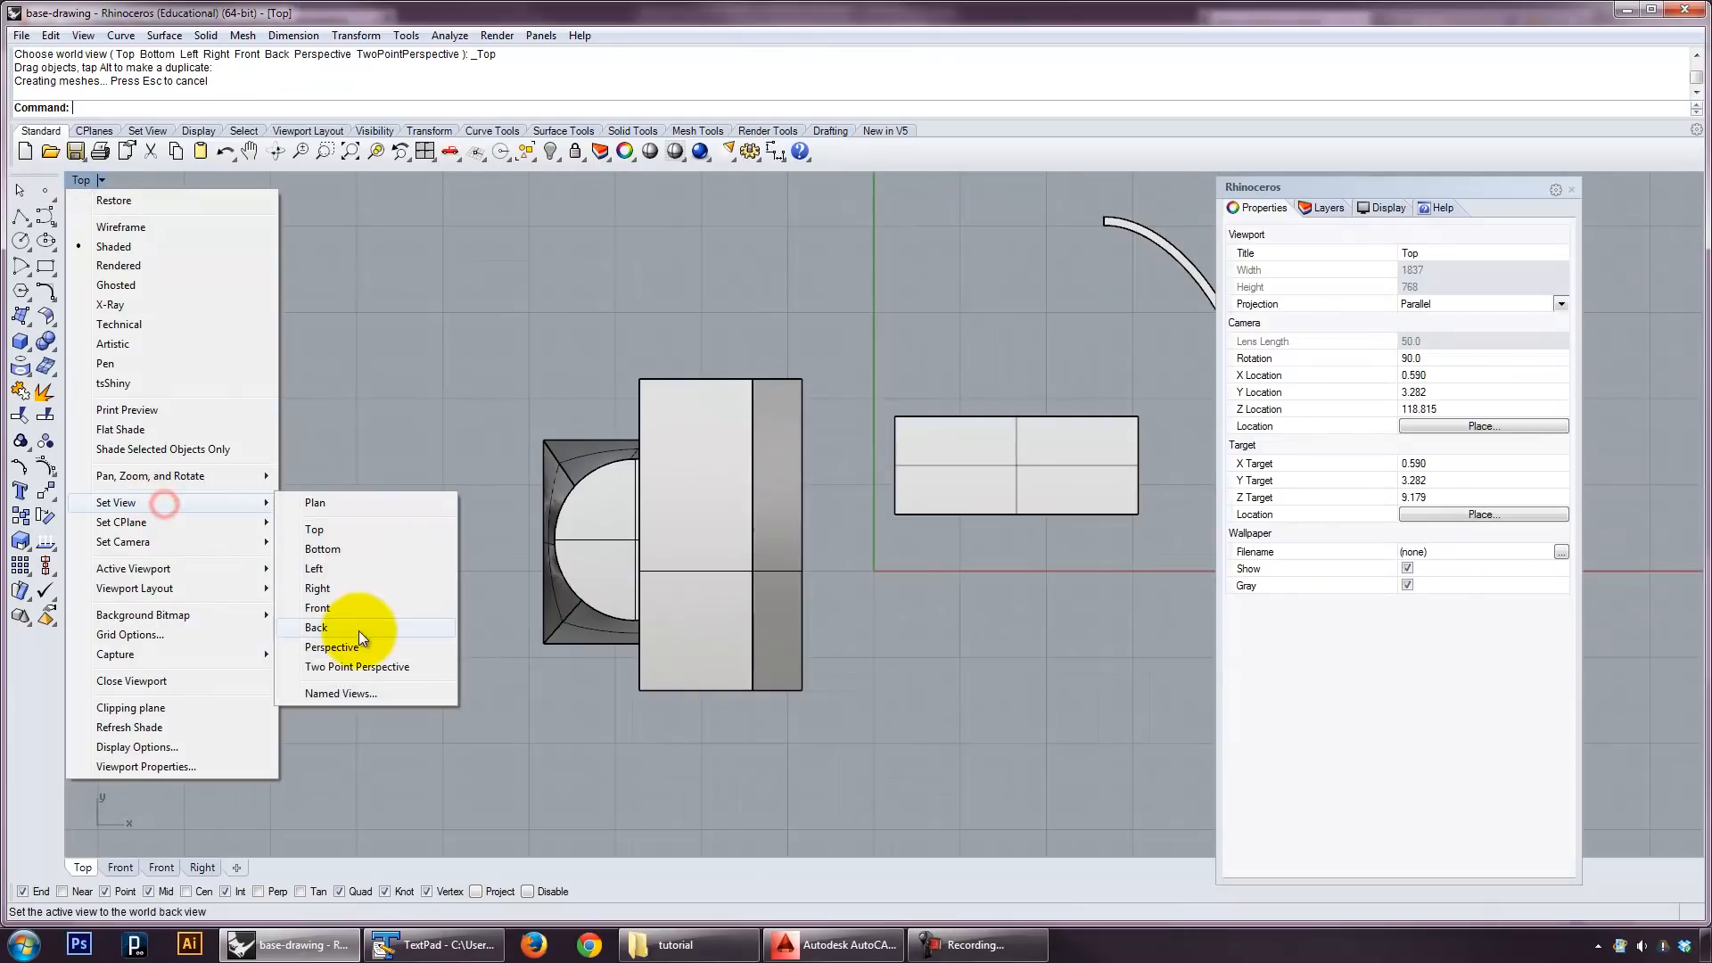
BooleanDifference the extruded solid from the frustum, leaving an angled wedge cut and the outline.
click(334, 646)
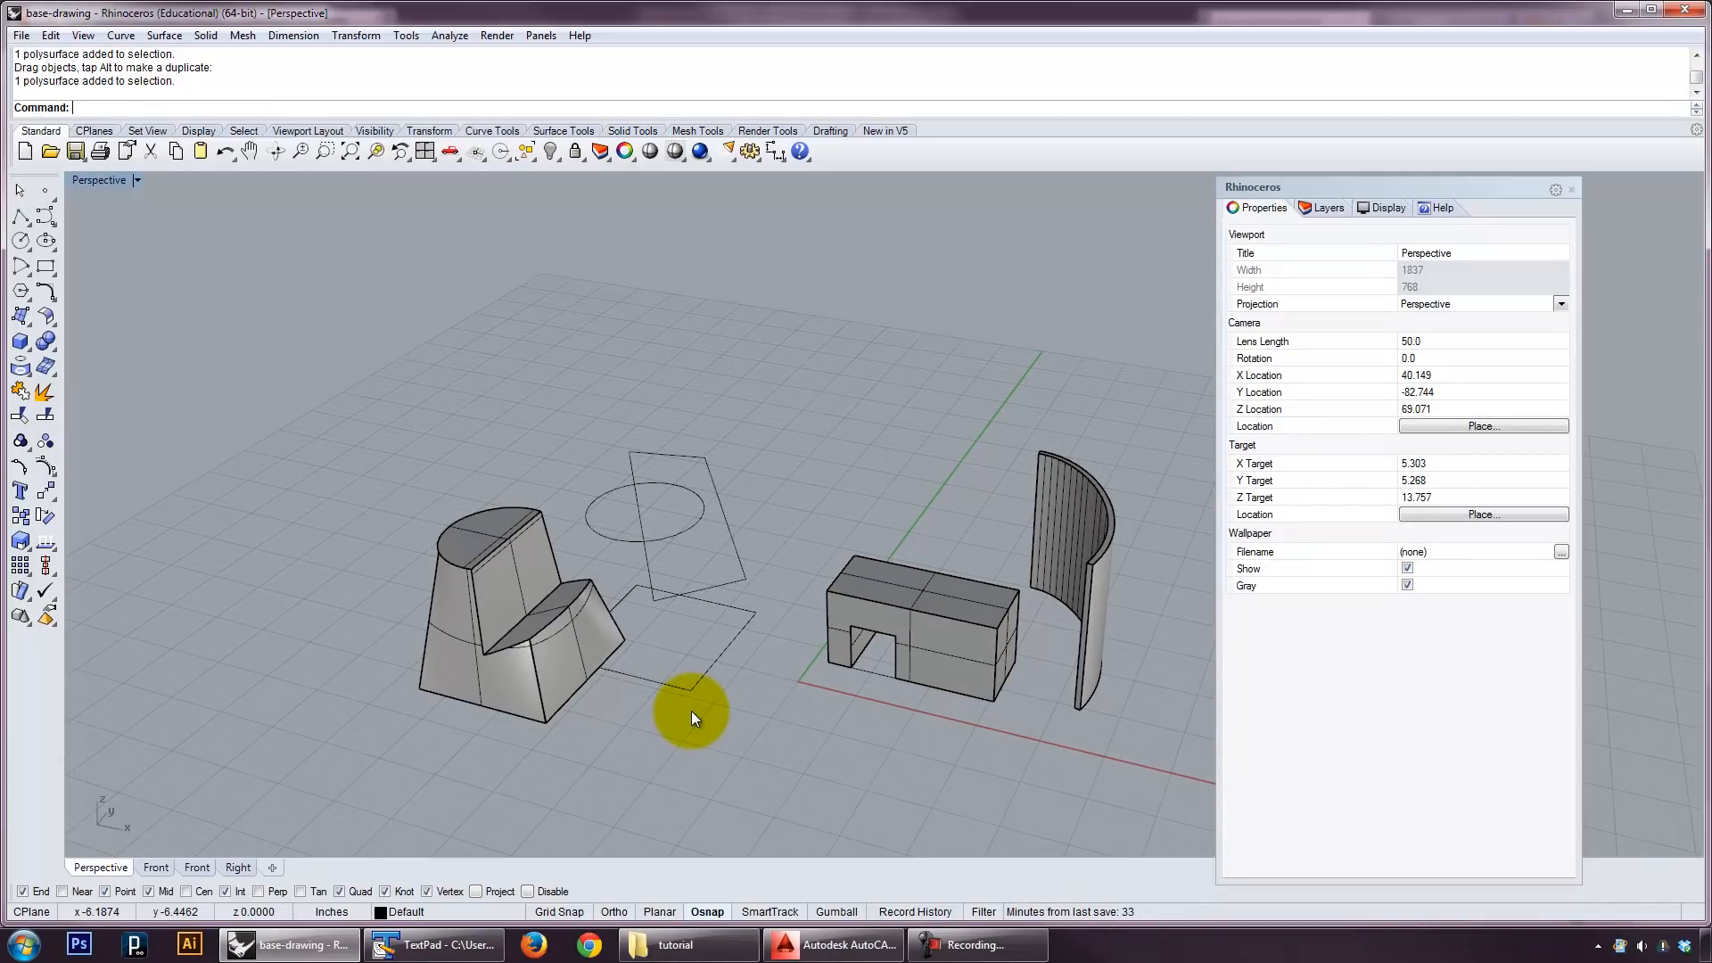
mouse_move(746, 699)
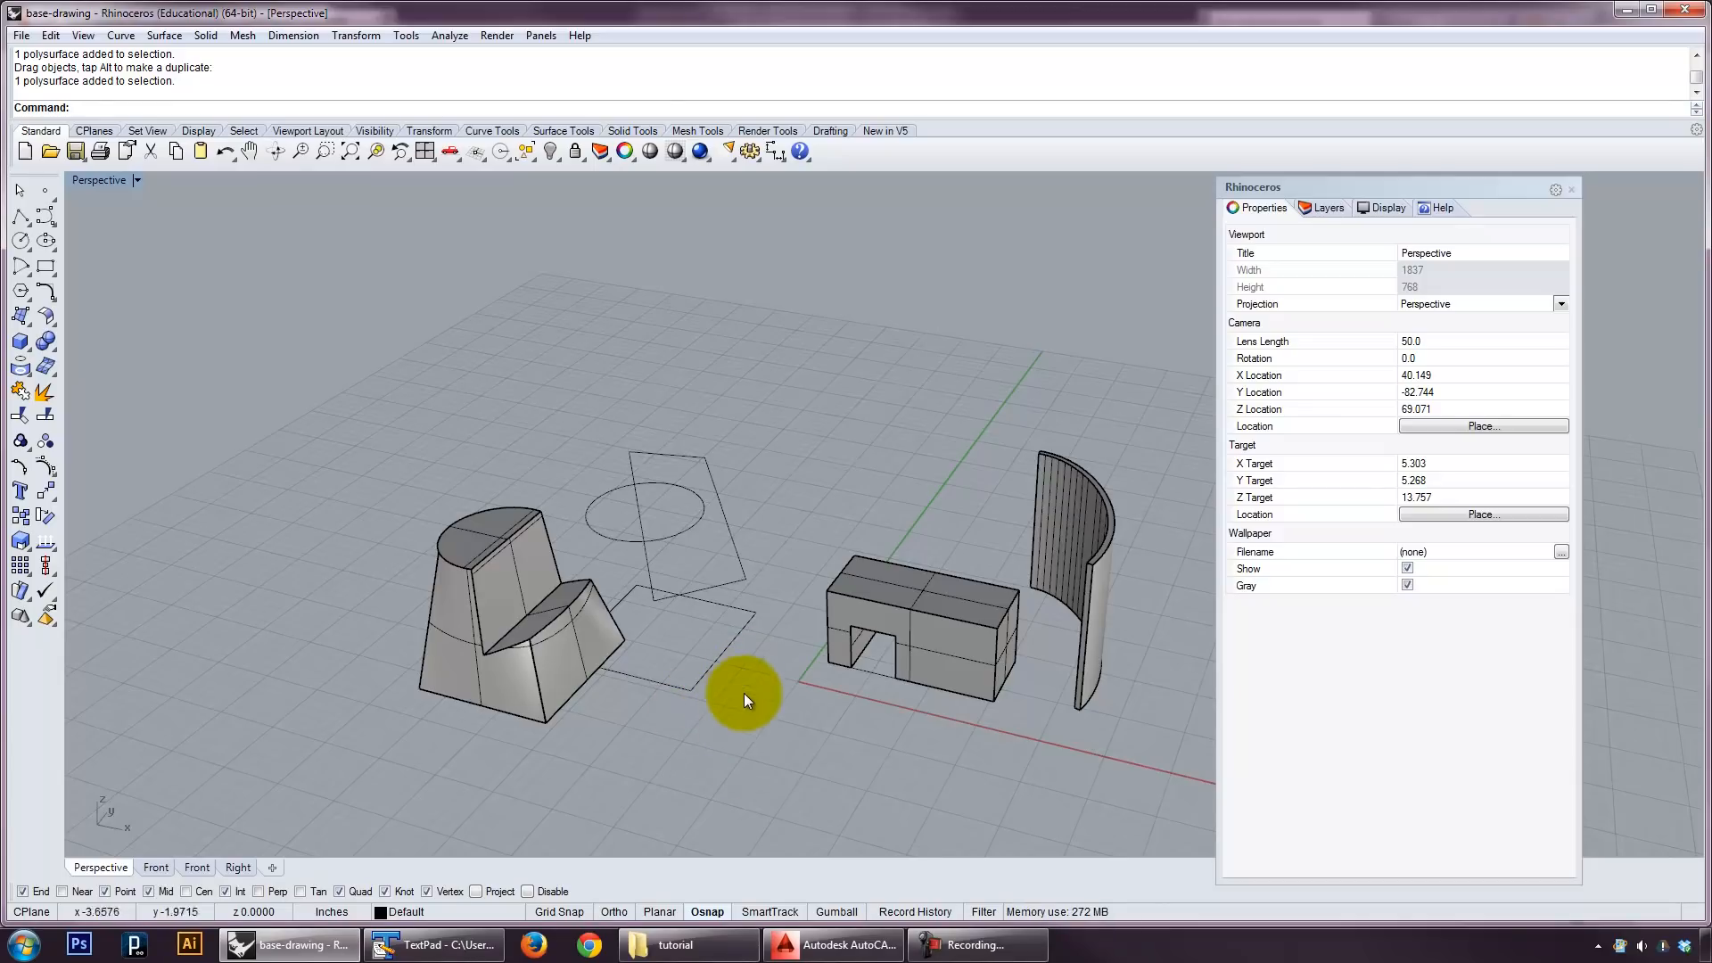
drag(746, 699, 863, 685)
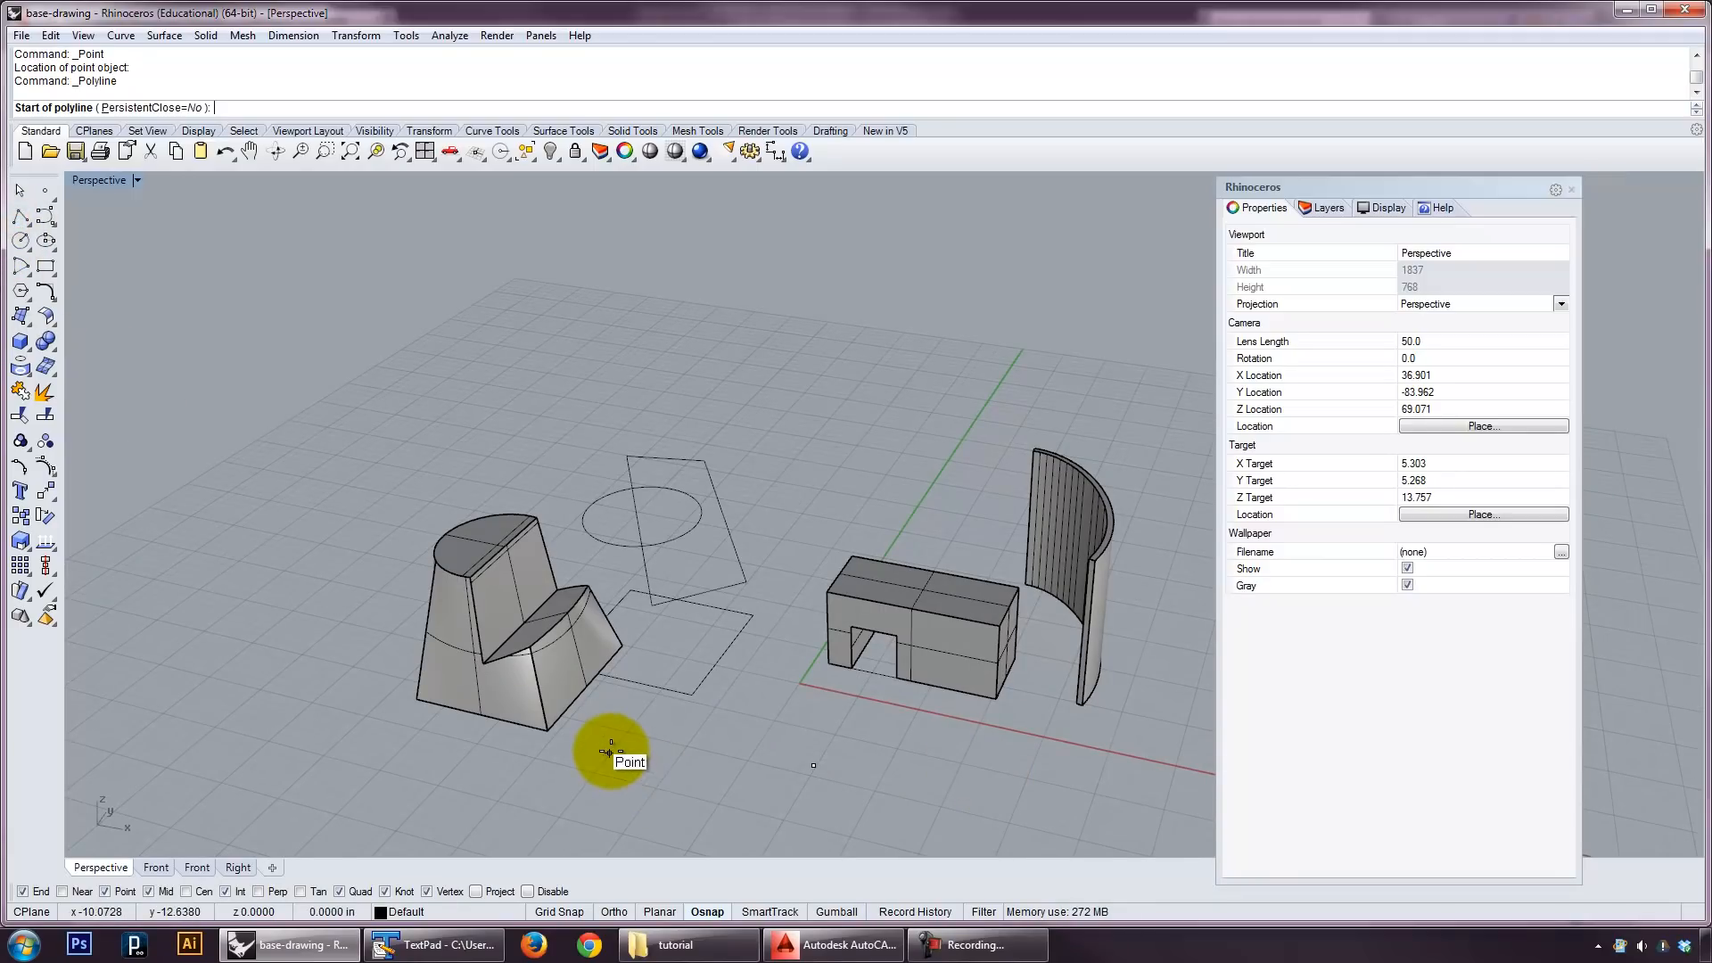
Place a point and draw a line segment on the ground near the solids.
click(610, 753)
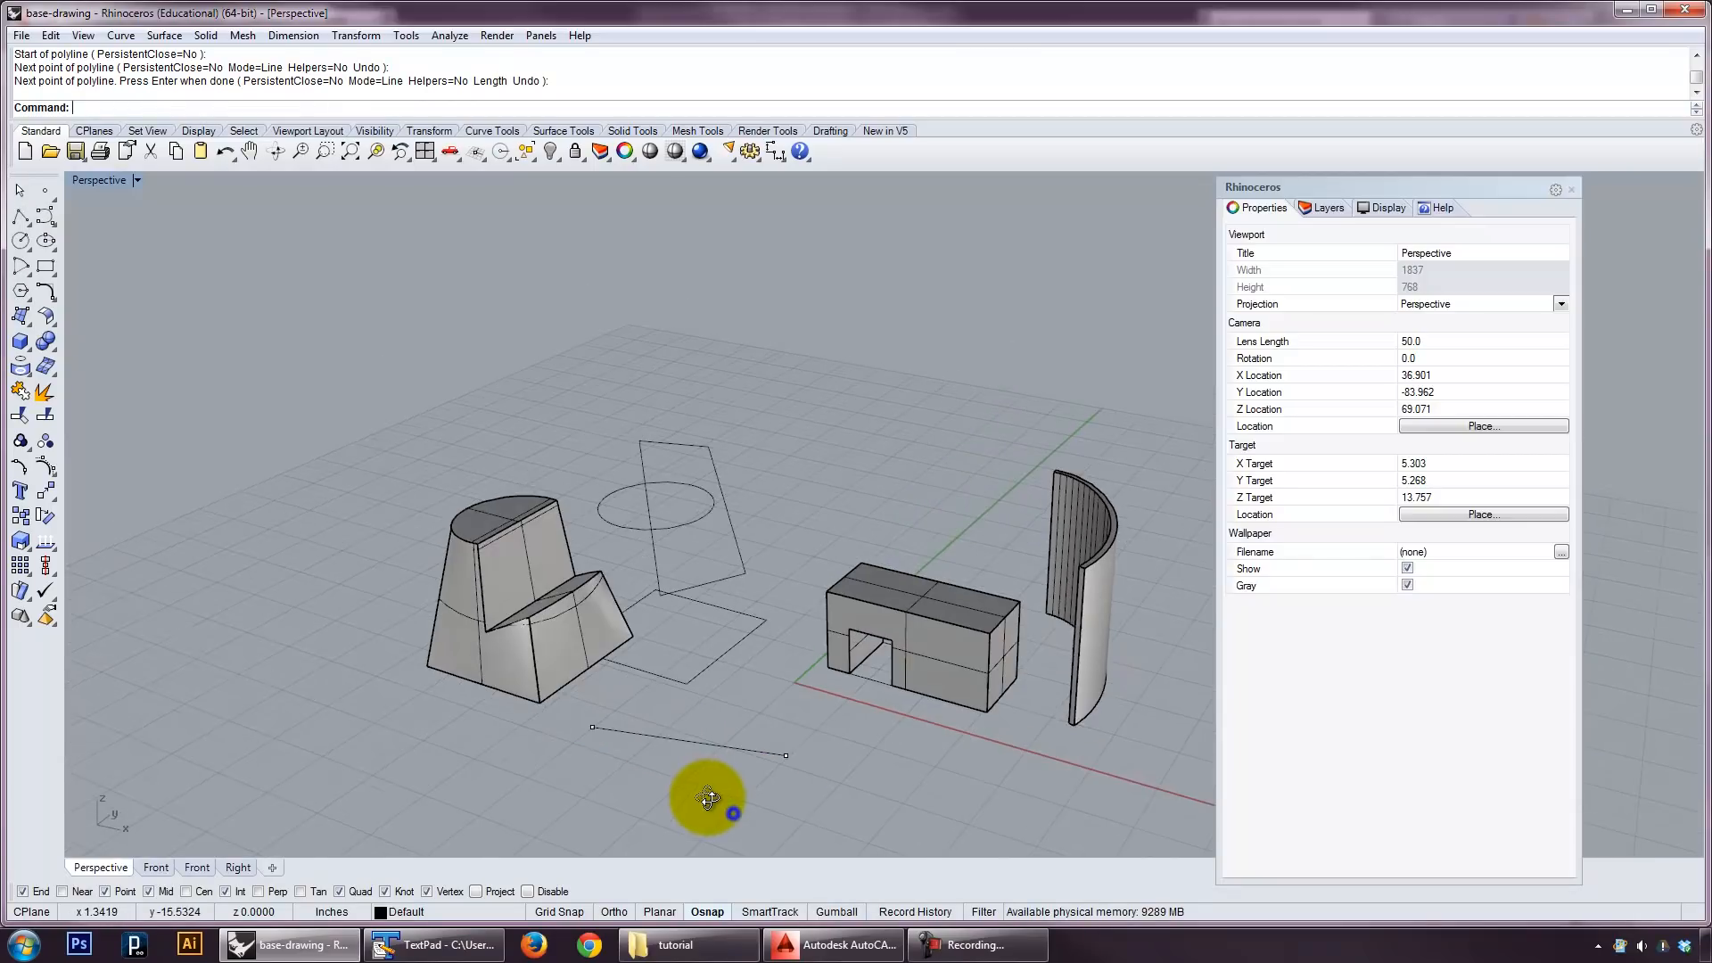
drag(708, 797, 705, 804)
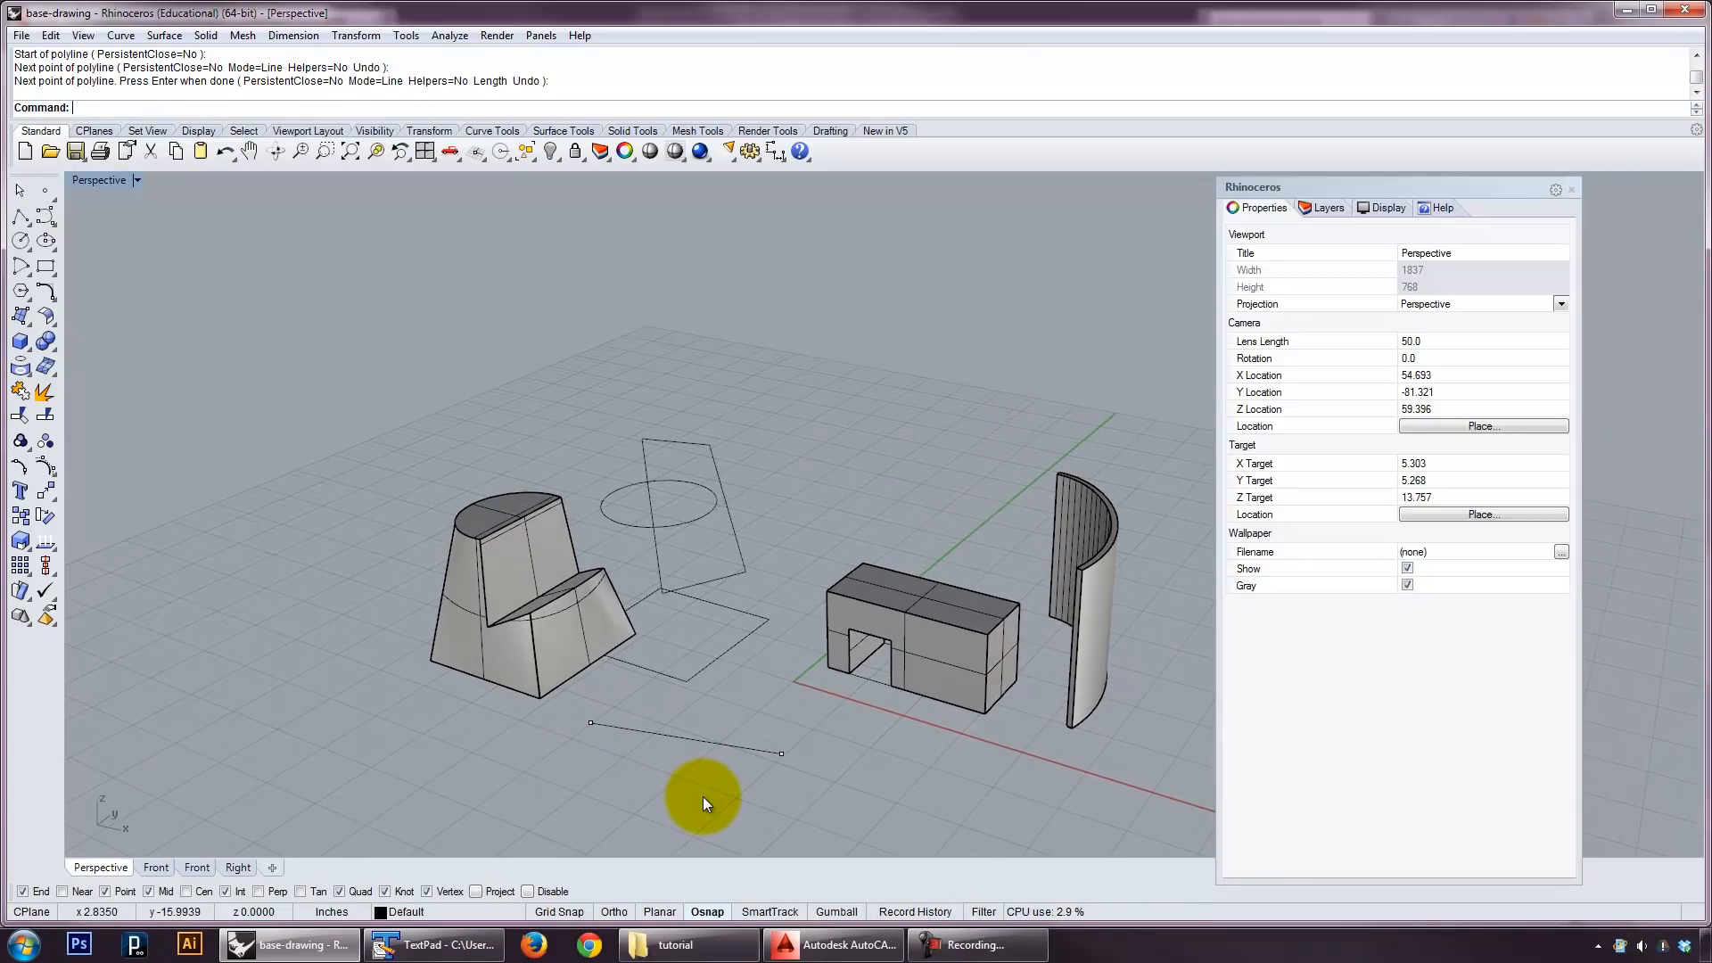
click(100, 180)
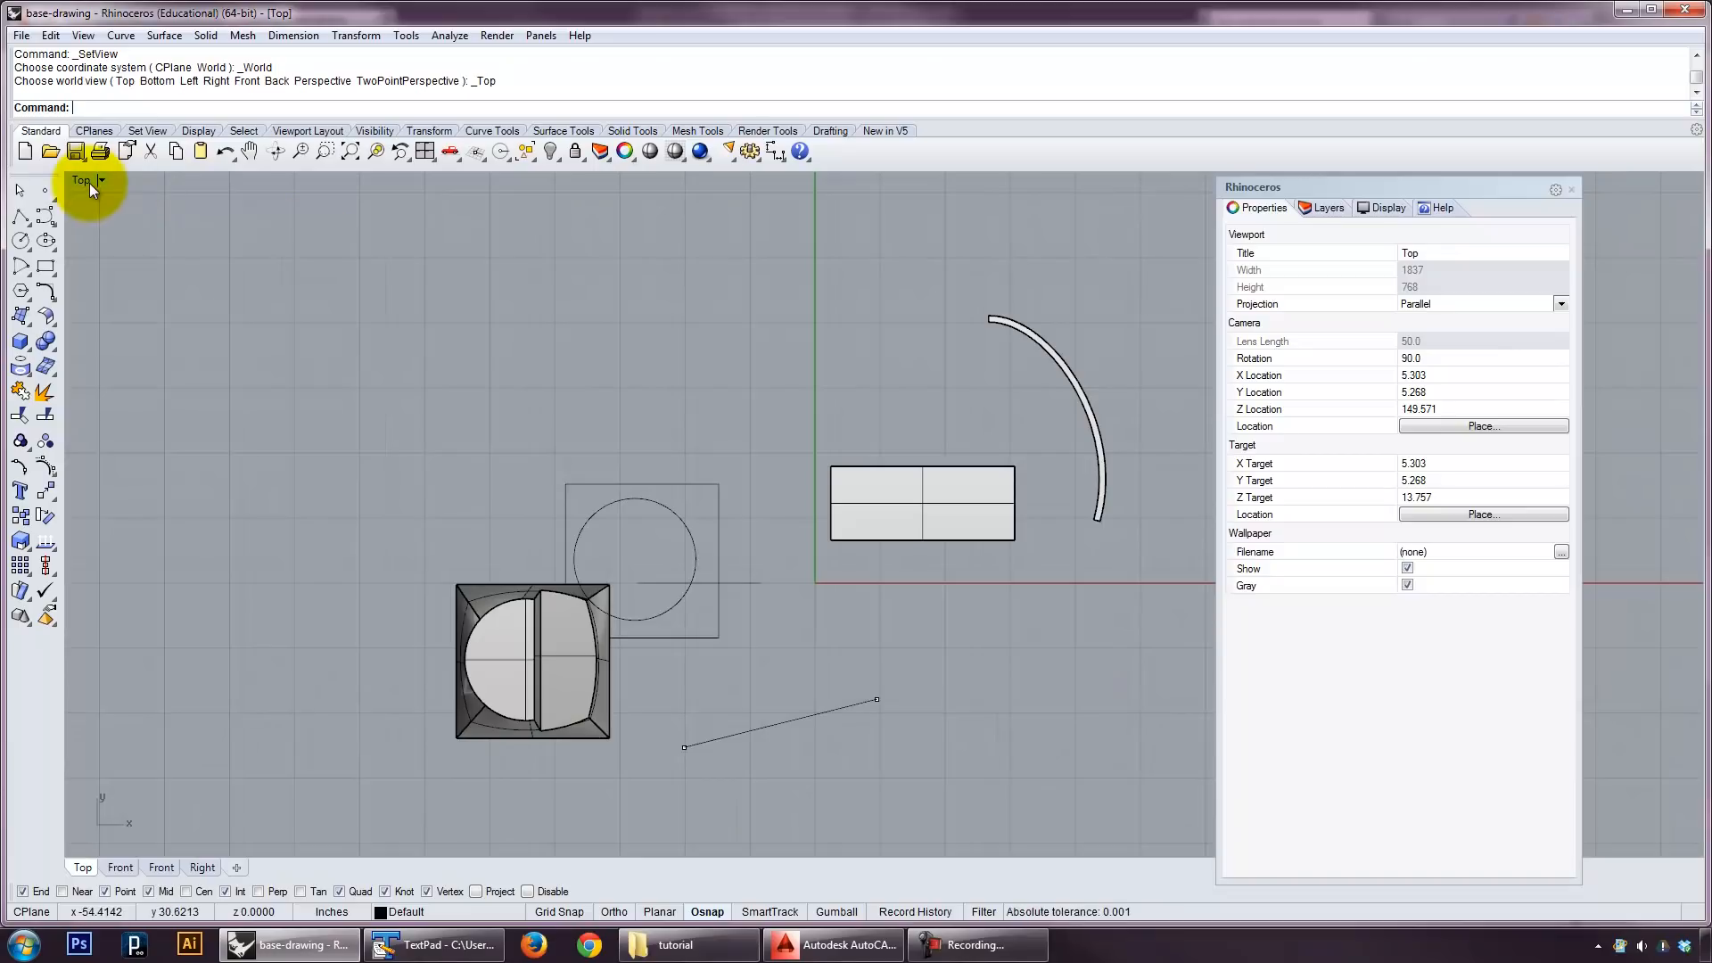
click(320, 644)
text(Extru)
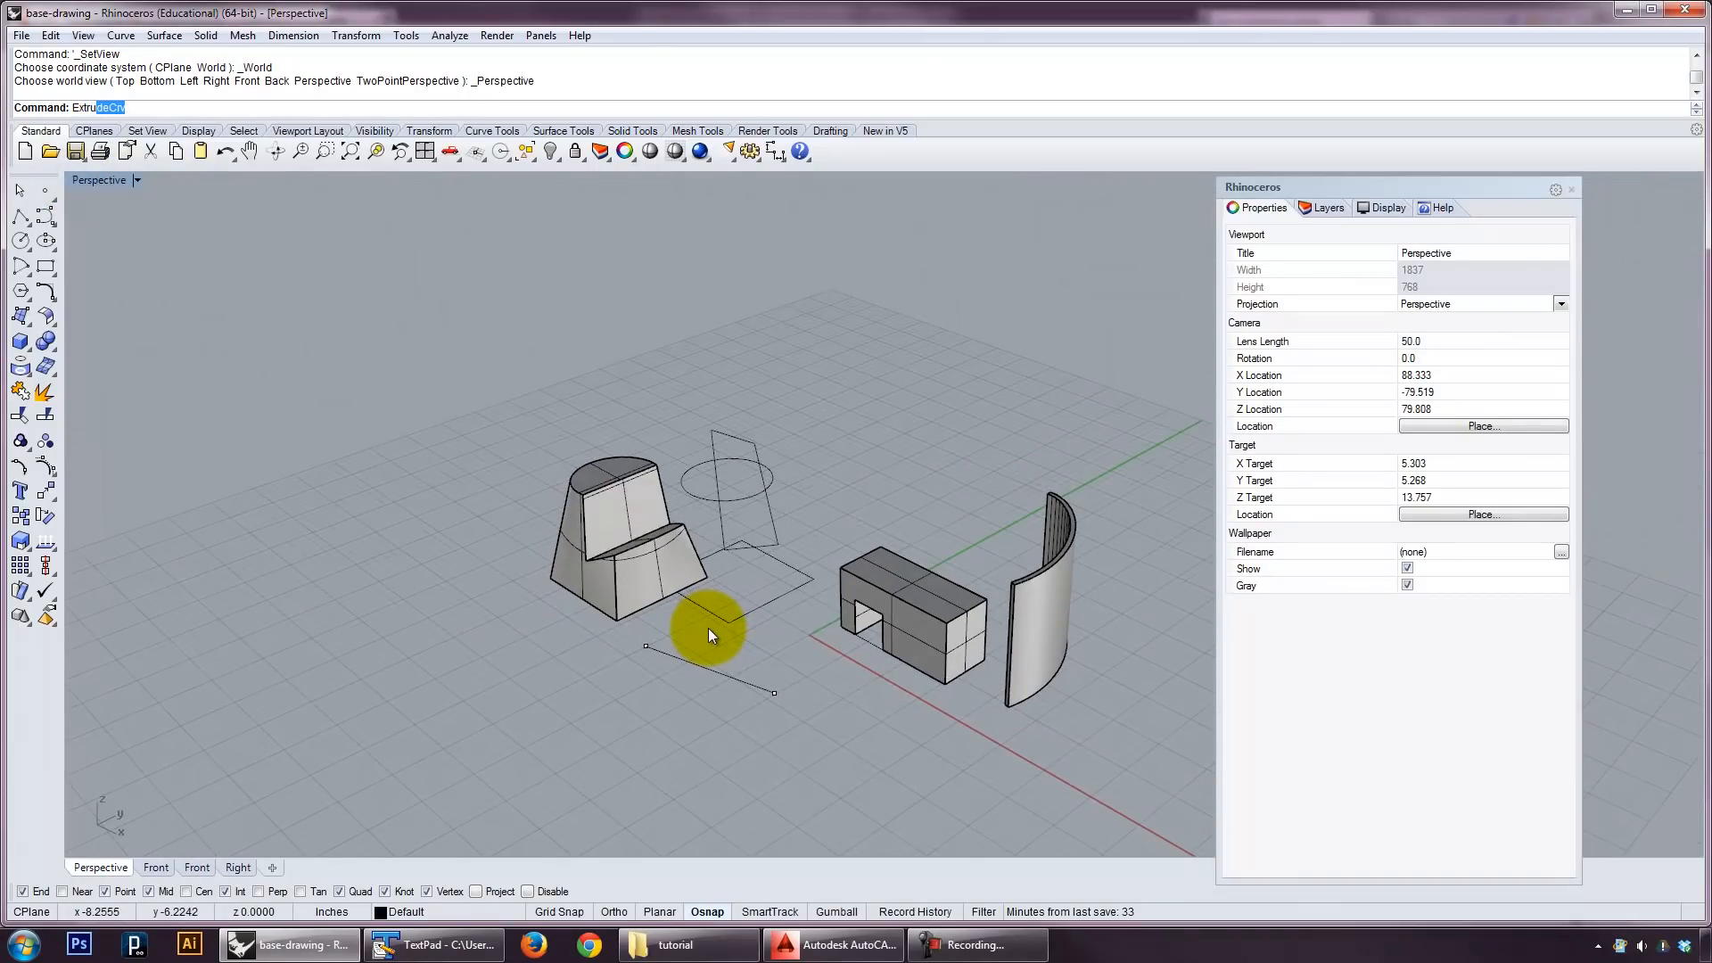
ExtrudeCrv the line upward into a tall flat surface beside the frustum.
click(710, 649)
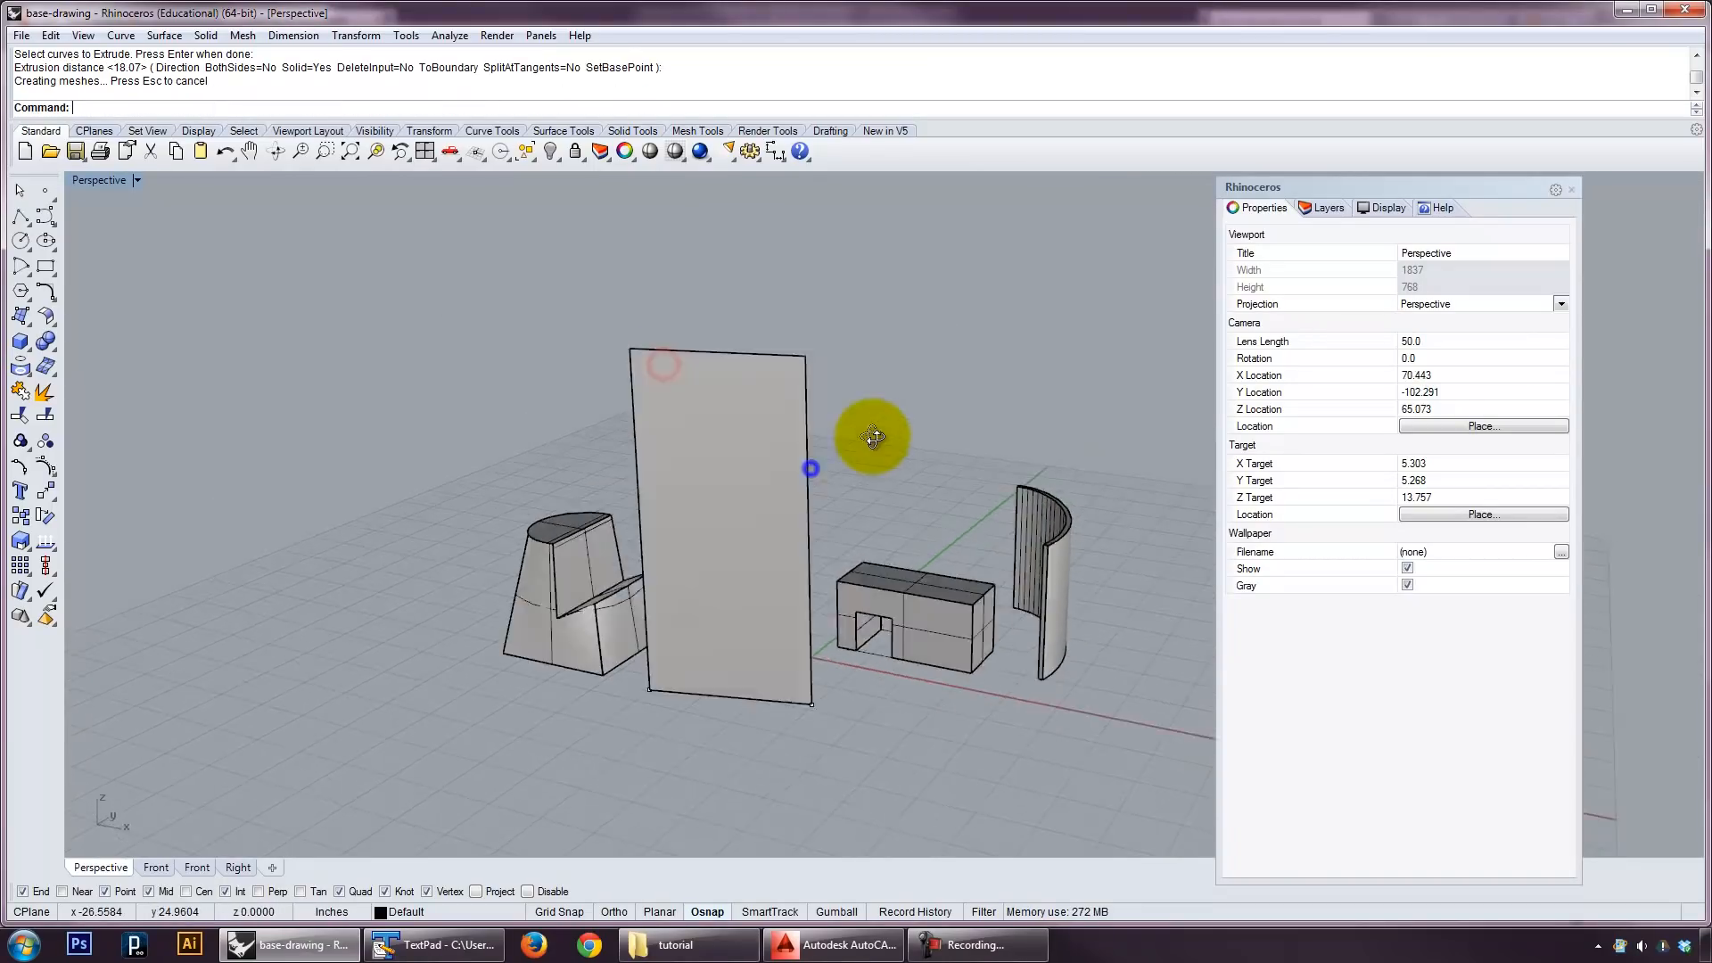
drag(874, 437, 830, 494)
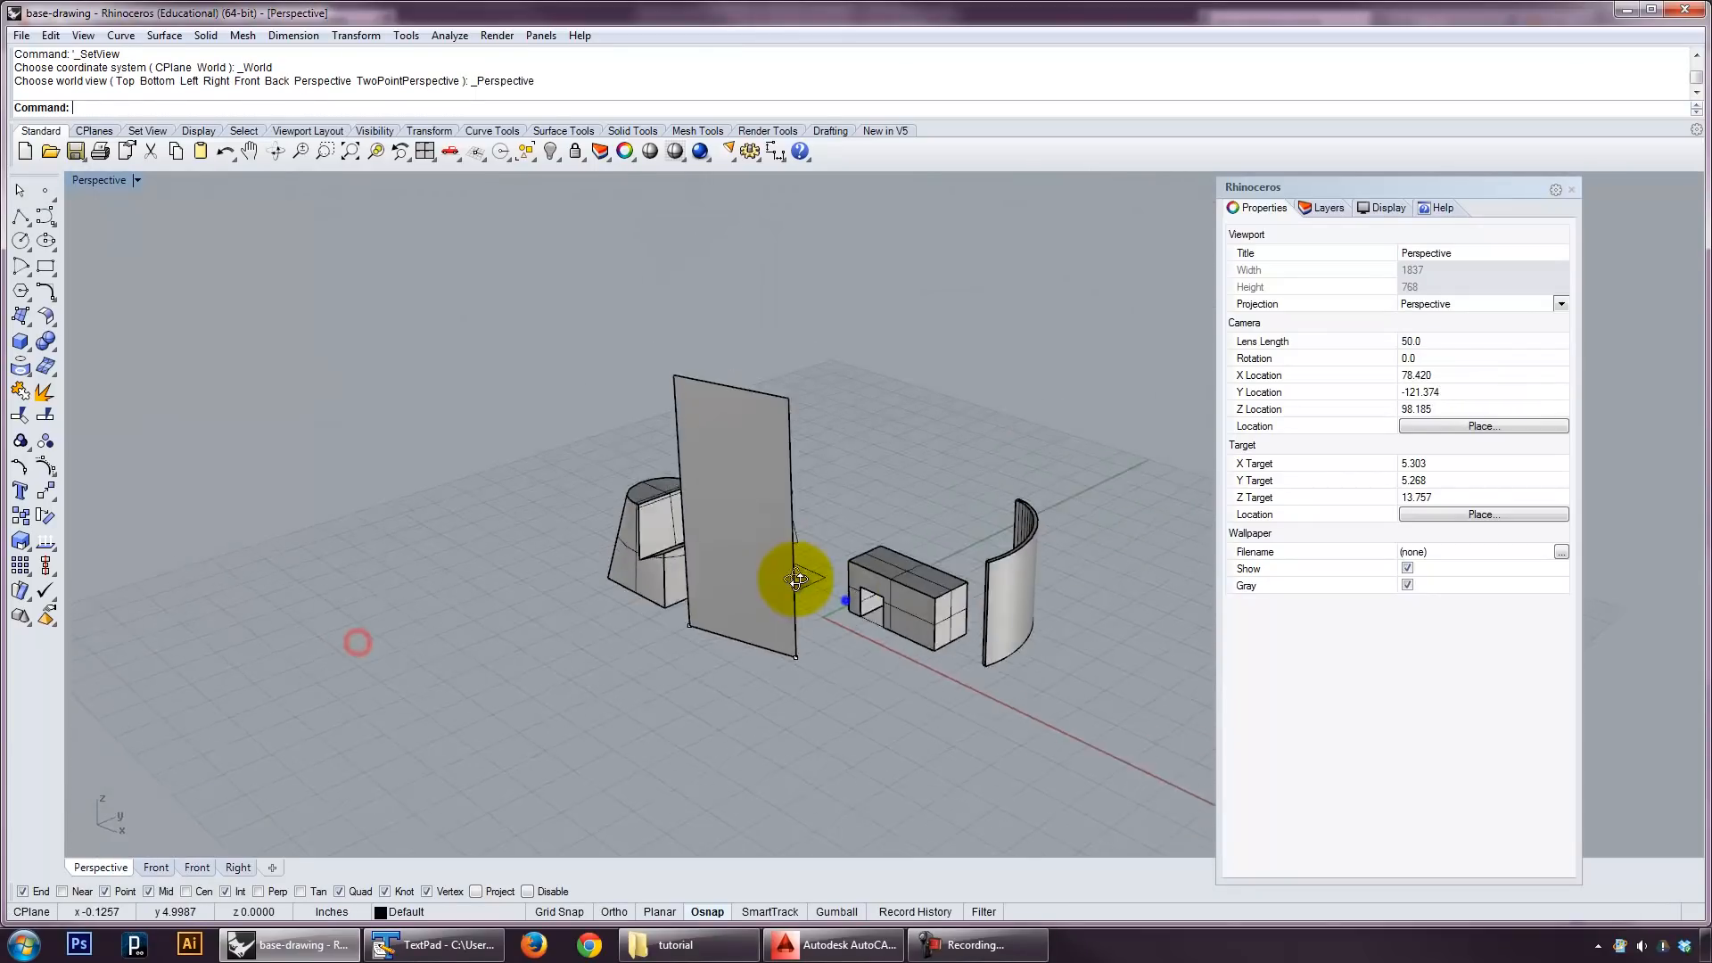
drag(797, 578, 760, 451)
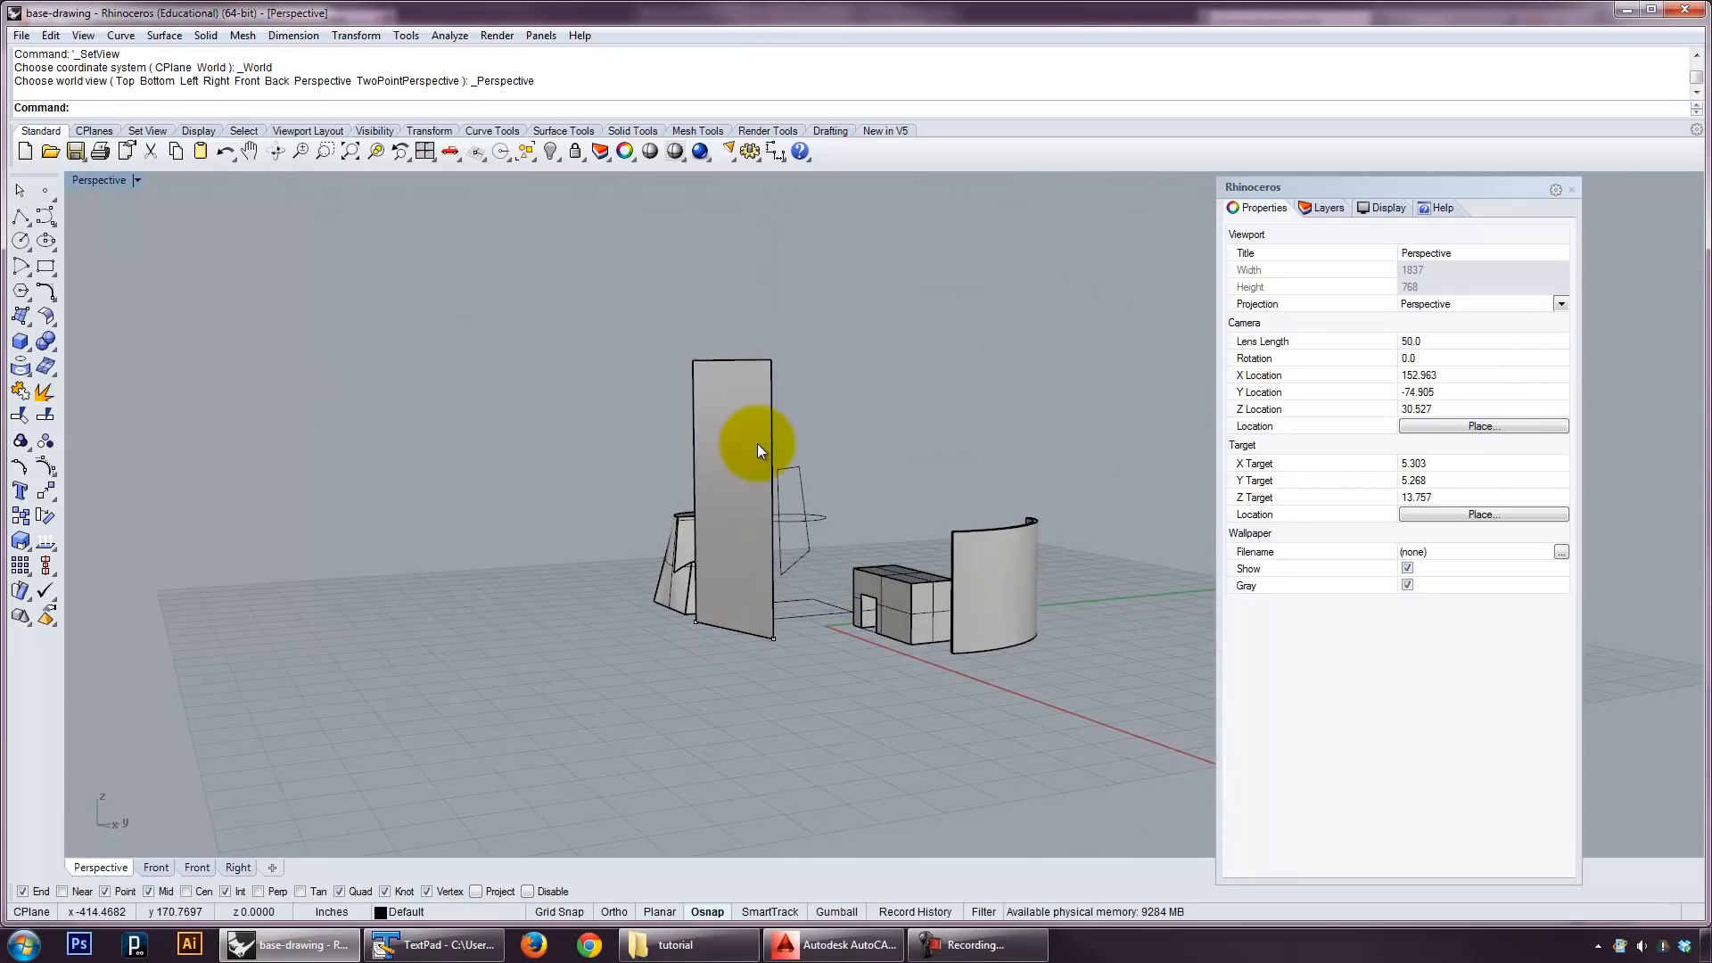
key(Delete)
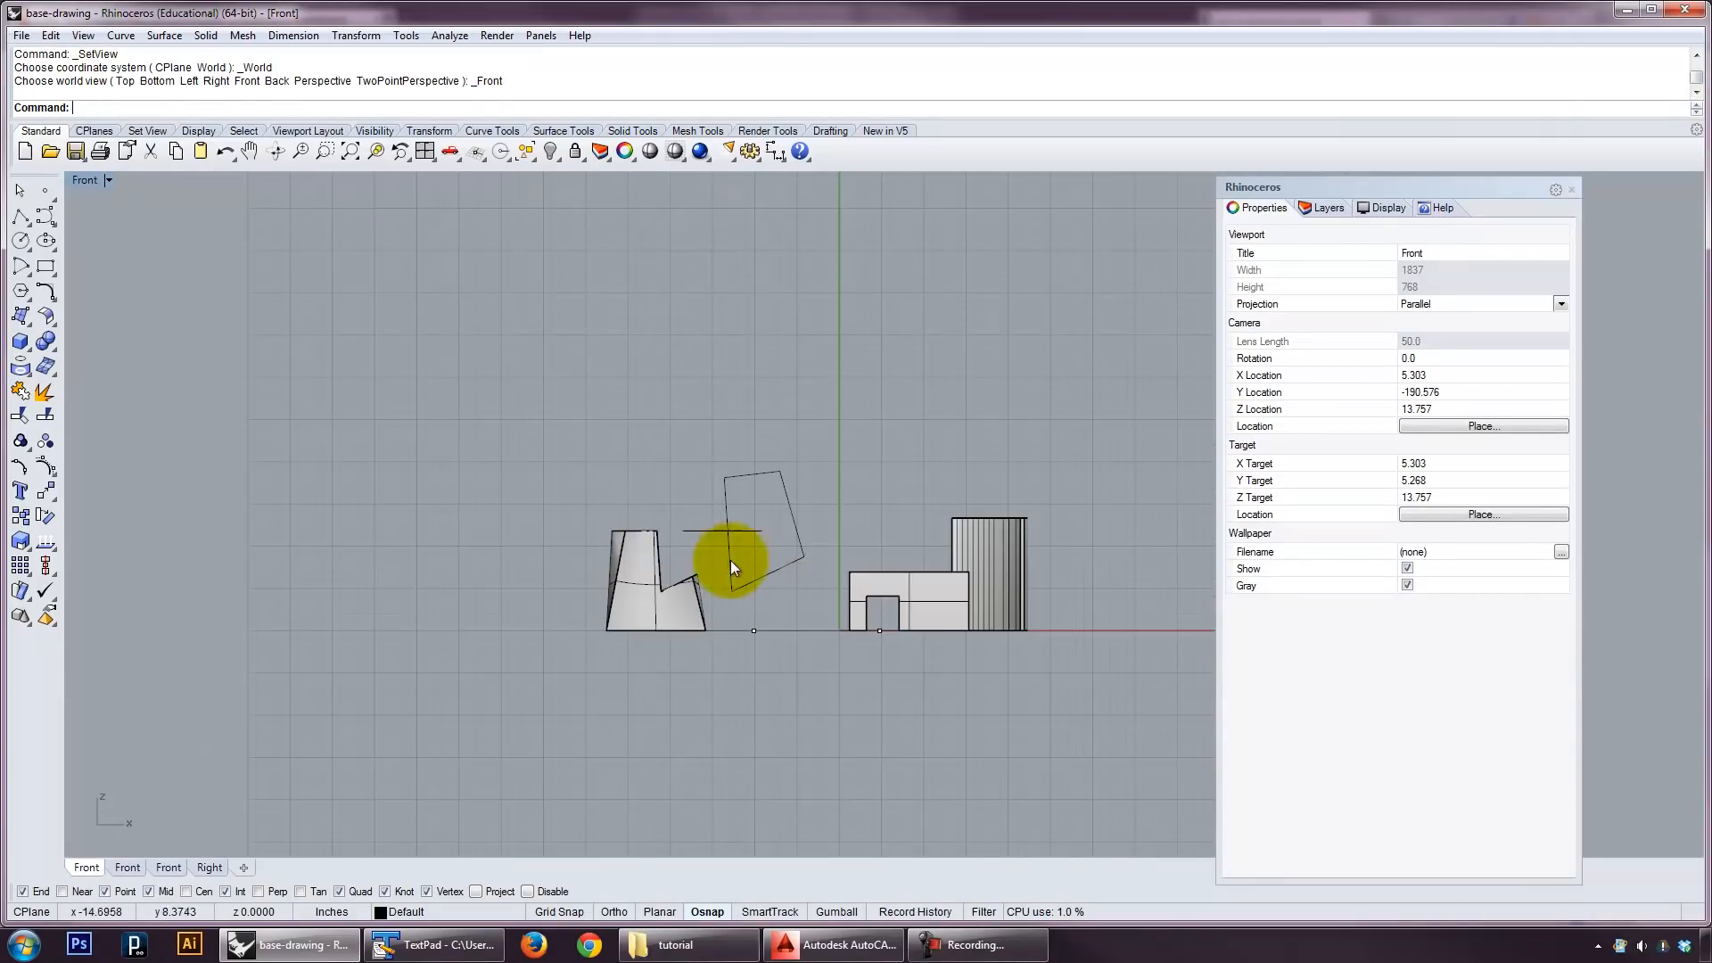
ExtrudeCrv the line horizontally into a flat rectangular surface lying on the ground plane.
click(86, 180)
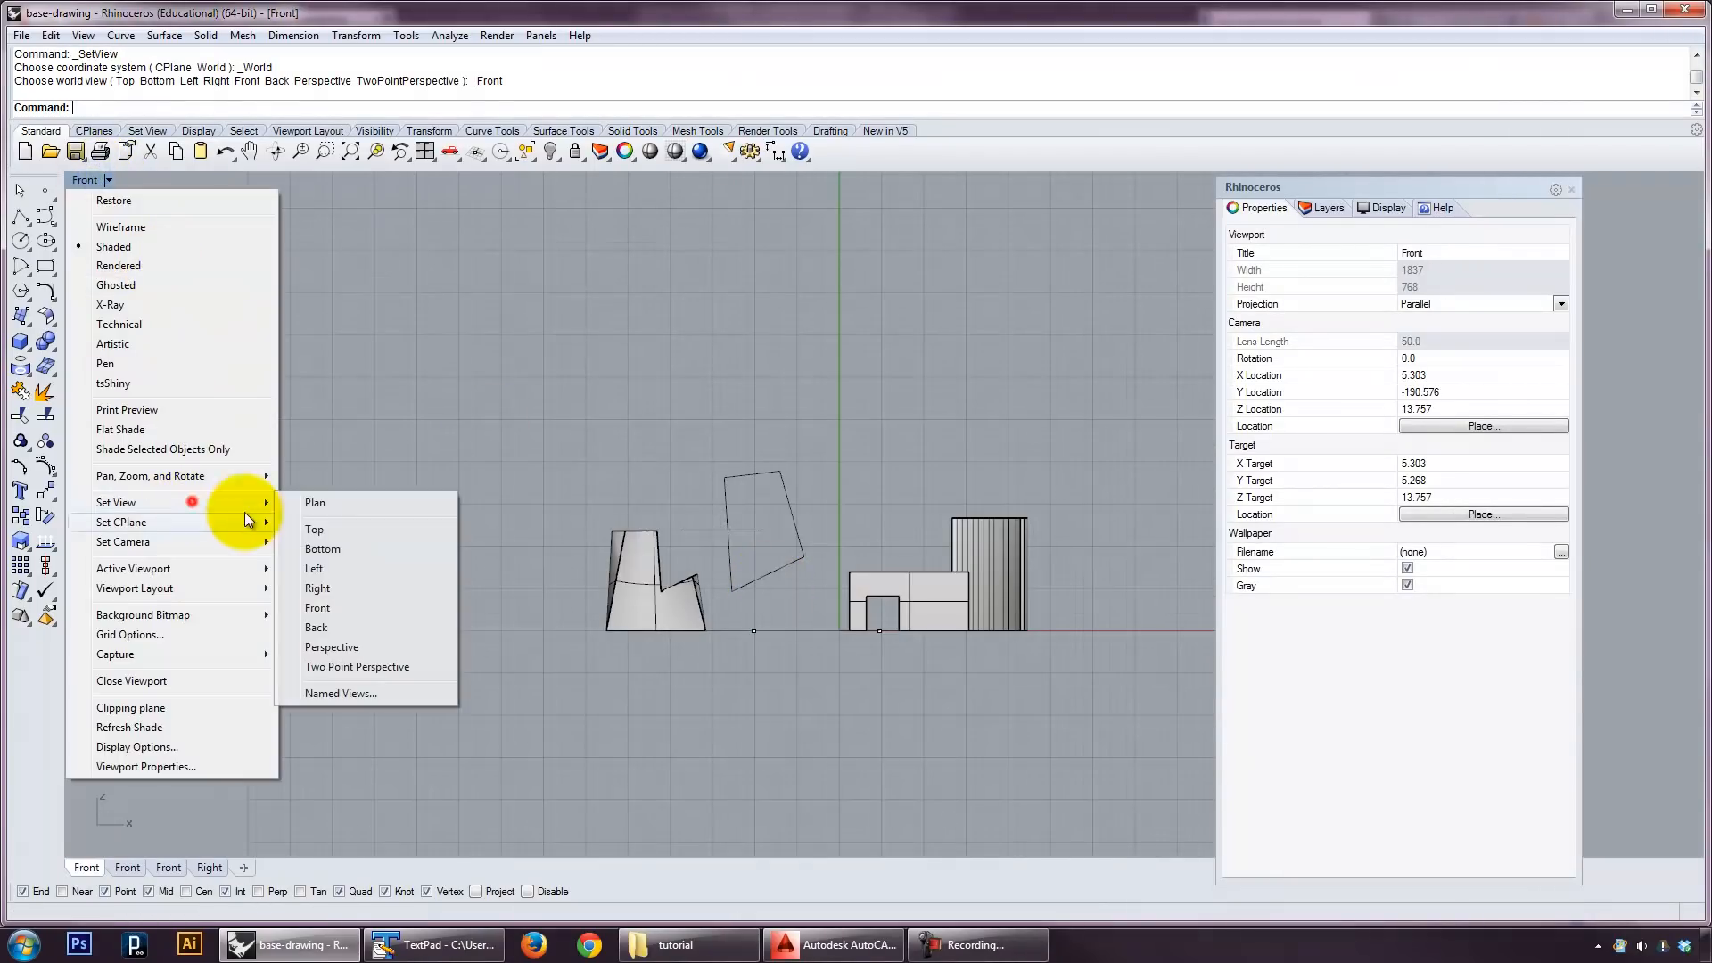
click(332, 646)
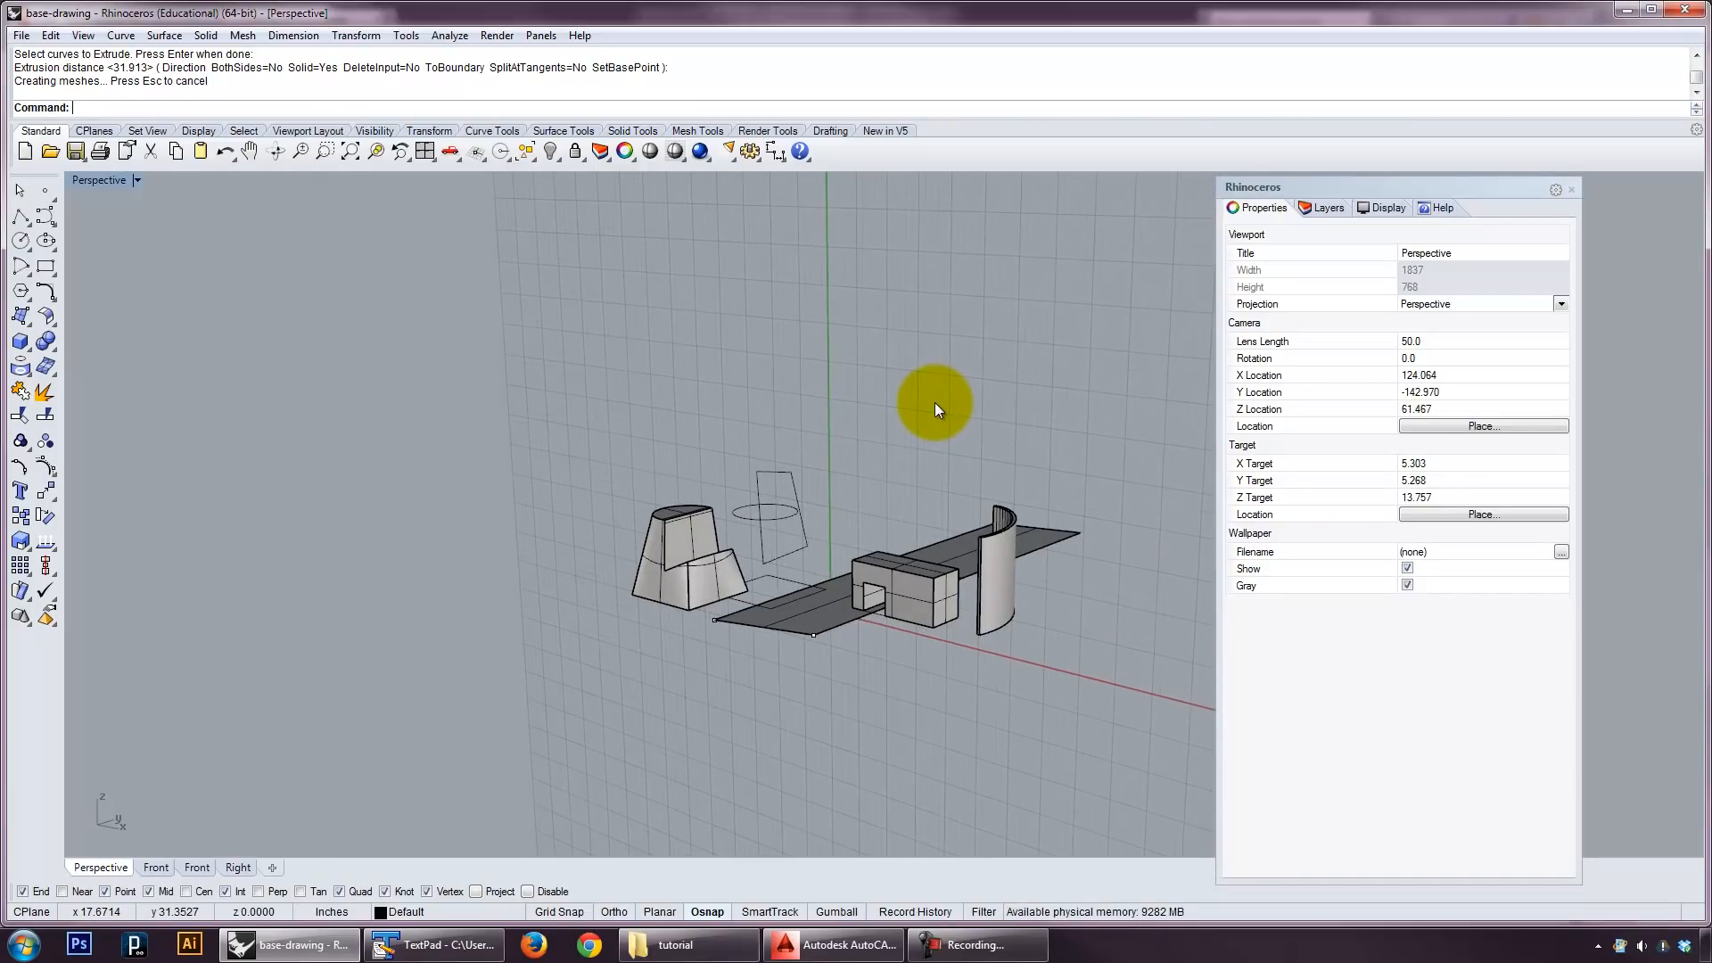
key(ctrl+z)
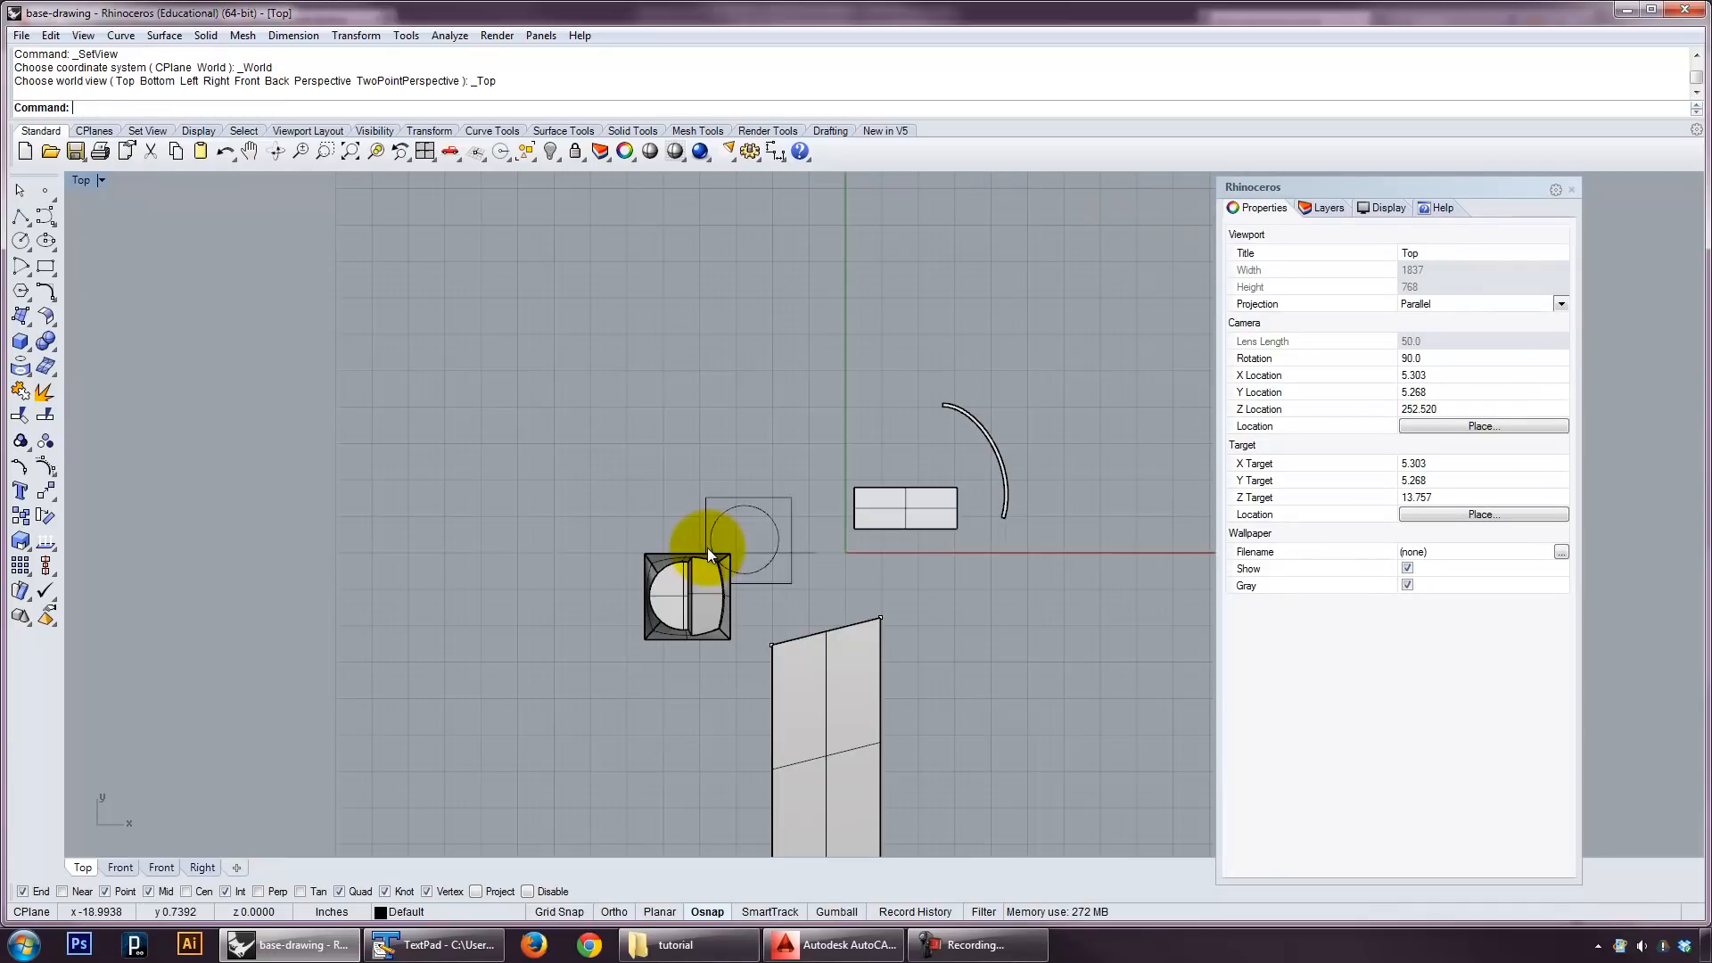
click(100, 180)
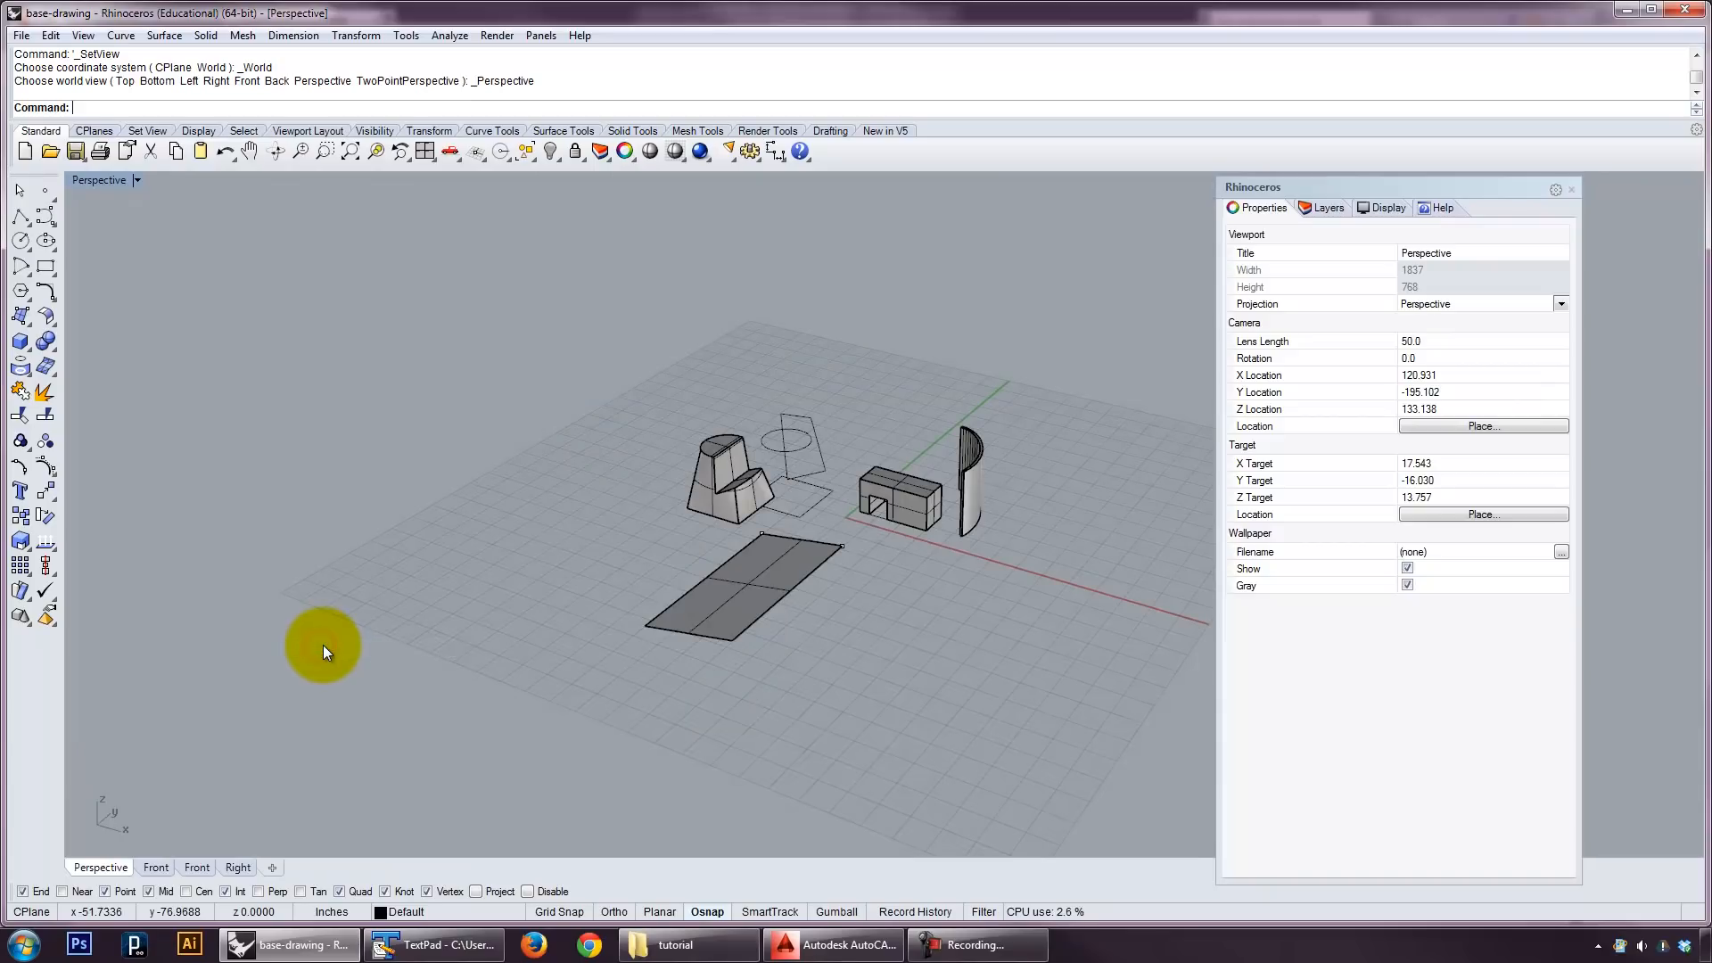
ExtrudeSrf the flat ground surface upward into a tall rectangular box.
text(ExtrudeCrv)
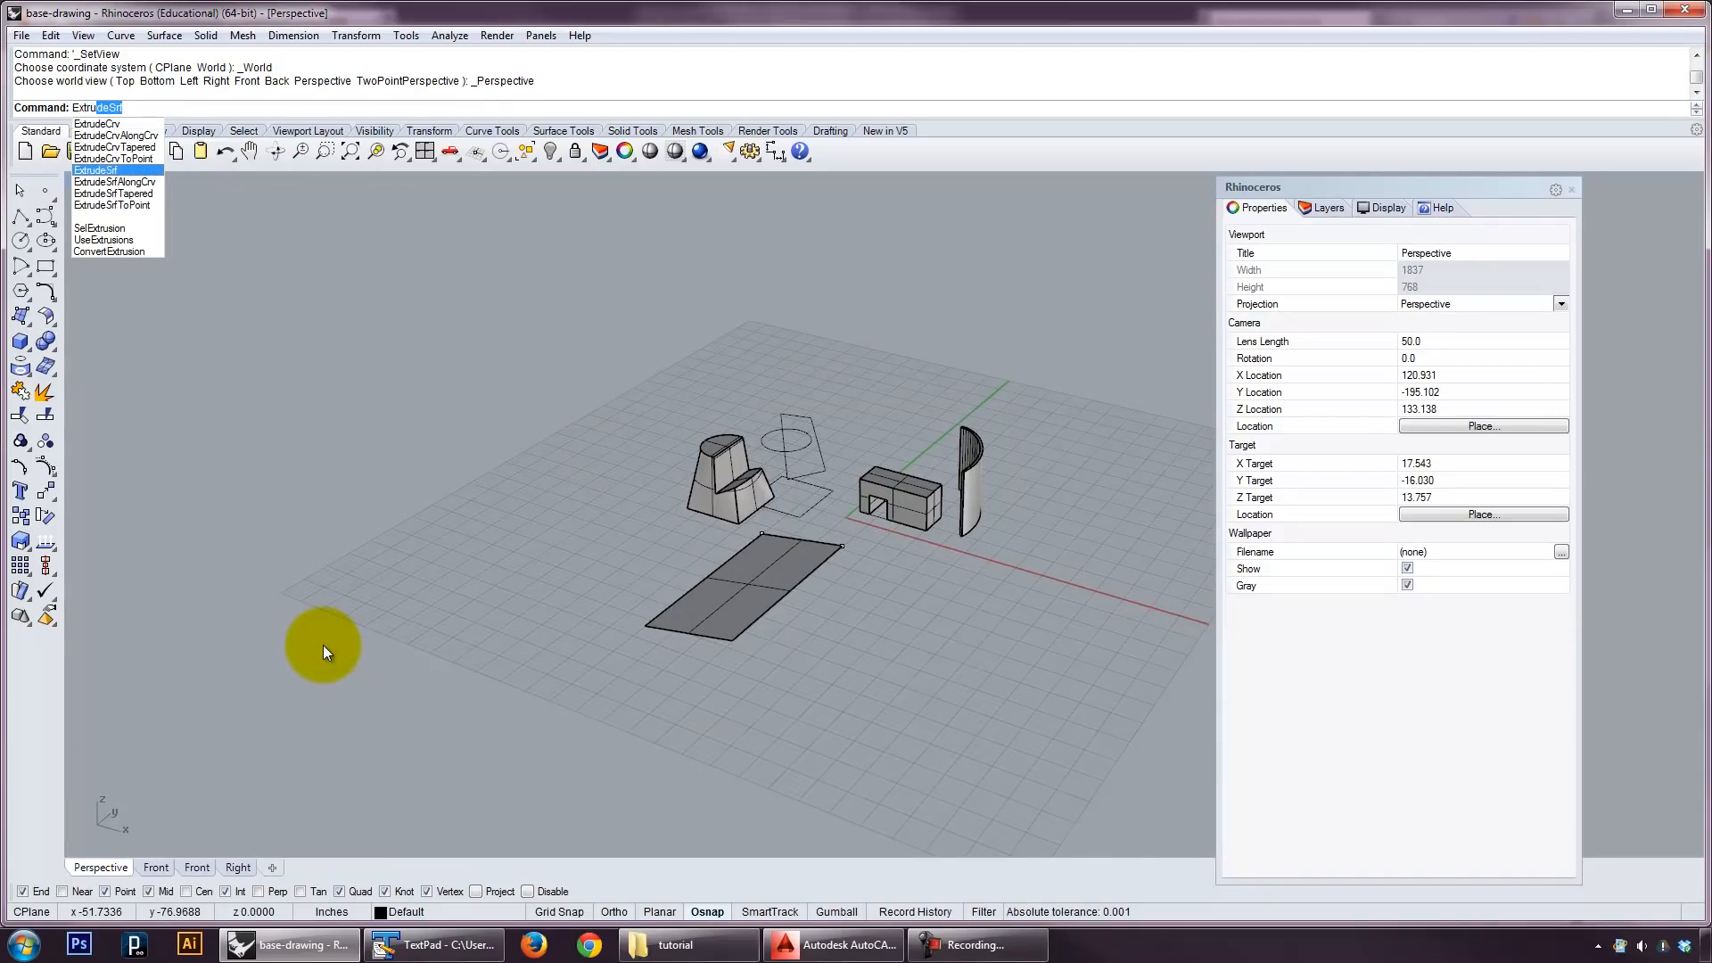
mouse_move(115, 148)
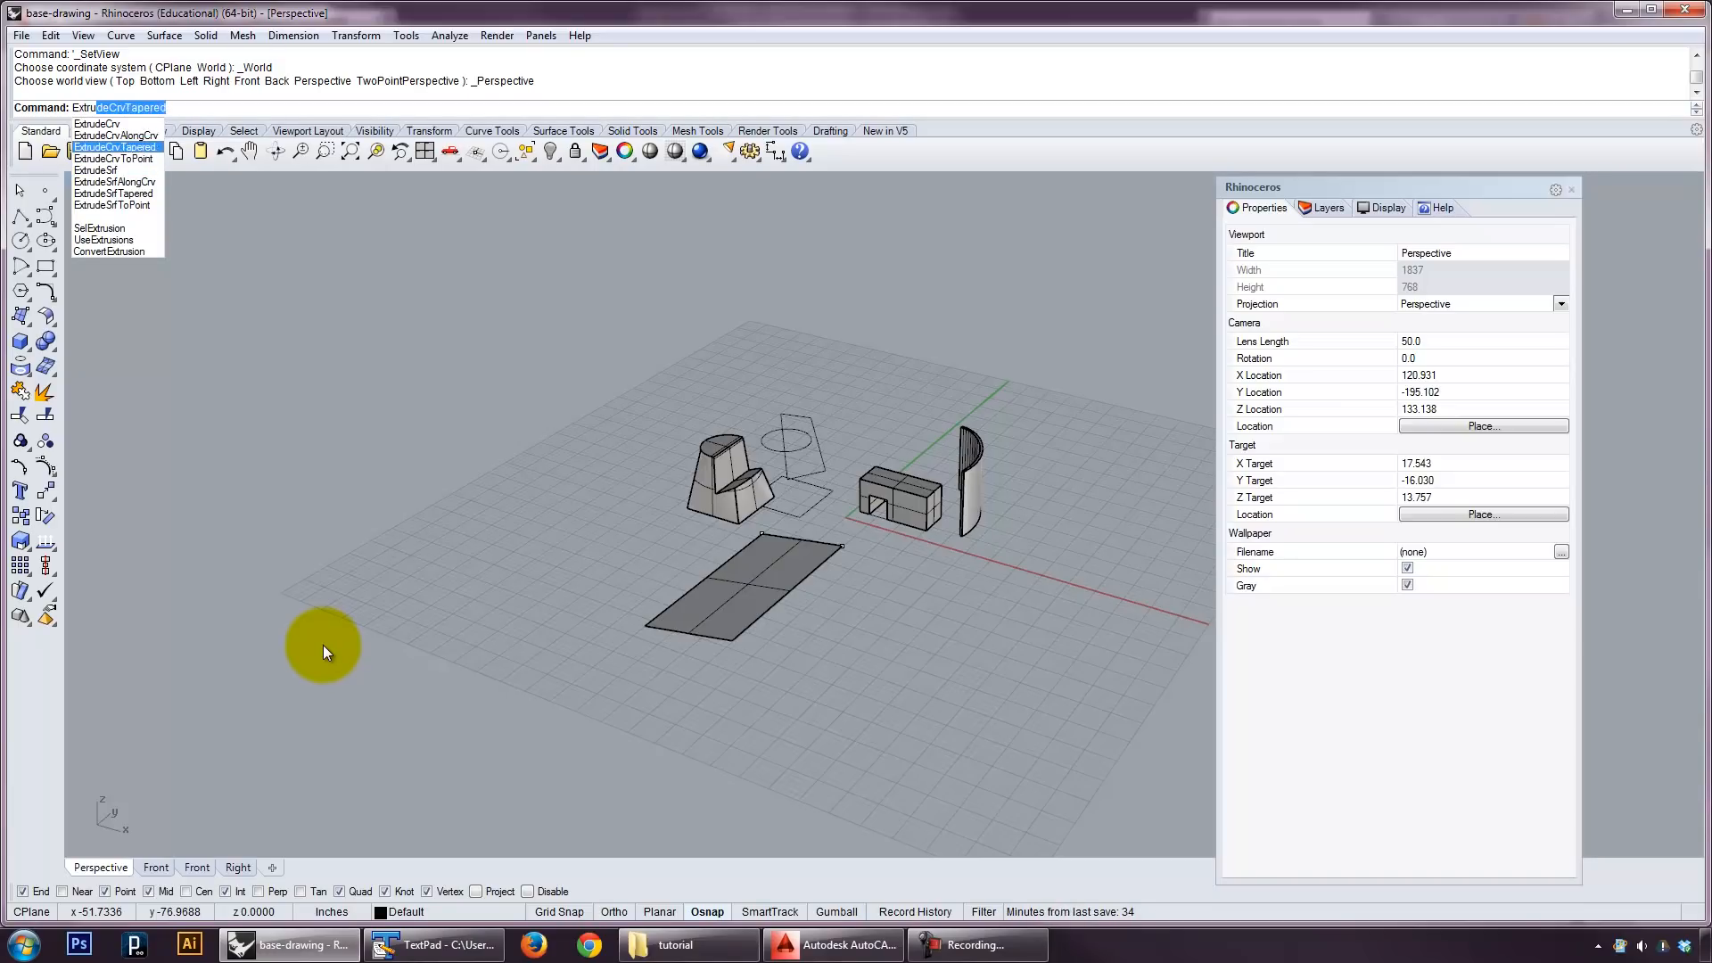
click(94, 169)
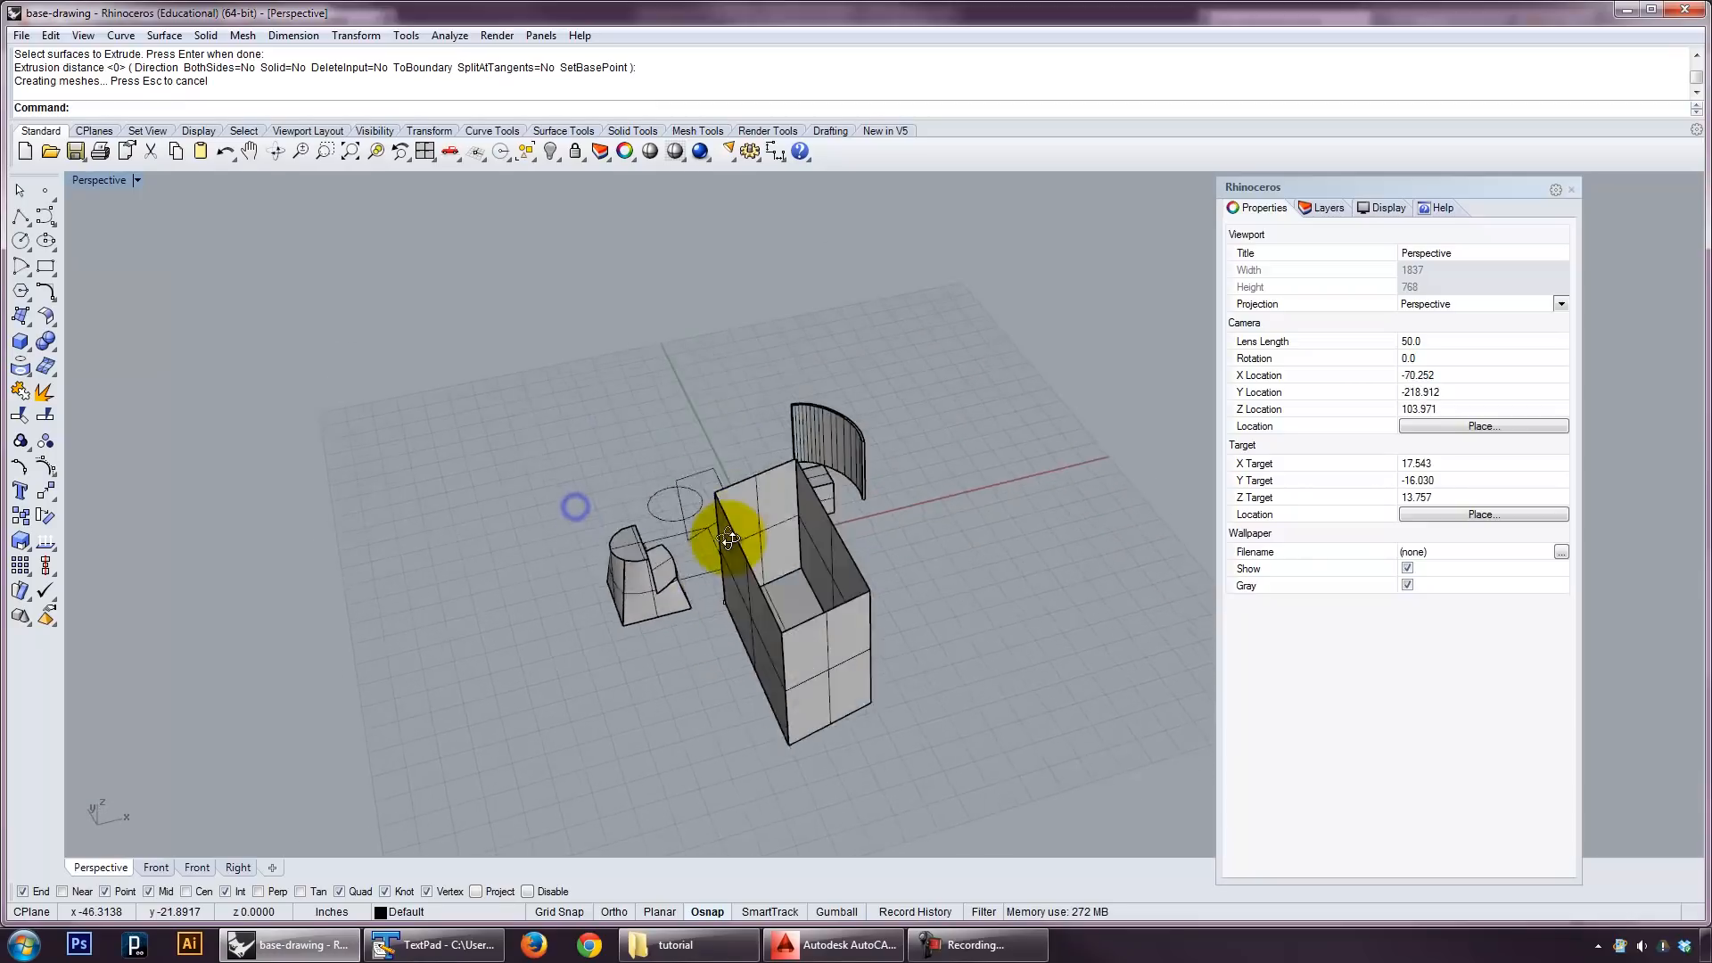
key(ctrl+z)
text(Drup)
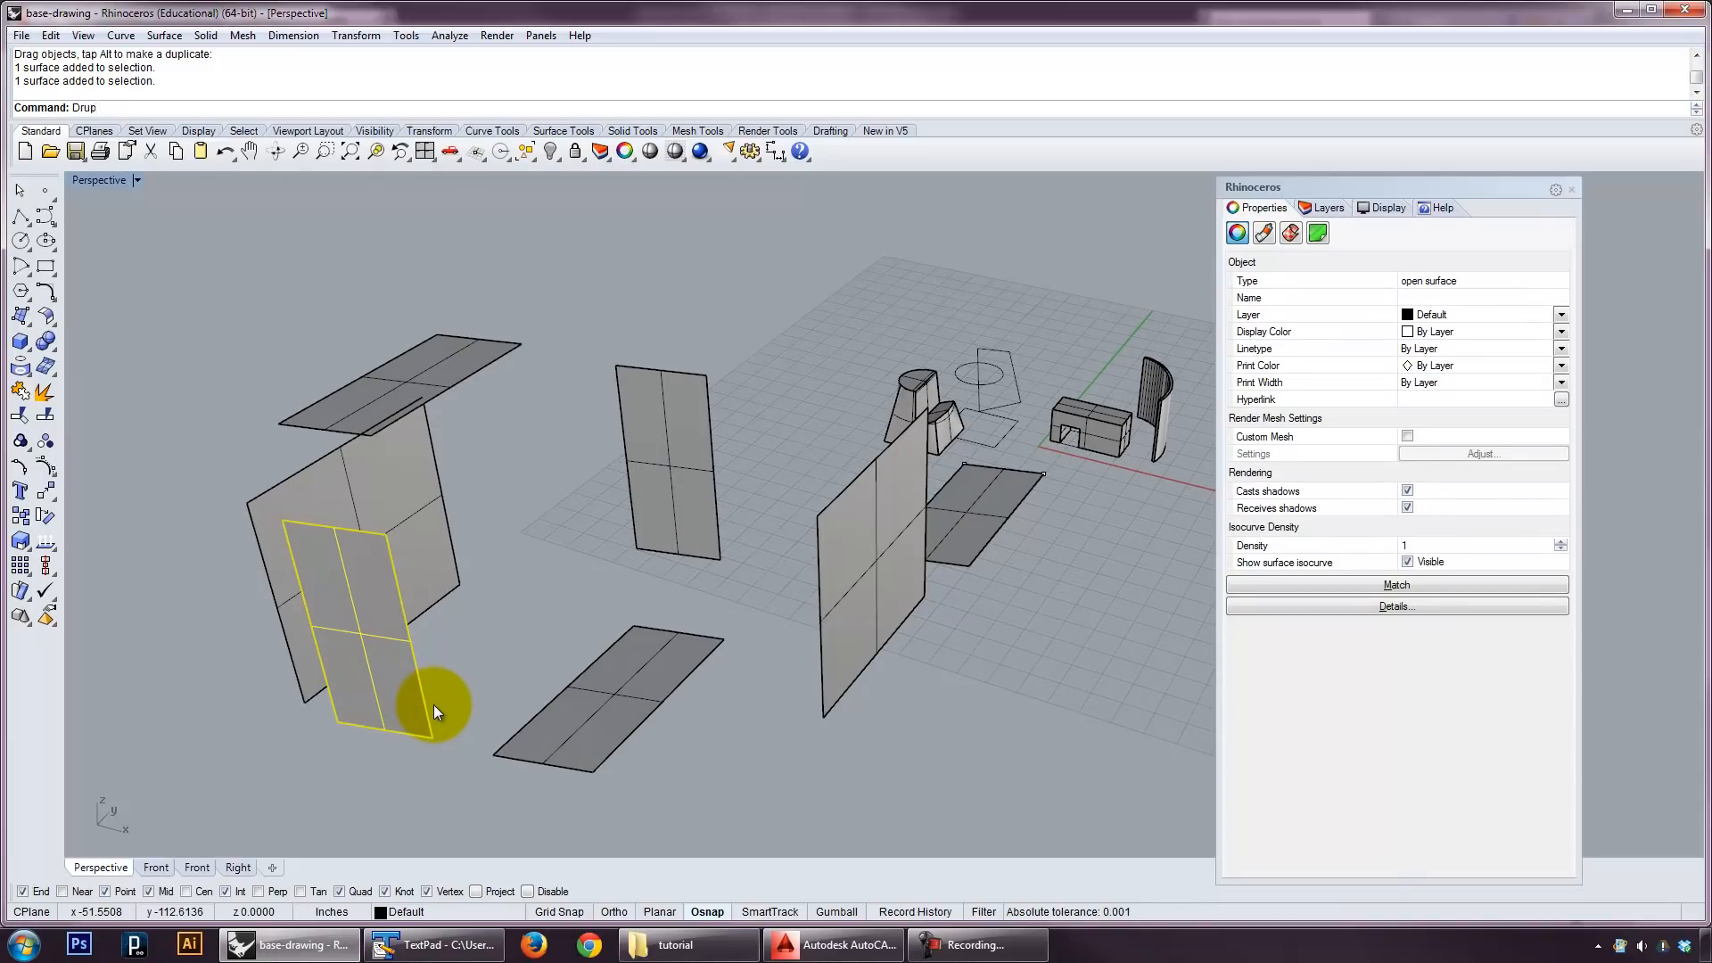
DupEdge one box face's edge, Explode it into four segments and pull one segment out.
text(Dup)
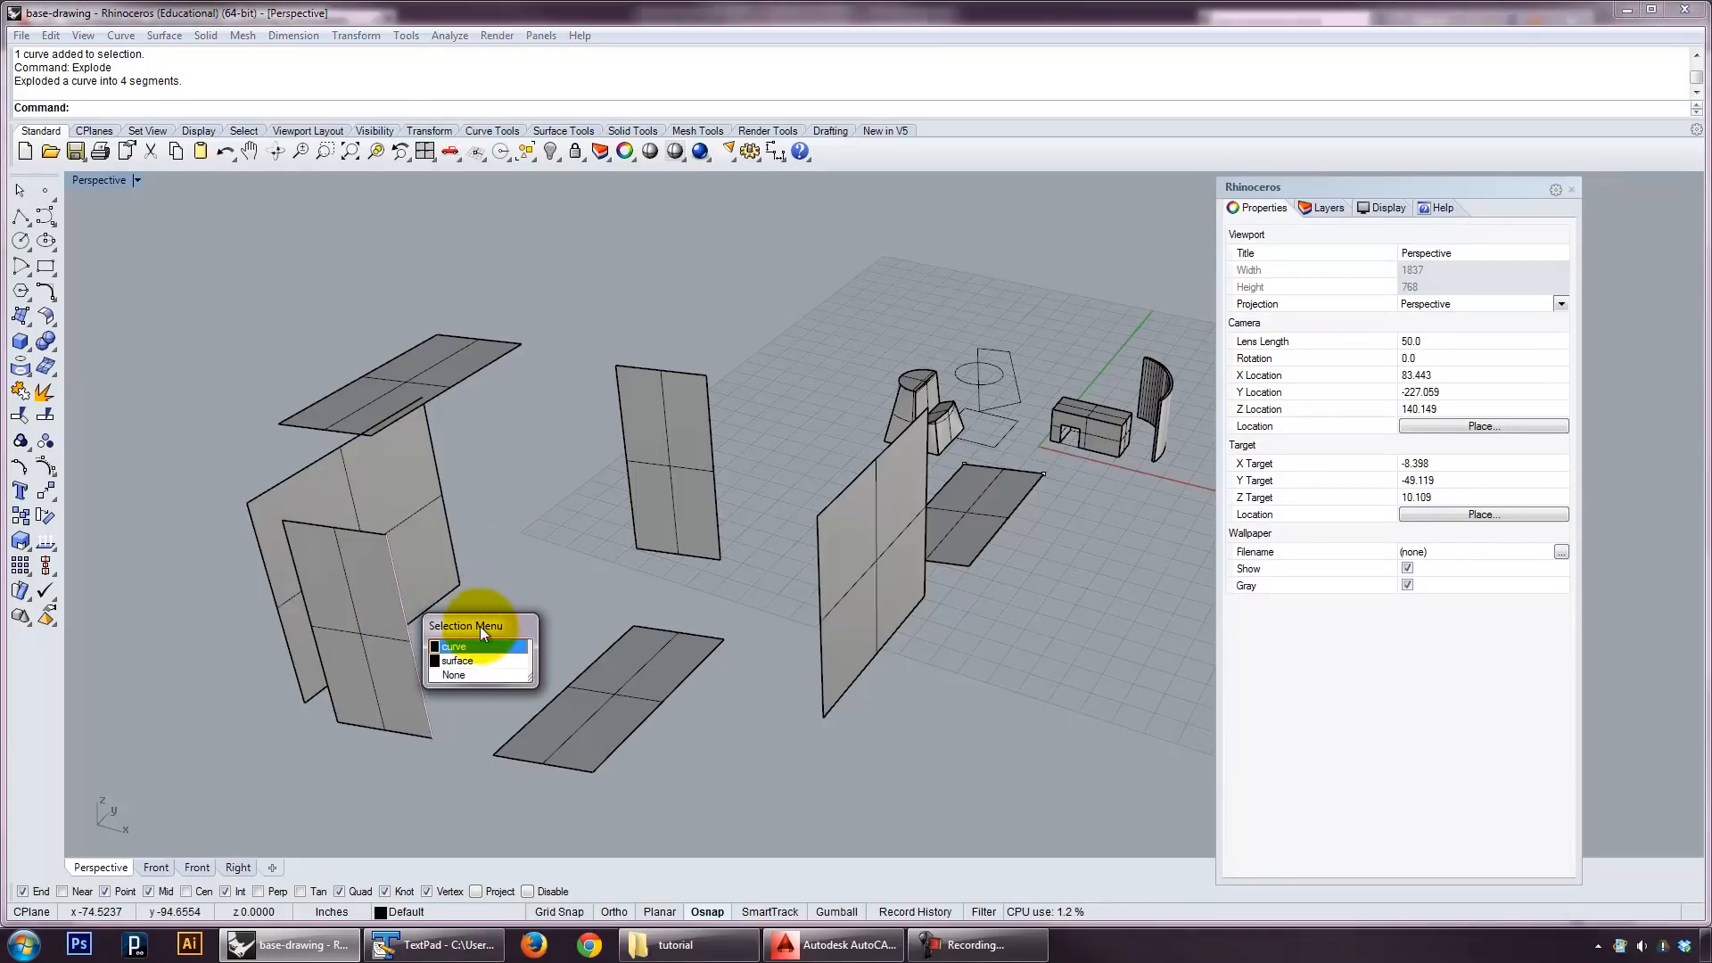
click(451, 645)
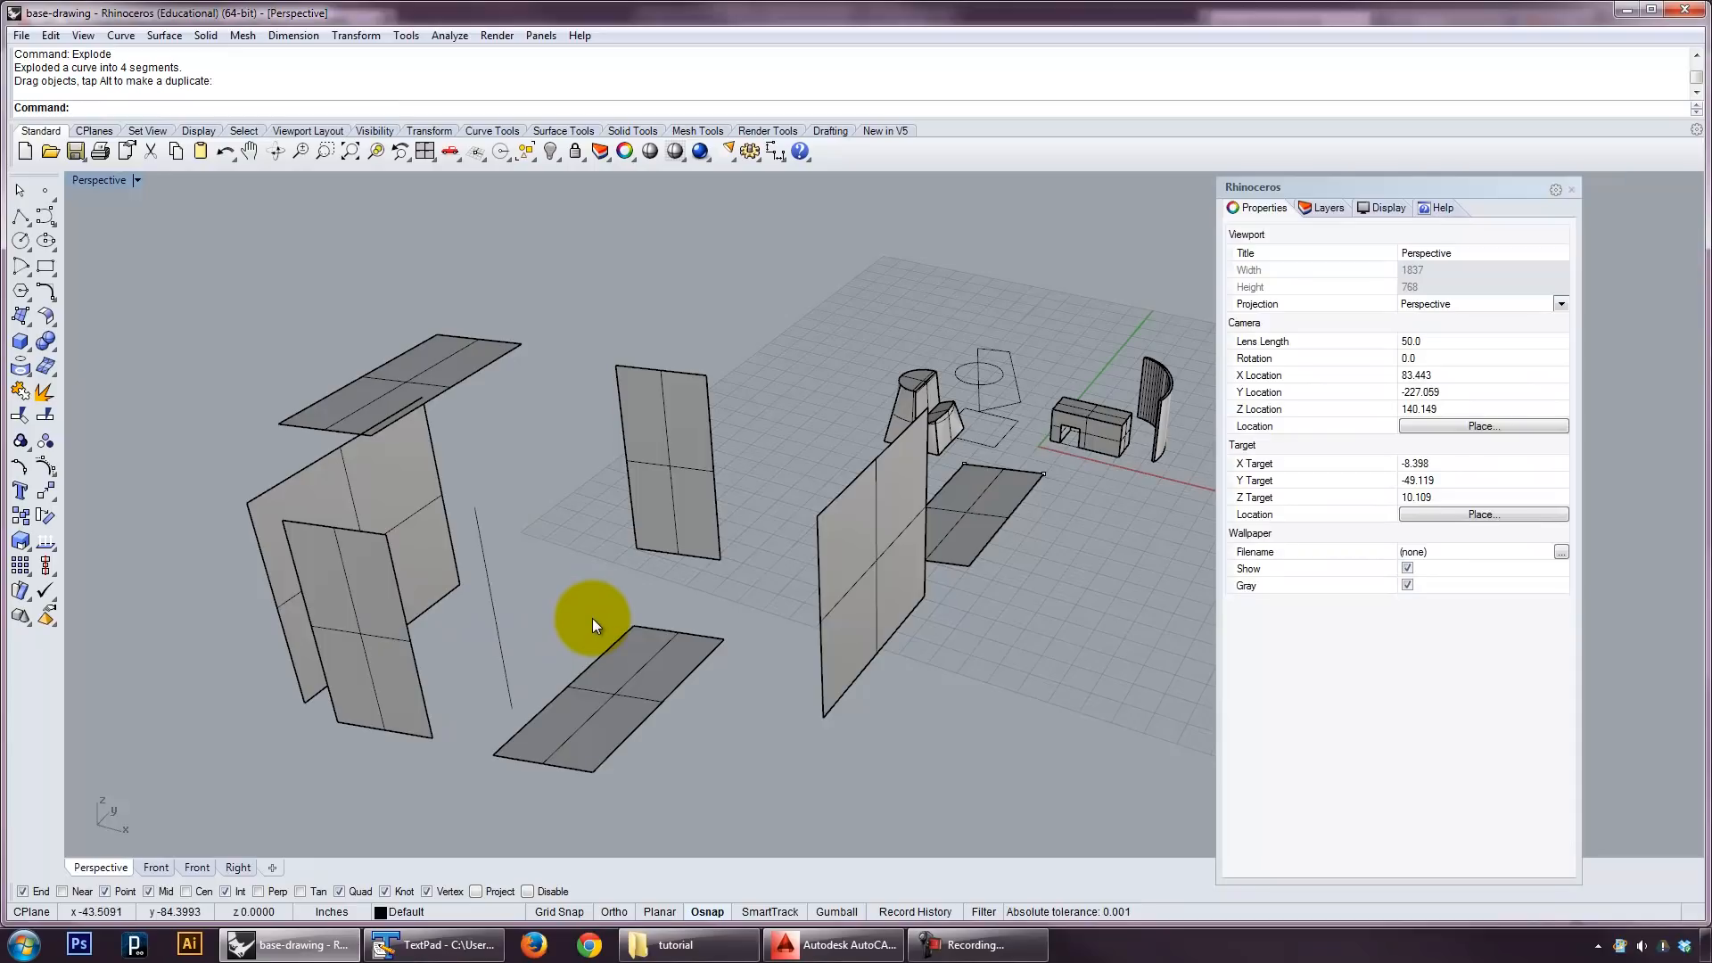
click(596, 626)
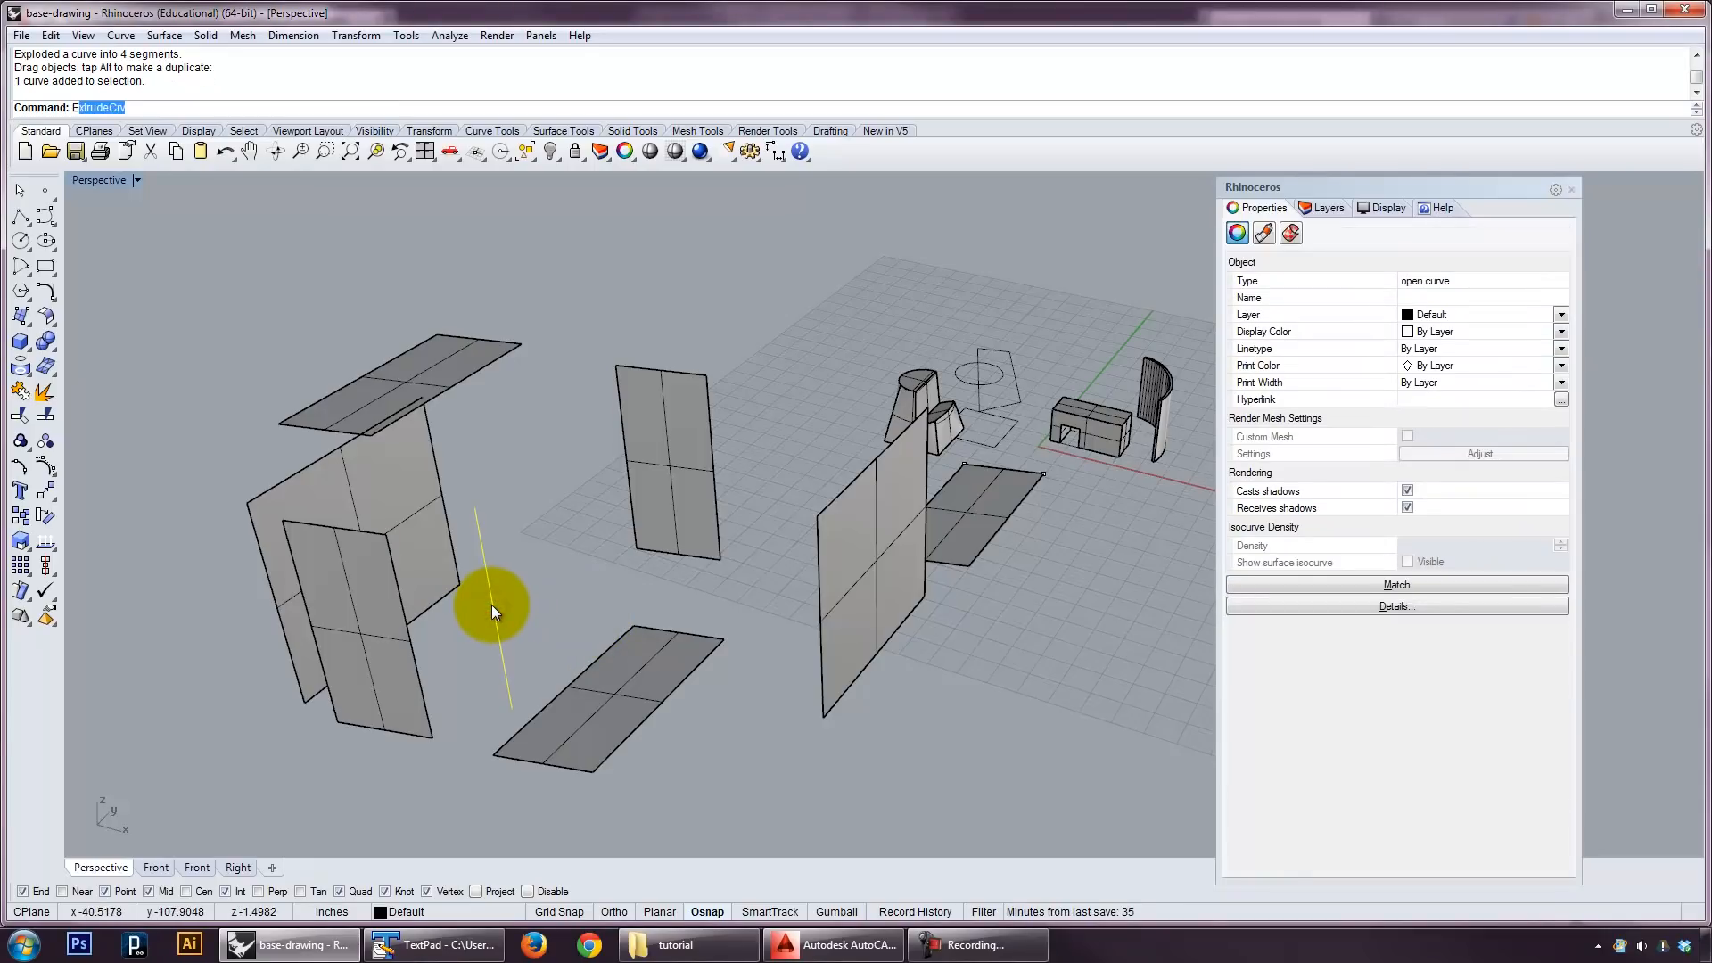
text(Endpoo)
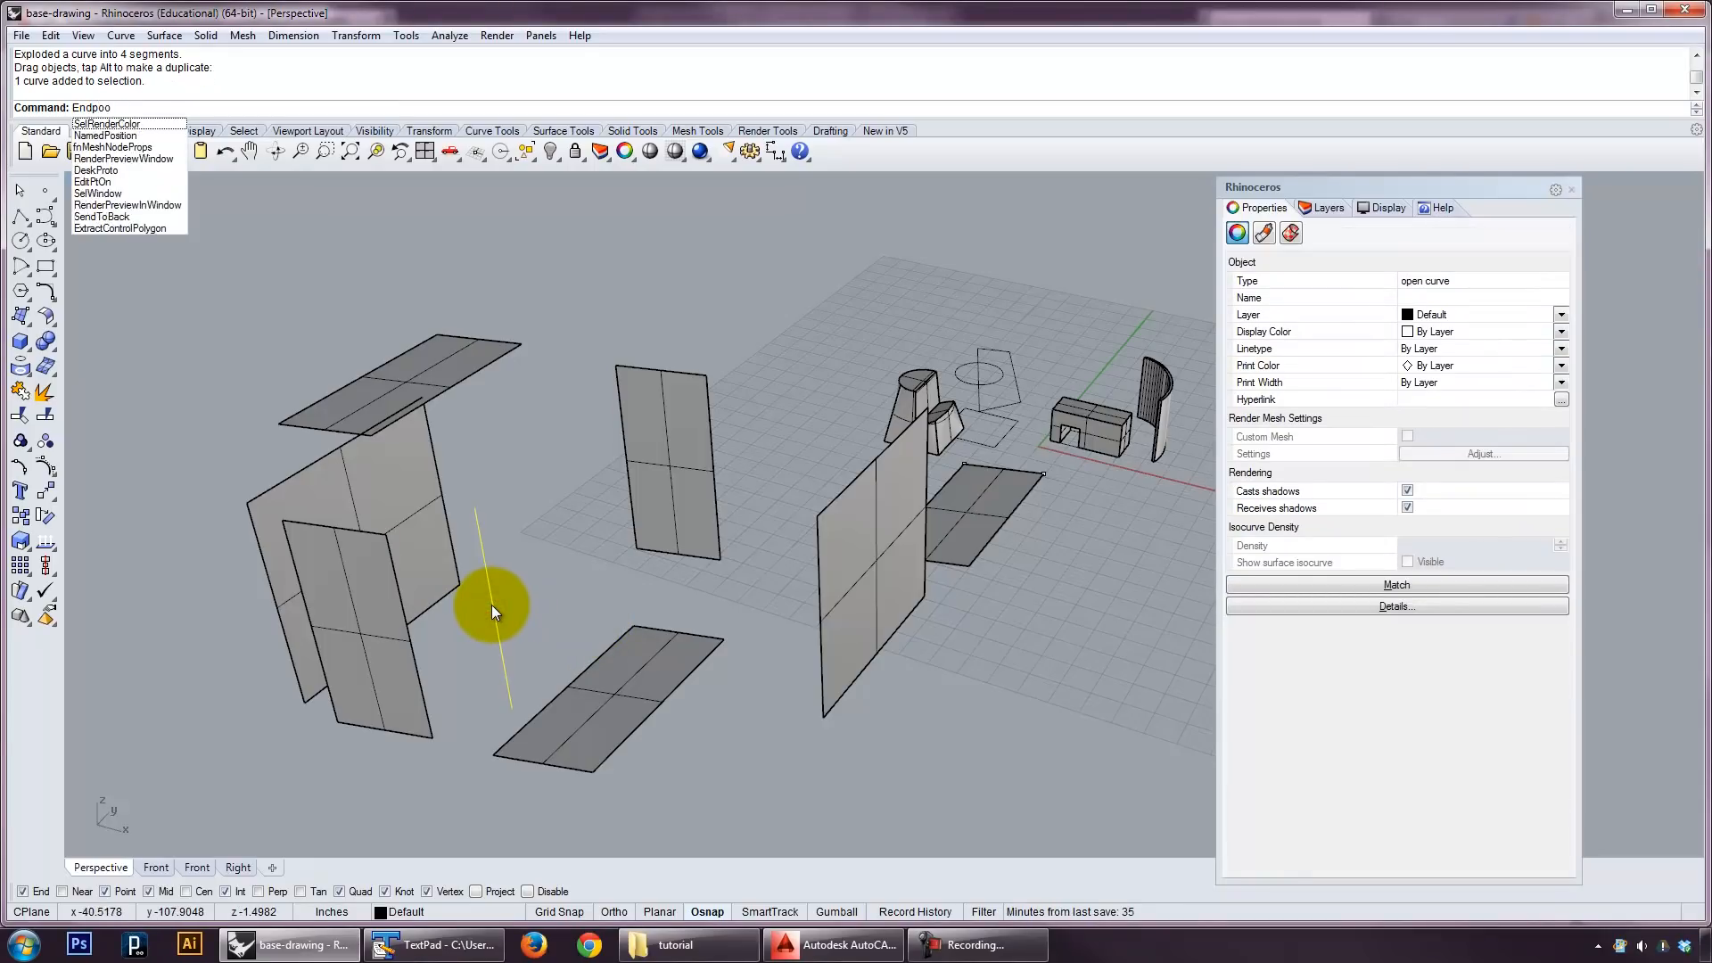